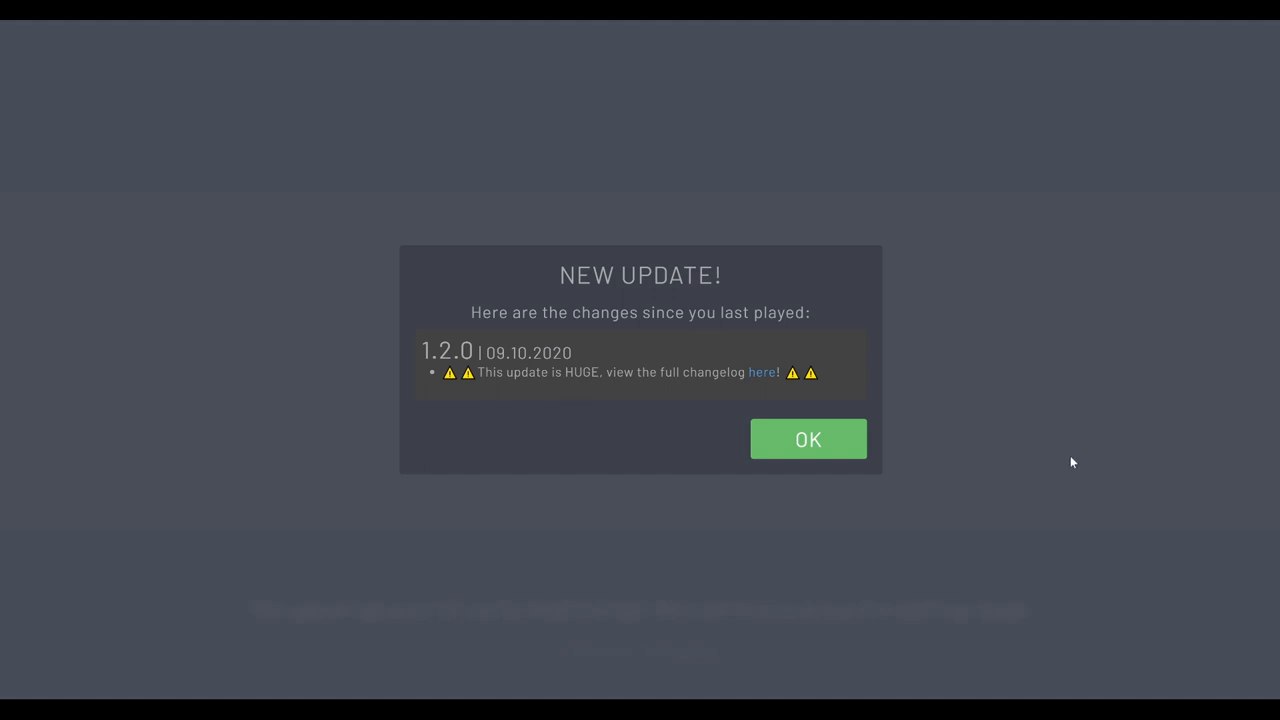
mouse_move(976, 496)
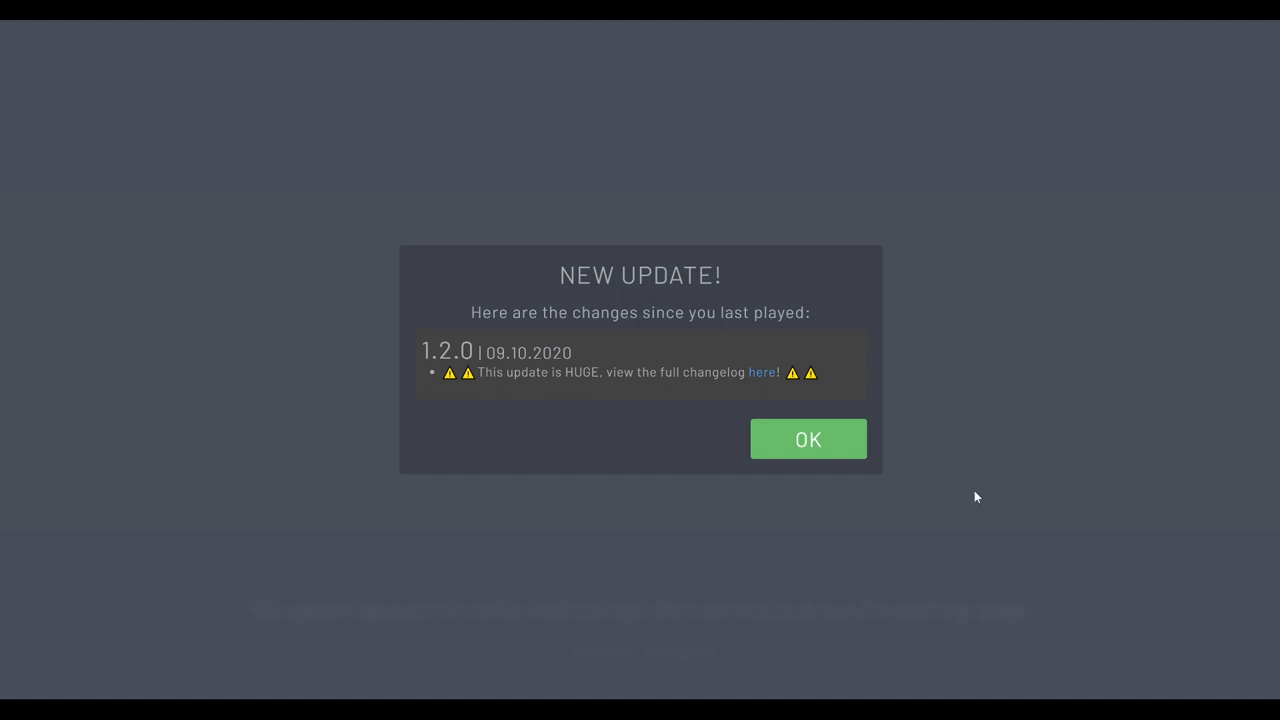
mouse_move(764, 374)
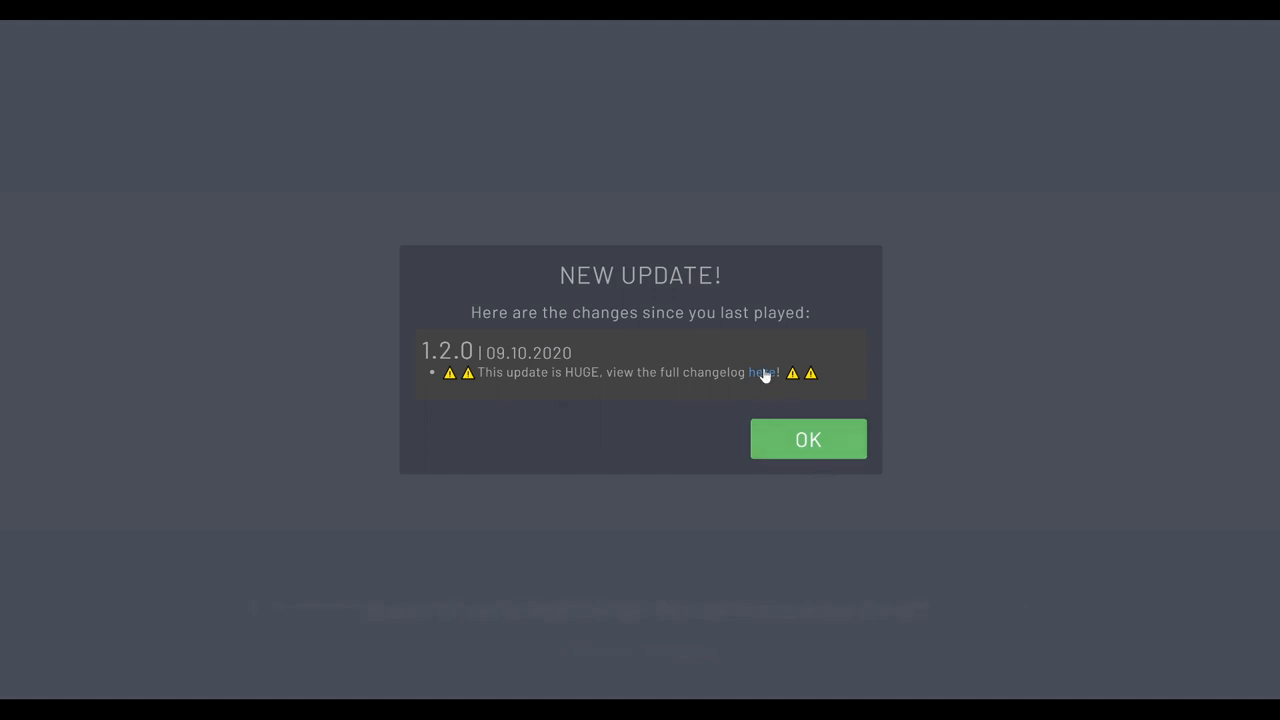
mouse_move(844, 400)
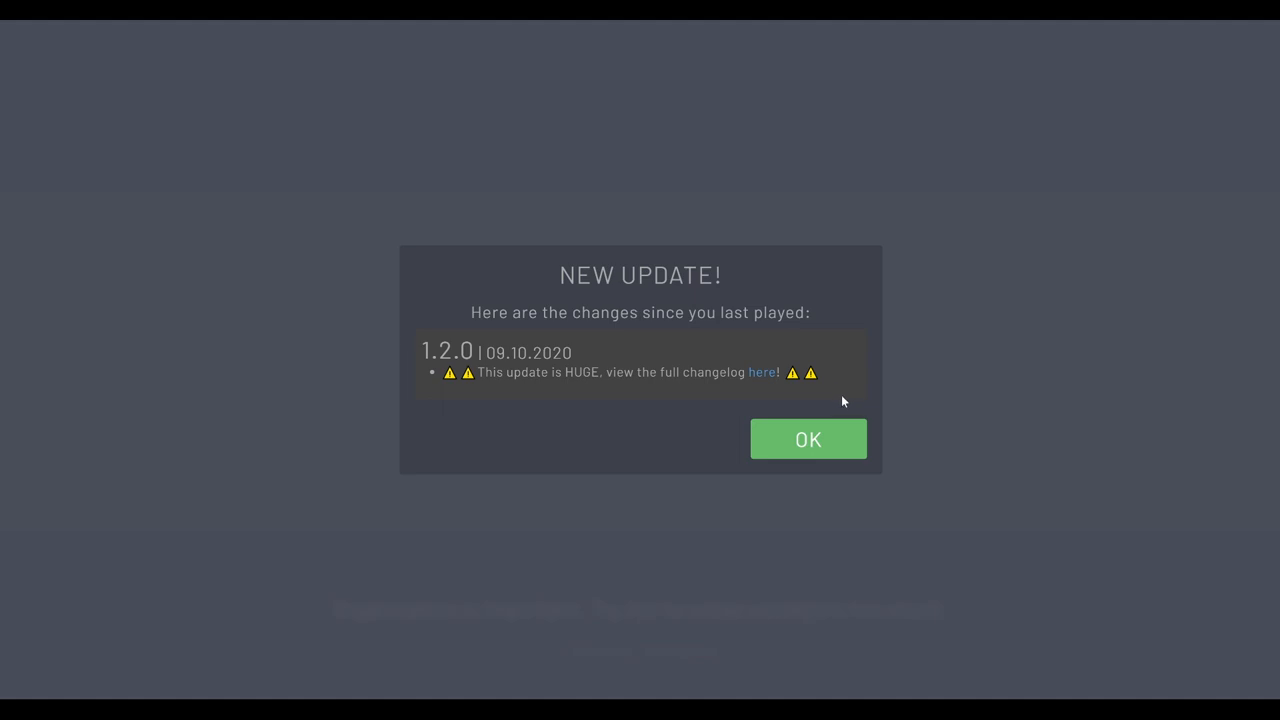
mouse_move(844, 404)
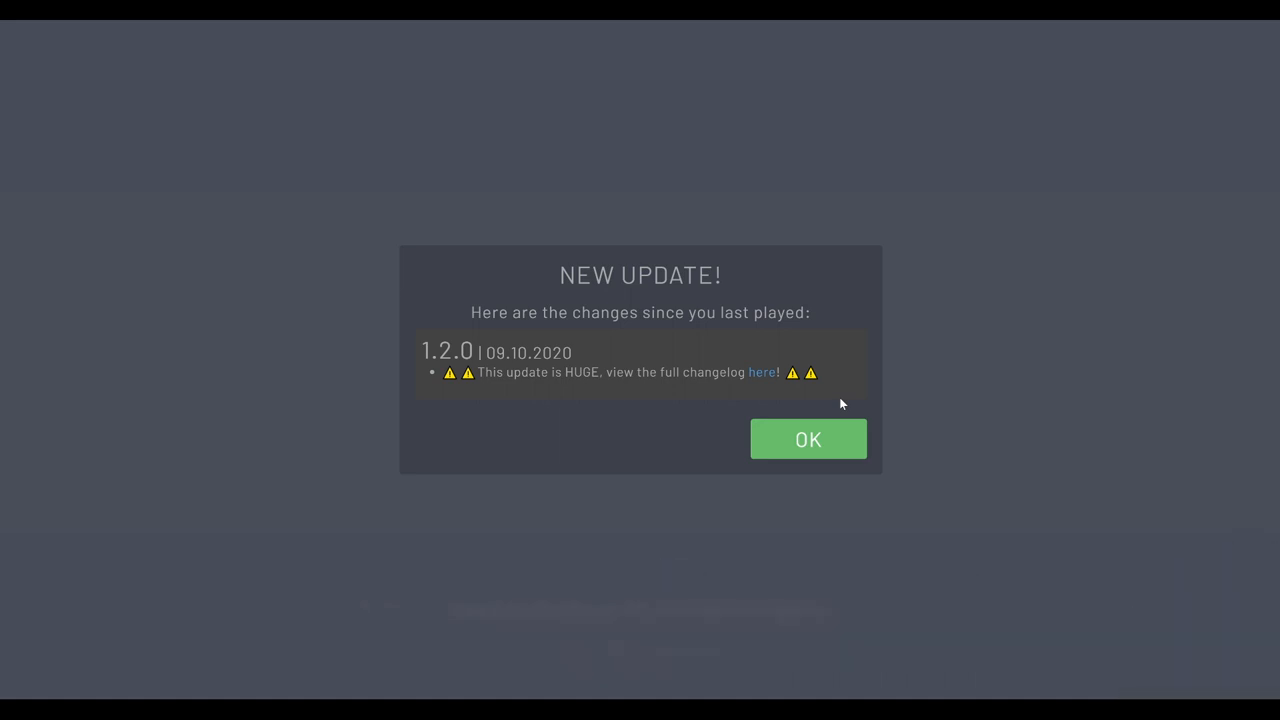
mouse_move(836, 414)
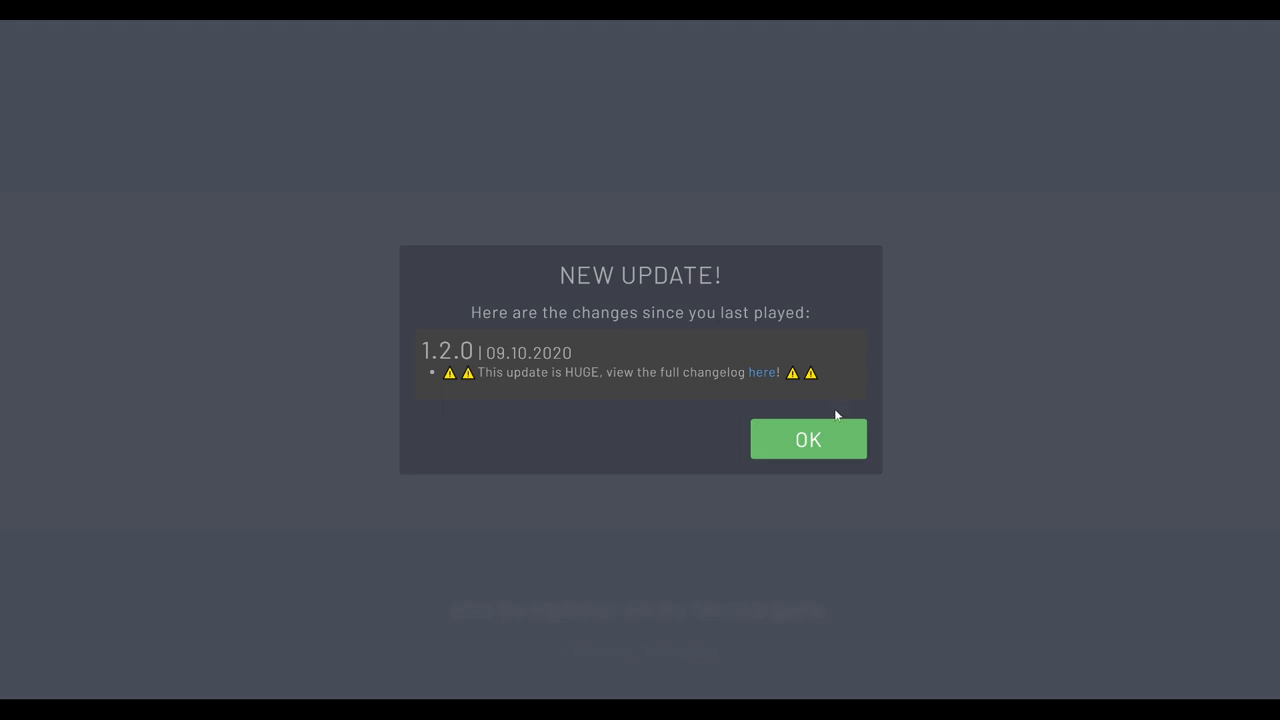
mouse_move(872, 350)
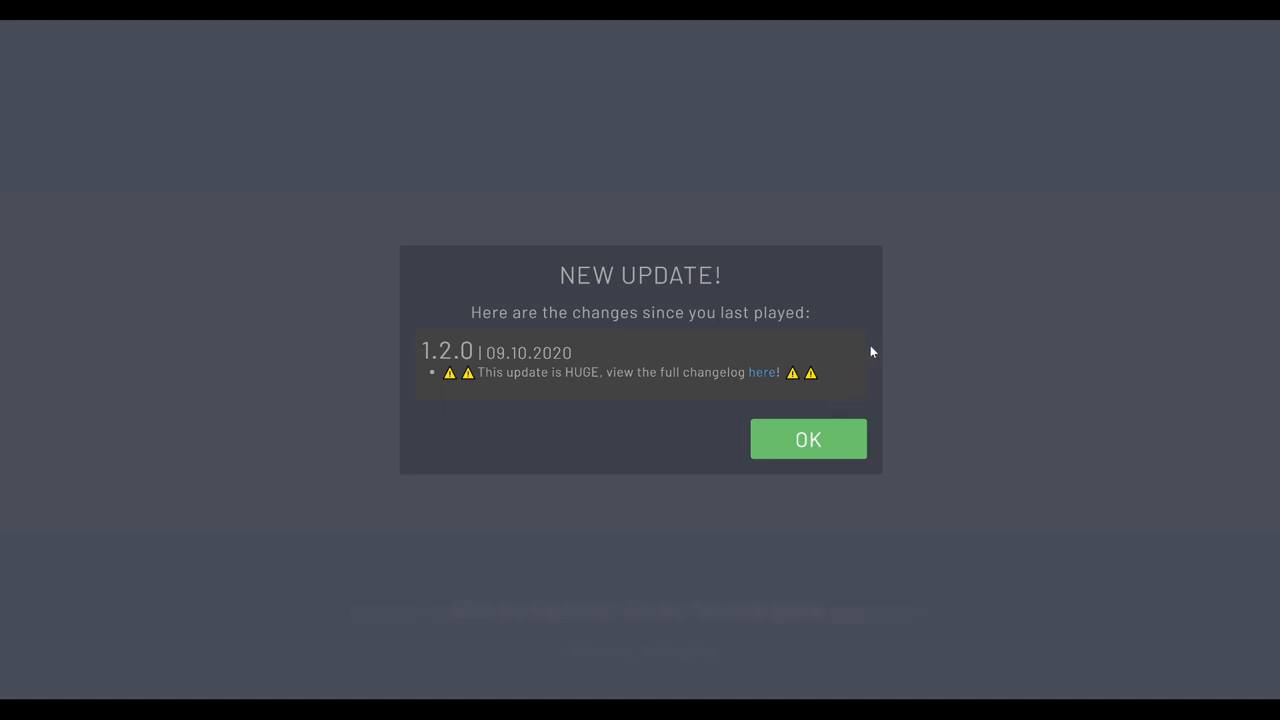
mouse_move(920, 320)
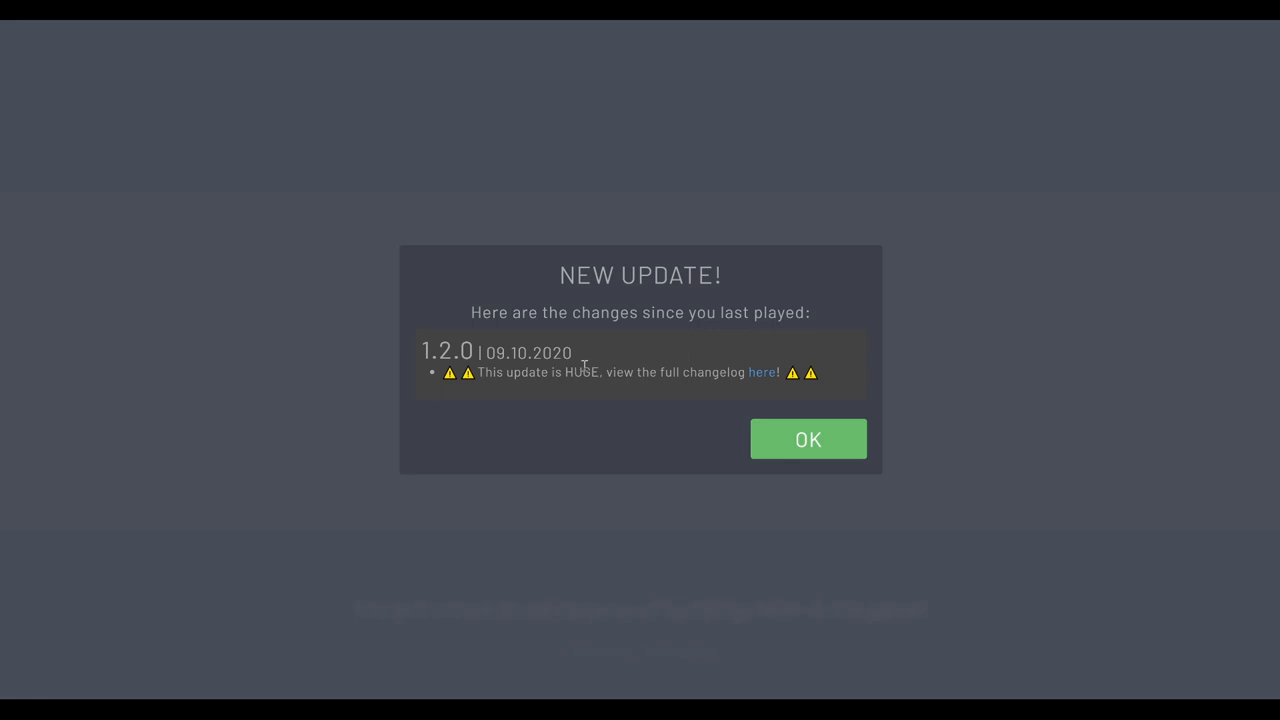
mouse_move(608, 390)
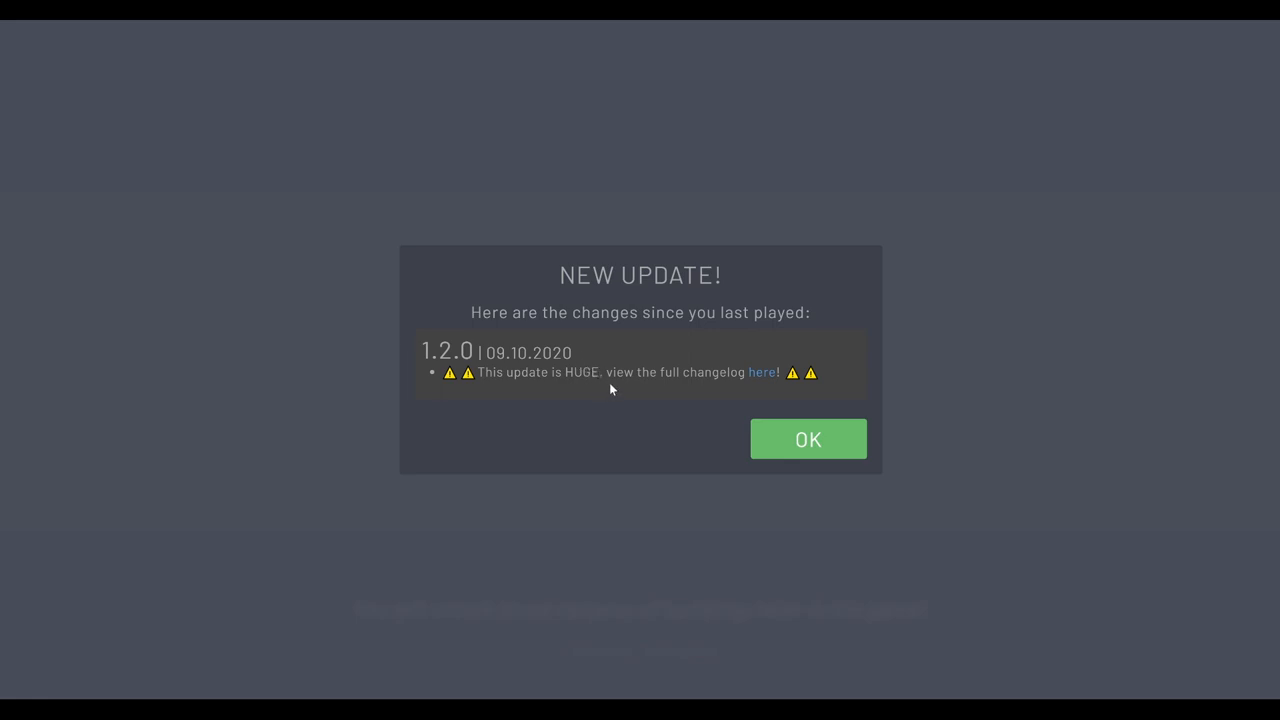
mouse_move(668, 424)
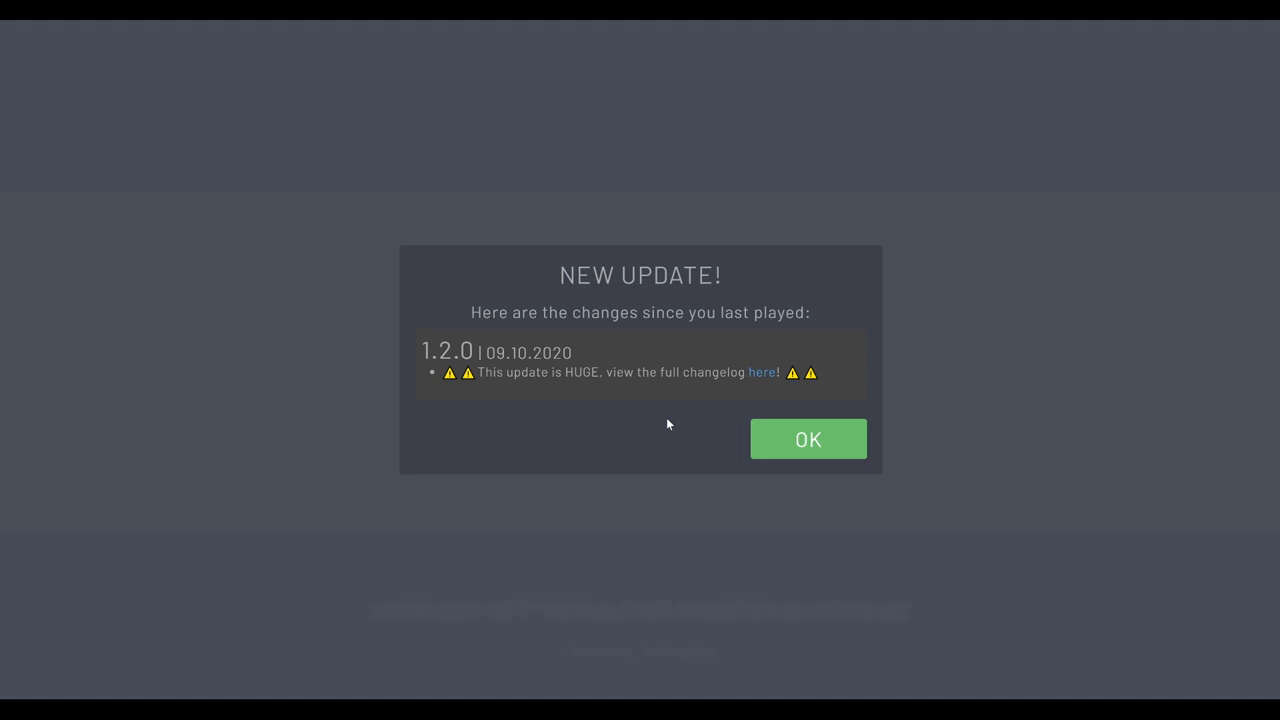
mouse_move(664, 408)
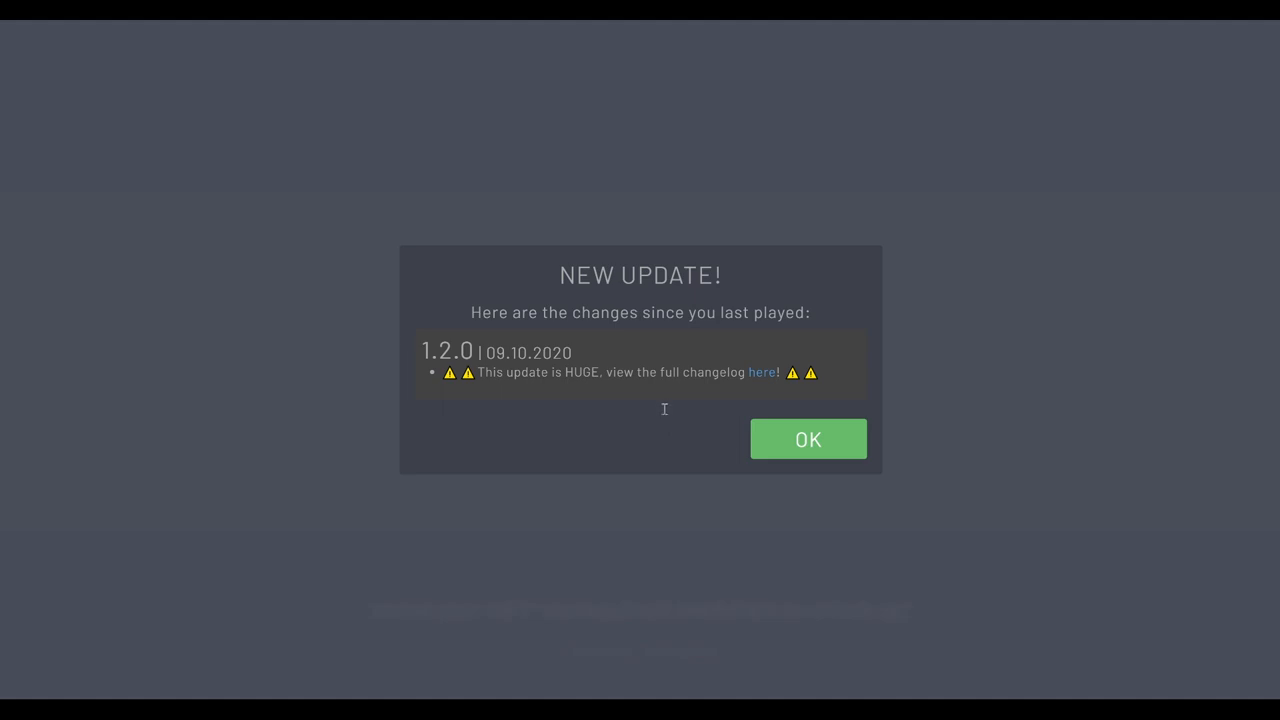
mouse_move(656, 432)
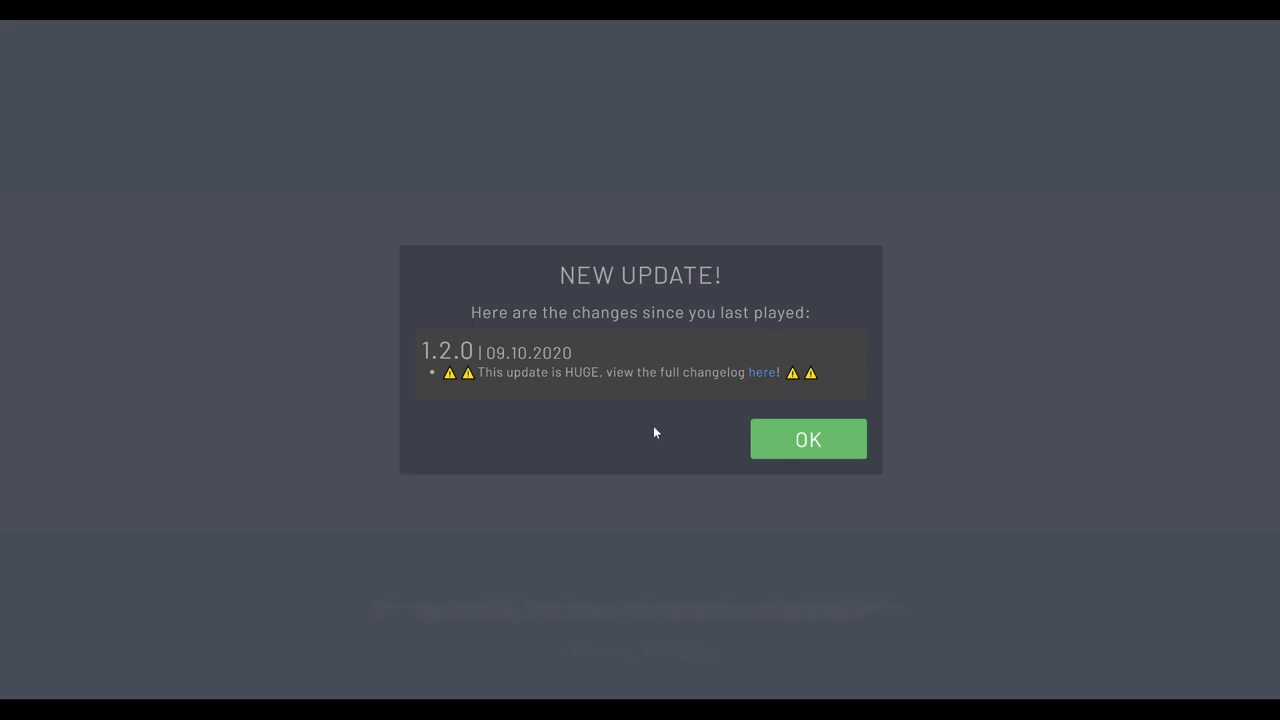
mouse_move(686, 400)
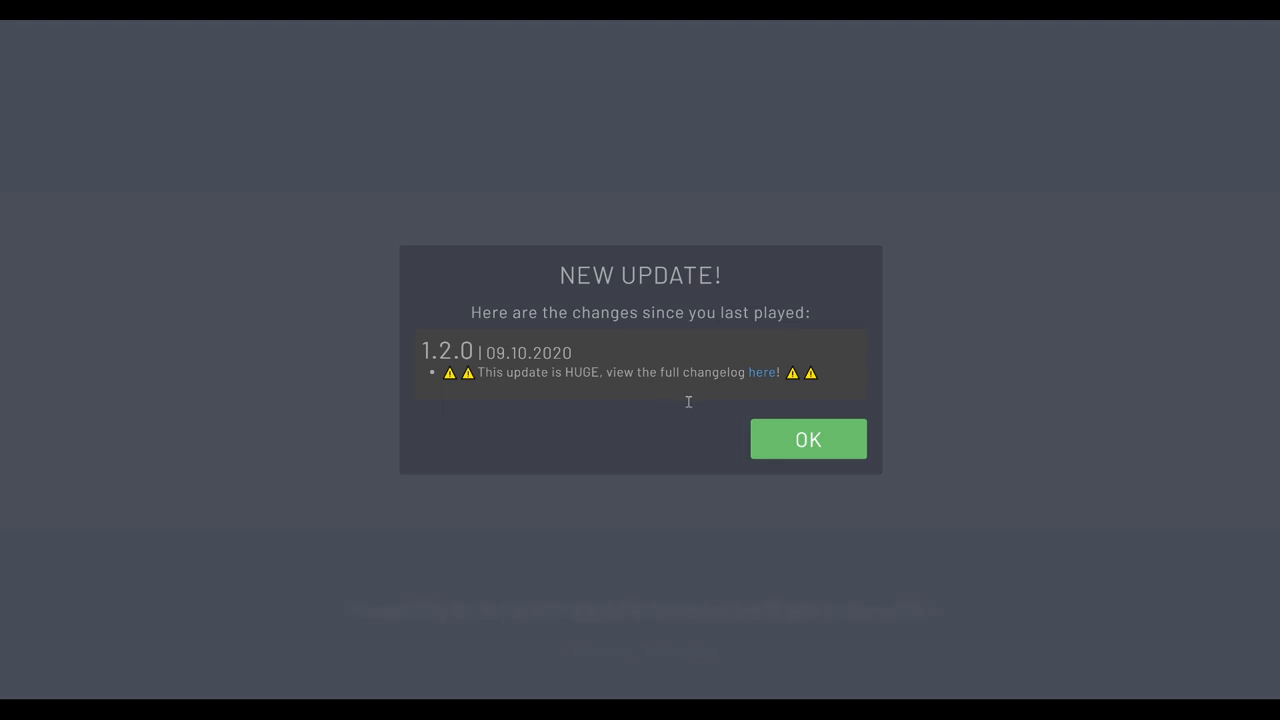
mouse_move(698, 420)
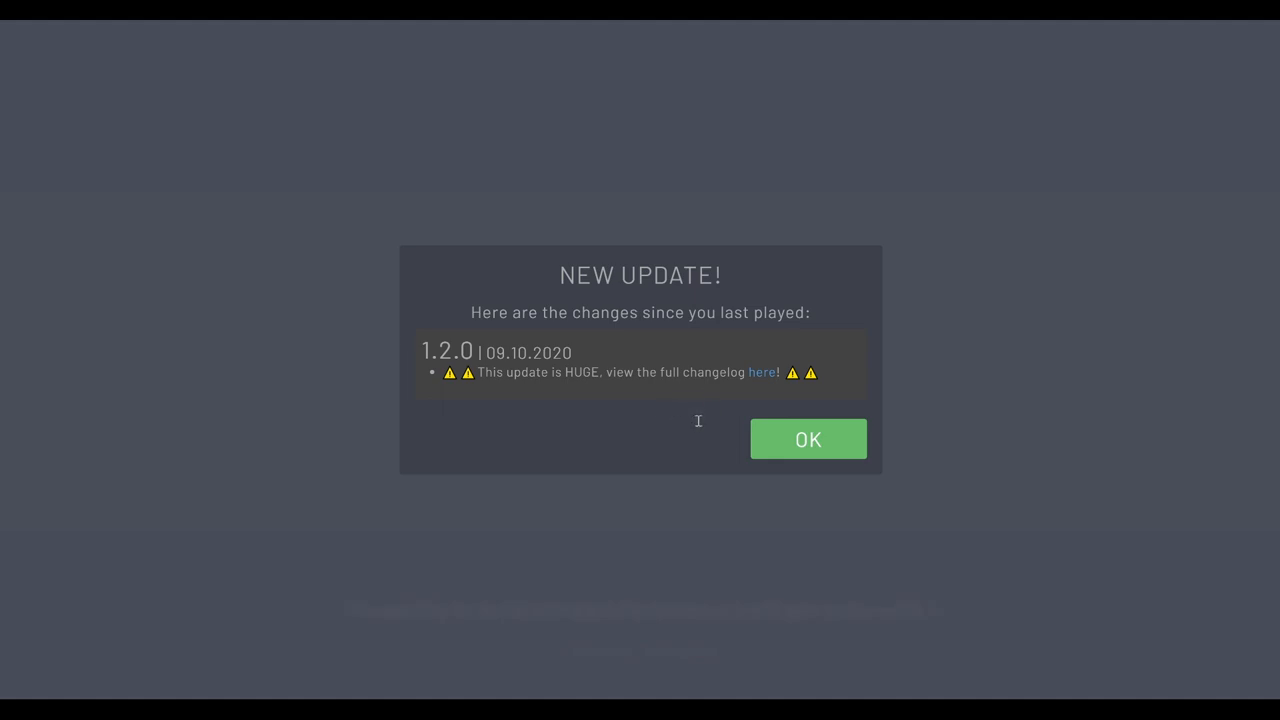
mouse_move(704, 440)
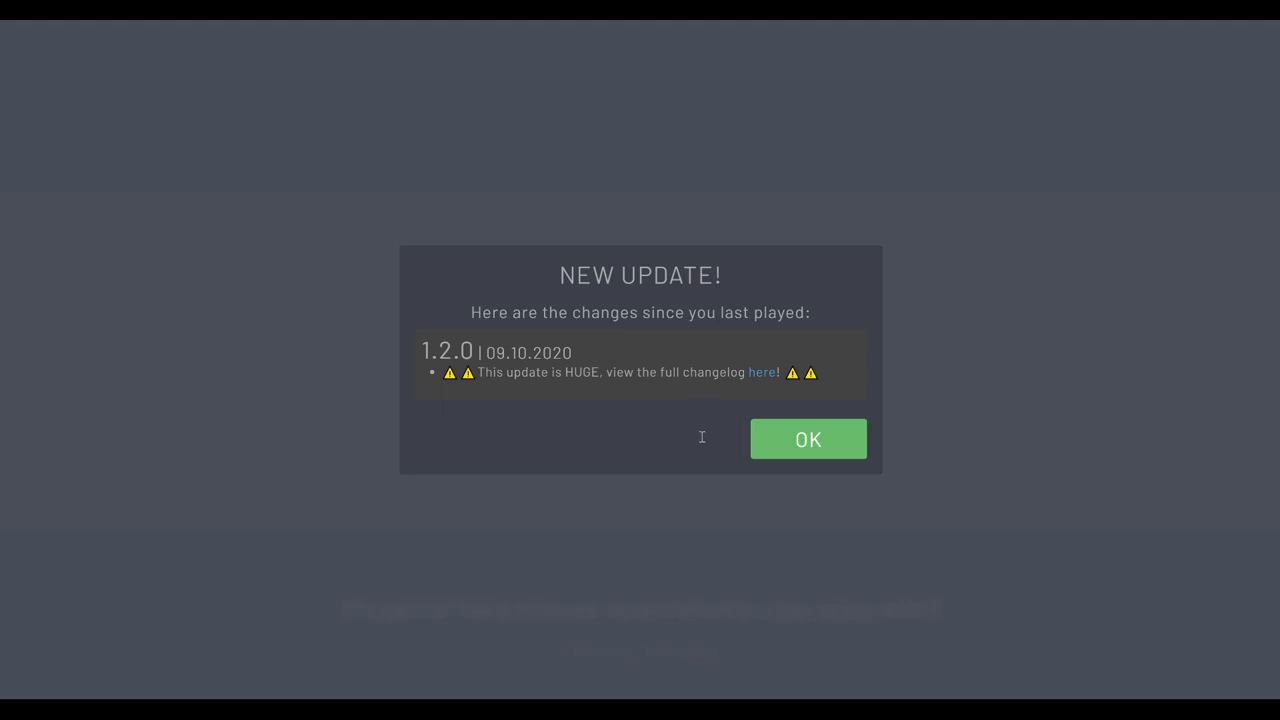
mouse_move(704, 384)
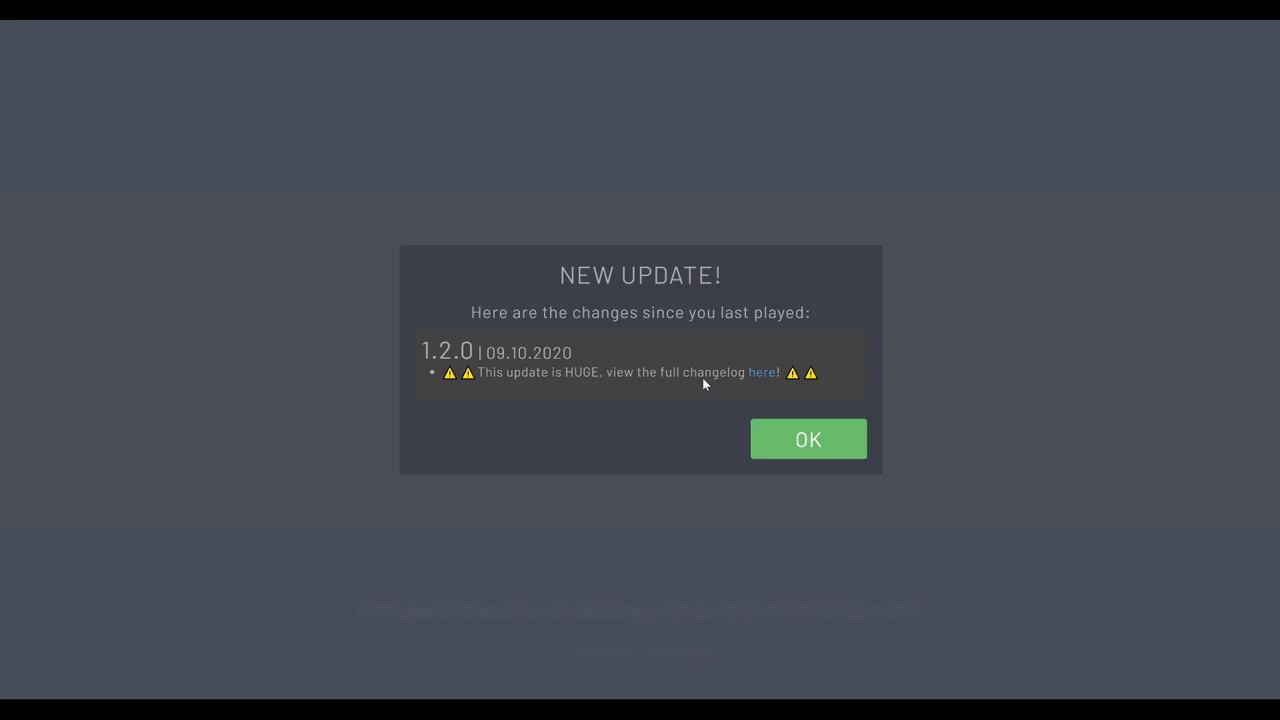
mouse_move(716, 388)
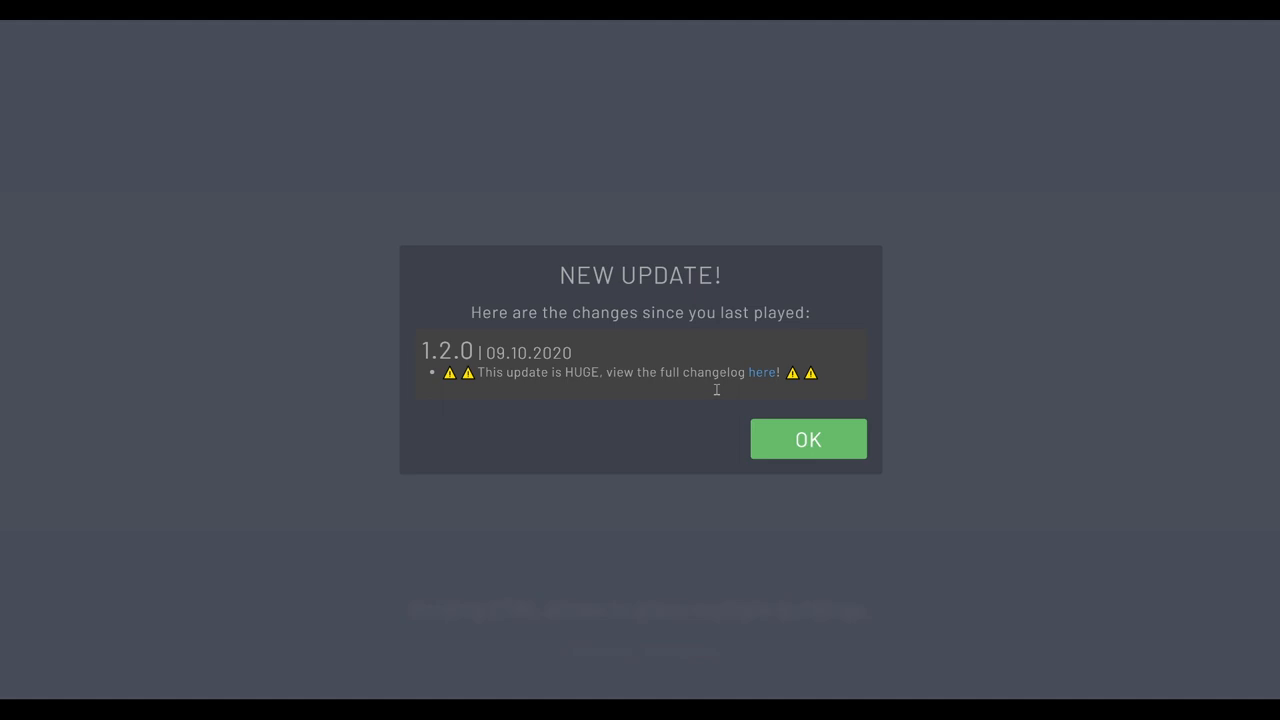
mouse_move(716, 396)
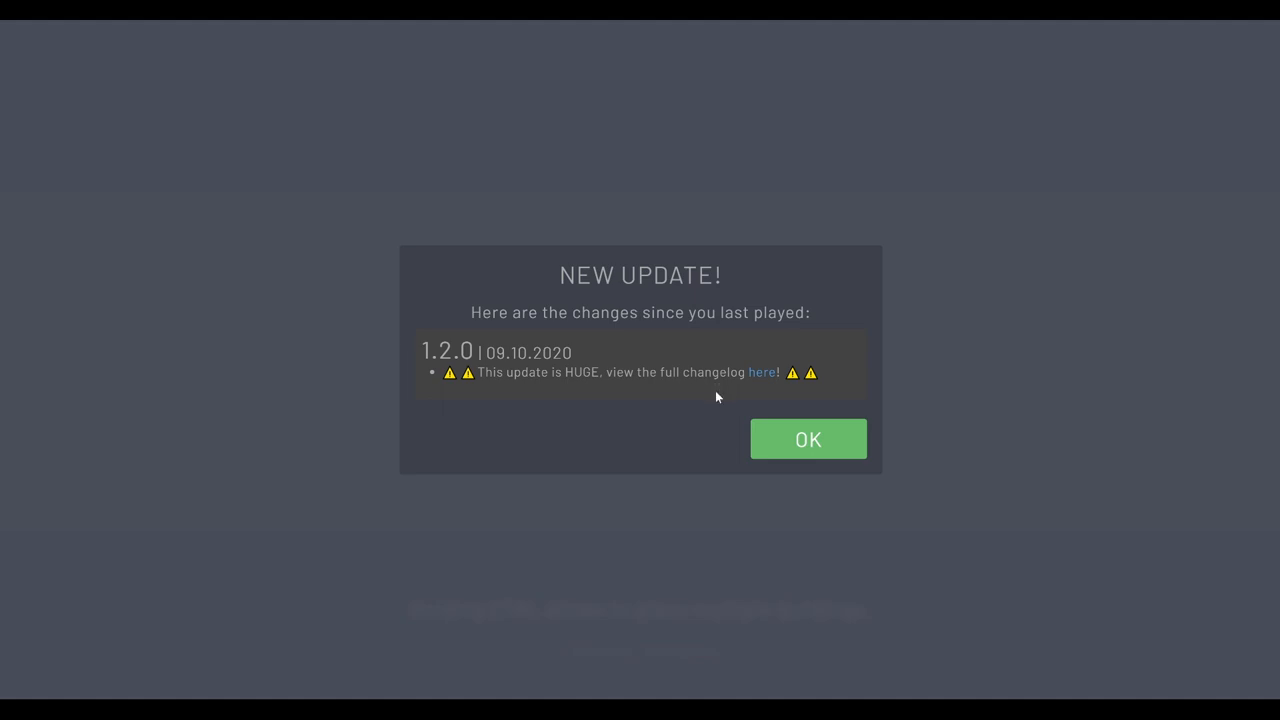
mouse_move(700, 416)
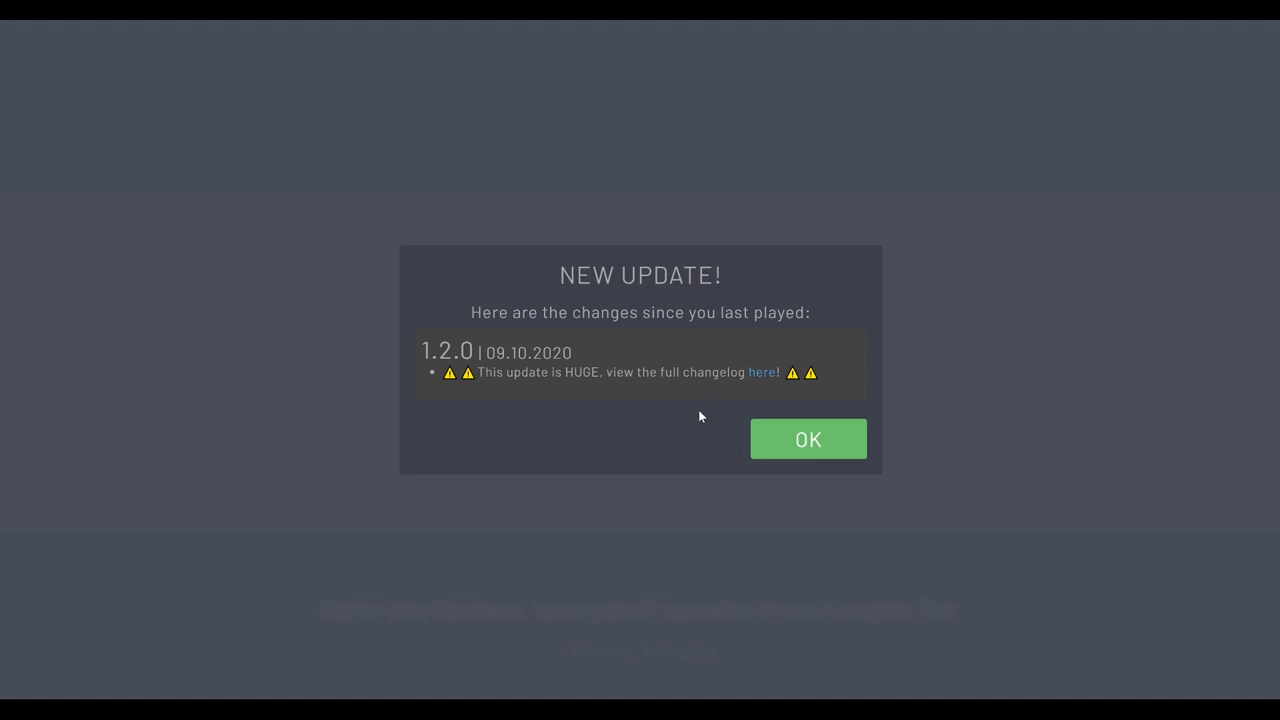
mouse_move(700, 420)
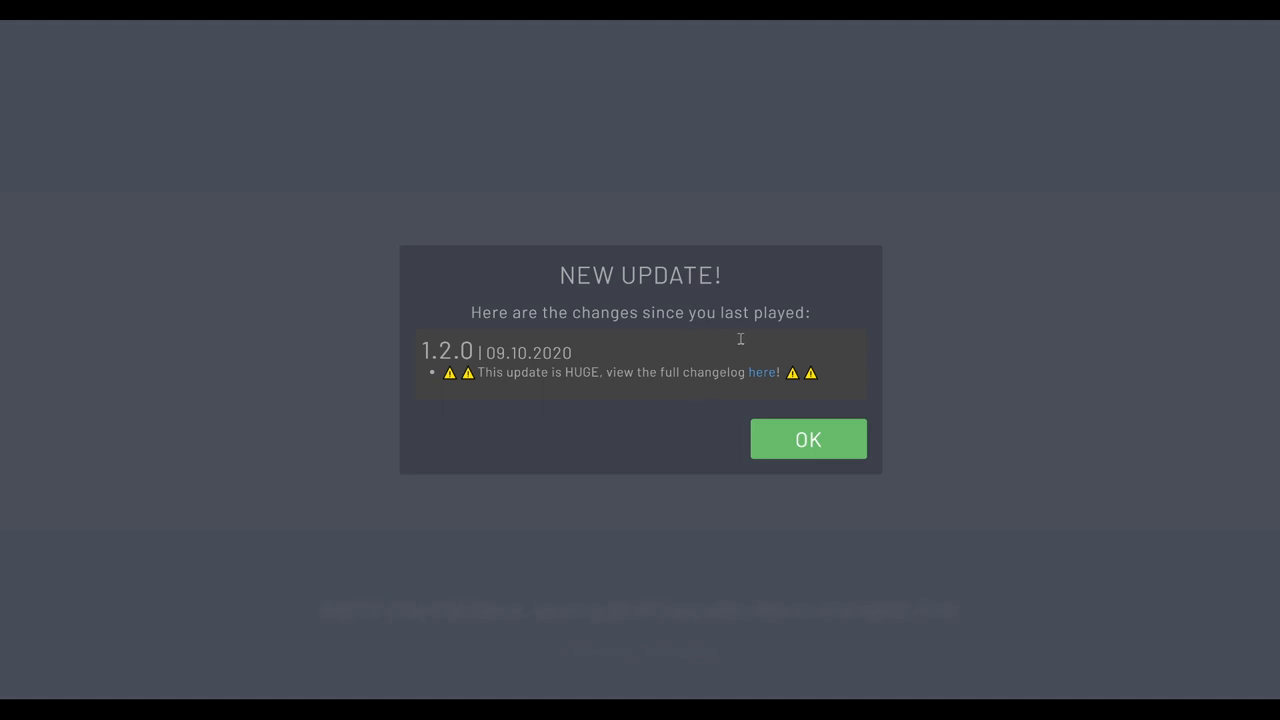
mouse_move(764, 330)
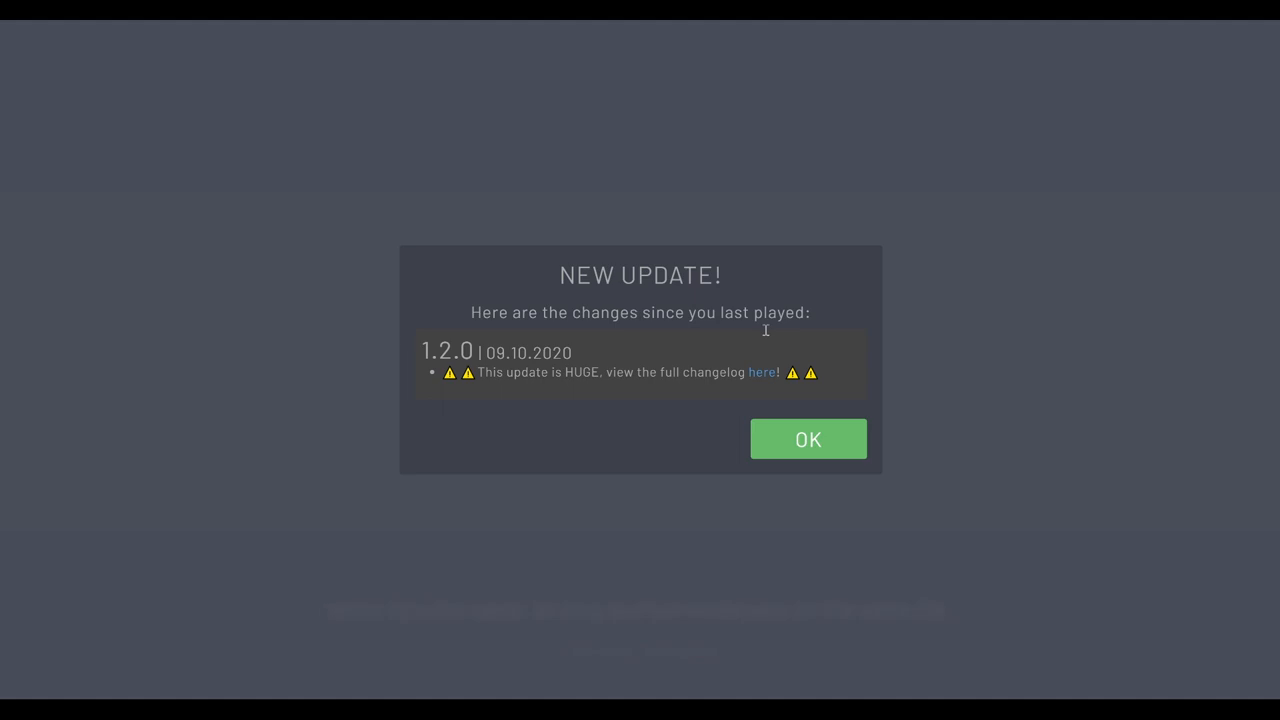
mouse_move(776, 324)
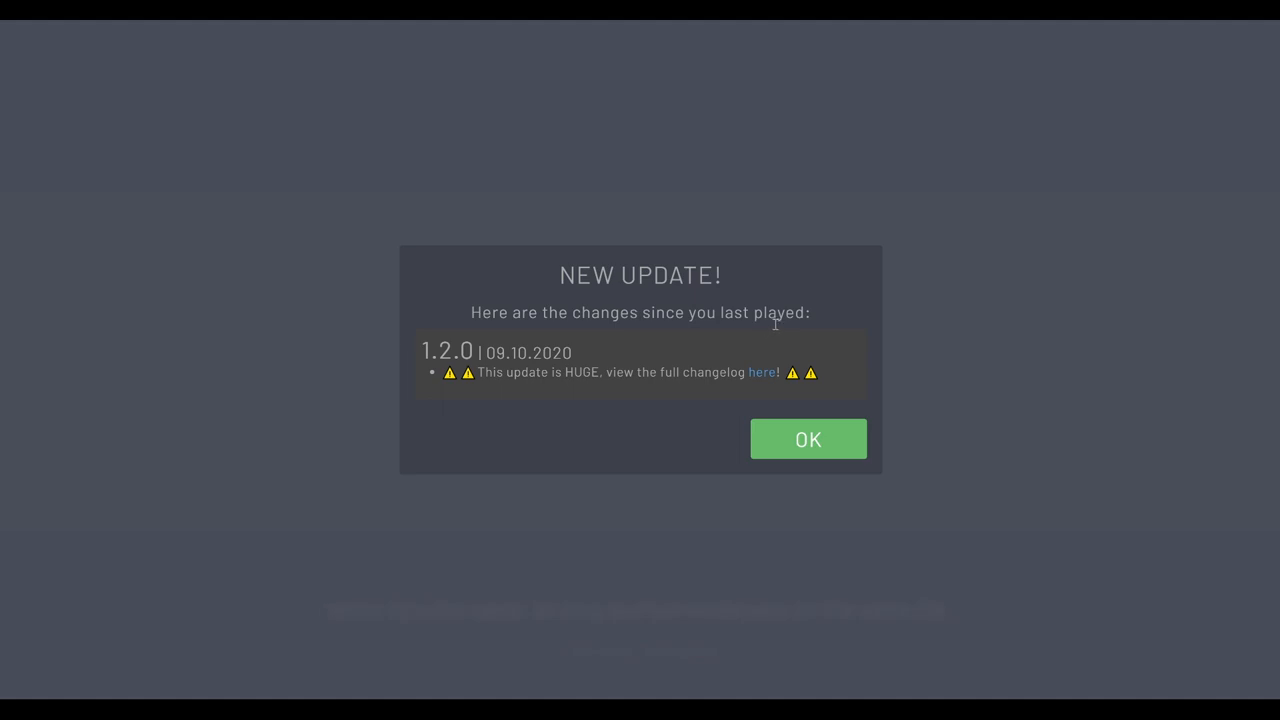
mouse_move(752, 360)
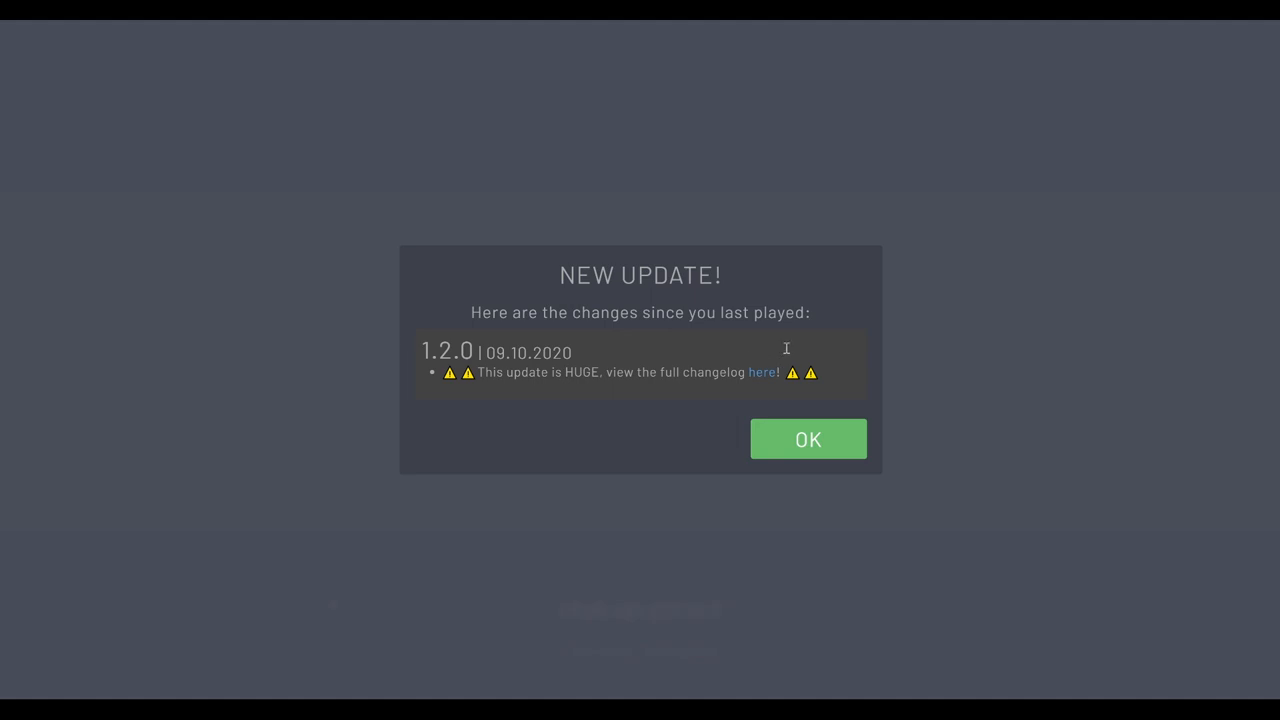
mouse_move(810, 356)
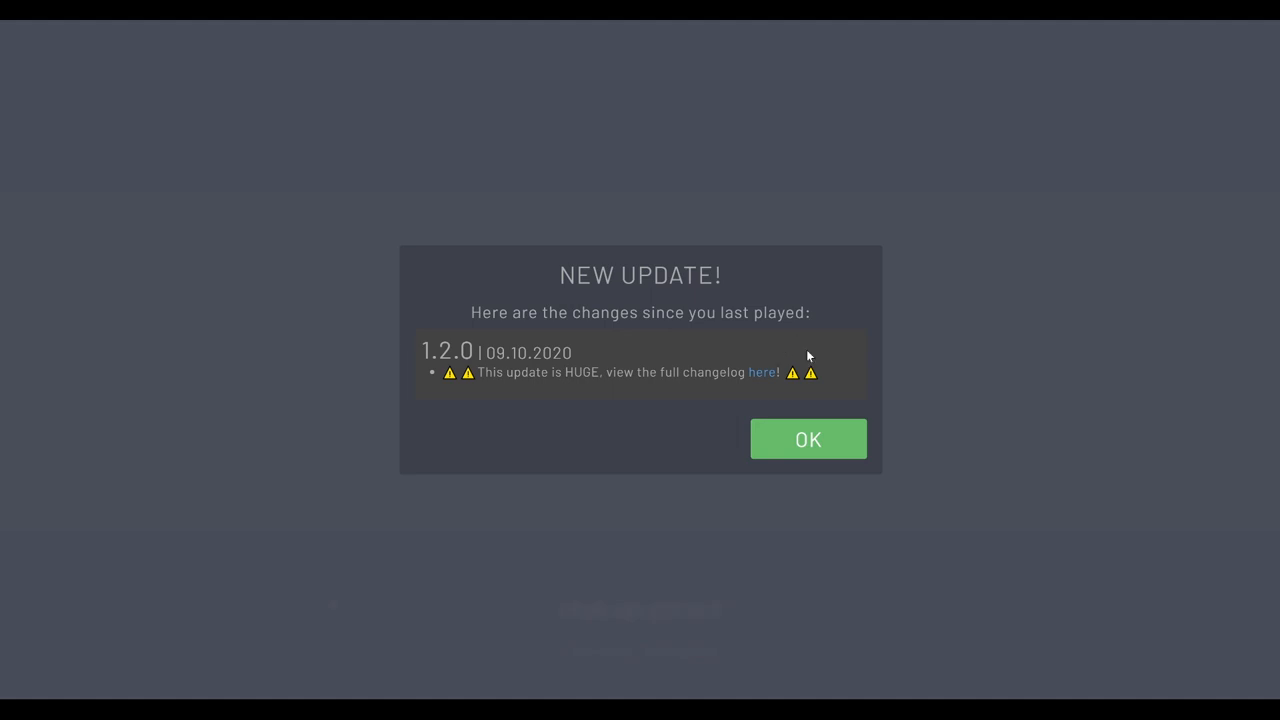
mouse_move(568, 398)
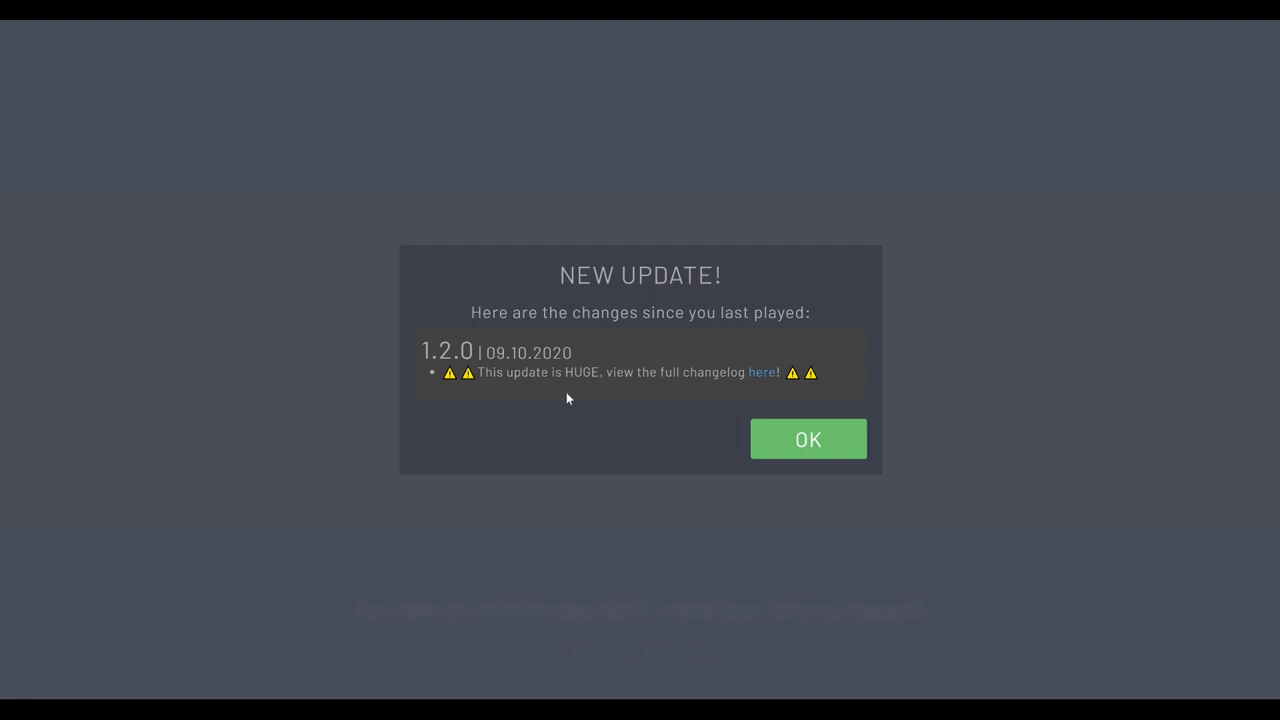
mouse_move(544, 450)
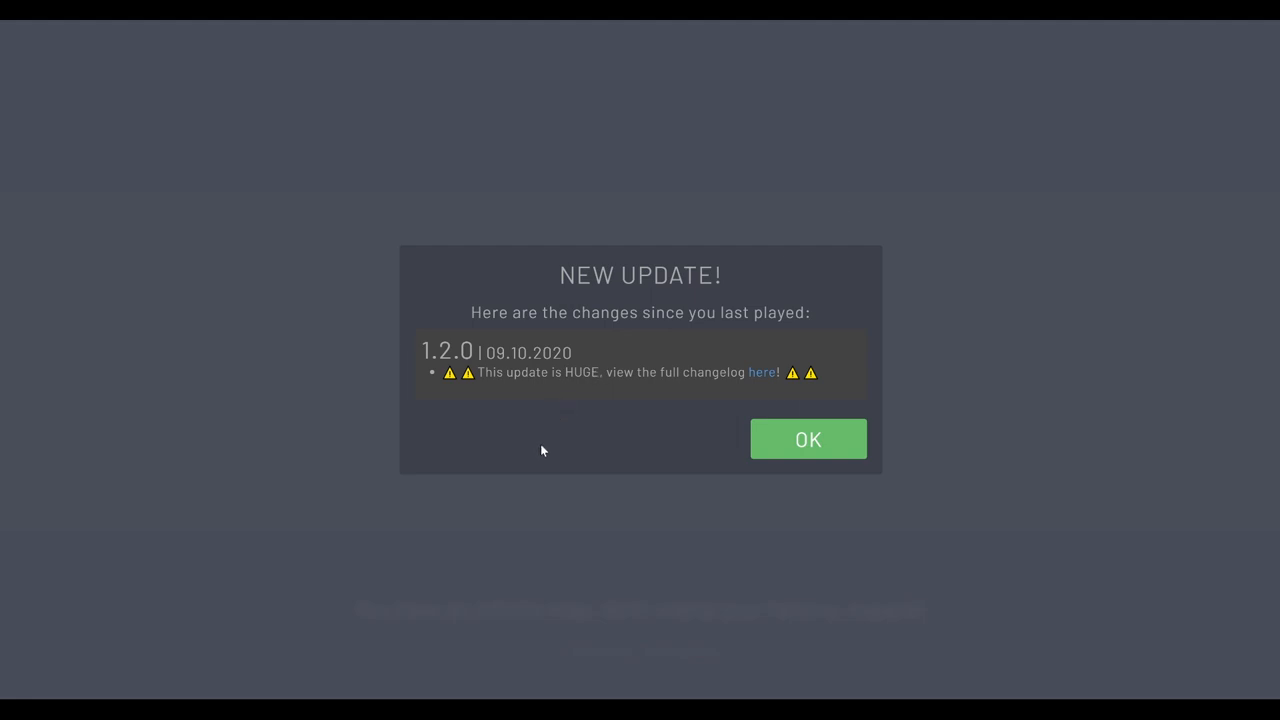
mouse_move(536, 460)
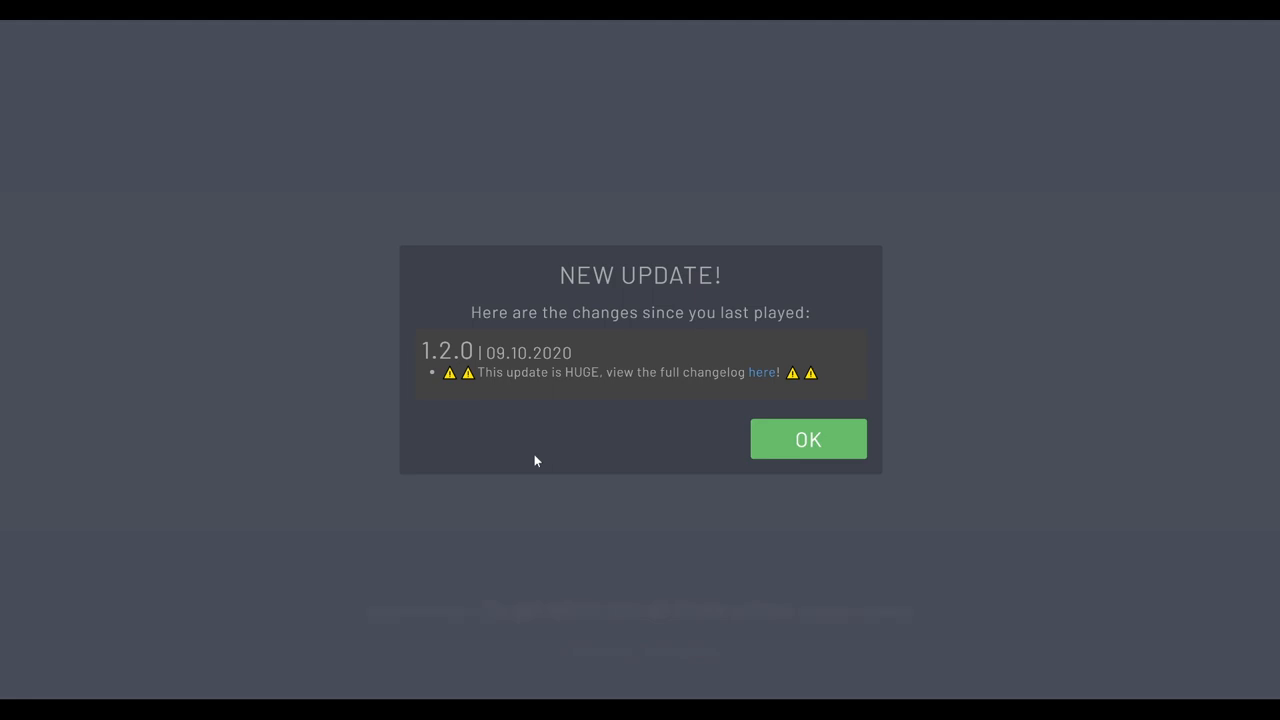
mouse_move(592, 400)
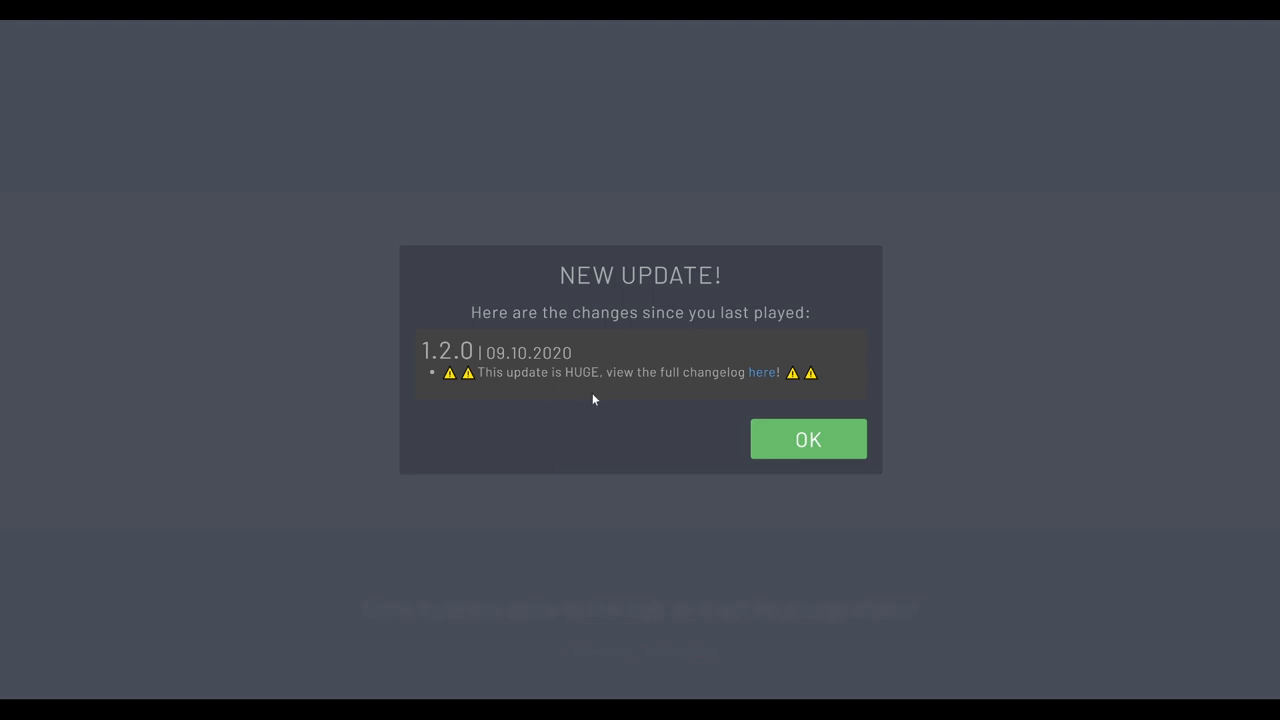
mouse_move(640, 380)
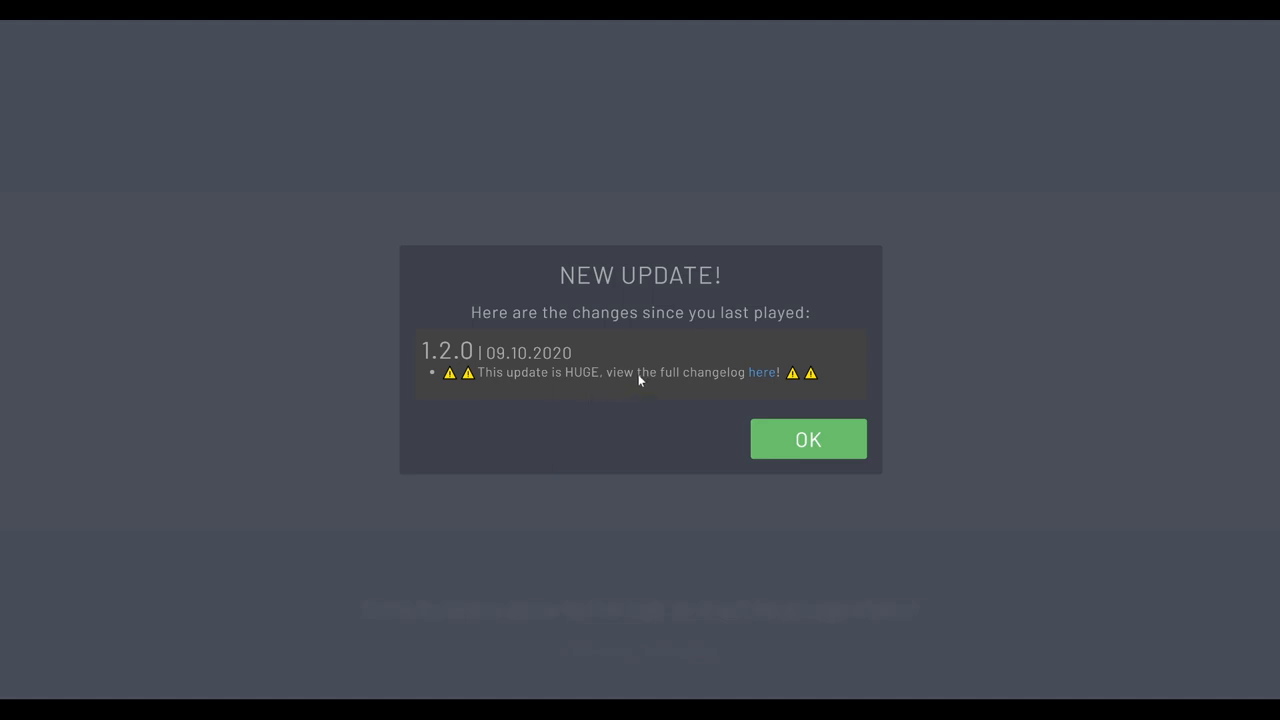
mouse_move(706, 412)
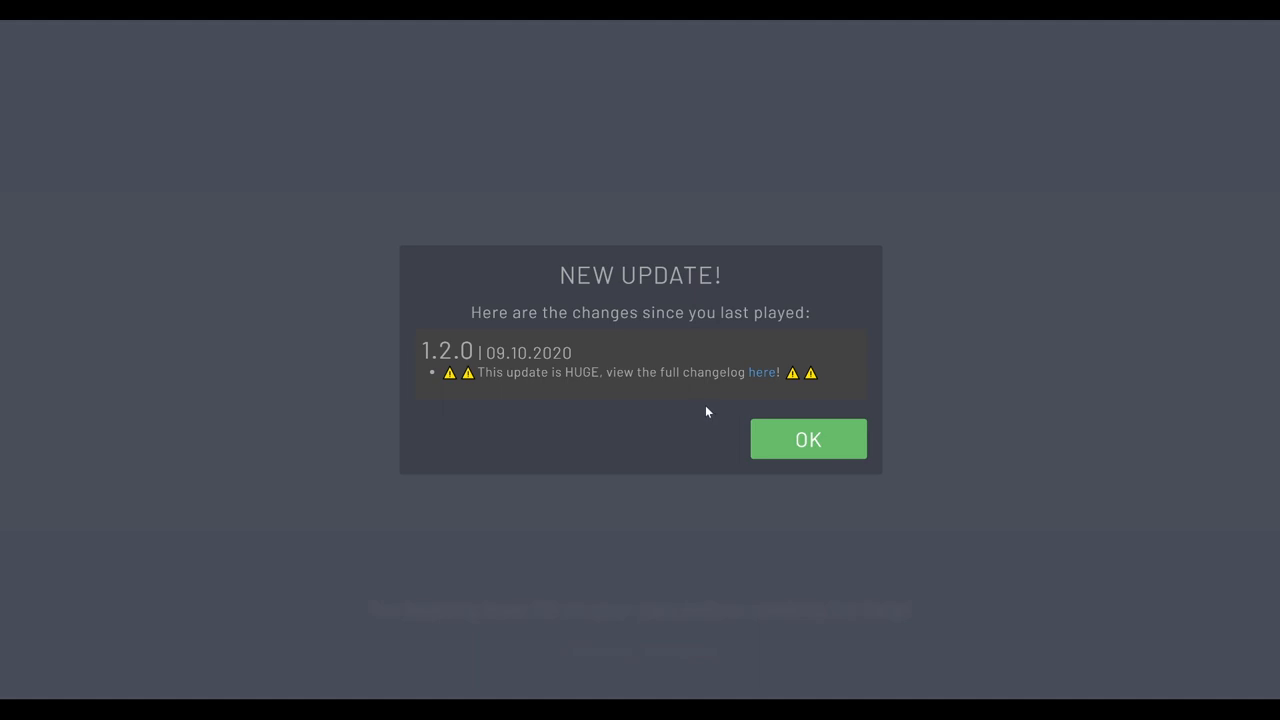
mouse_move(820, 422)
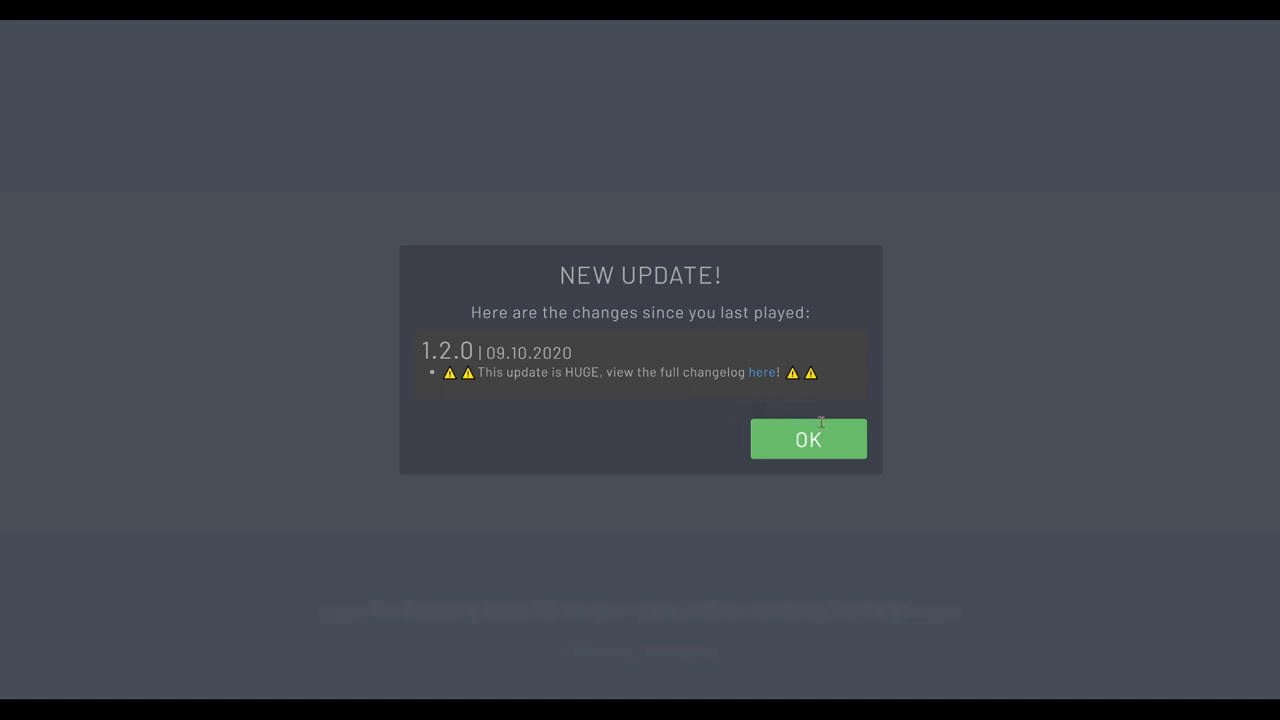
mouse_move(852, 444)
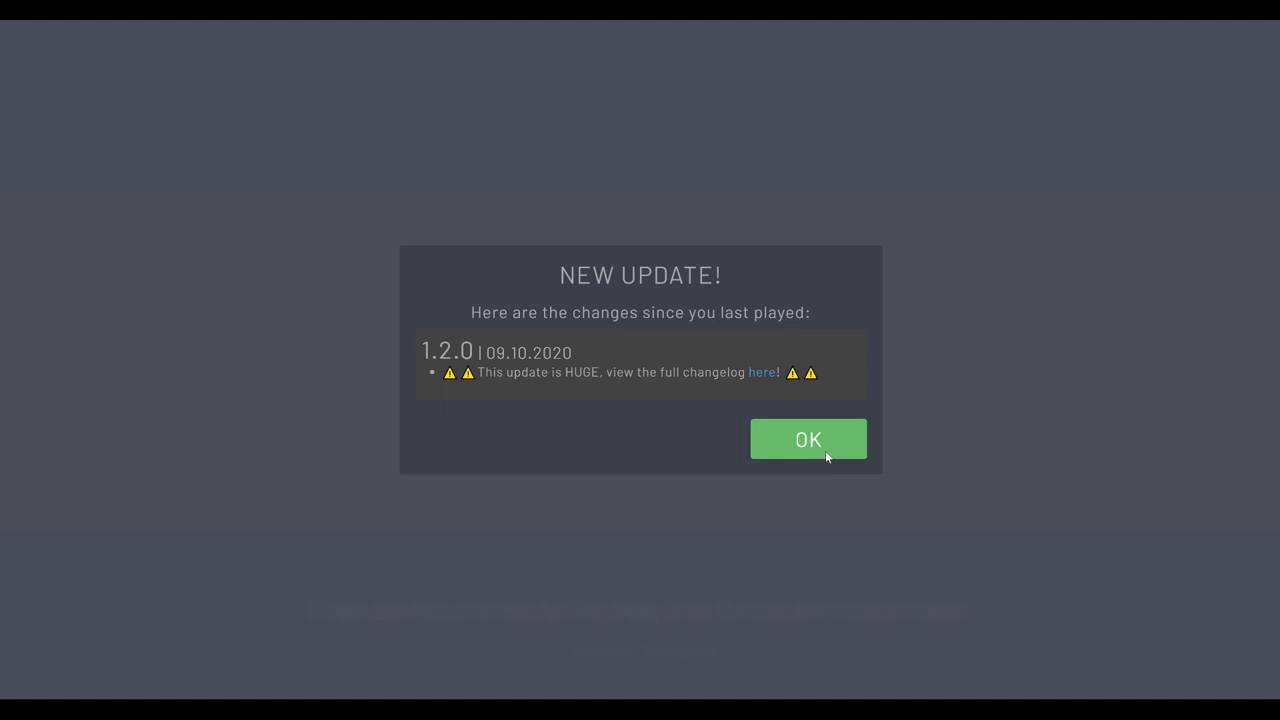
mouse_move(828, 458)
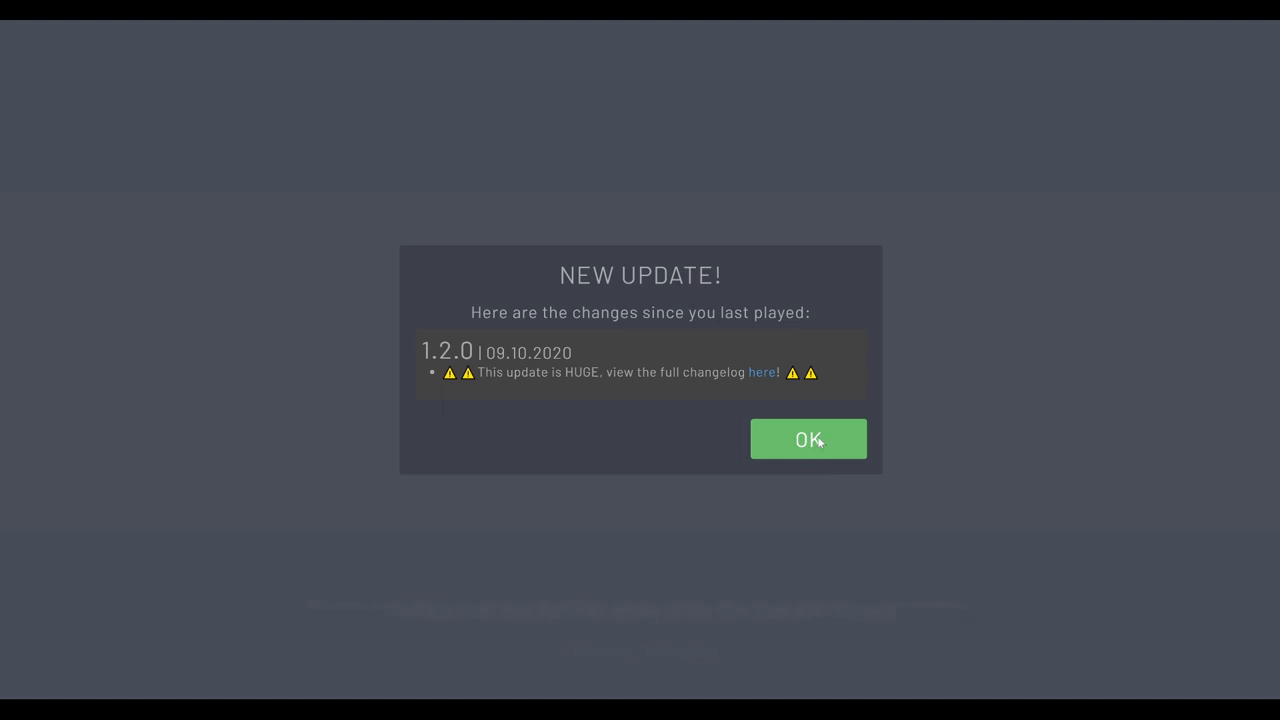
mouse_move(656, 358)
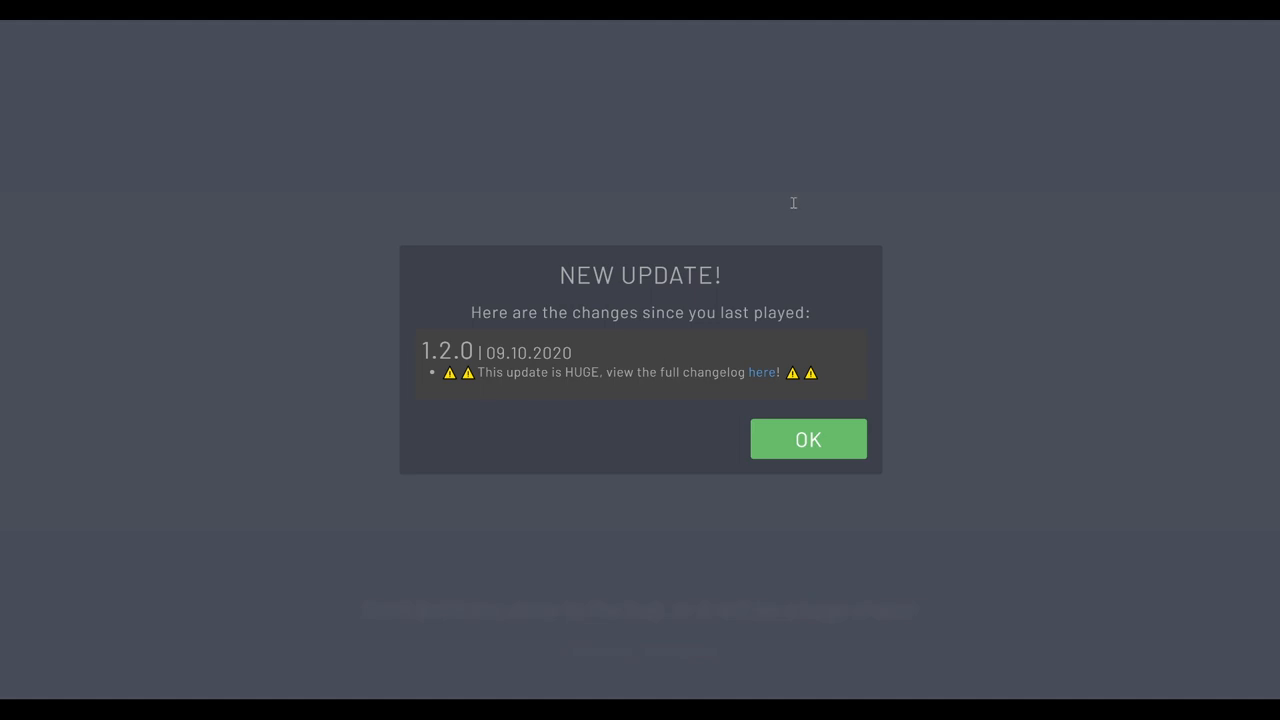
mouse_move(780, 226)
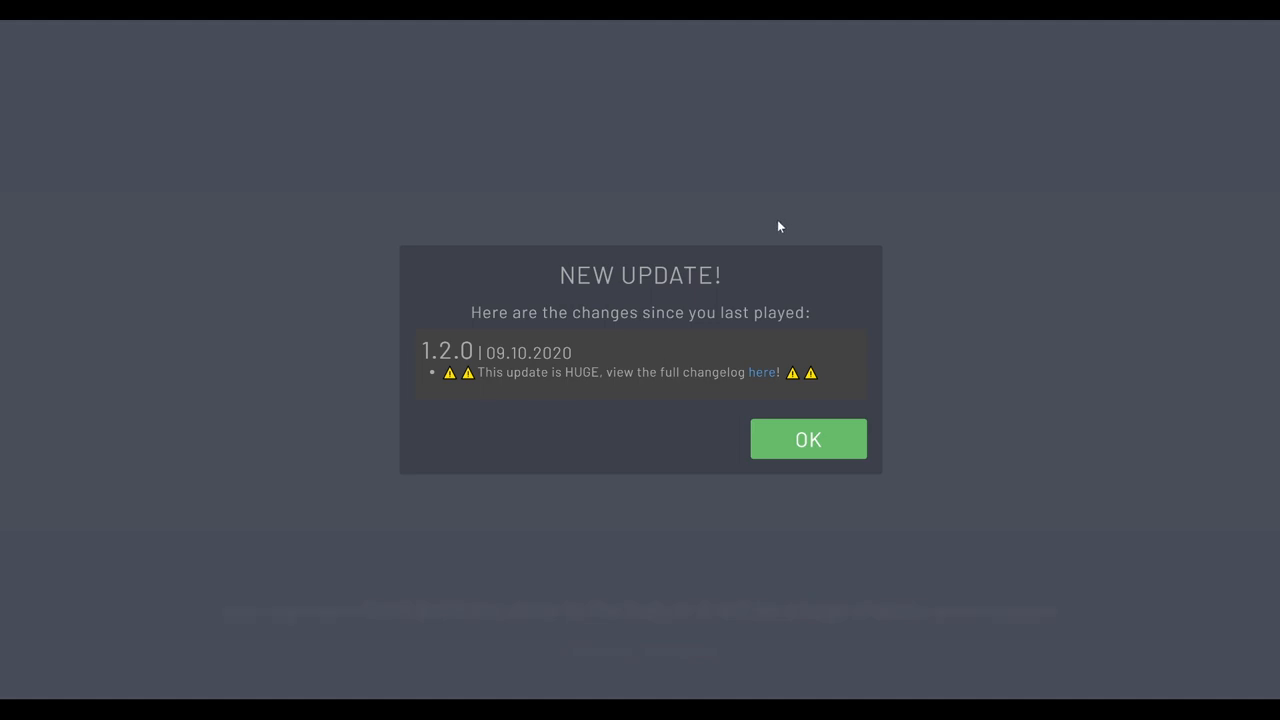
mouse_move(796, 336)
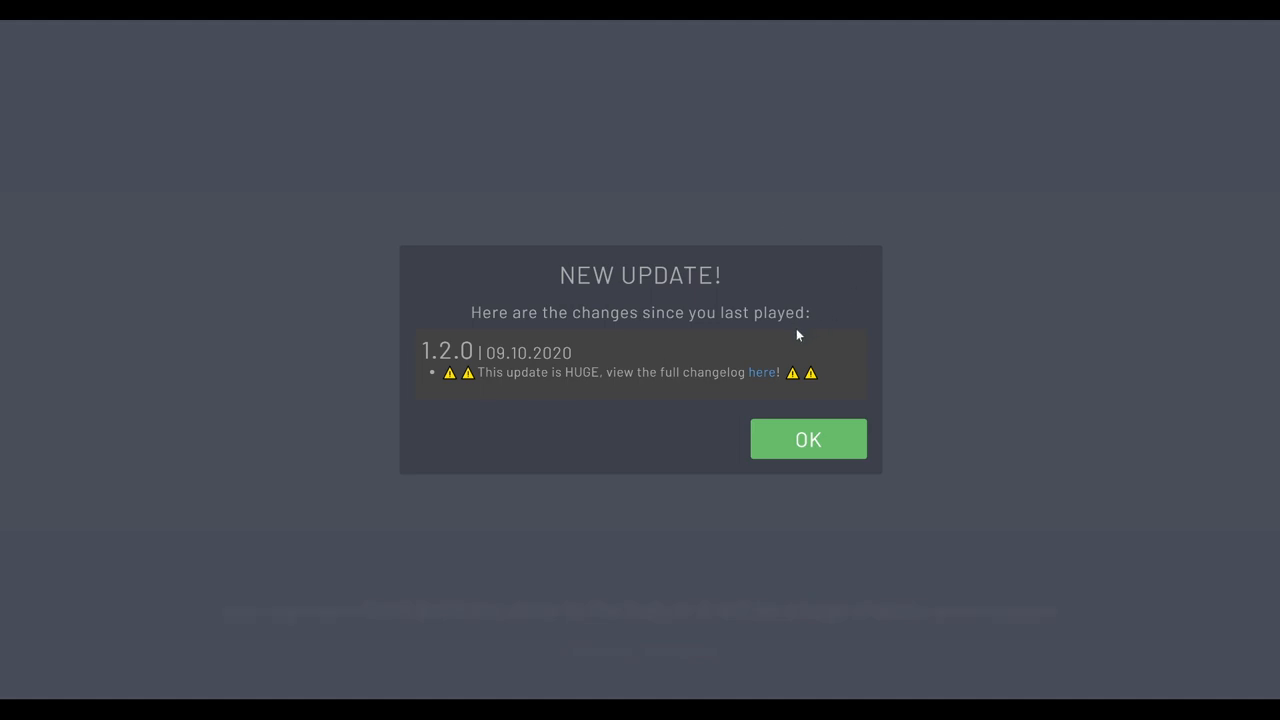
mouse_move(756, 324)
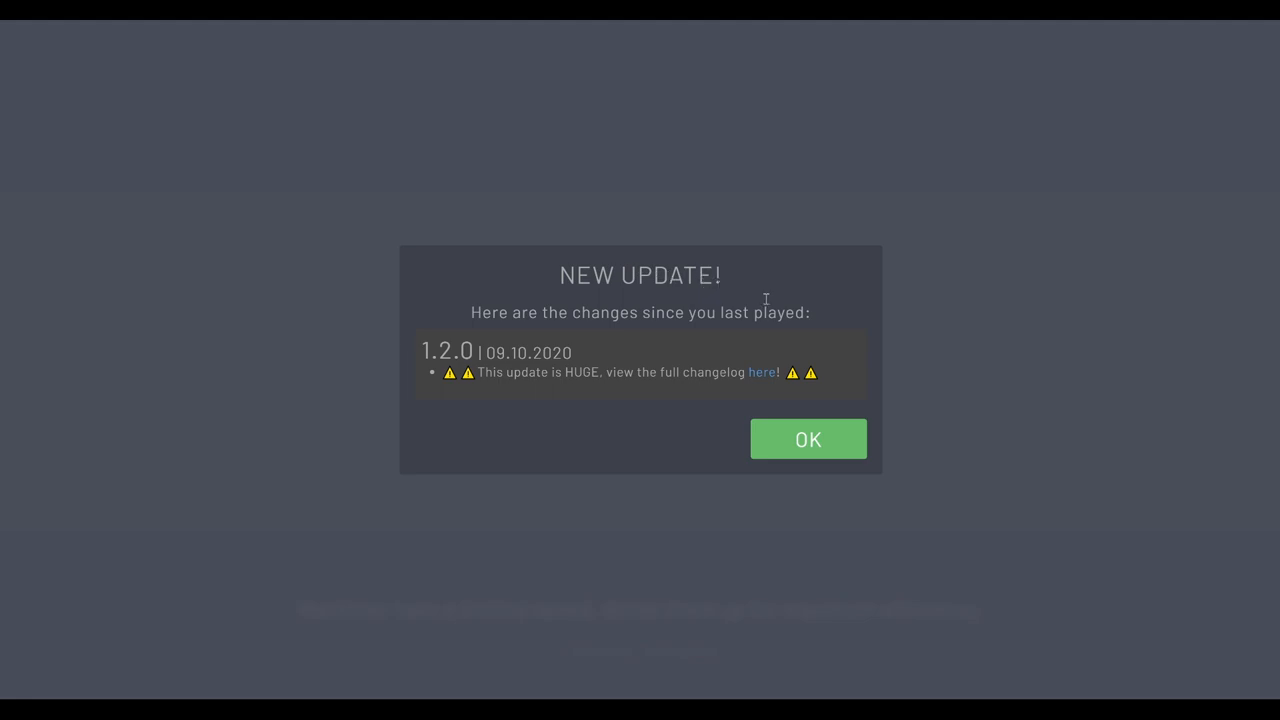
mouse_move(716, 320)
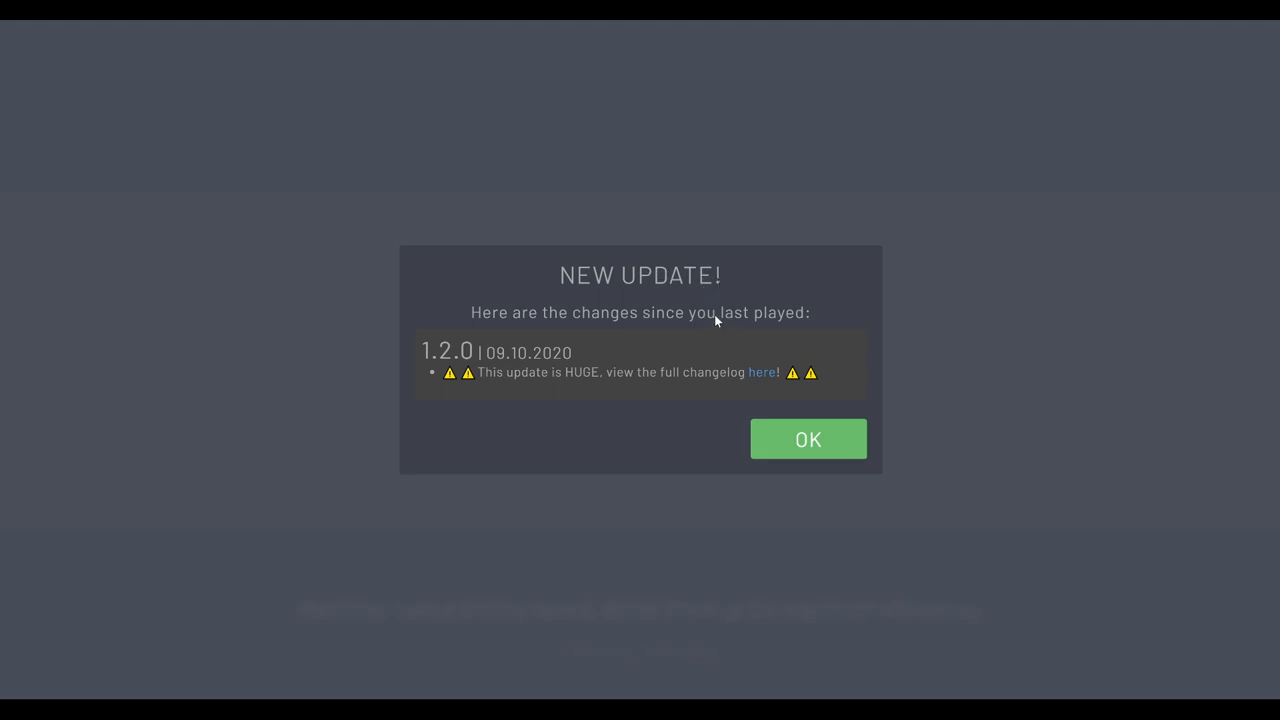
mouse_move(728, 322)
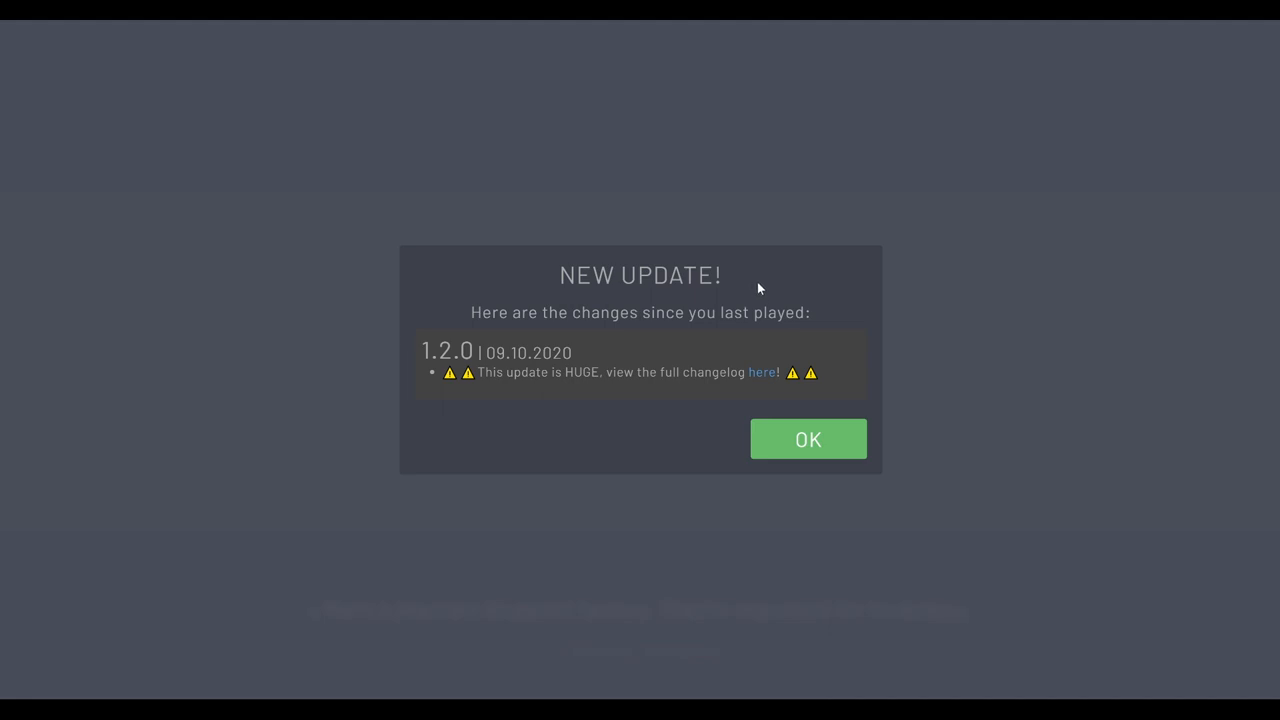
mouse_move(770, 284)
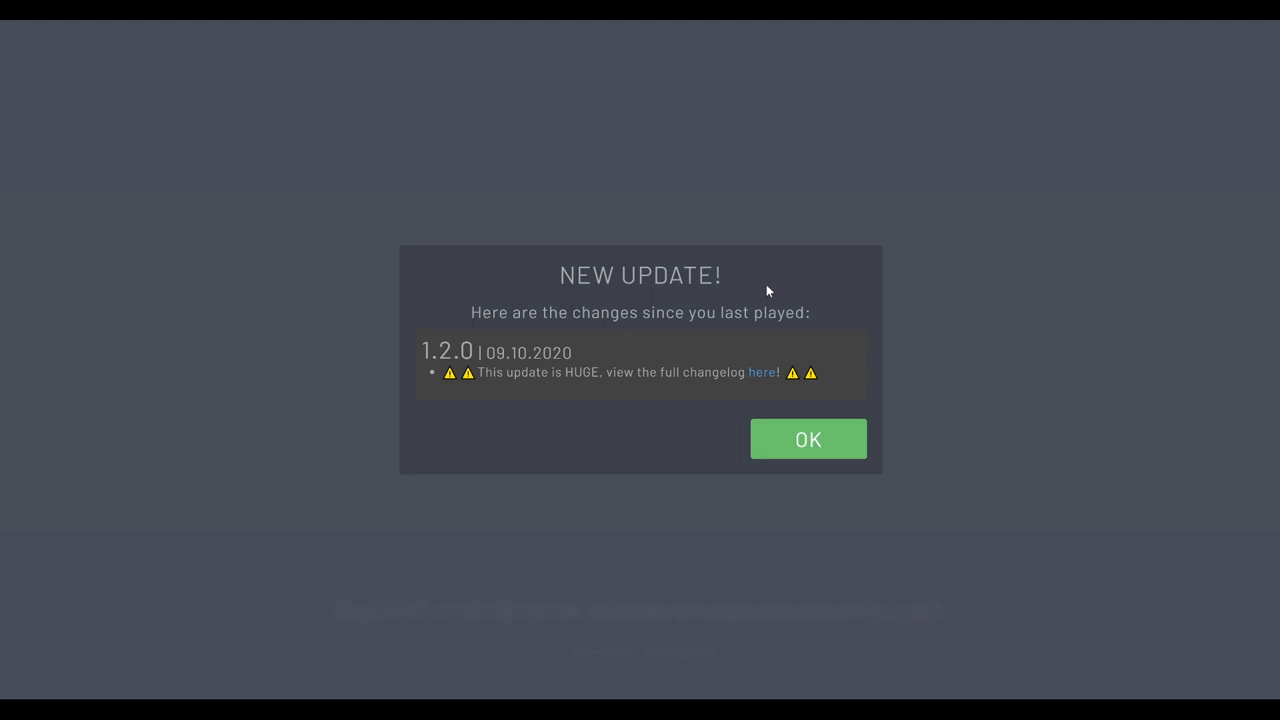
mouse_move(716, 338)
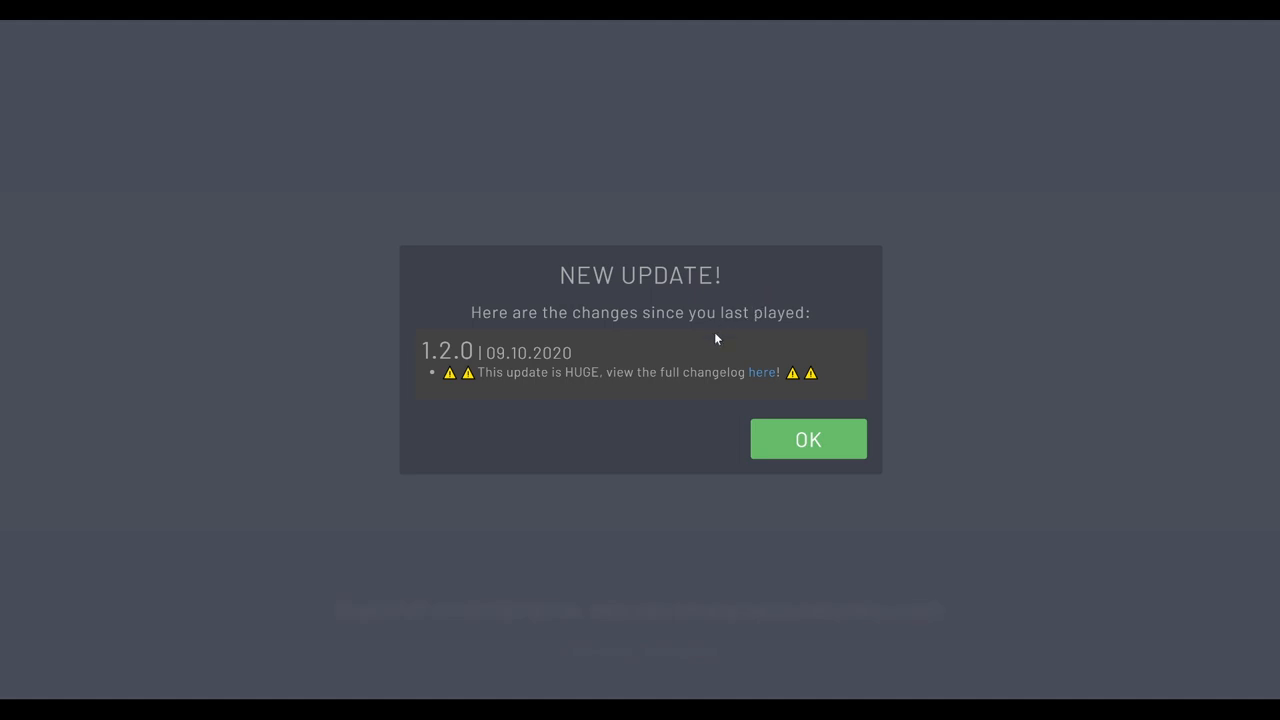
mouse_move(510, 400)
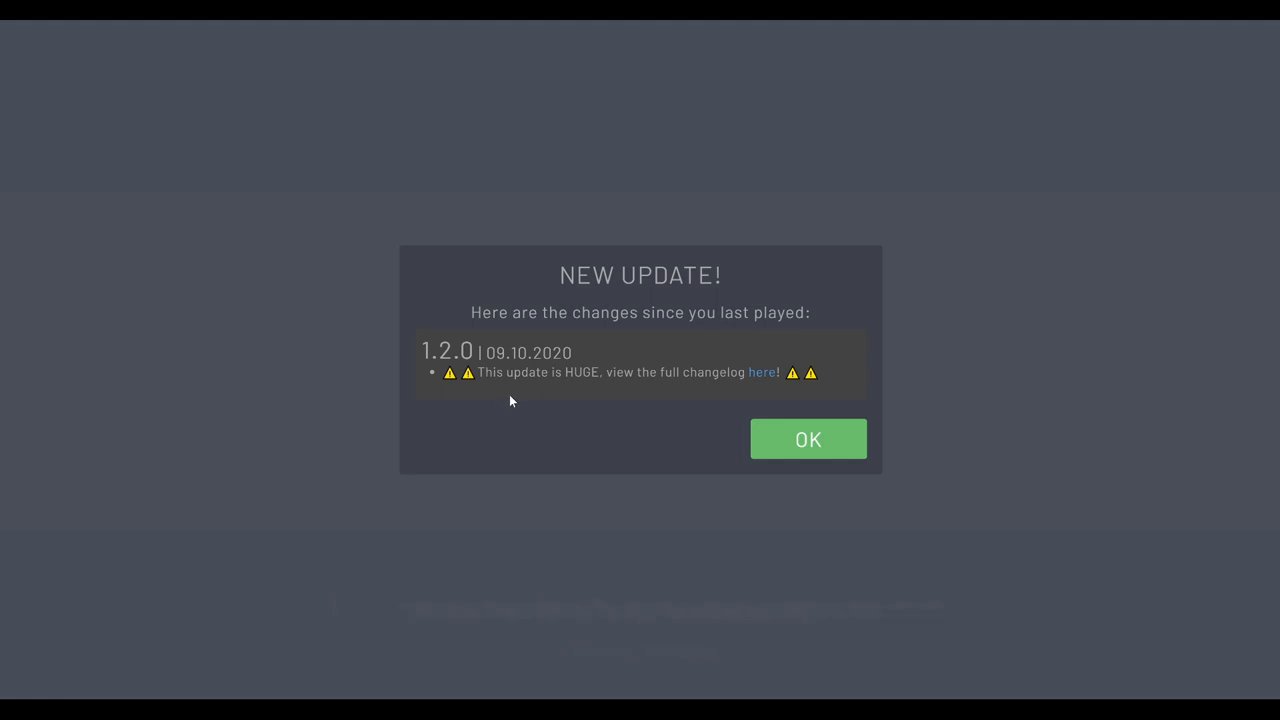
mouse_move(604, 400)
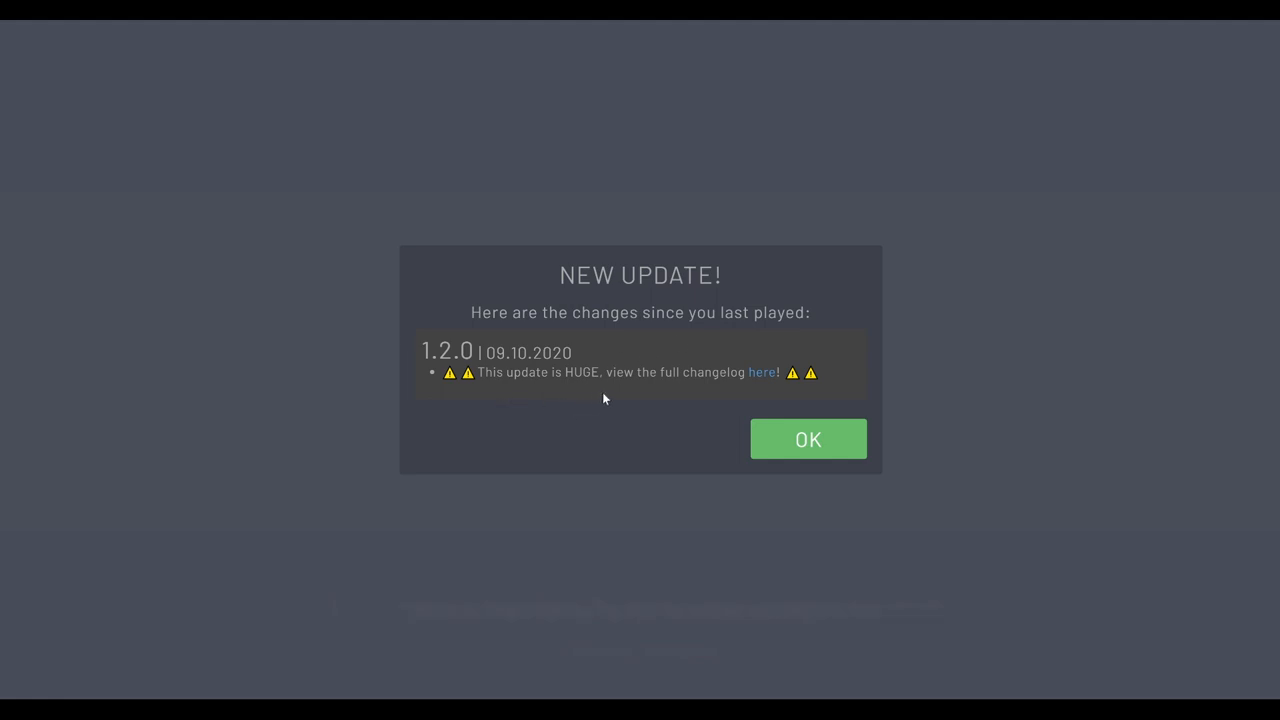
mouse_move(616, 410)
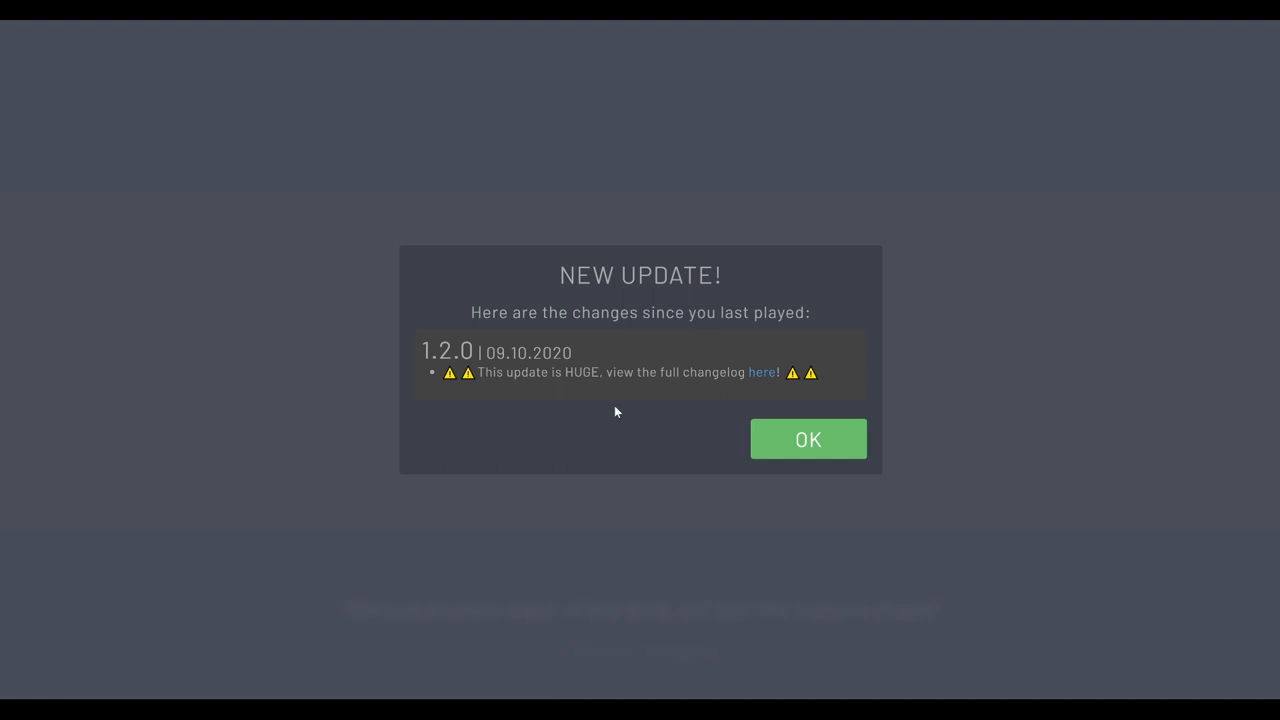
mouse_move(584, 444)
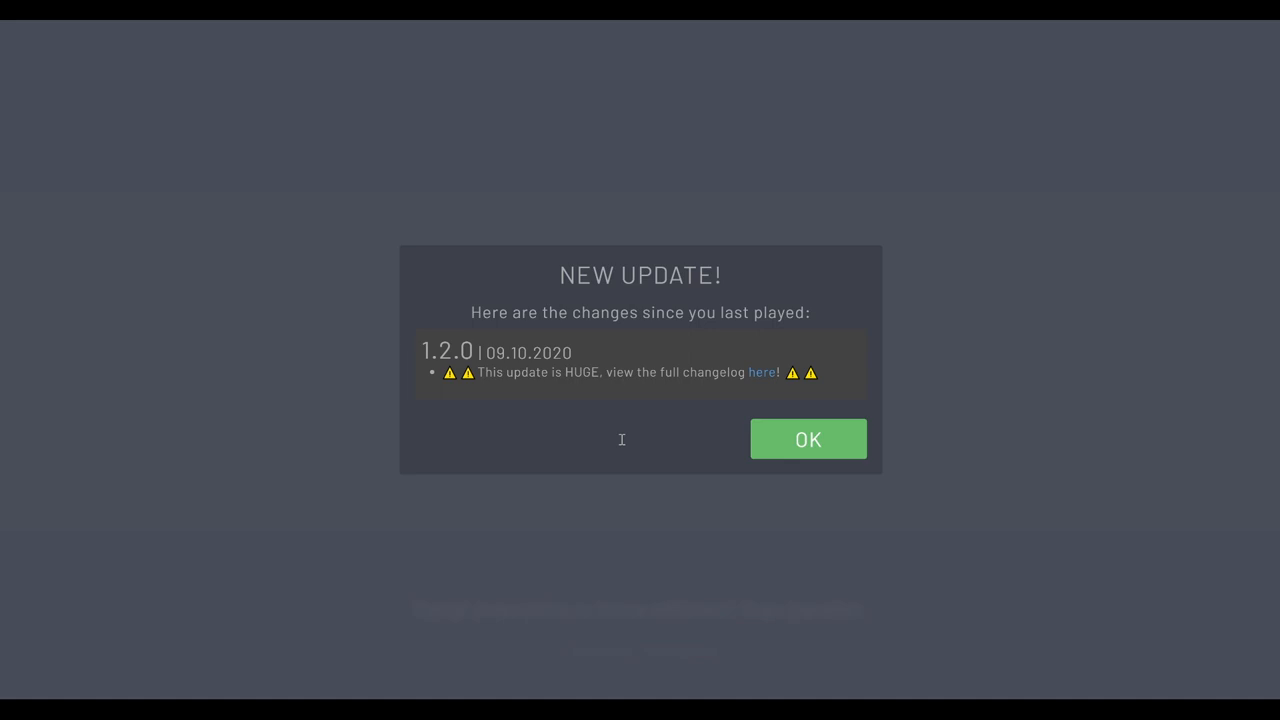
mouse_move(630, 448)
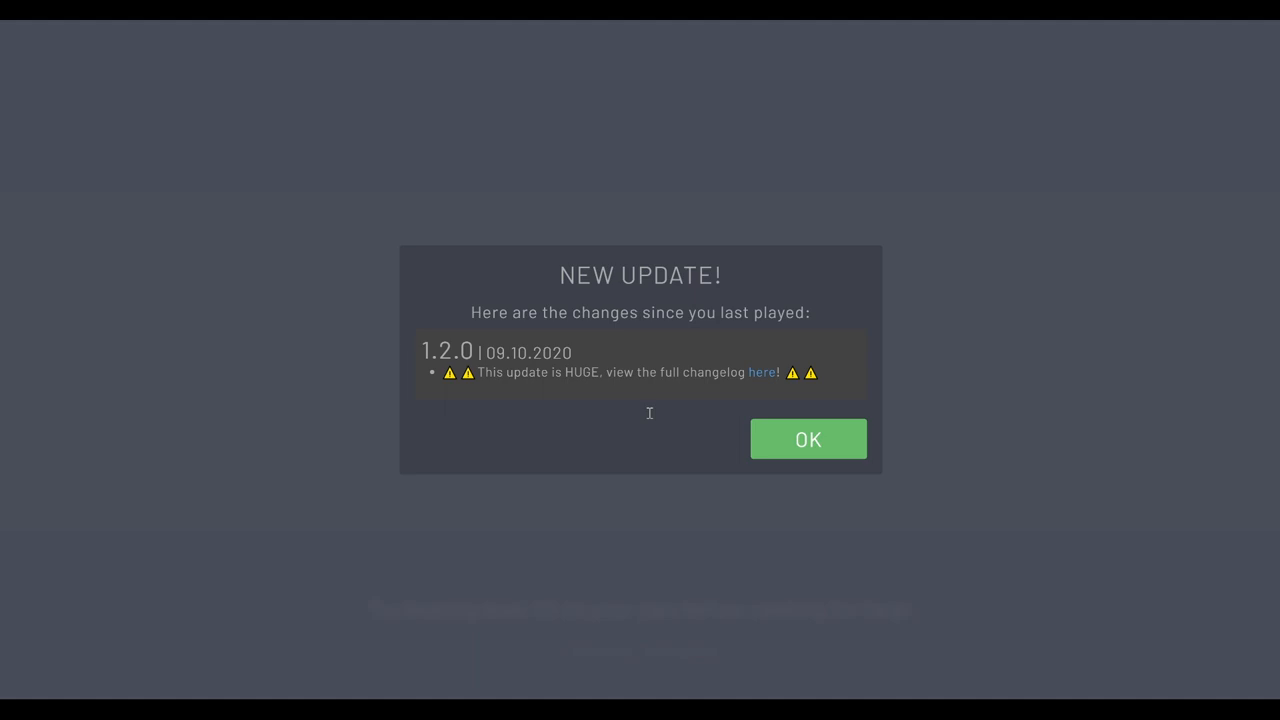
mouse_move(648, 440)
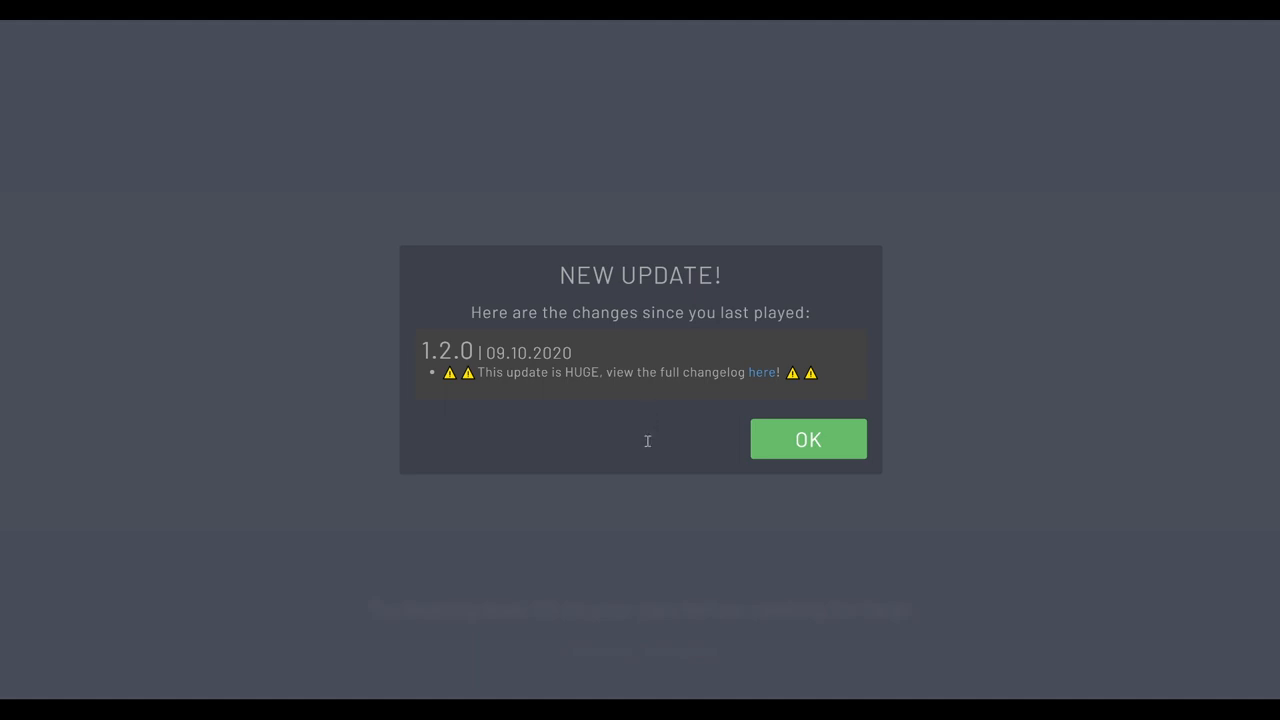
mouse_move(648, 444)
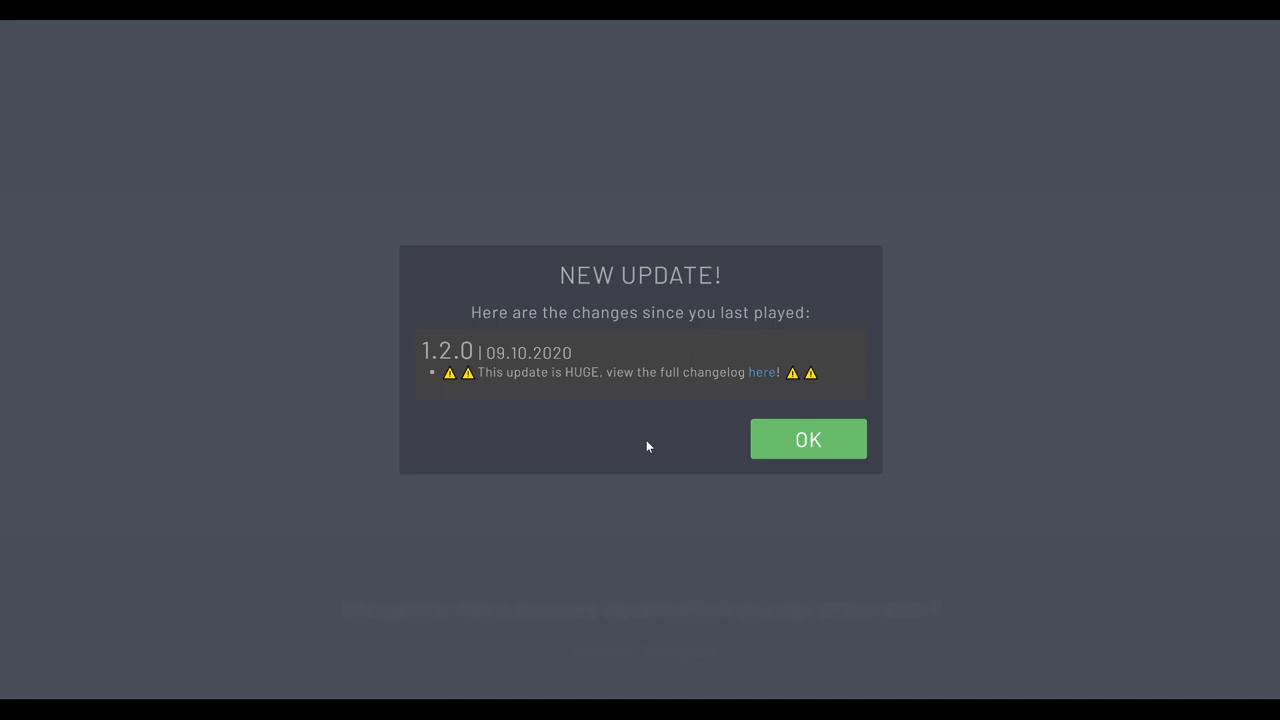
mouse_move(640, 462)
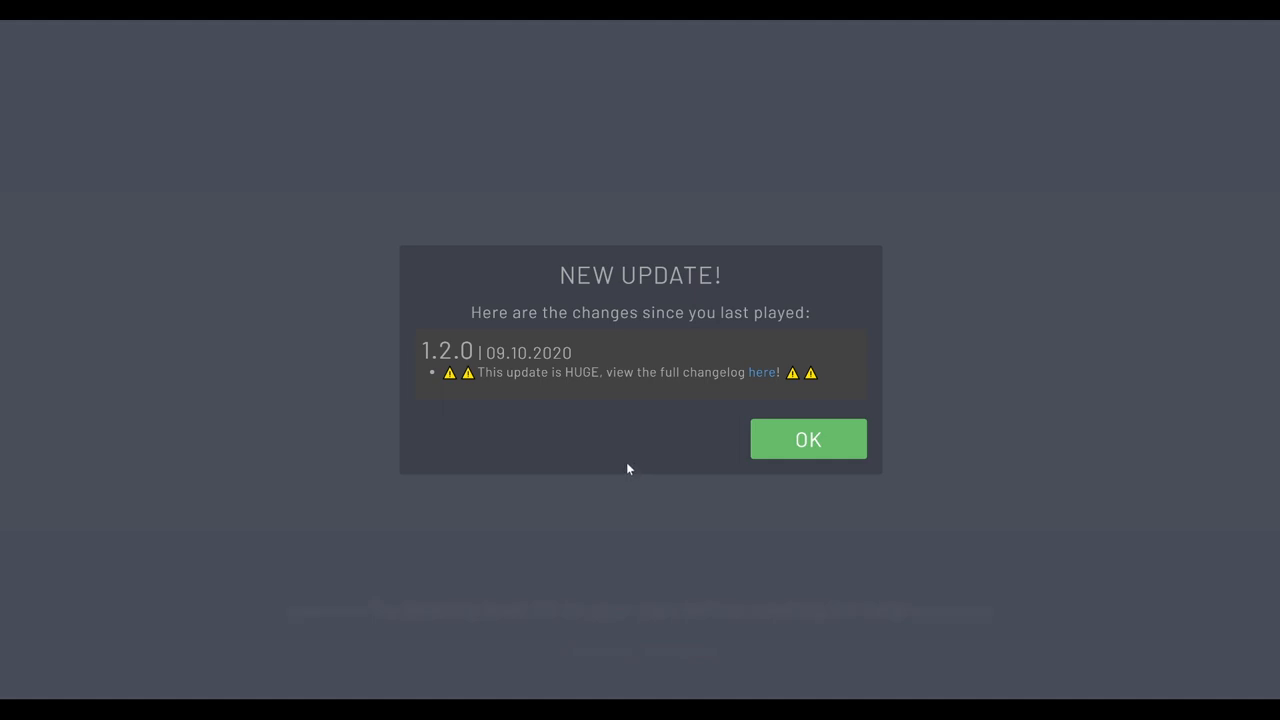
mouse_move(628, 462)
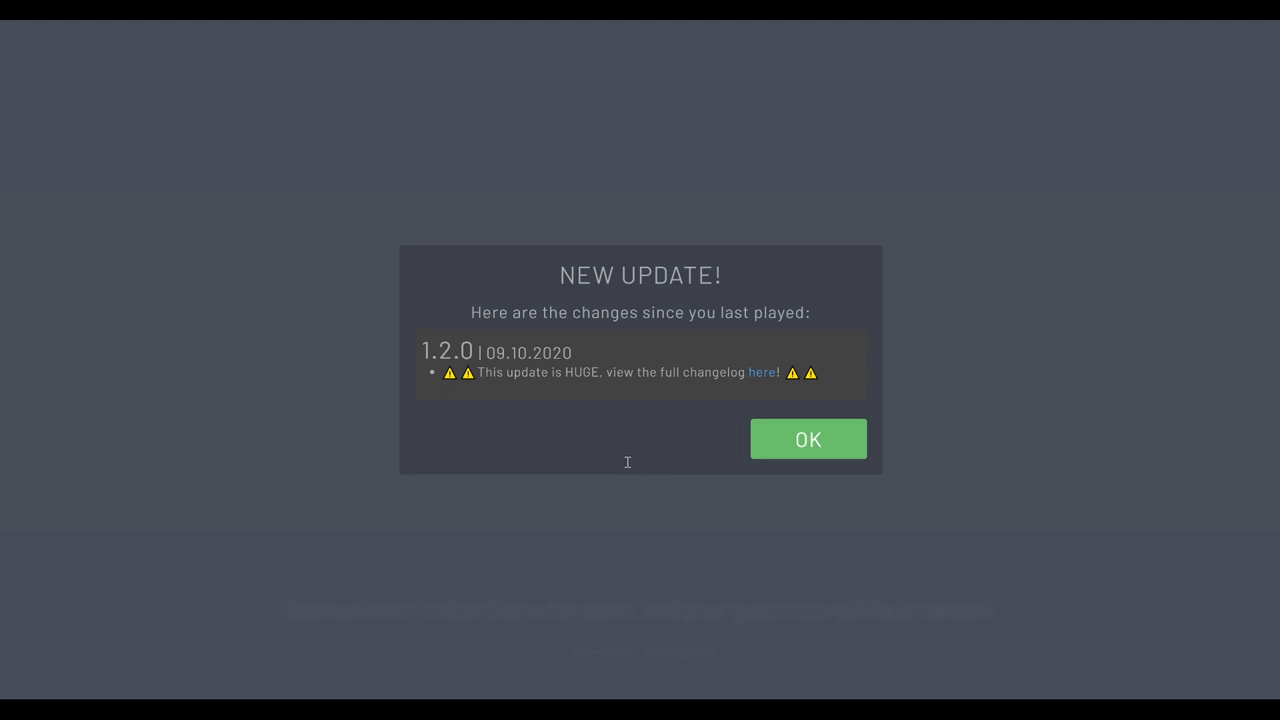
mouse_move(630, 476)
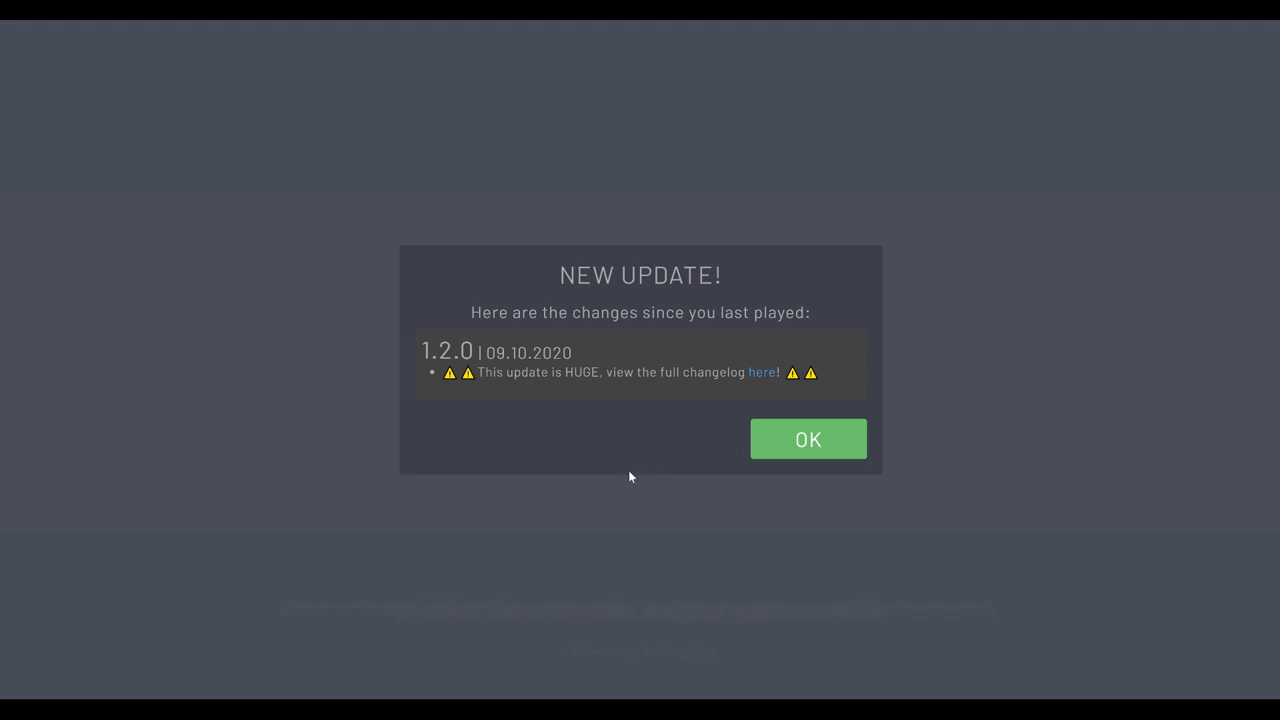
mouse_move(648, 472)
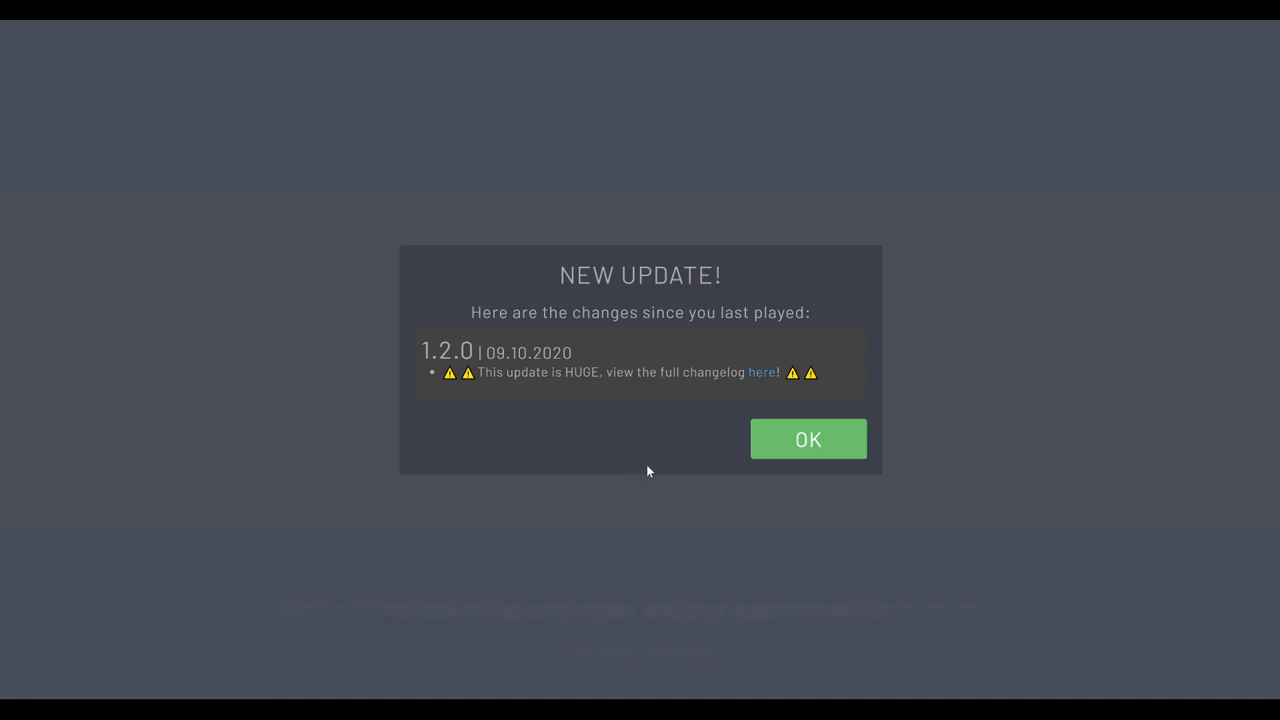
mouse_move(652, 468)
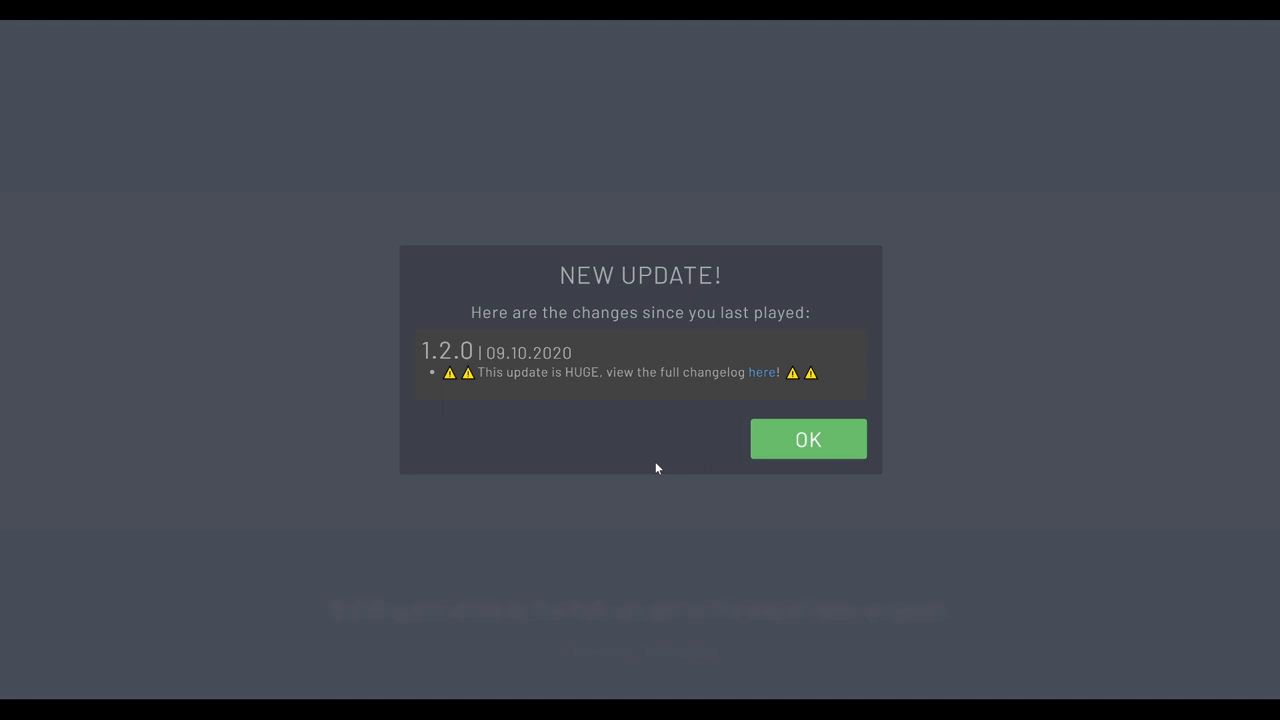
mouse_move(664, 468)
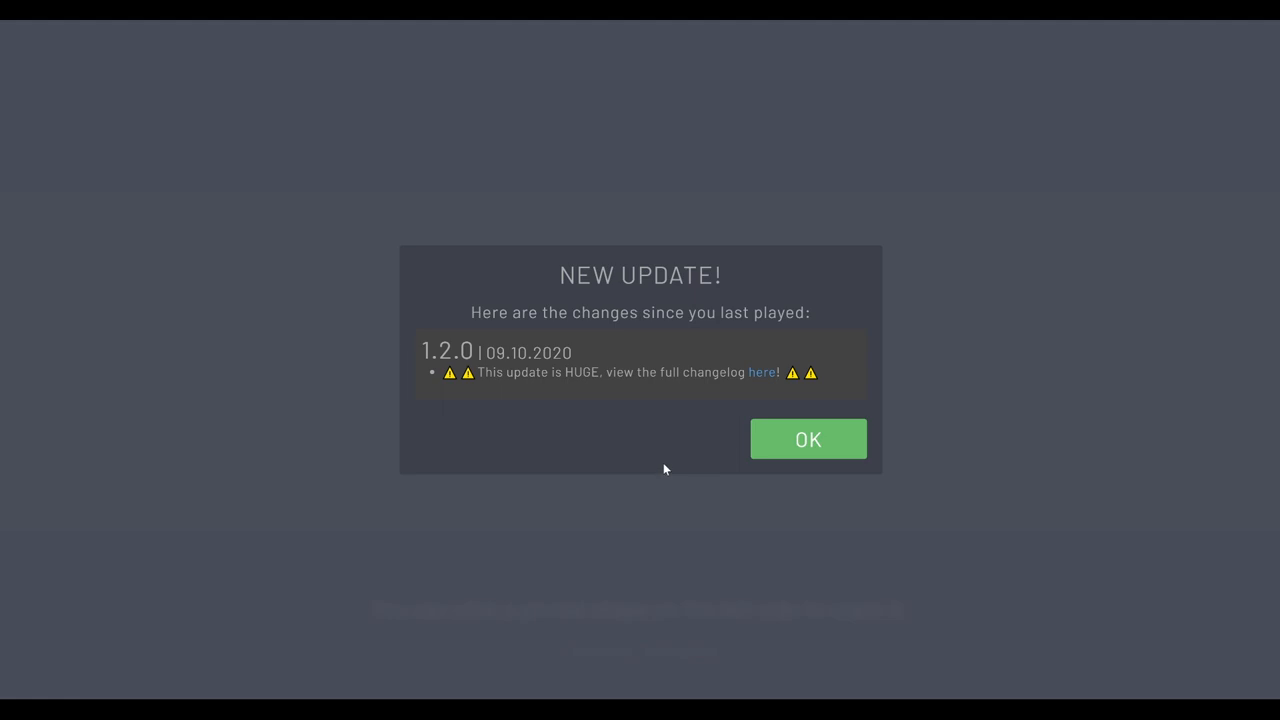
mouse_move(714, 438)
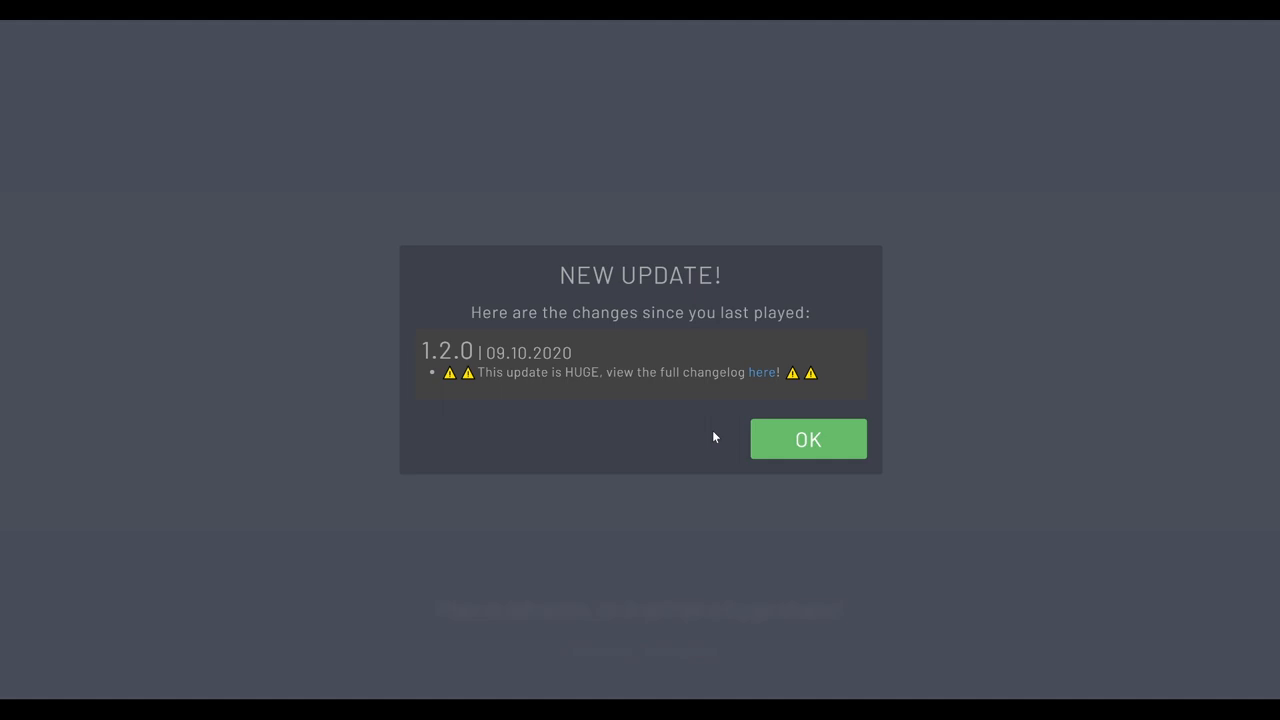
mouse_move(626, 464)
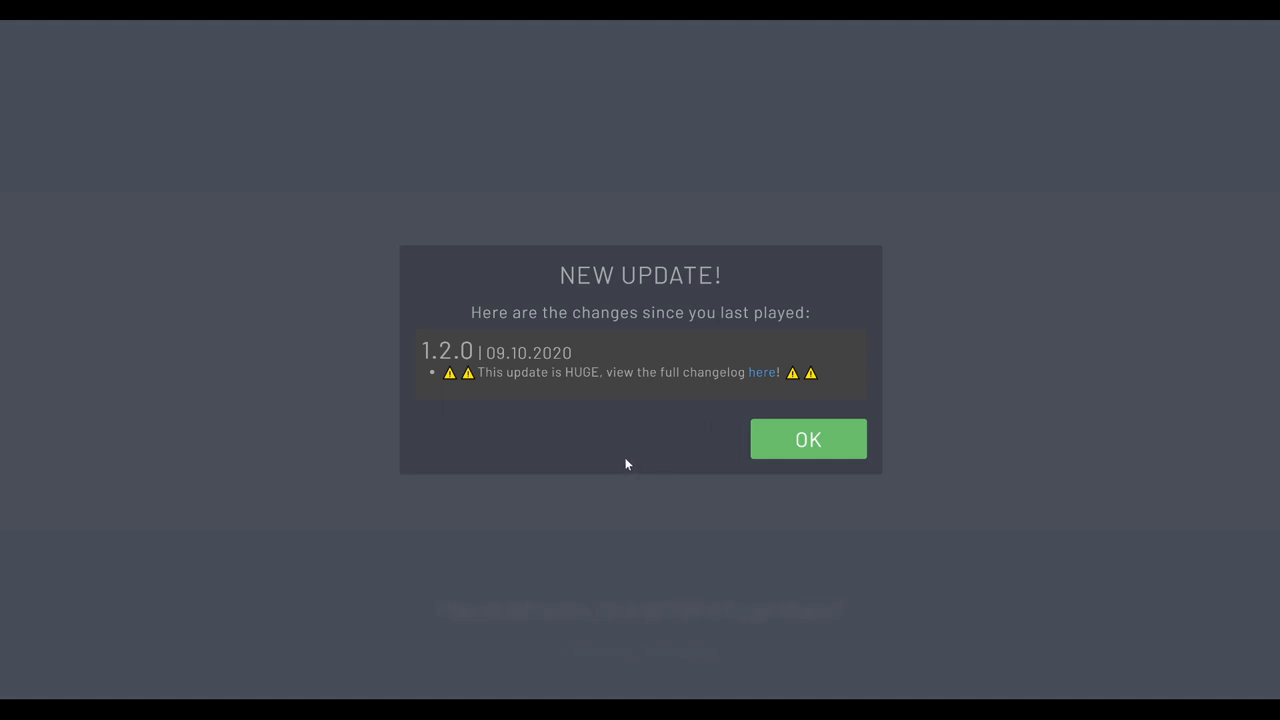
mouse_move(642, 436)
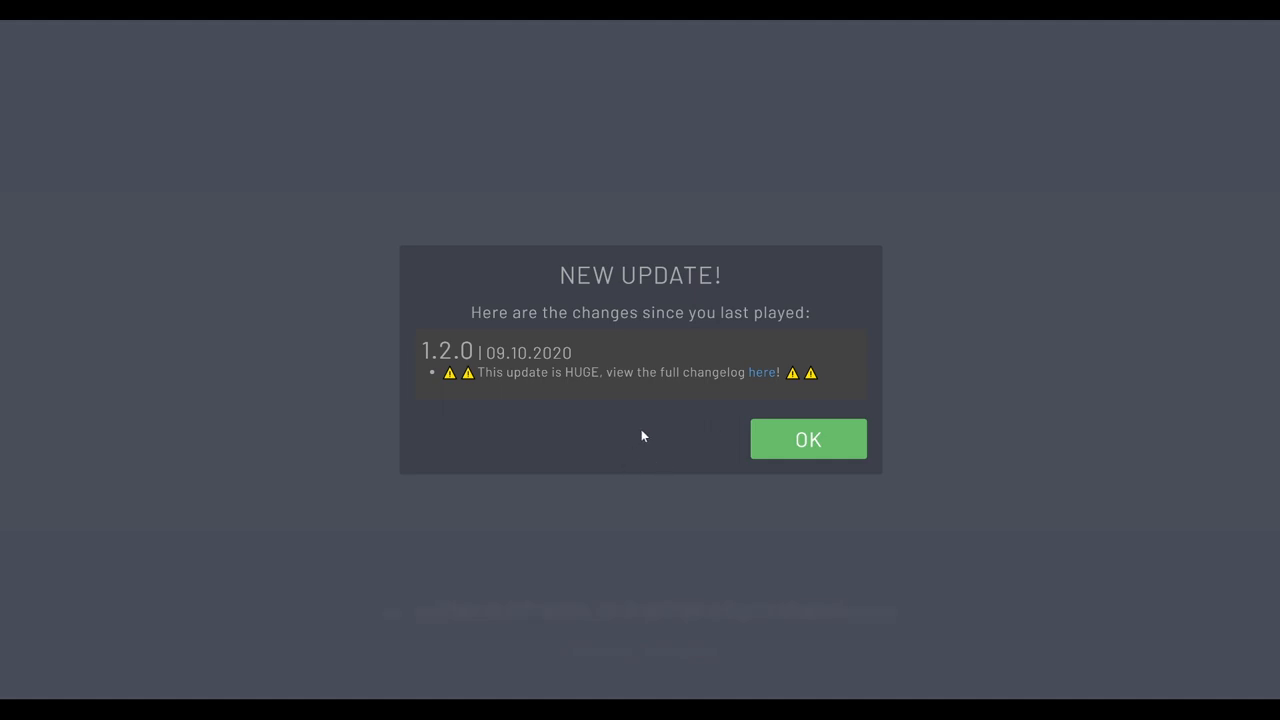
mouse_move(600, 354)
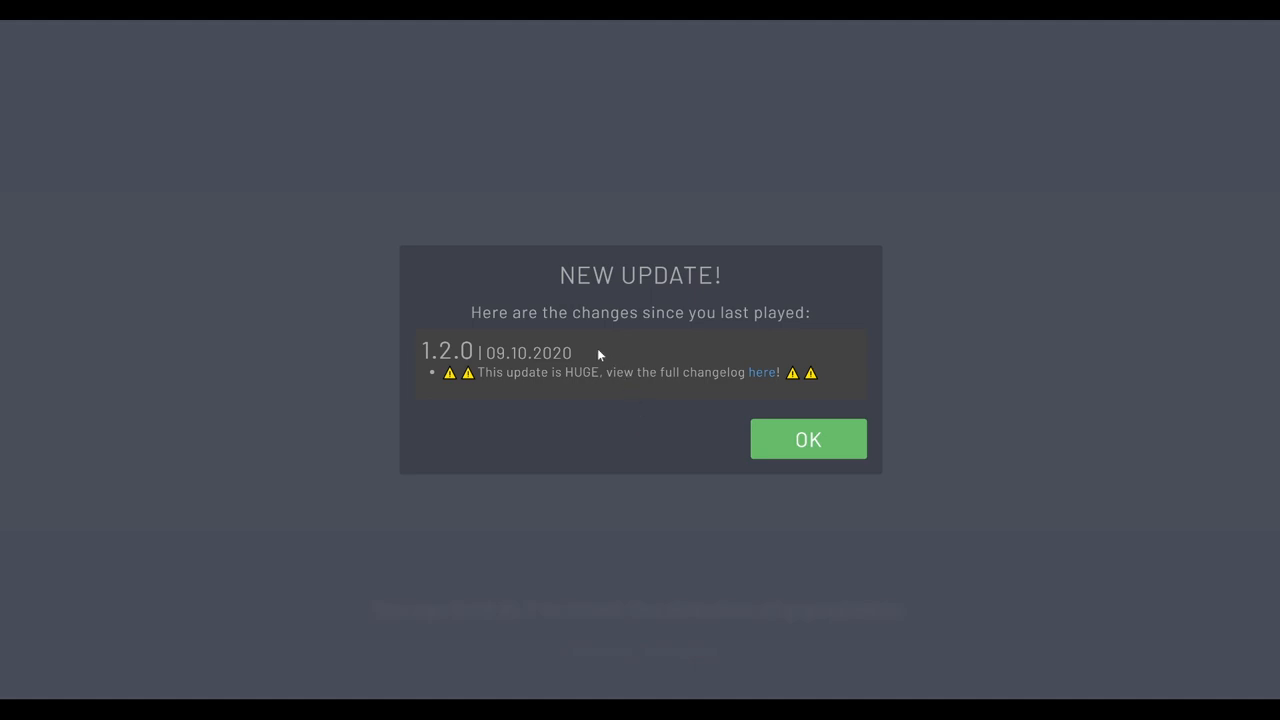
mouse_move(624, 332)
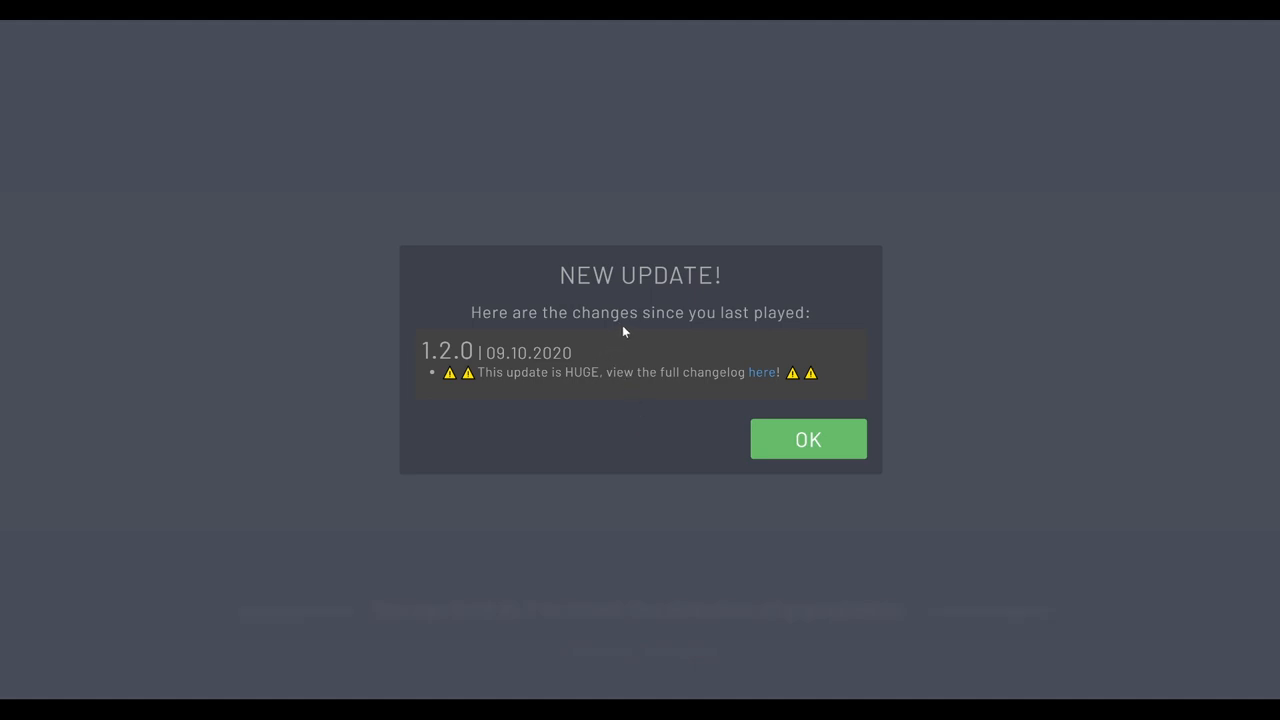
mouse_move(630, 378)
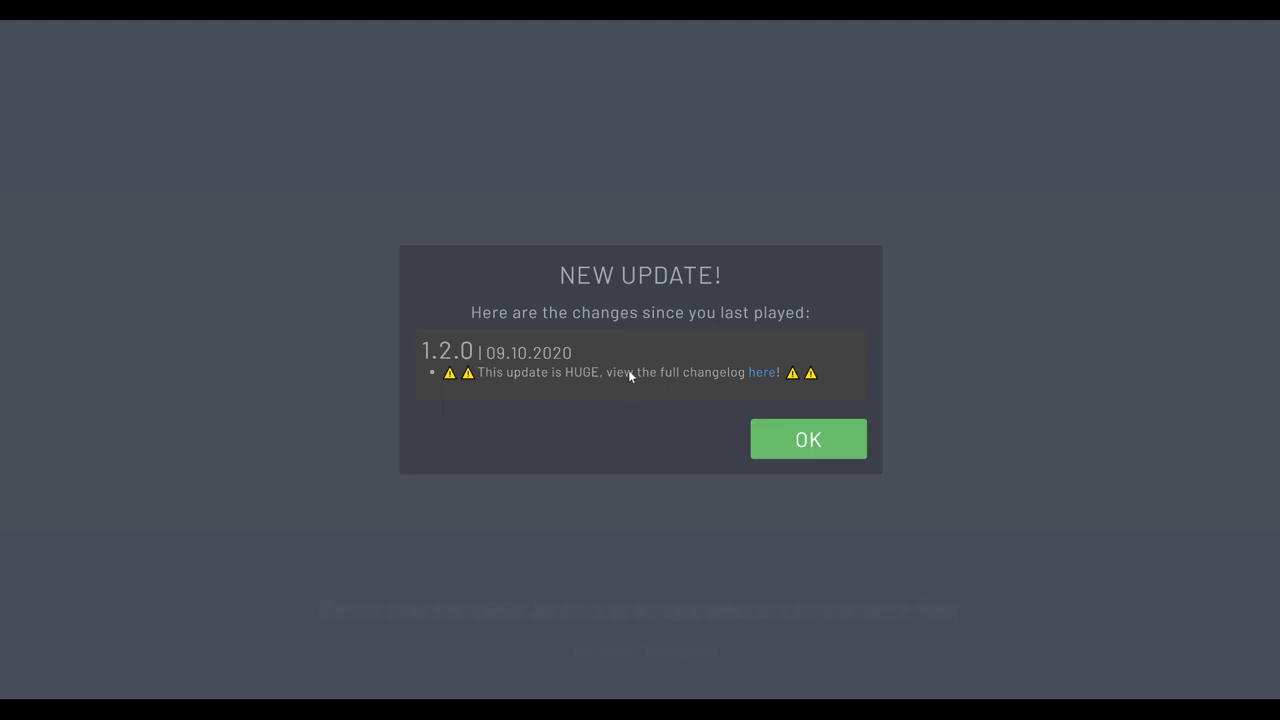
mouse_move(606, 402)
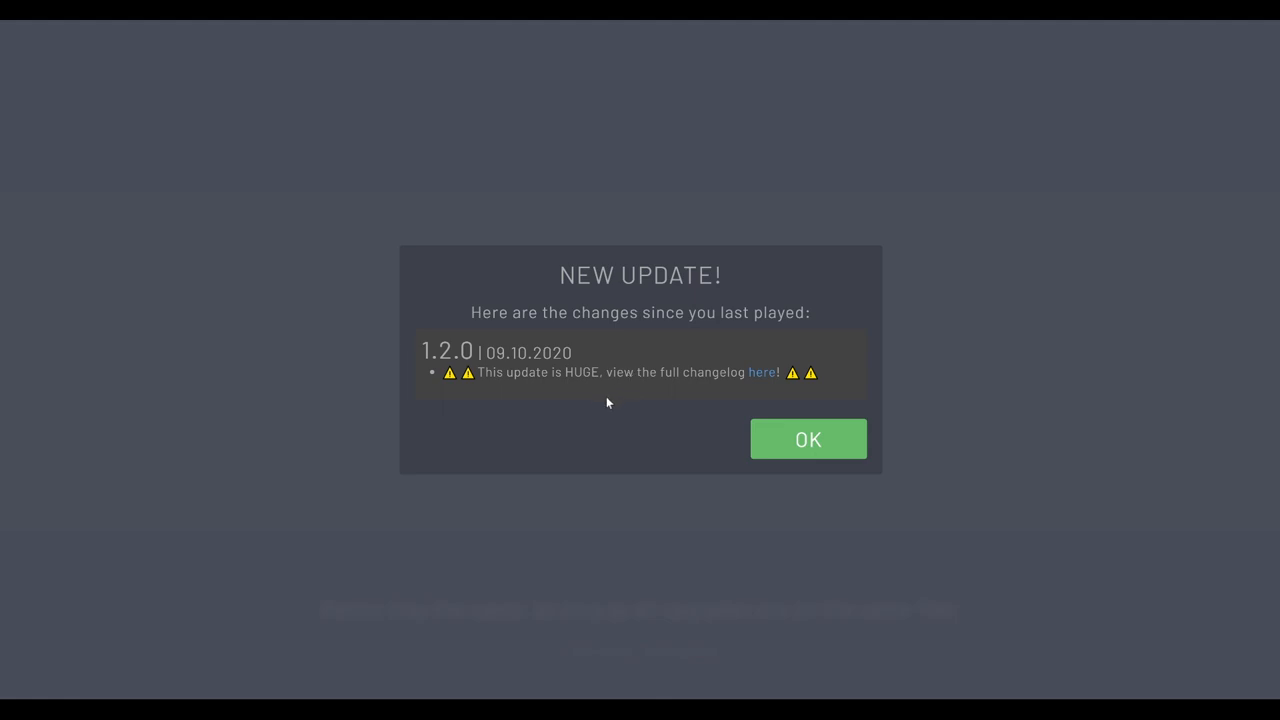
mouse_move(600, 404)
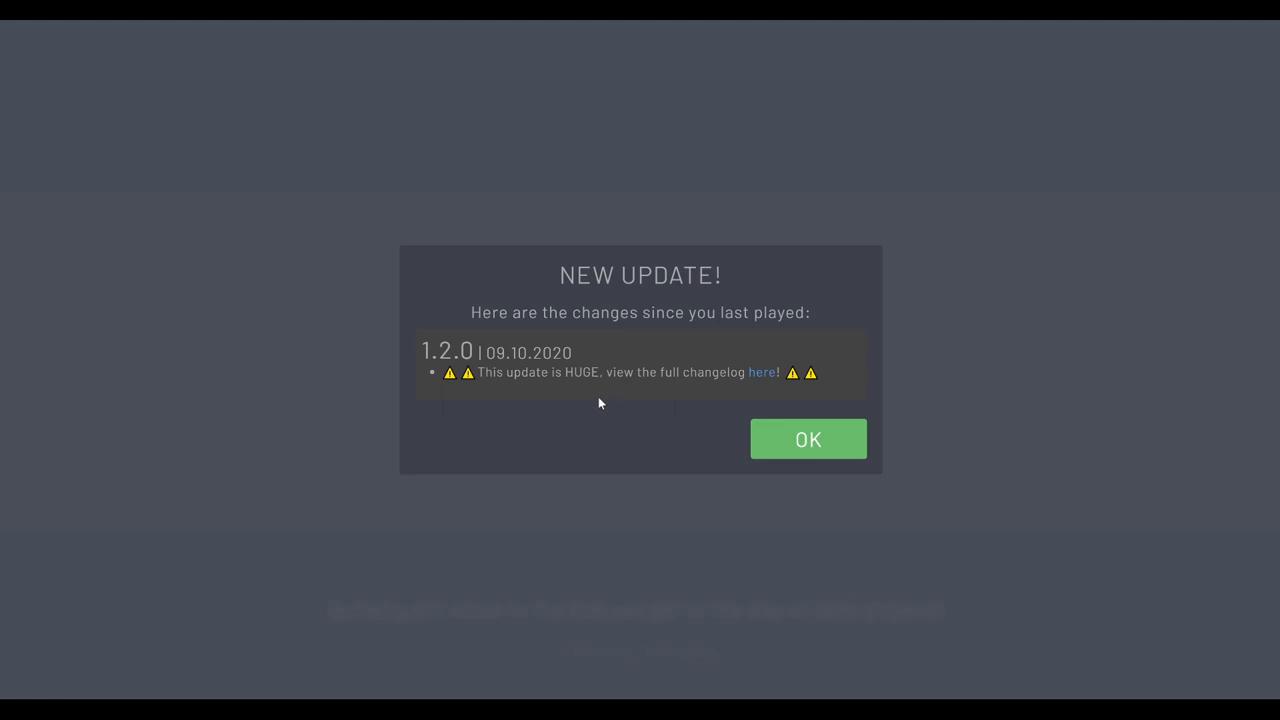
mouse_move(588, 412)
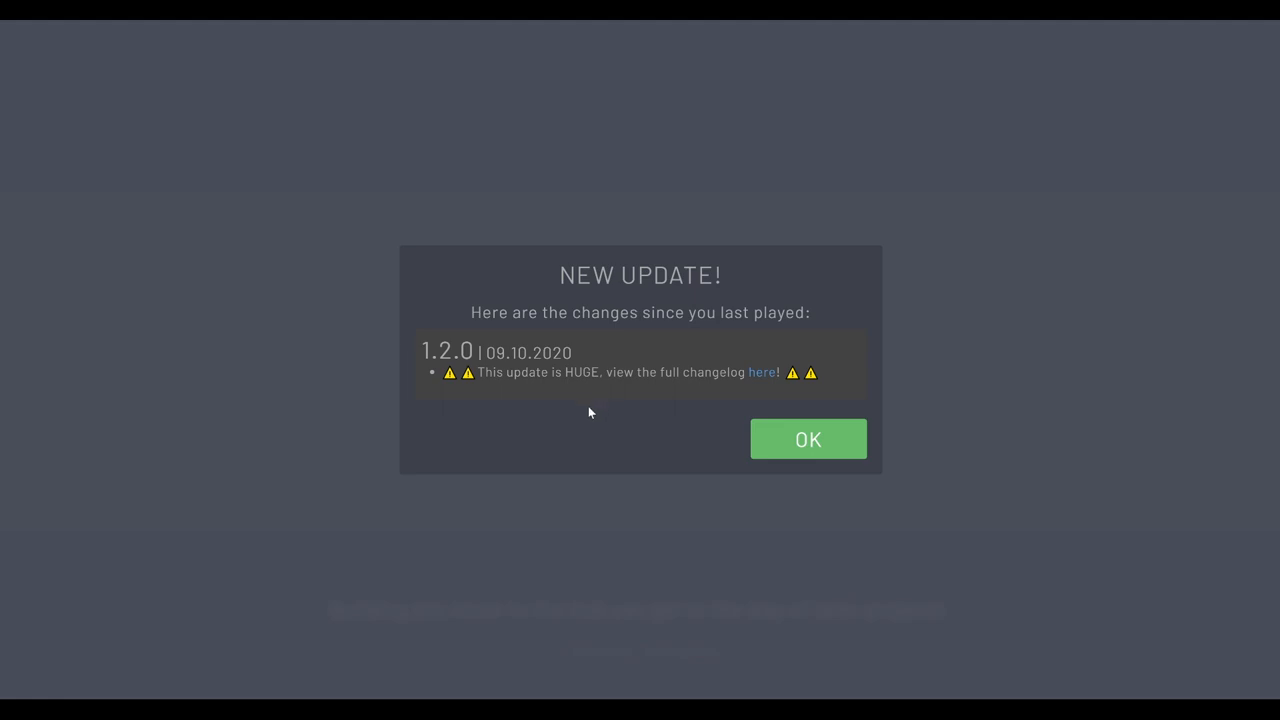
mouse_move(700, 456)
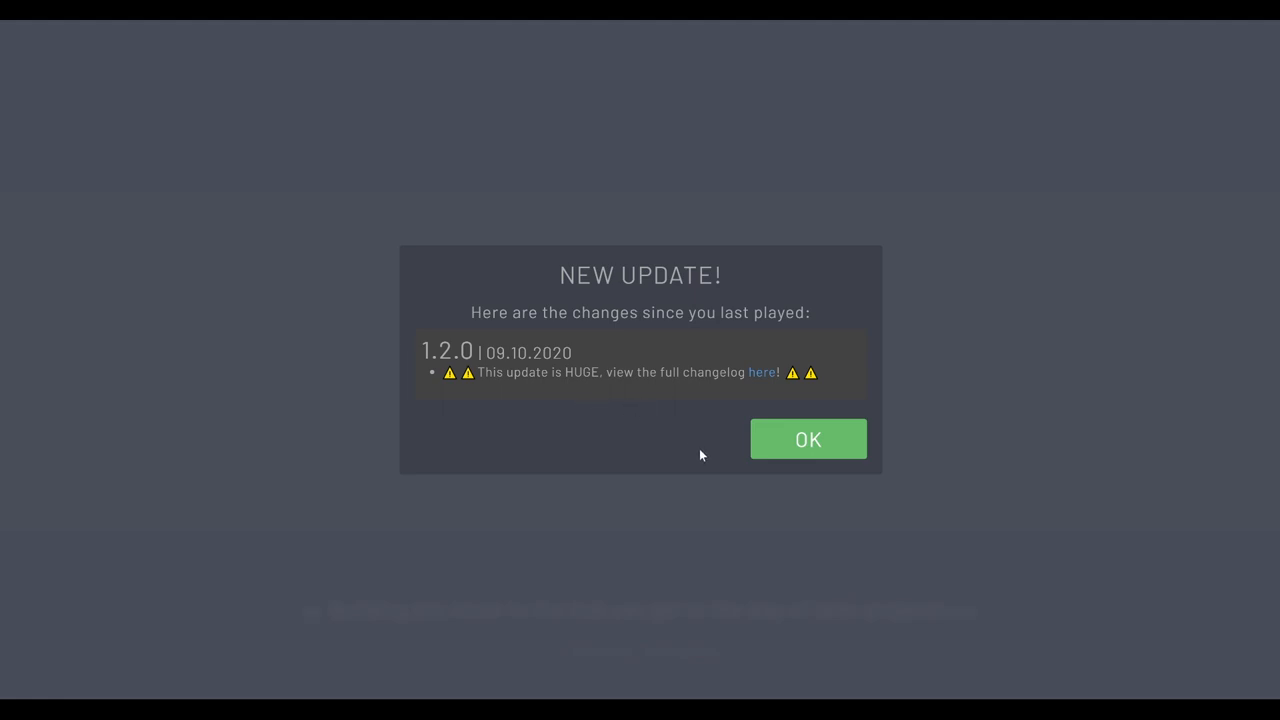
mouse_move(700, 442)
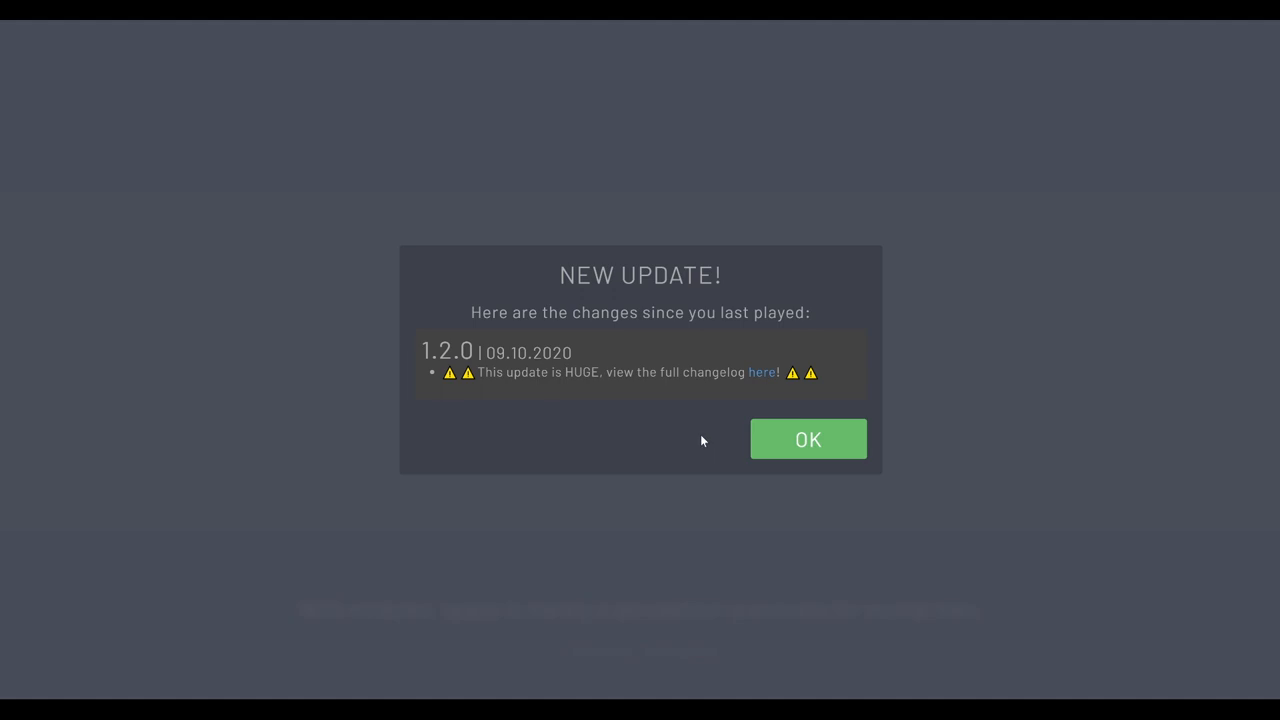
mouse_move(696, 436)
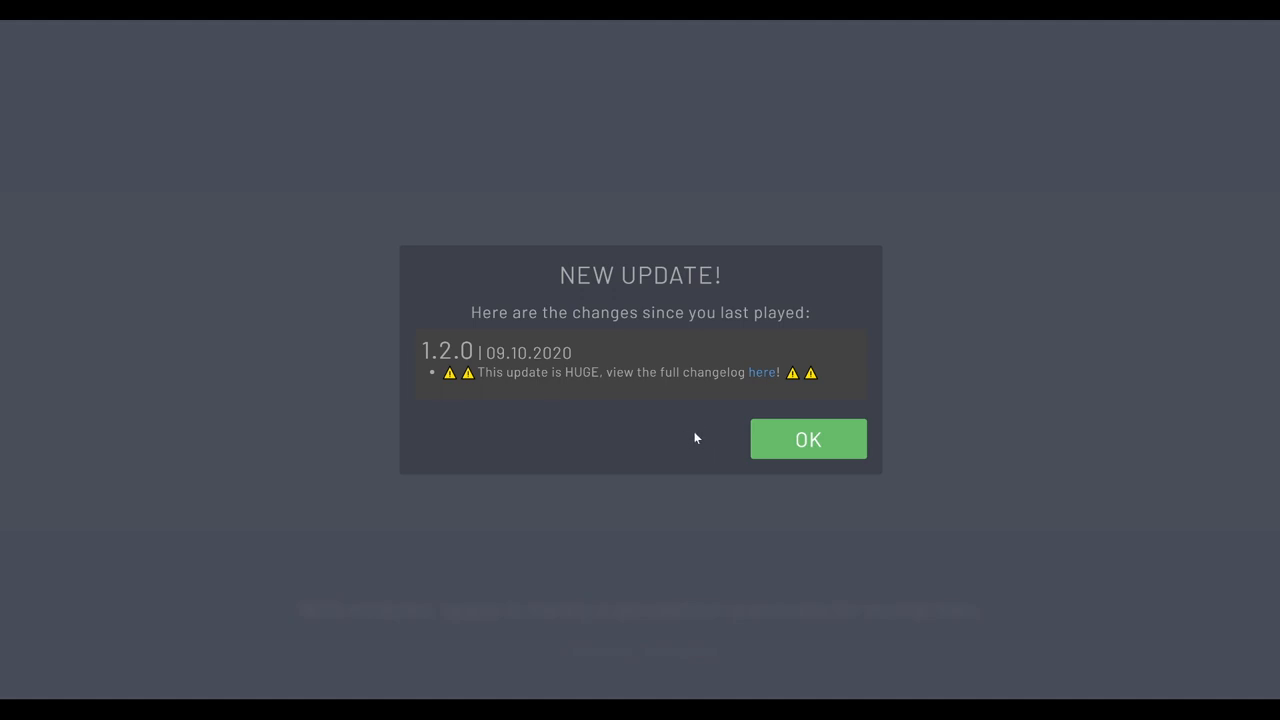
mouse_move(660, 424)
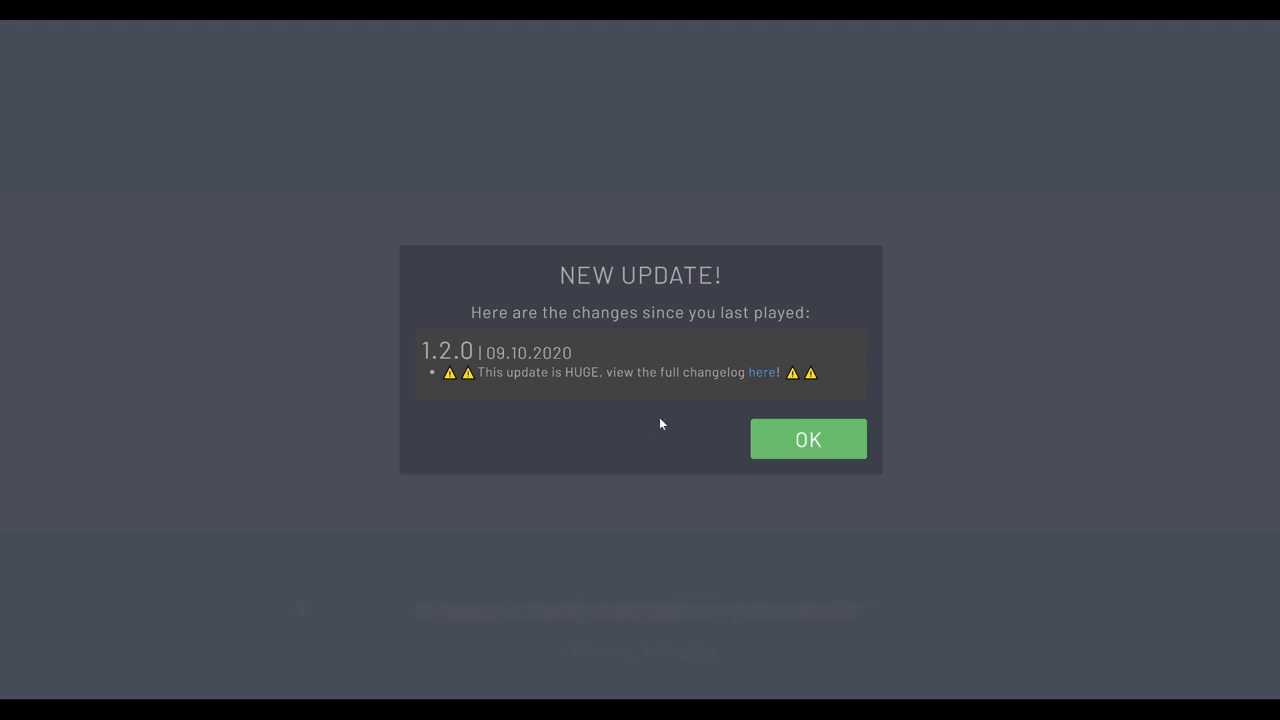
mouse_move(668, 416)
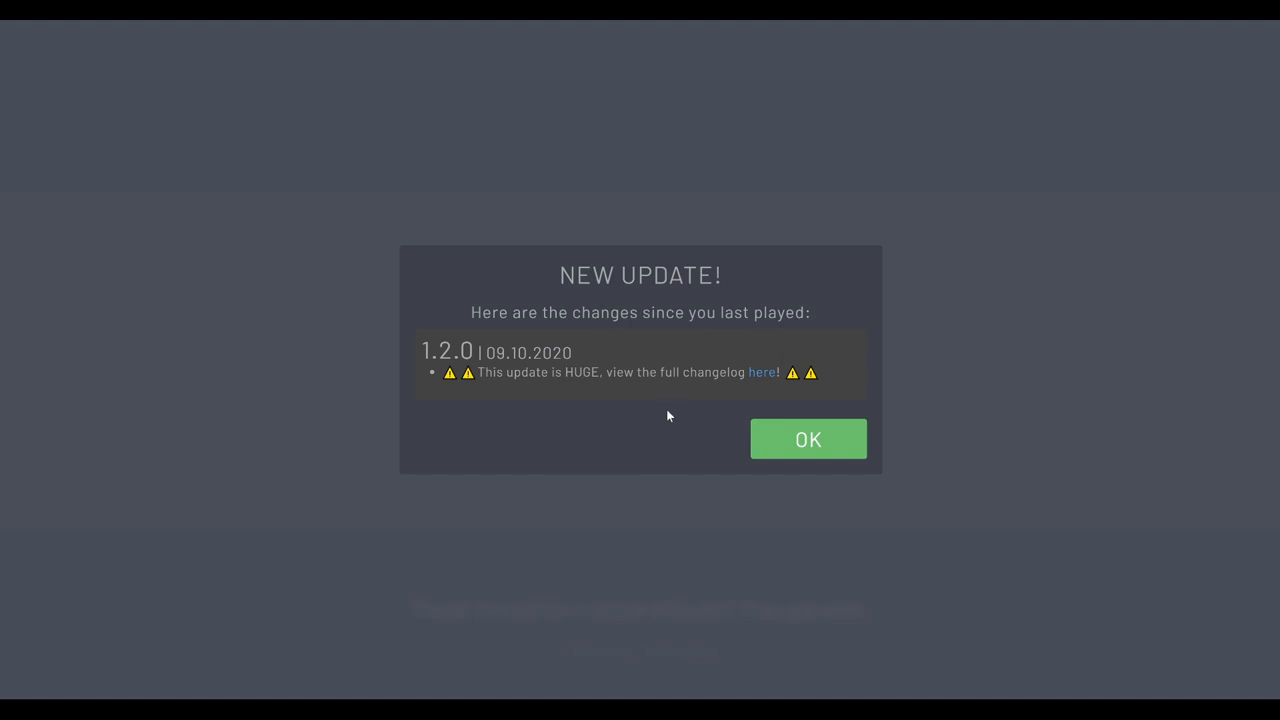
mouse_move(688, 410)
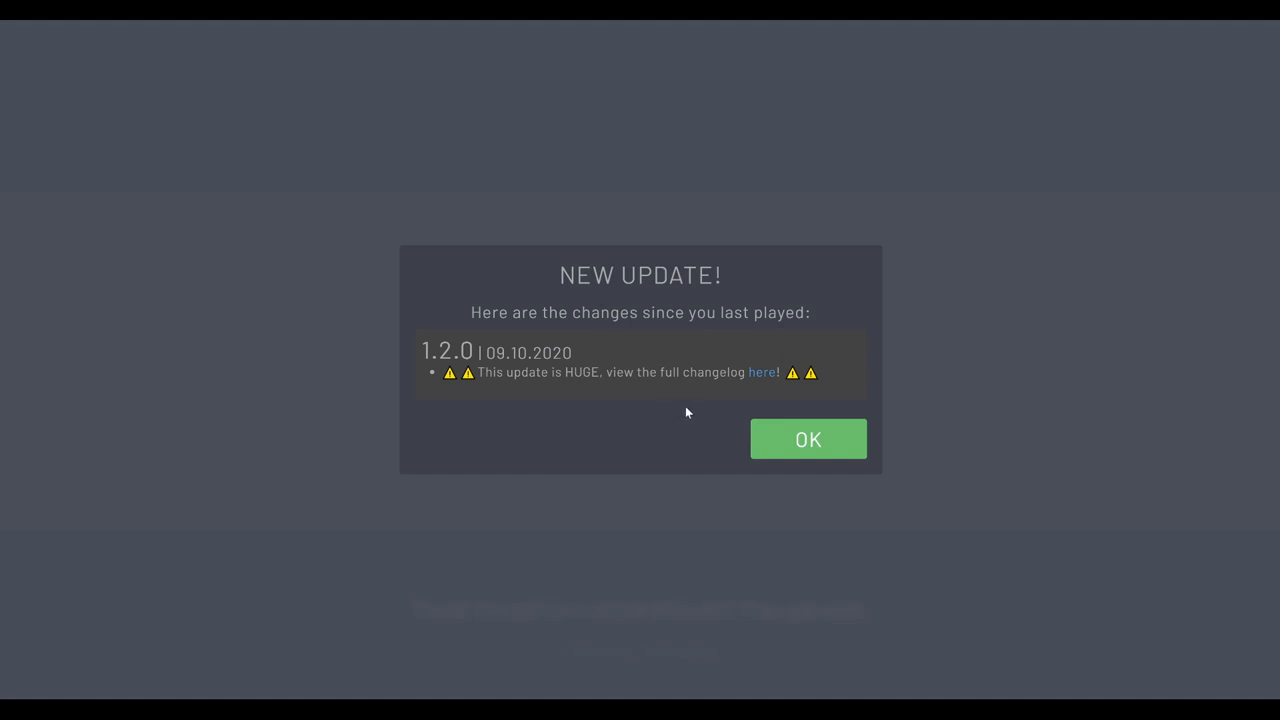
mouse_move(700, 414)
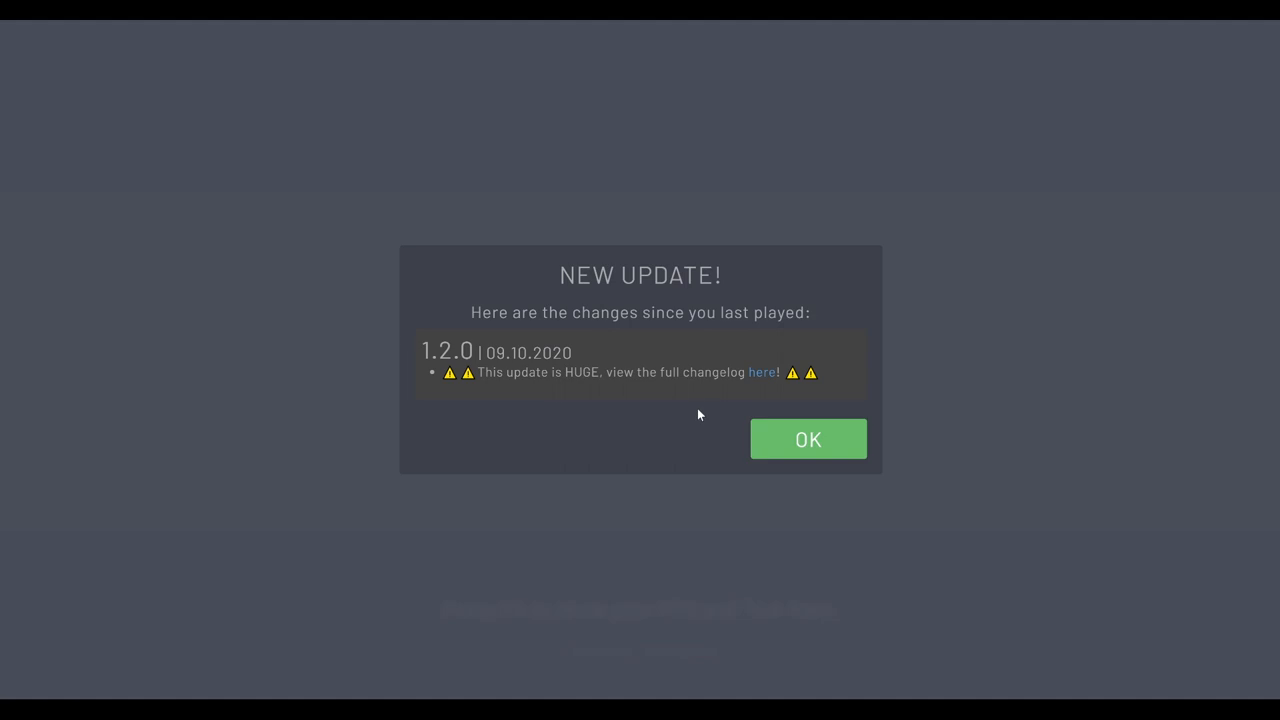
mouse_move(686, 424)
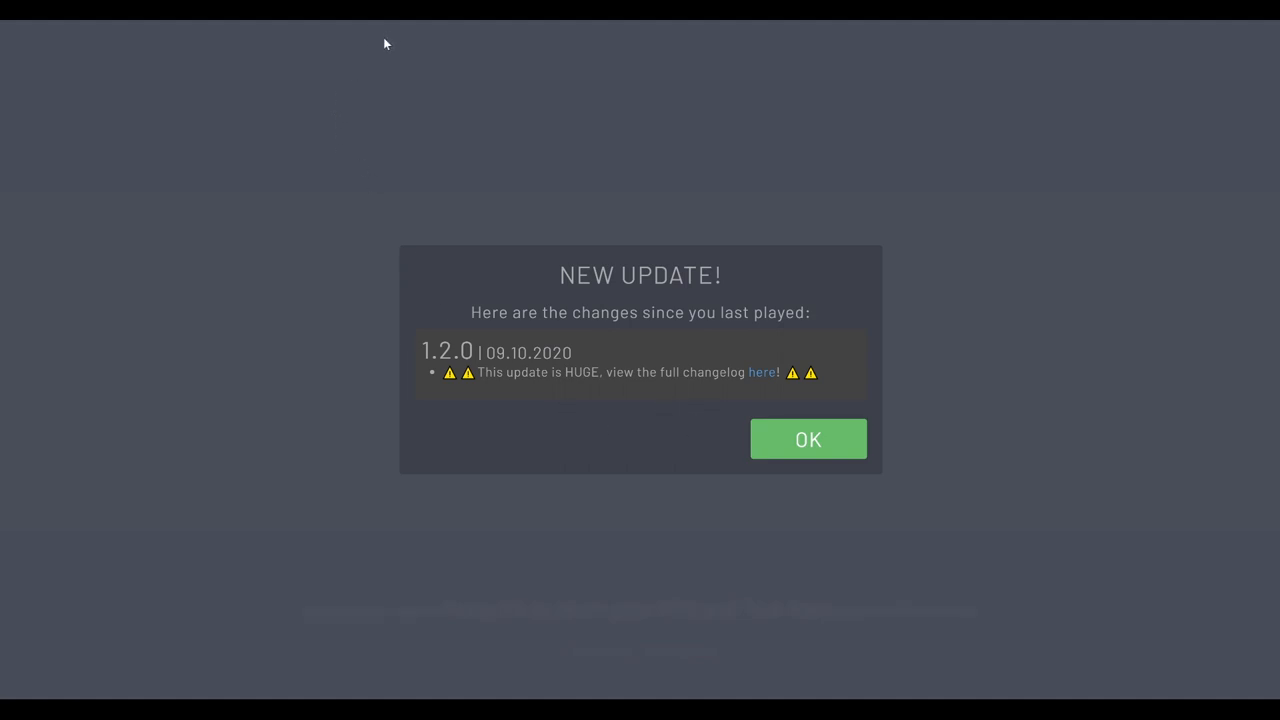
mouse_move(640, 22)
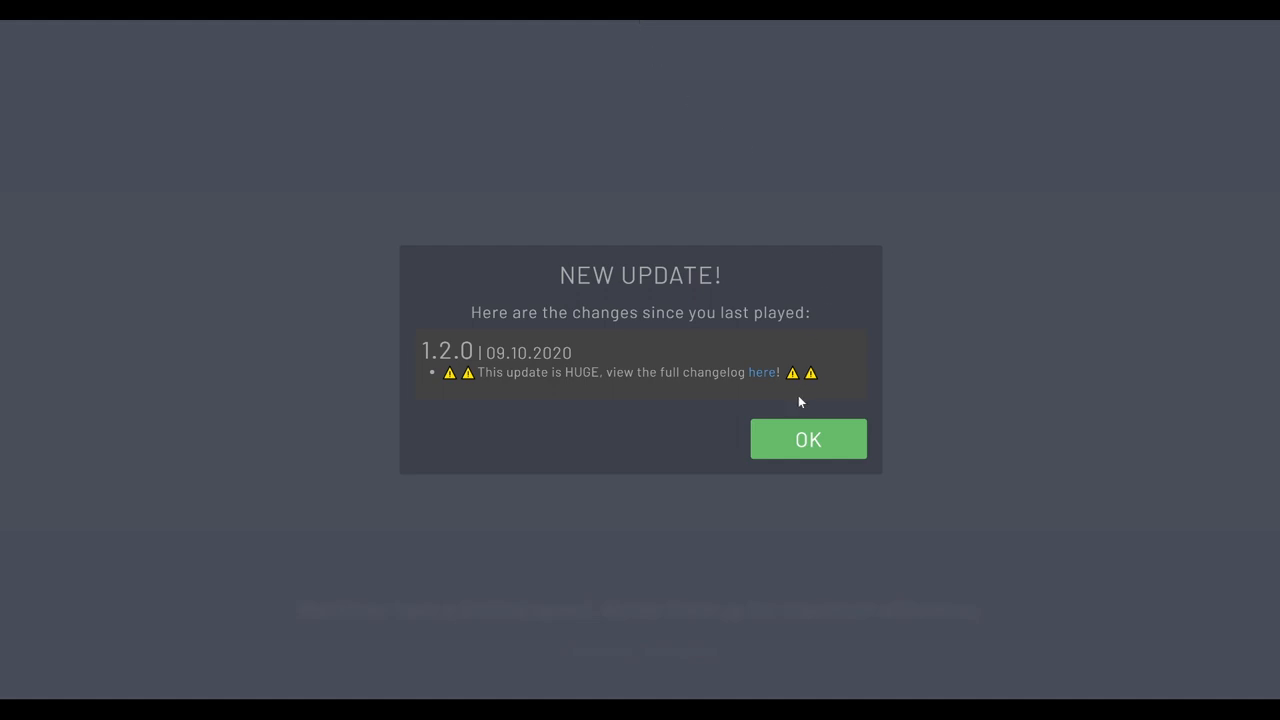
Step: Dismiss the version 1.2.0 update notice with OK
click(808, 440)
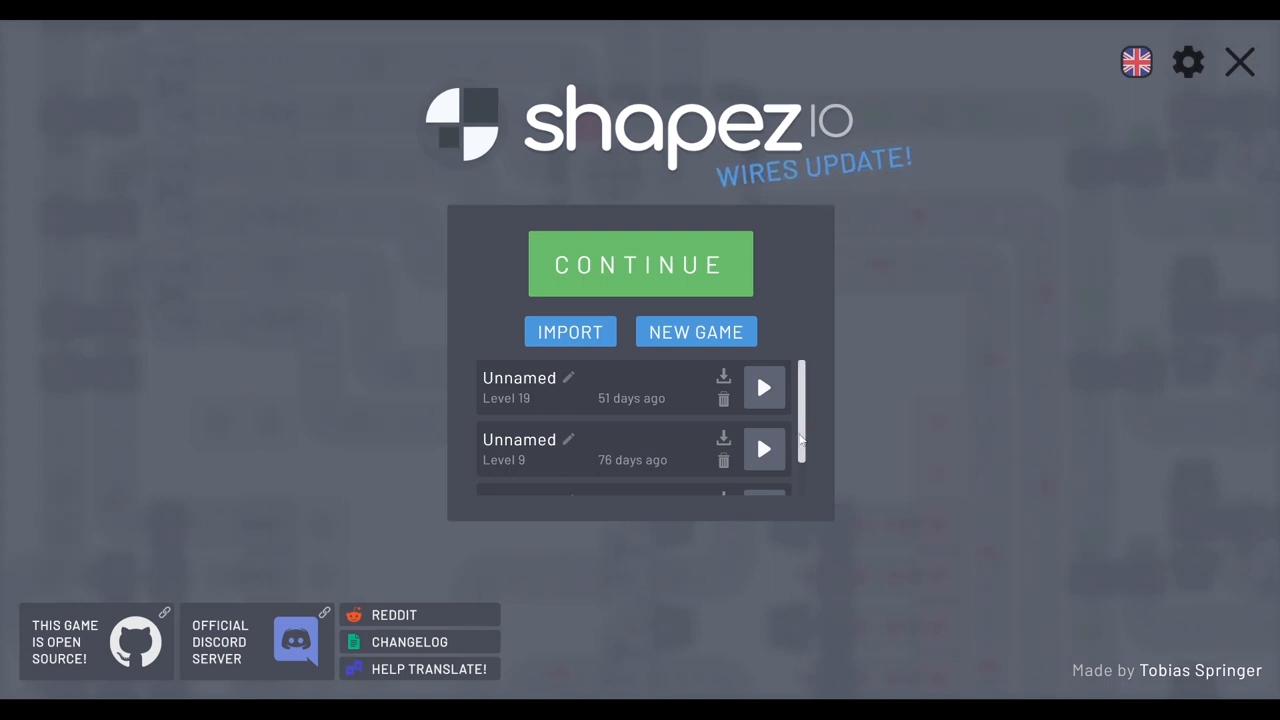
Step: Turn the Music Volume down from 50% to 0% in settings and return to the menu
scroll(down, 3)
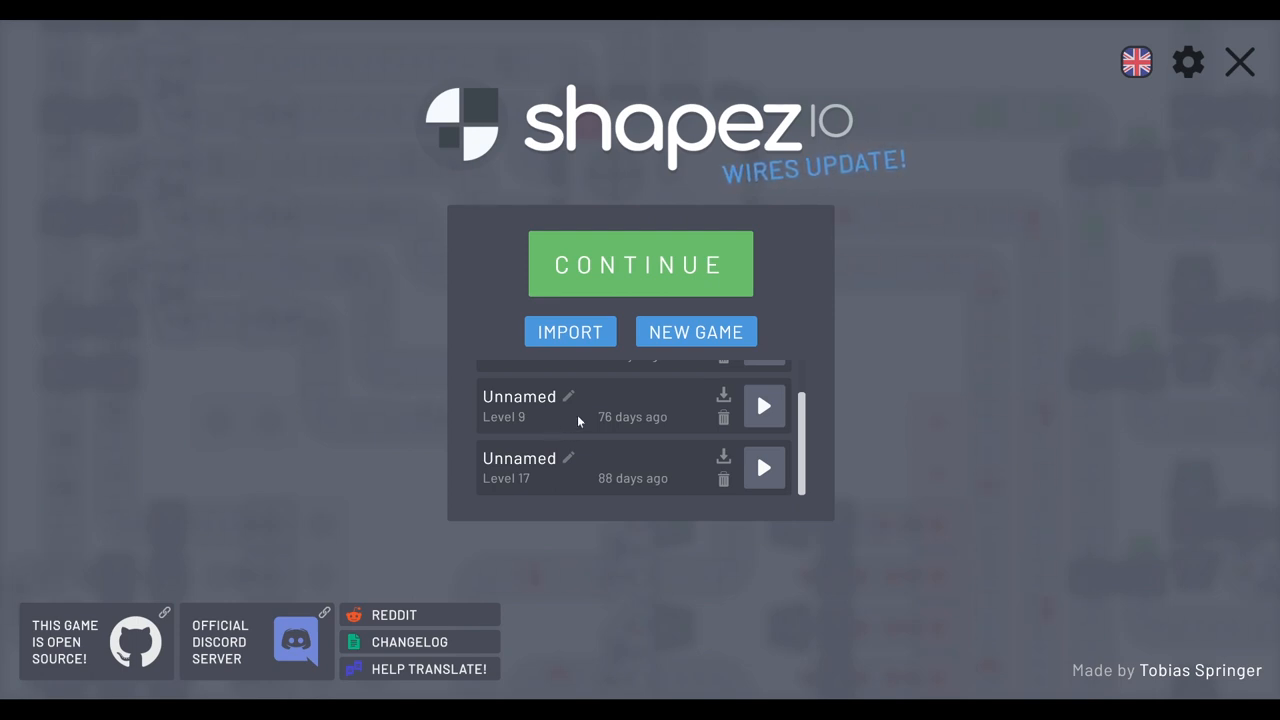
mouse_move(1150, 28)
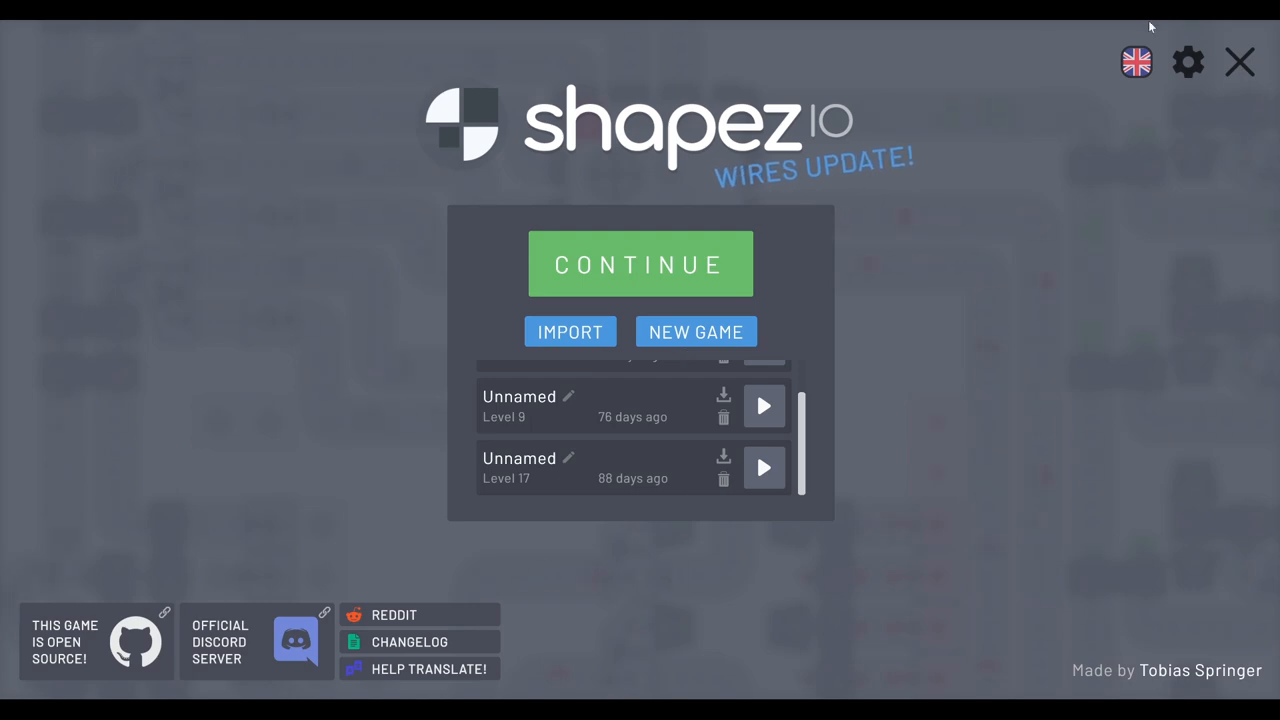
click(1188, 60)
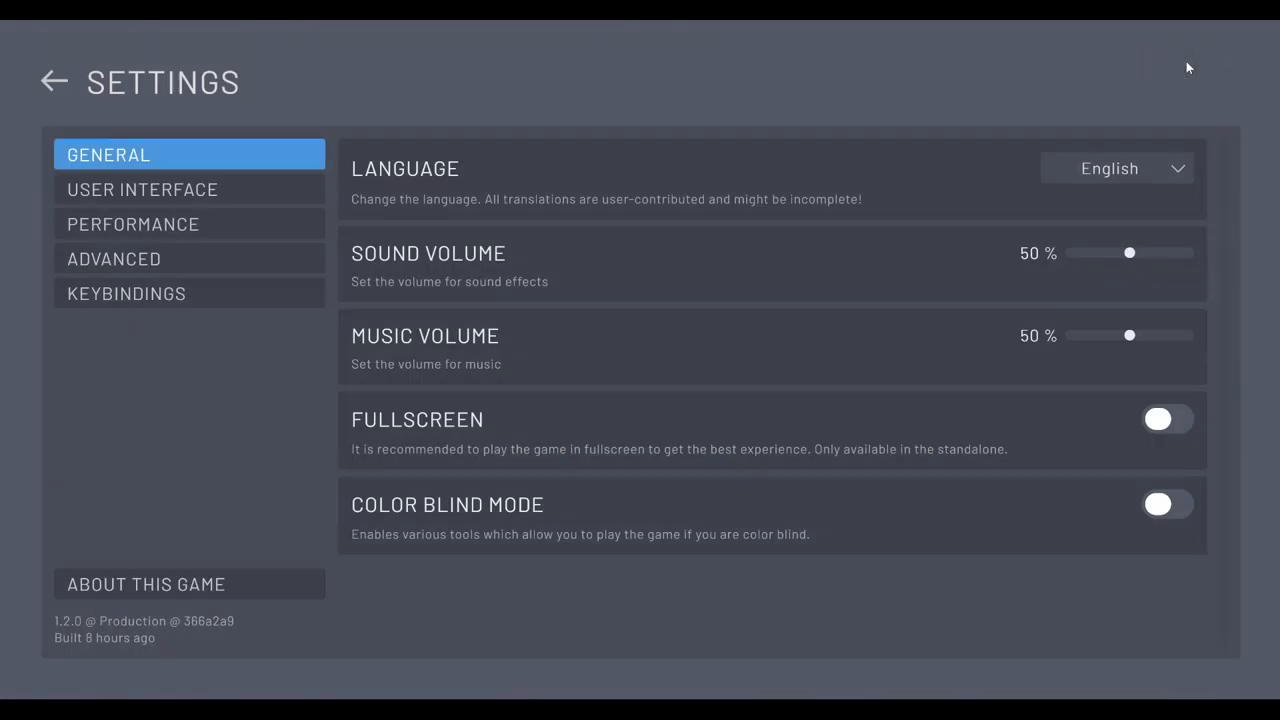
drag(1128, 336, 1068, 336)
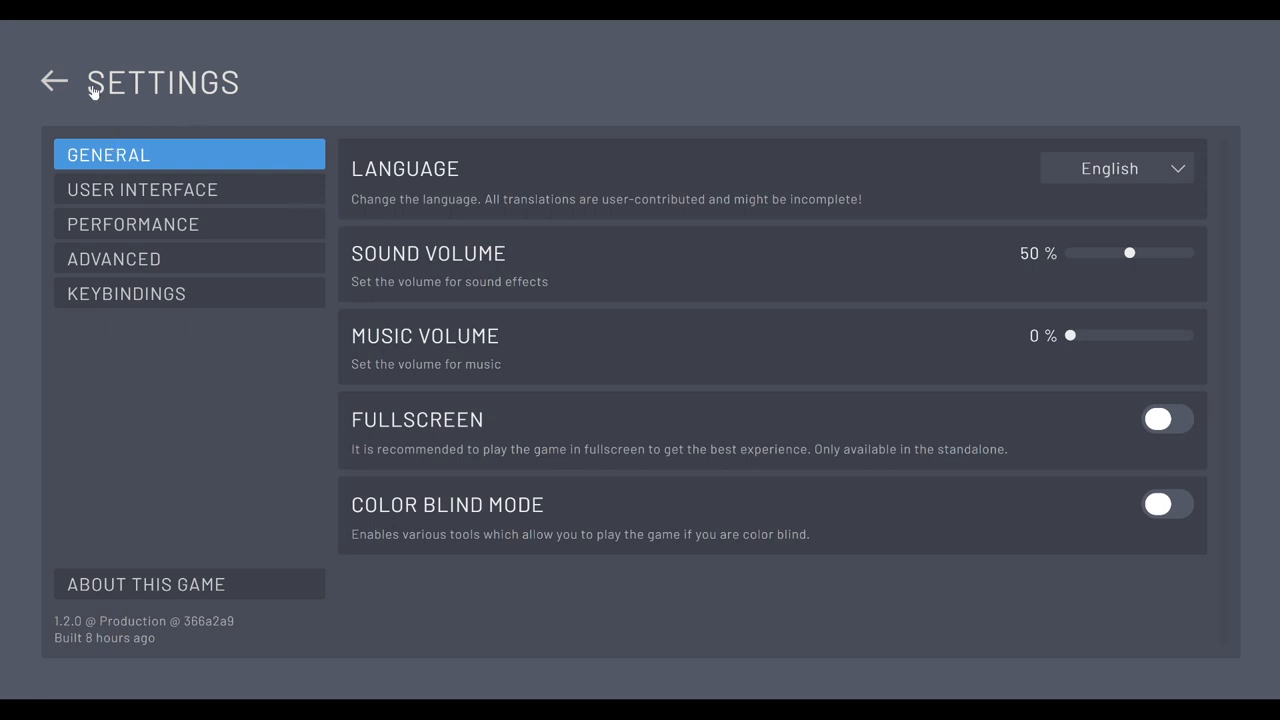
click(54, 80)
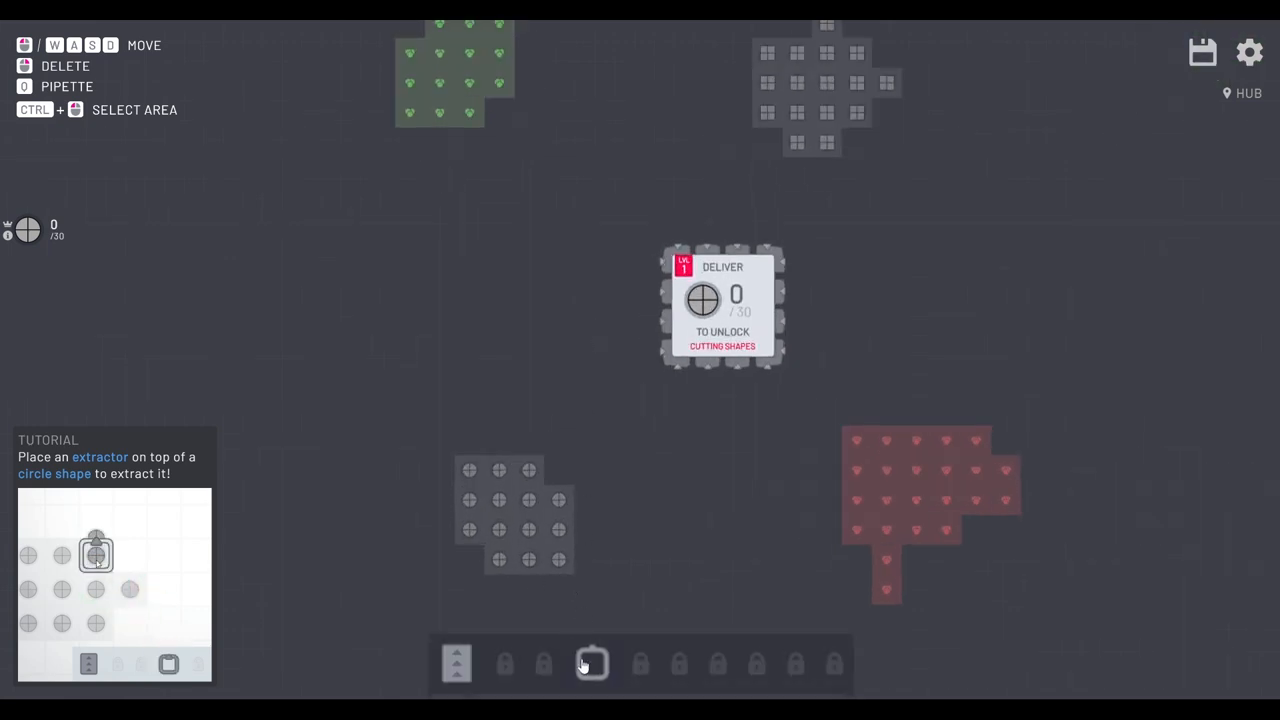
Step: Place extractors on the circle deposit and belt their circles into the hub
click(528, 470)
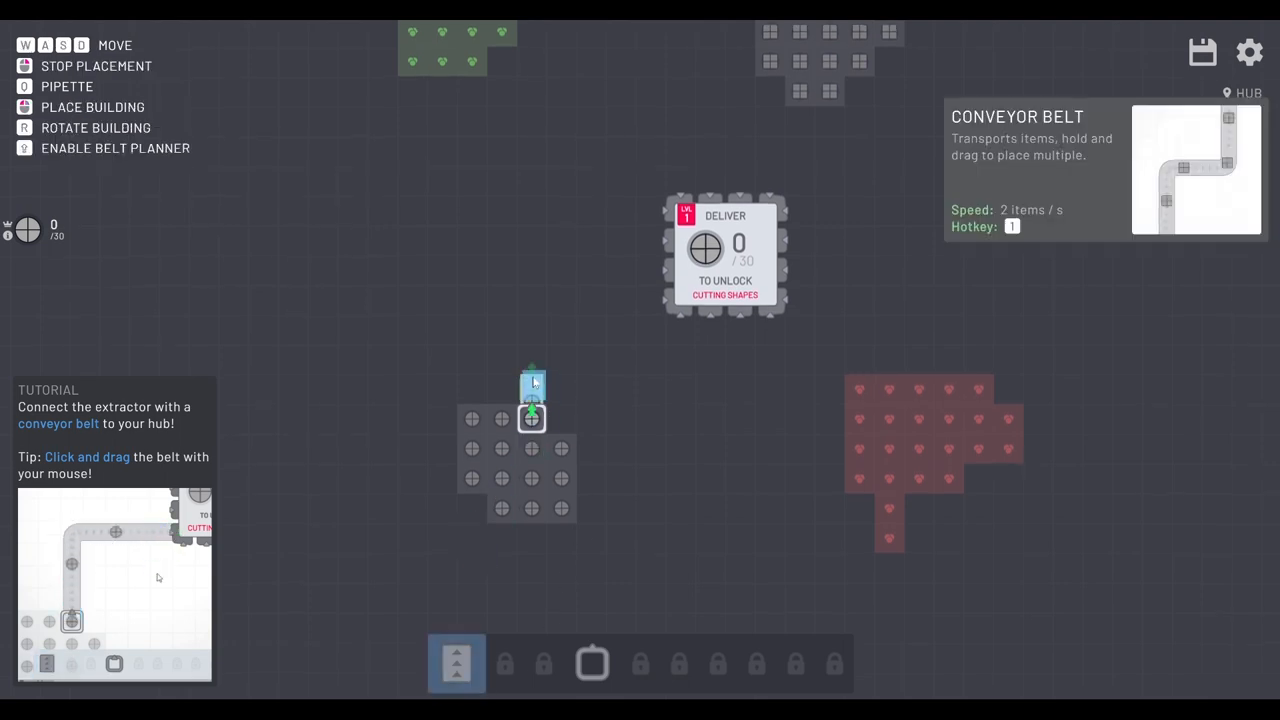
drag(530, 400, 600, 300)
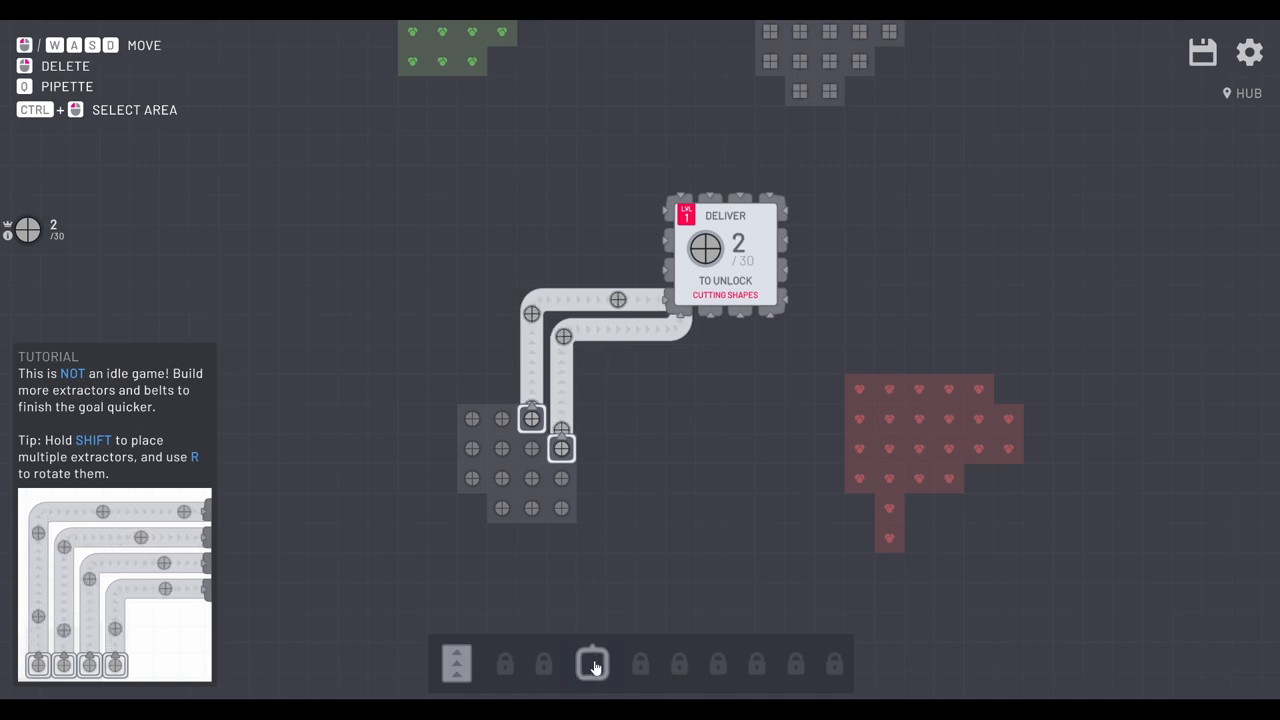
click(592, 664)
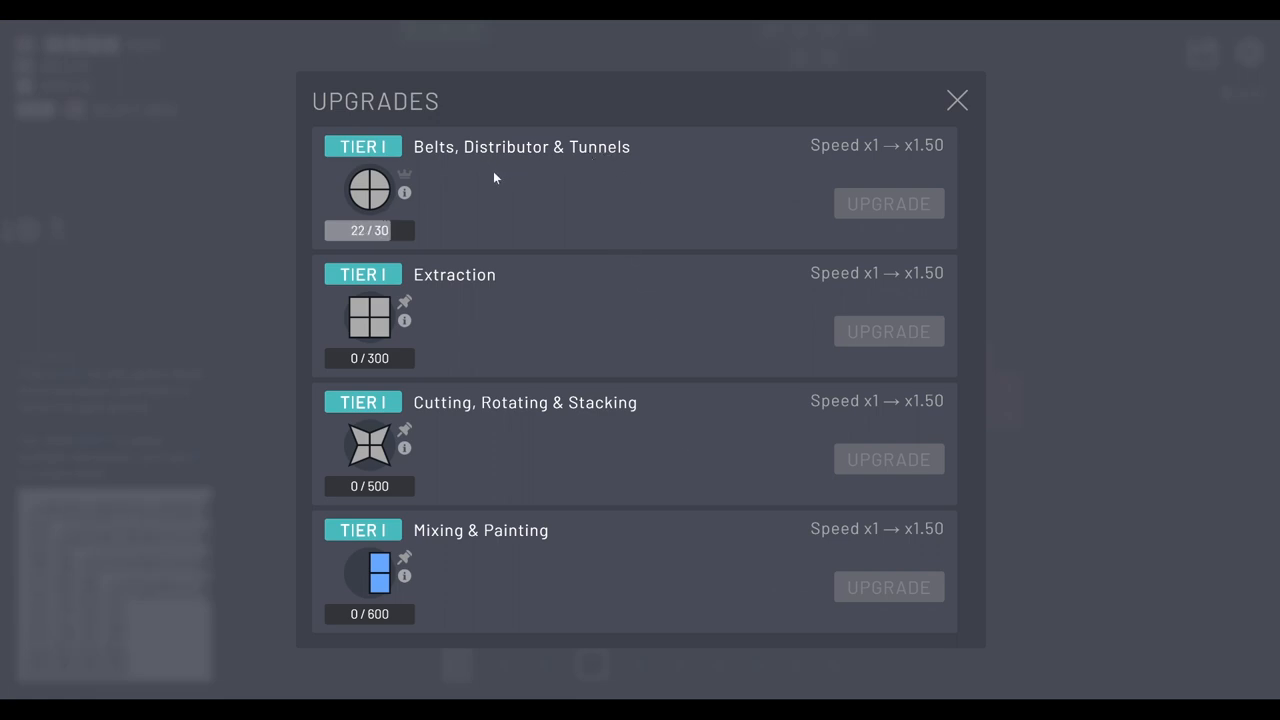
mouse_move(498, 408)
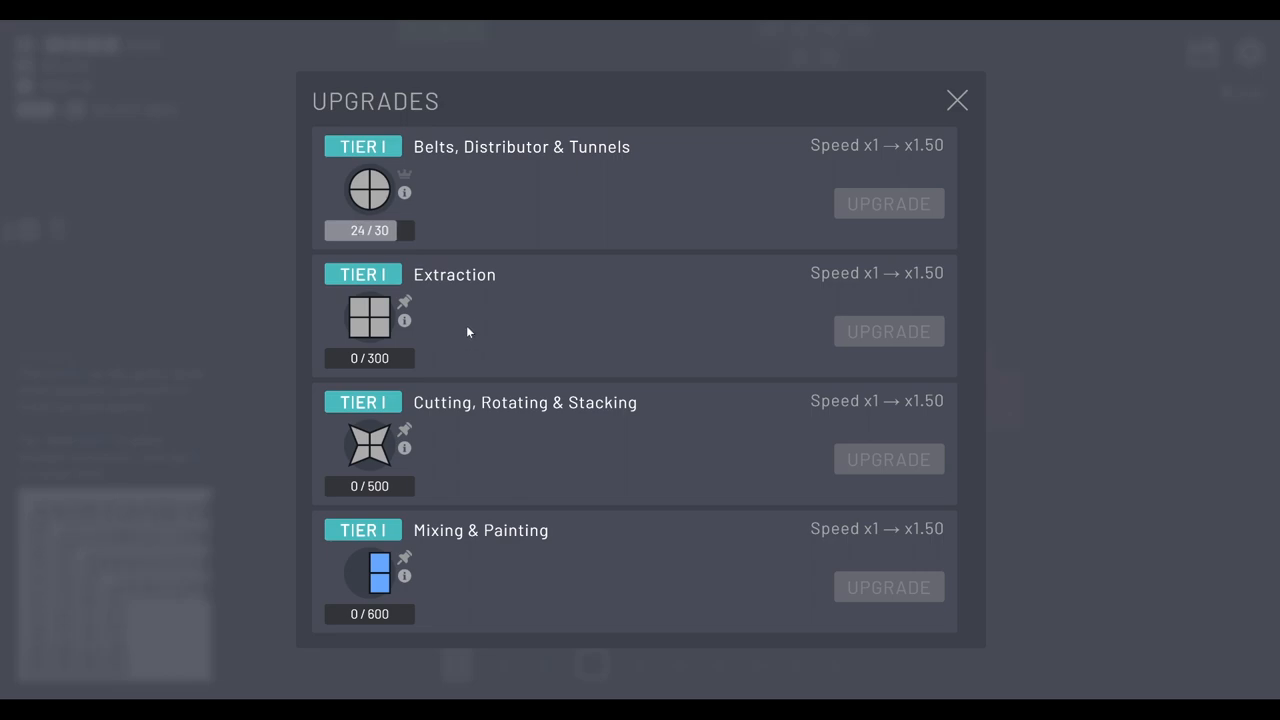
Step: Close the Upgrades overview and let the hub reach 30 circles to complete level 1
click(956, 100)
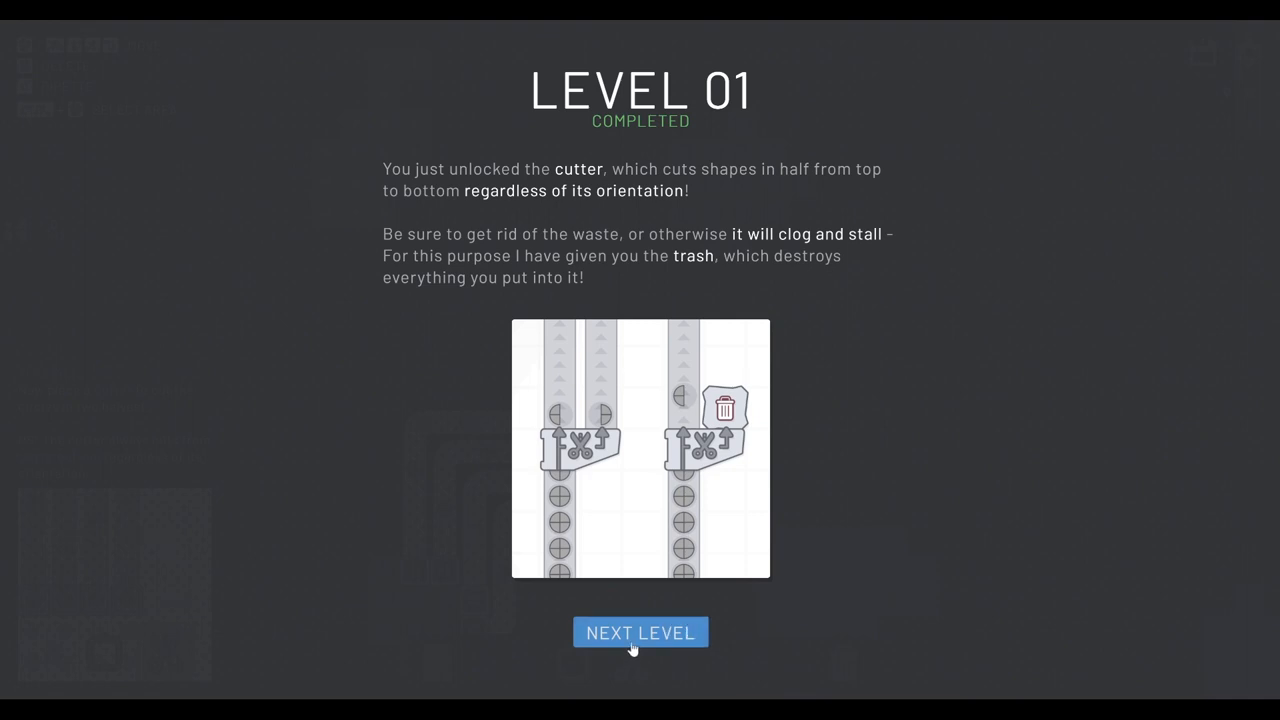
click(640, 632)
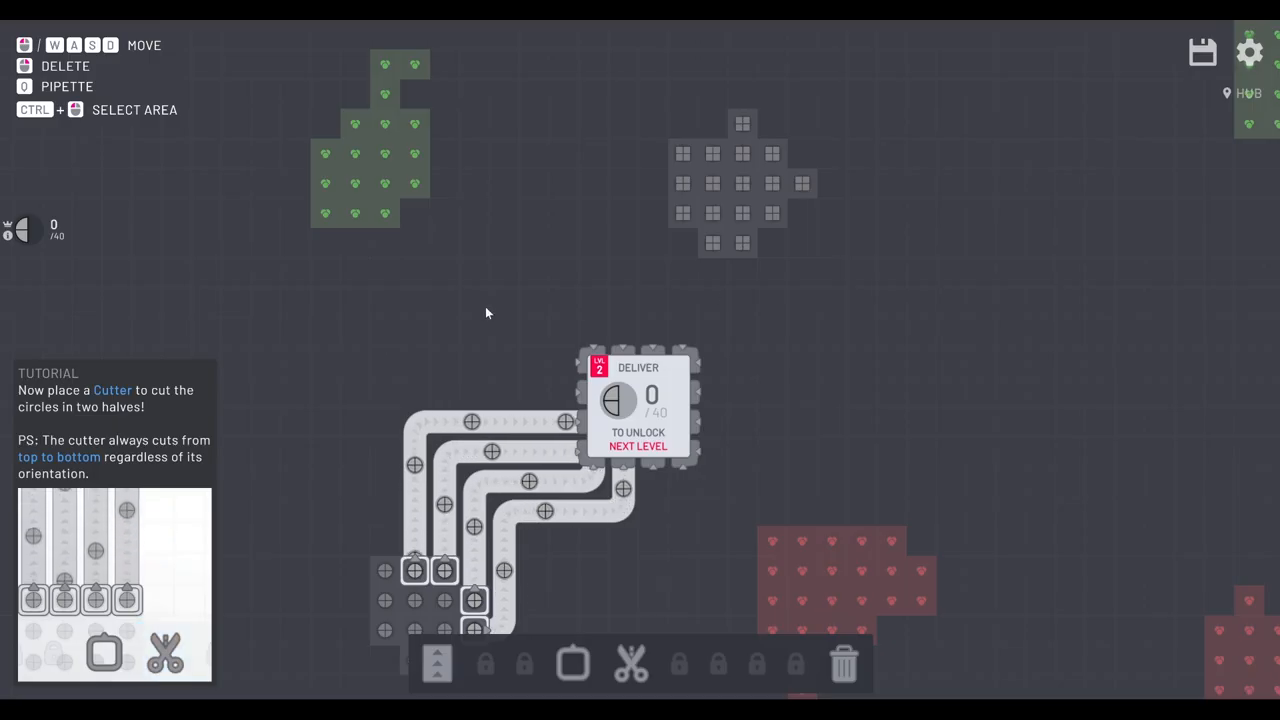
click(572, 664)
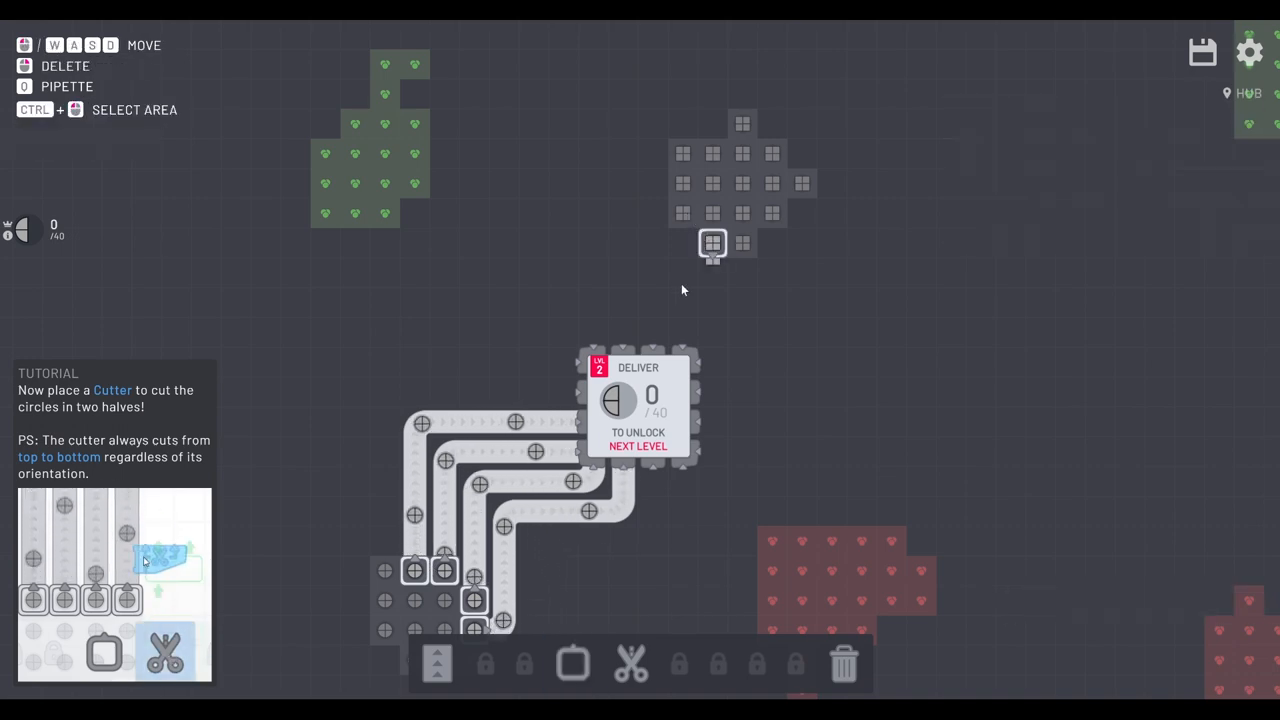
click(572, 664)
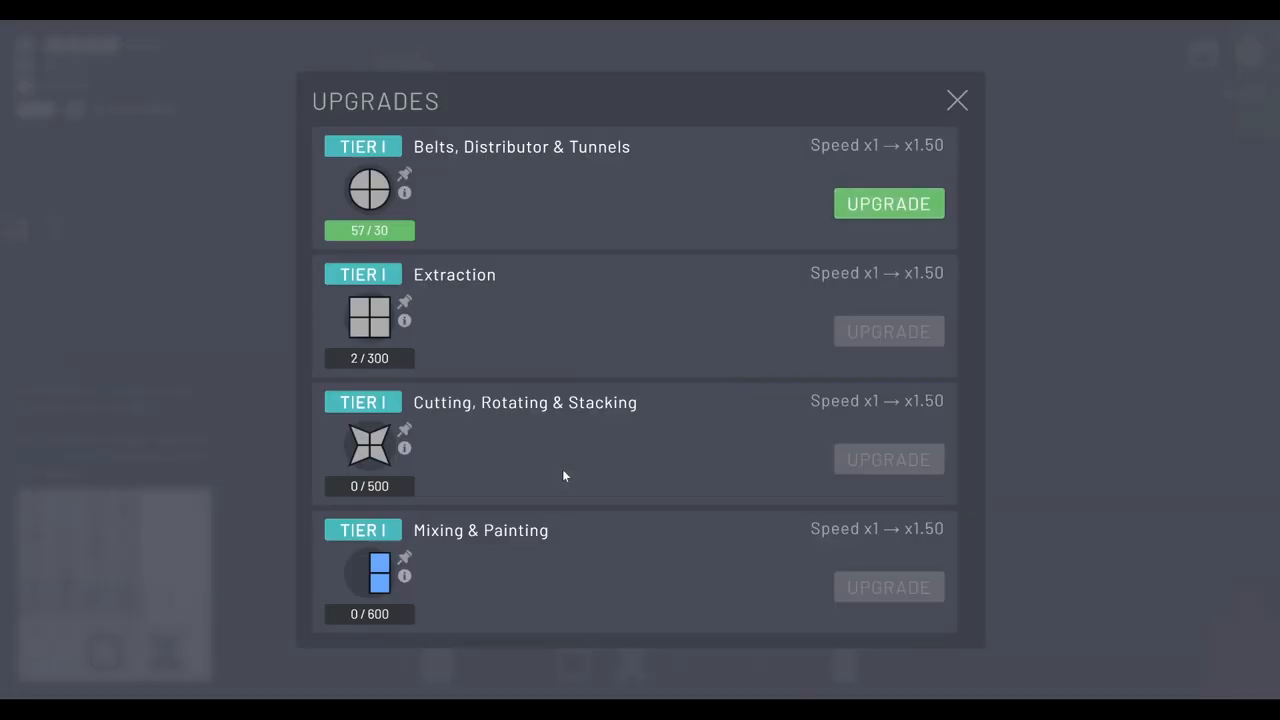
mouse_move(578, 464)
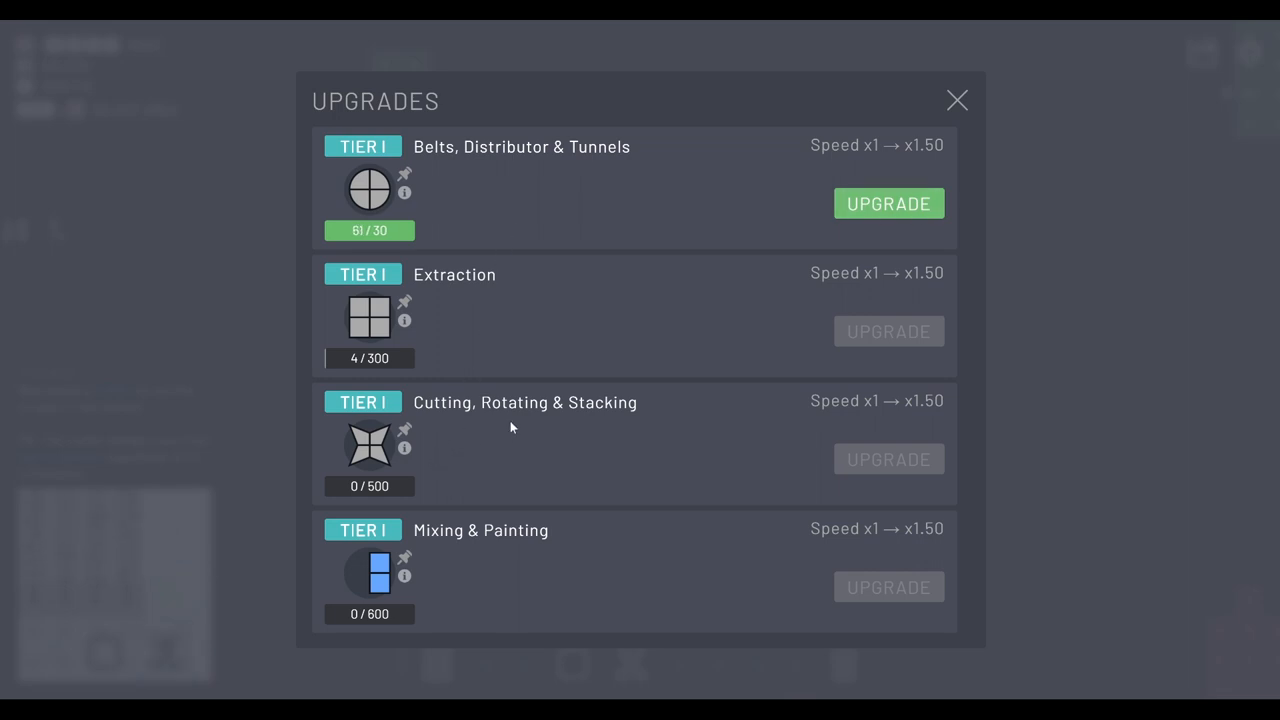
click(956, 100)
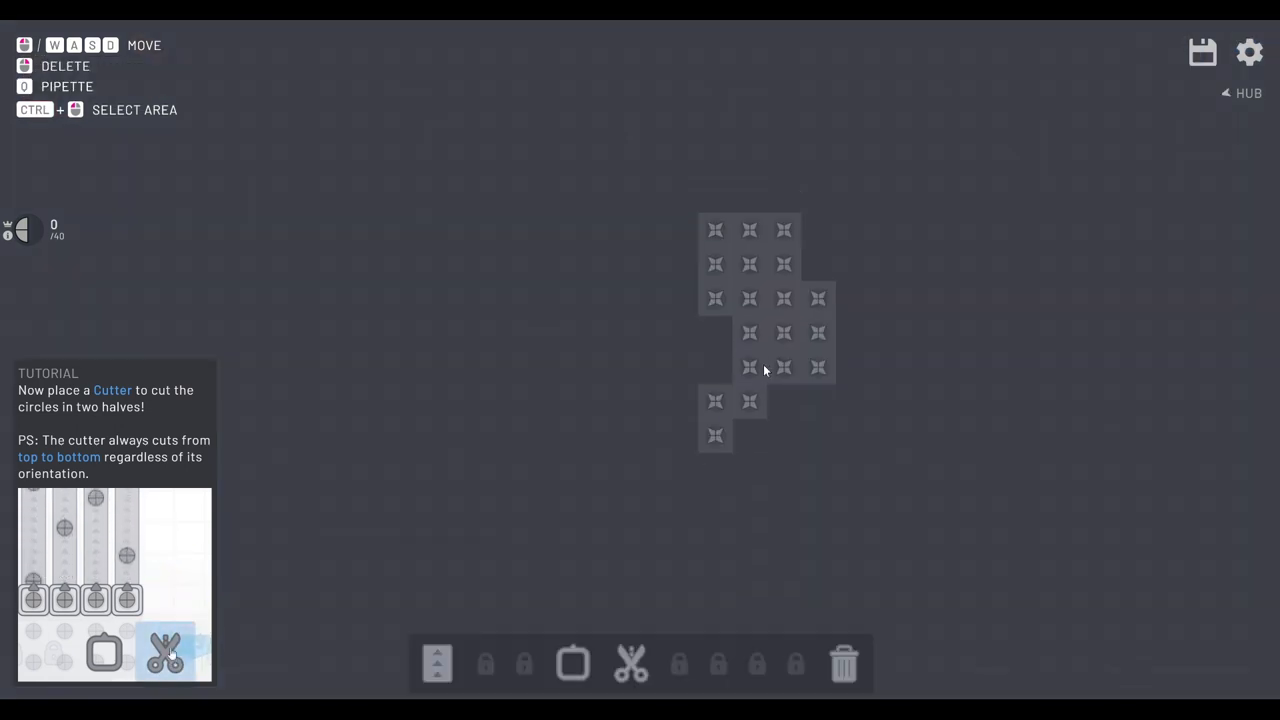
Step: Add a cutter on the circle belt with one half routed to the hub and a trash on the other
click(572, 664)
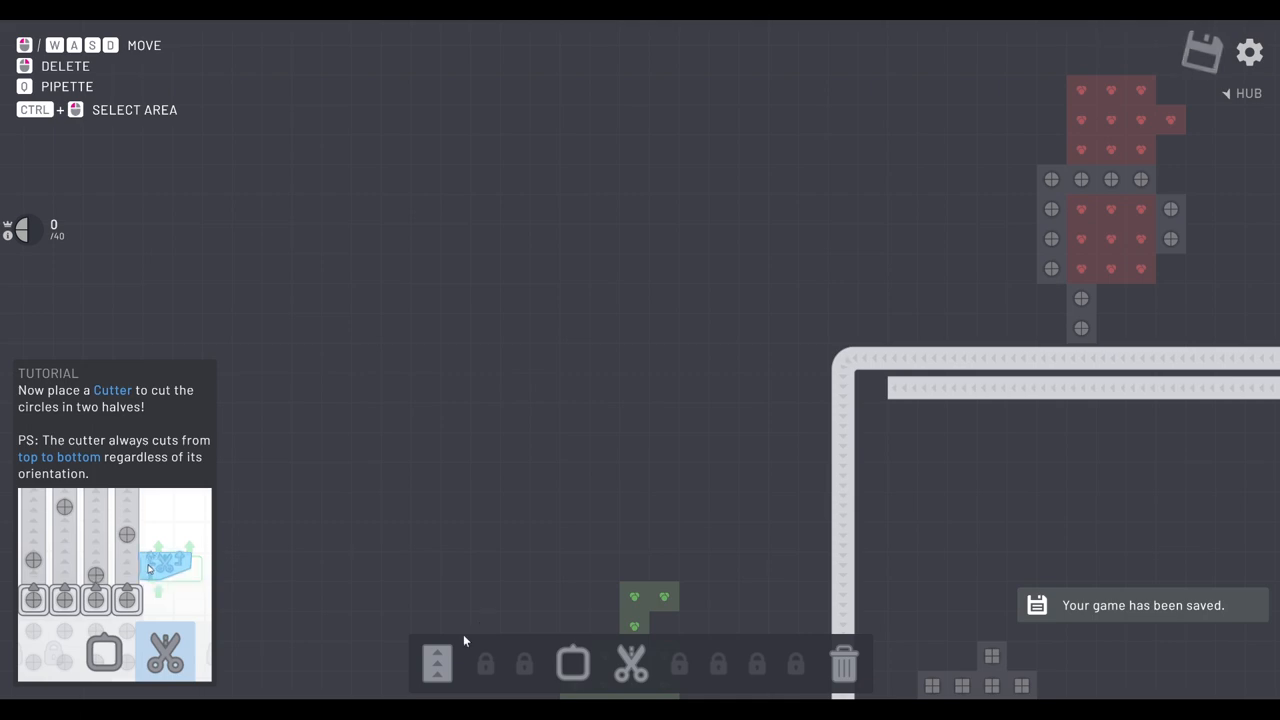
click(436, 664)
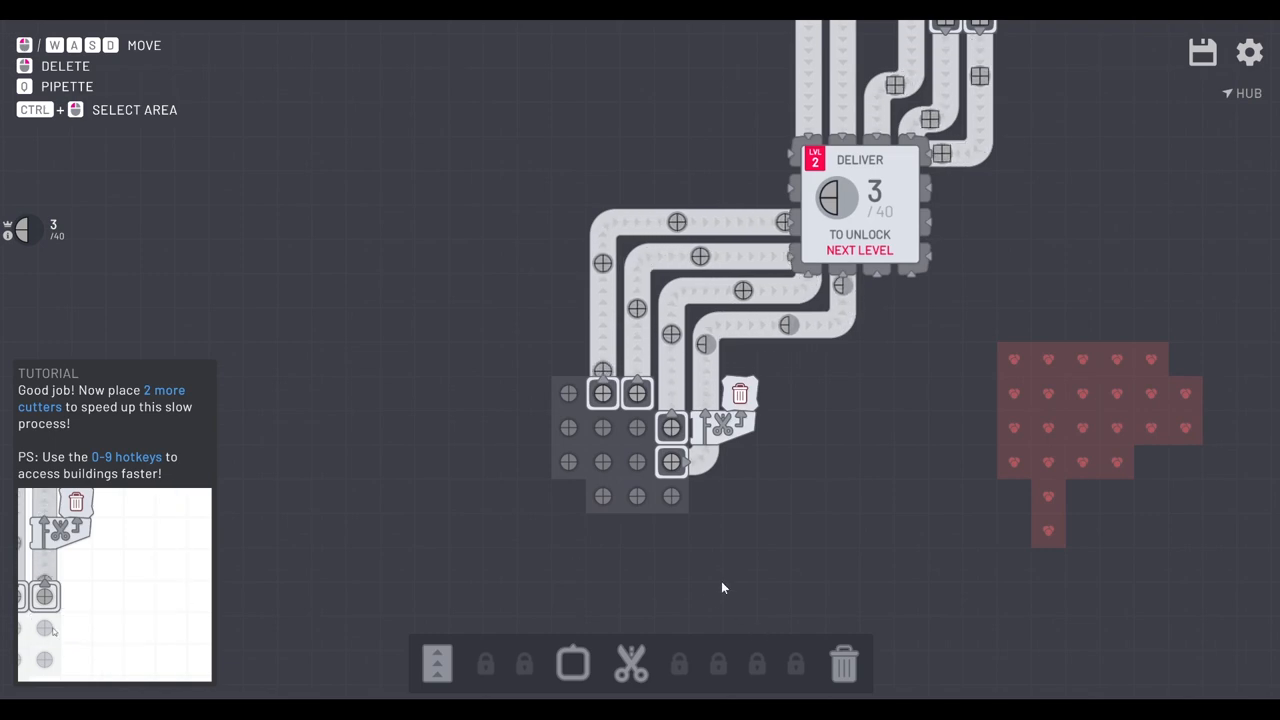
Step: Place two more cutters on the circle belts with trash bins on their spare outputs
click(632, 664)
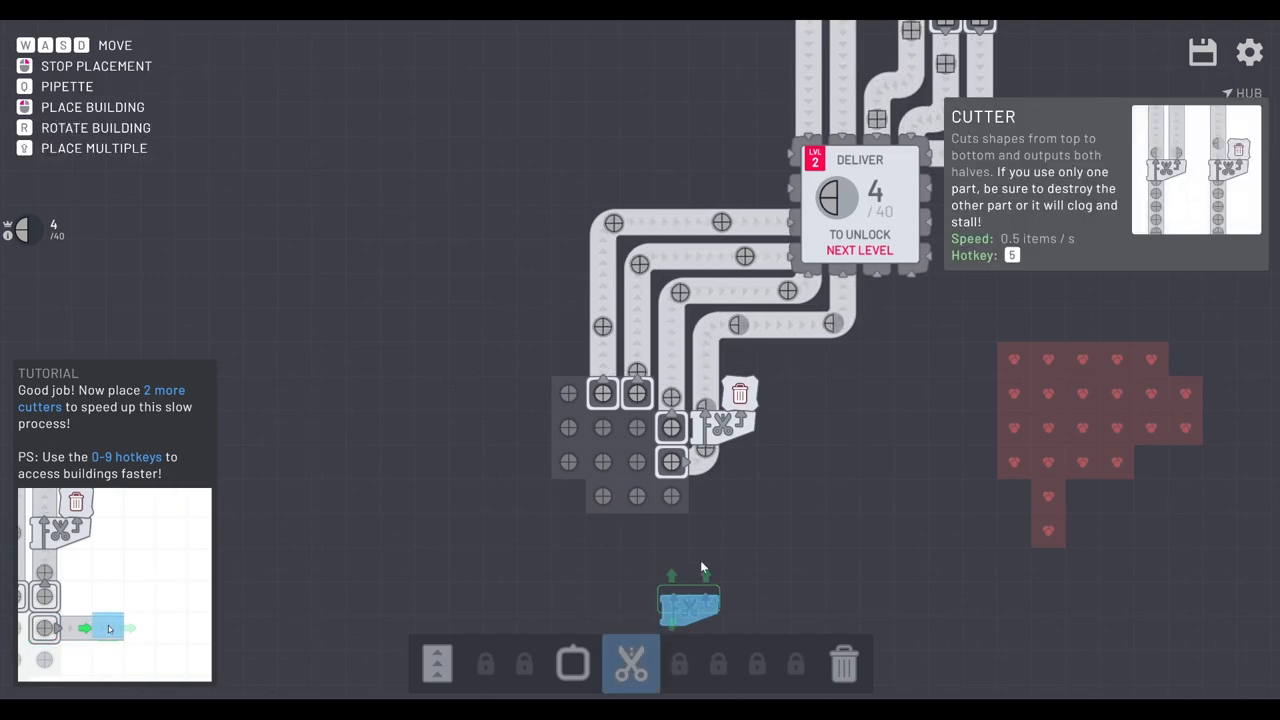
click(704, 510)
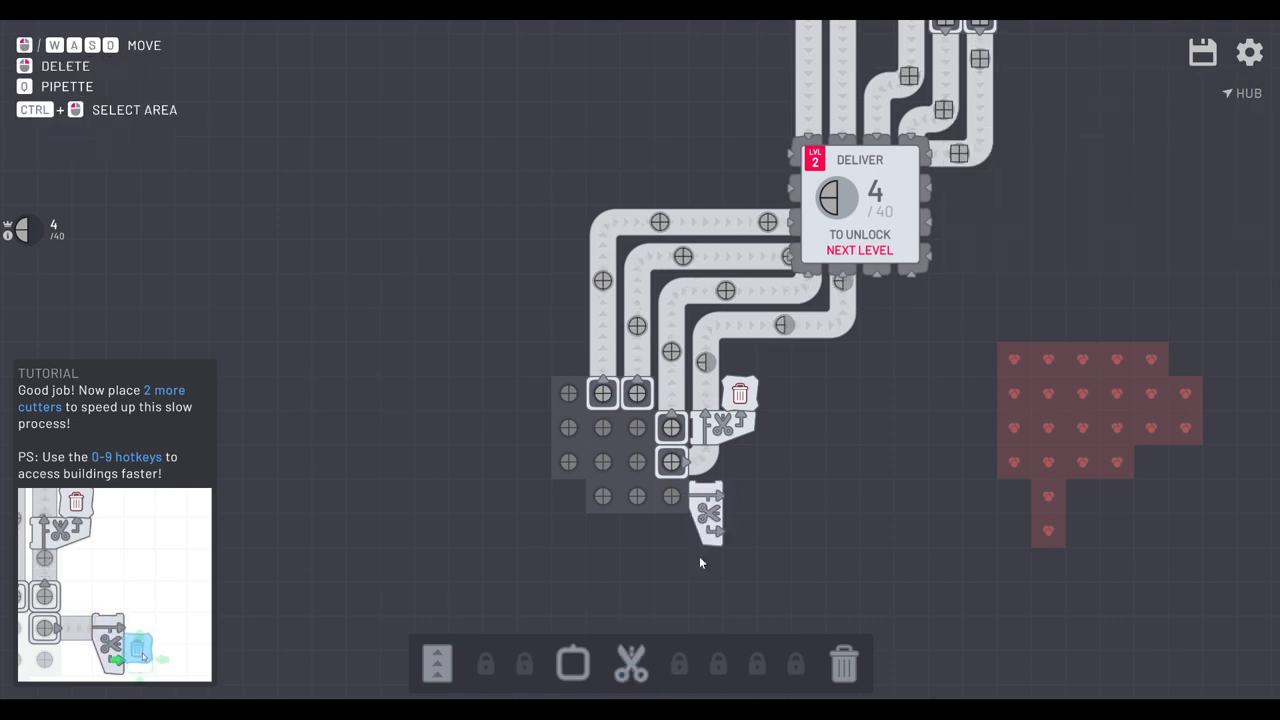
click(572, 664)
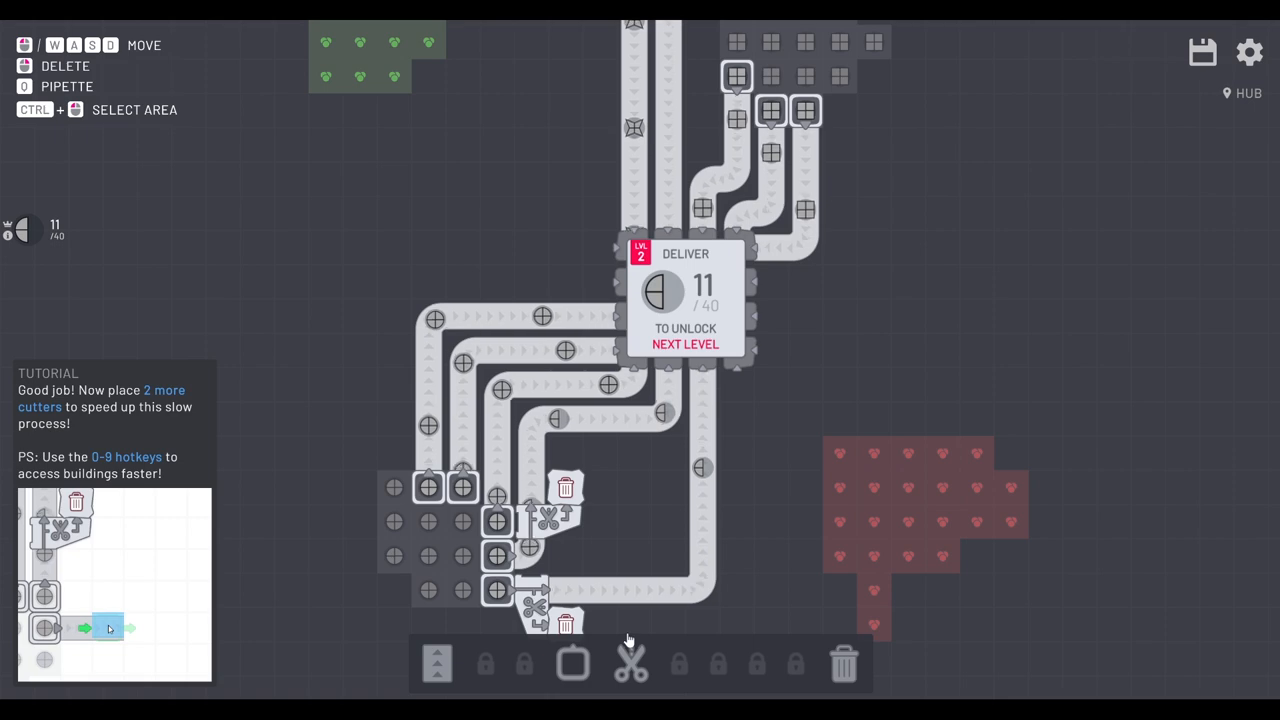
scroll(down, 3)
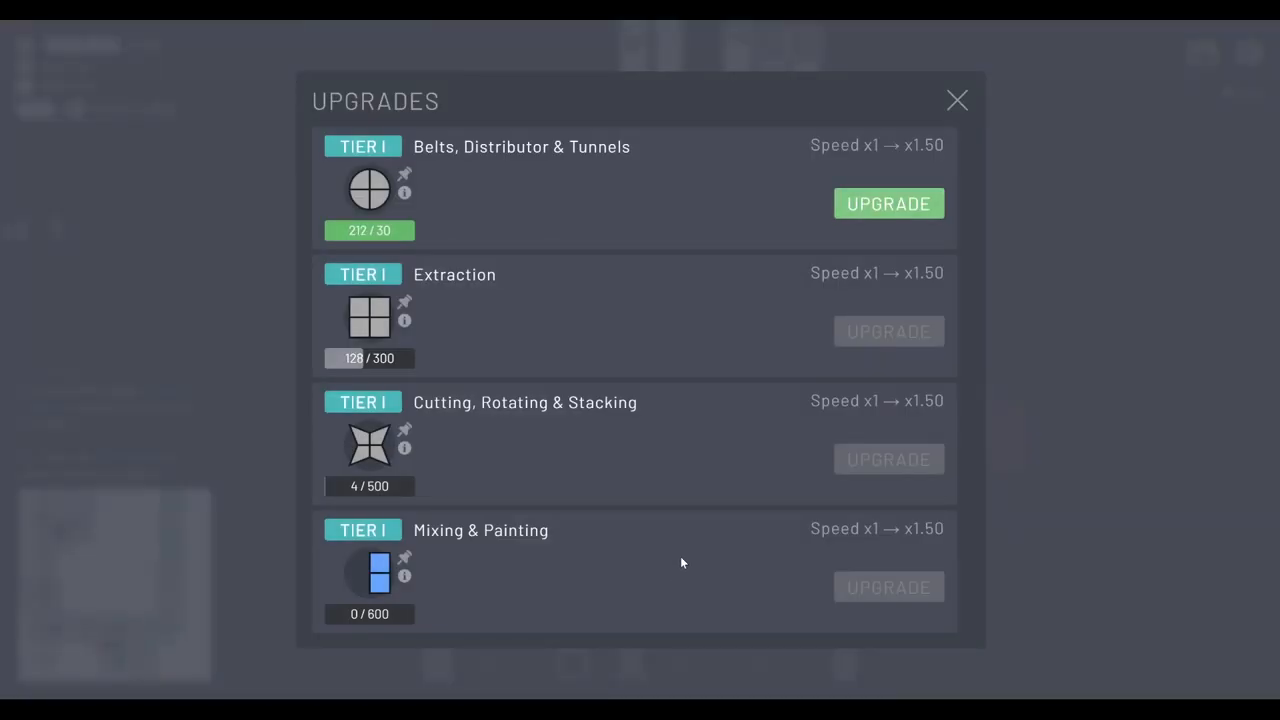
Step: Close Upgrades and put extractors on the star deposit with belts toward the hub
click(956, 100)
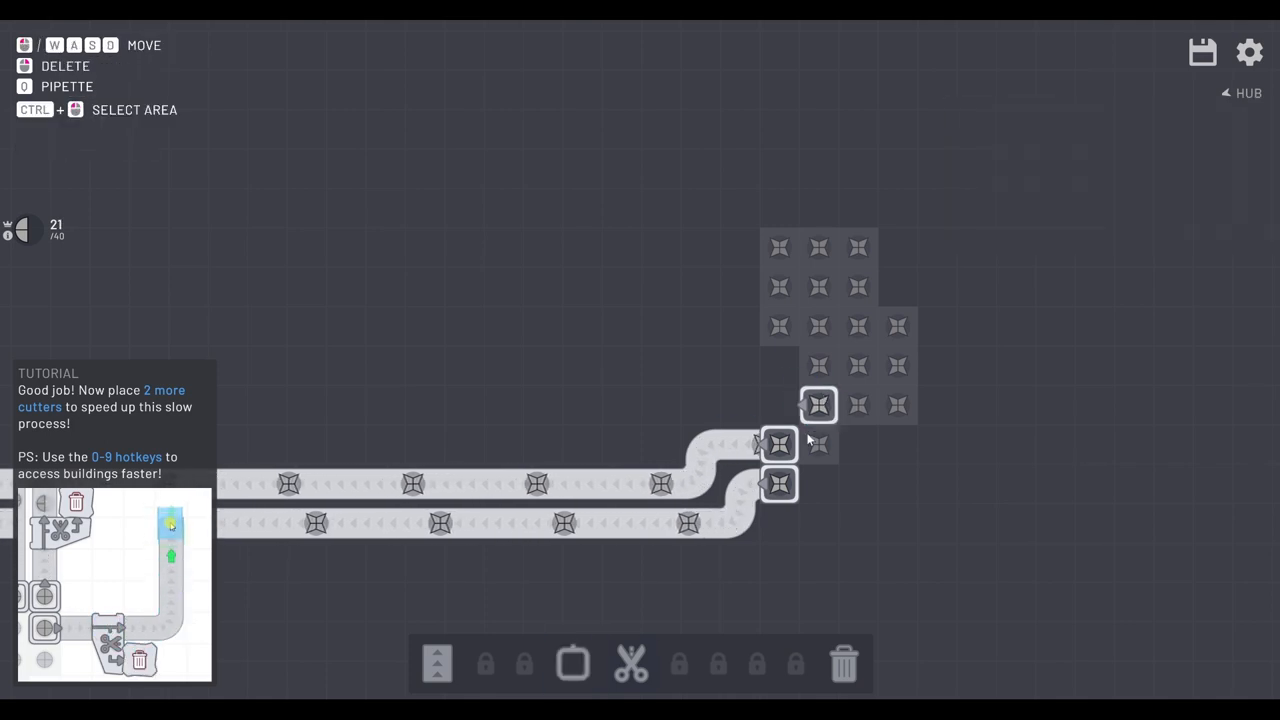
click(1202, 52)
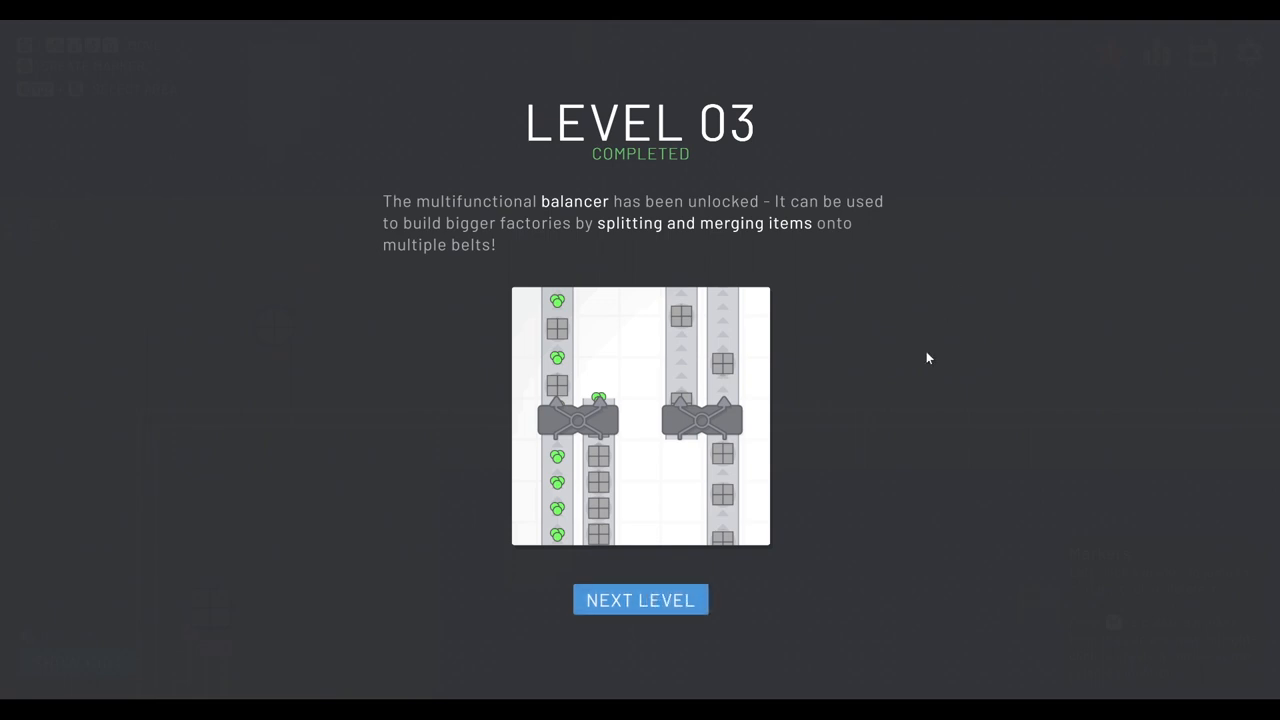
mouse_move(664, 600)
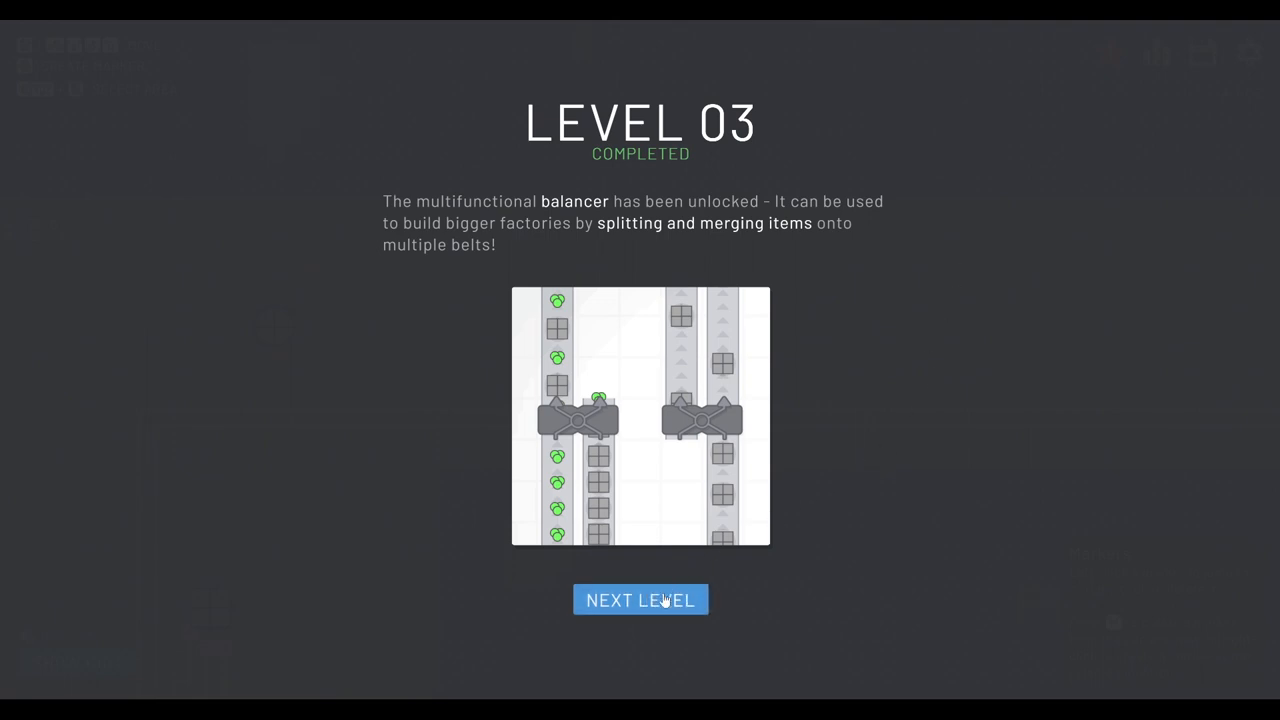
Step: Continue to level 4 and place balancers merging the star extractor belts onto the two main lines
click(640, 600)
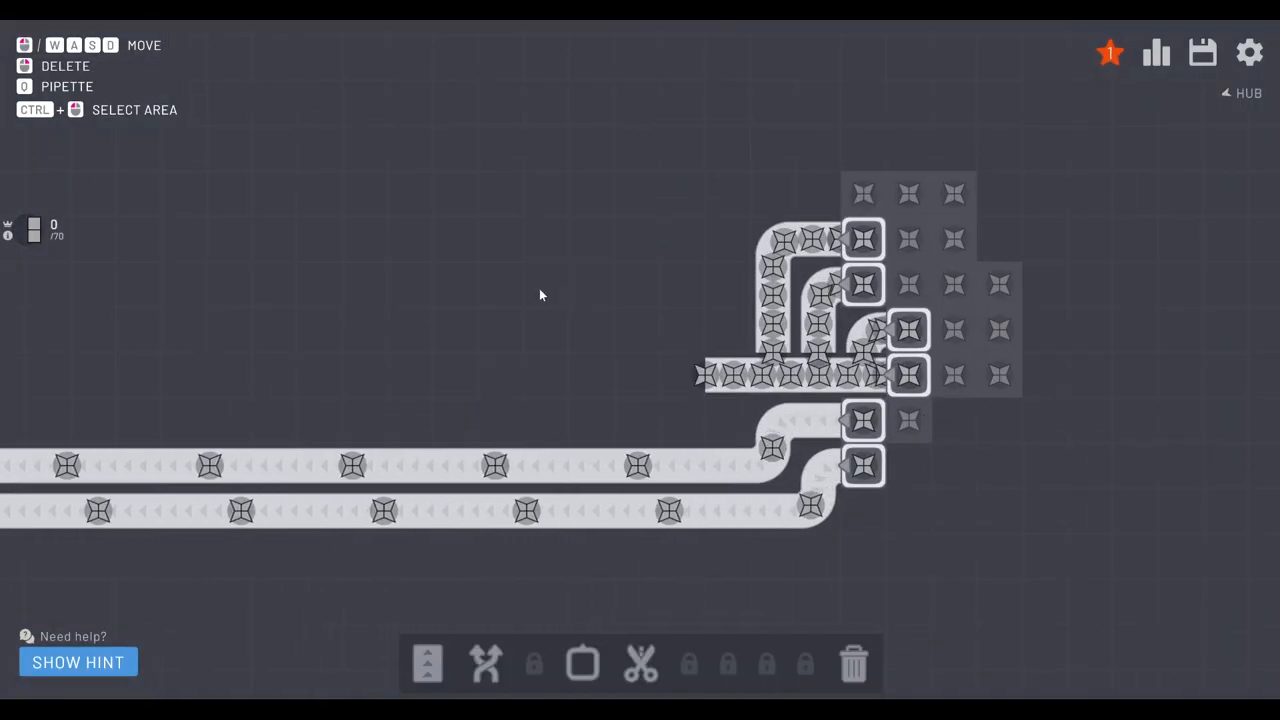
click(484, 664)
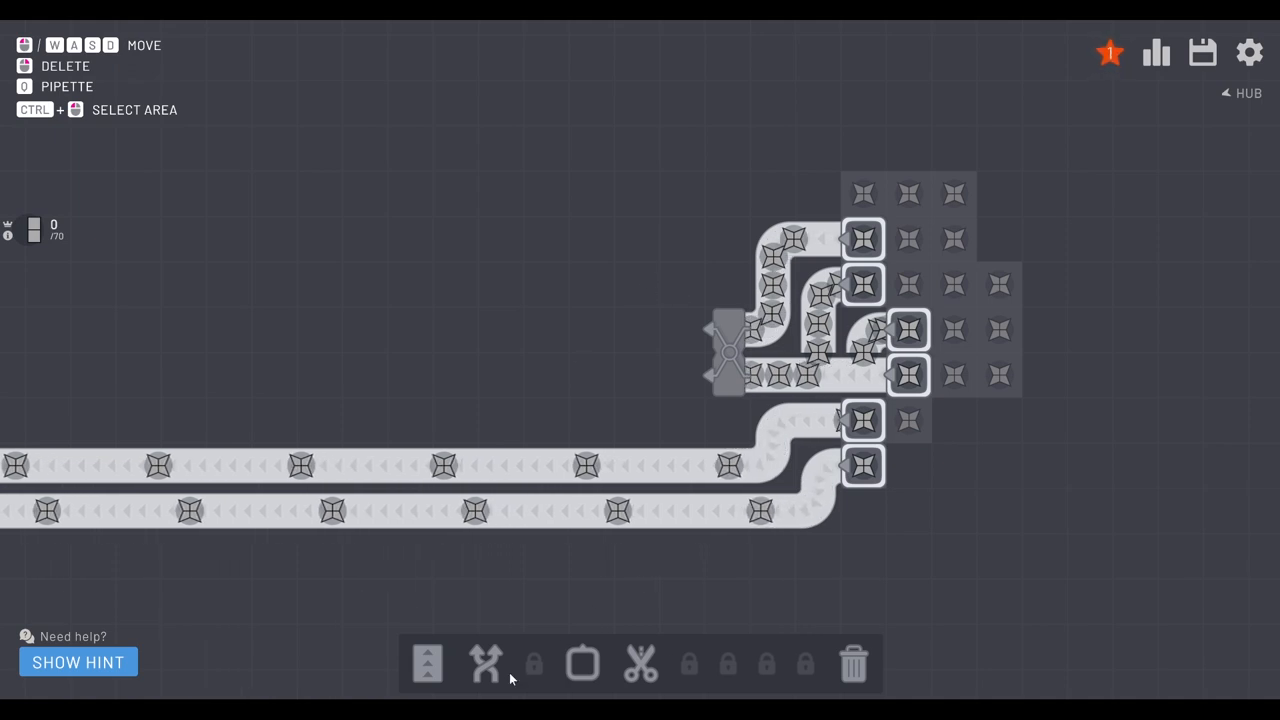
click(486, 664)
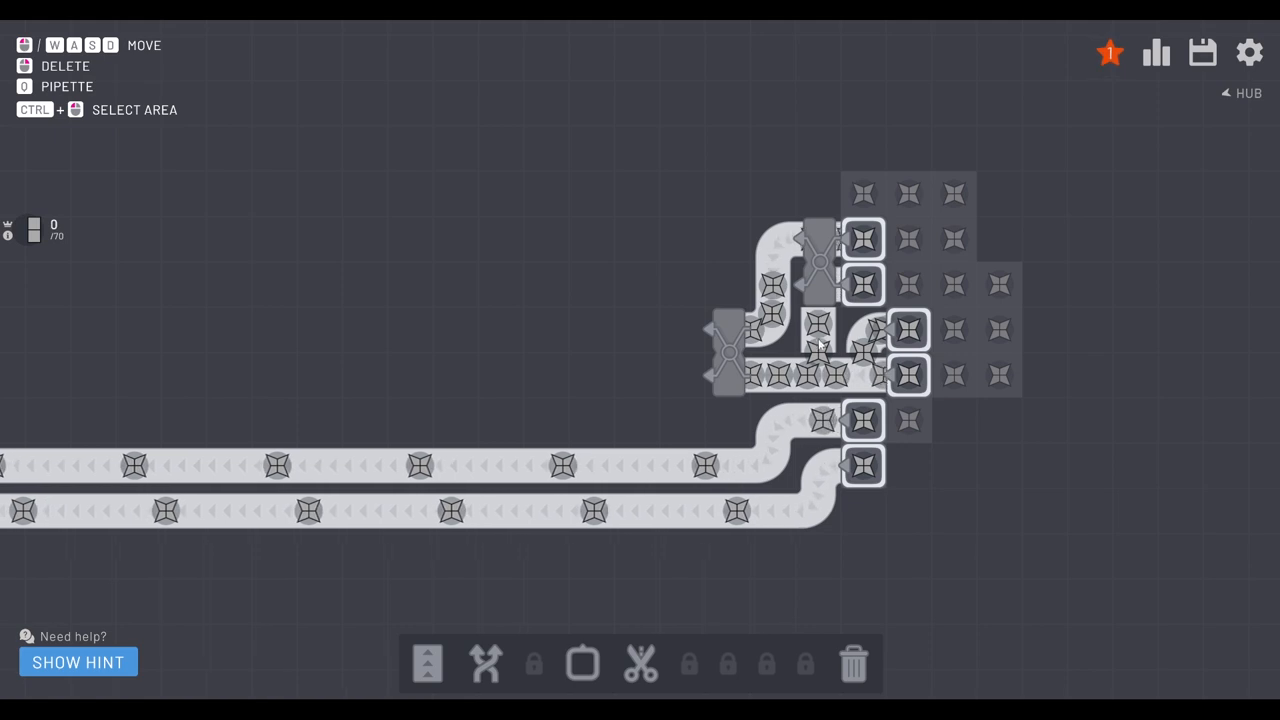
click(428, 664)
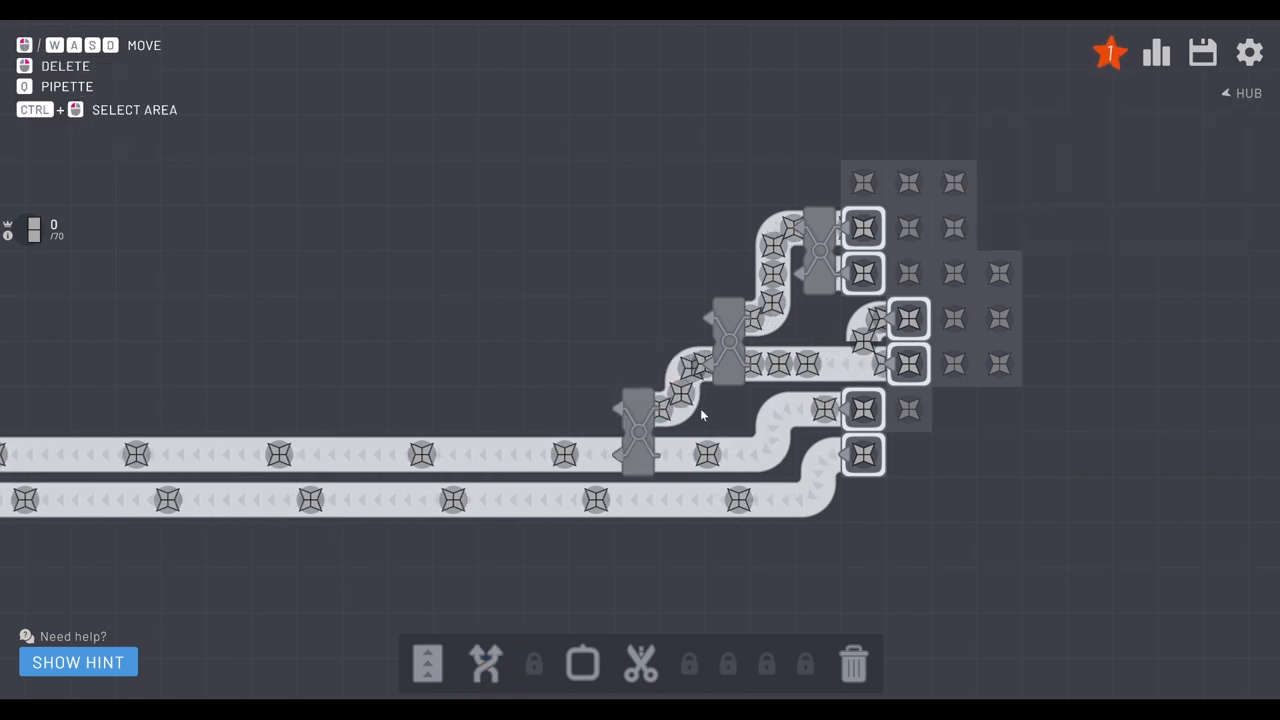
click(484, 664)
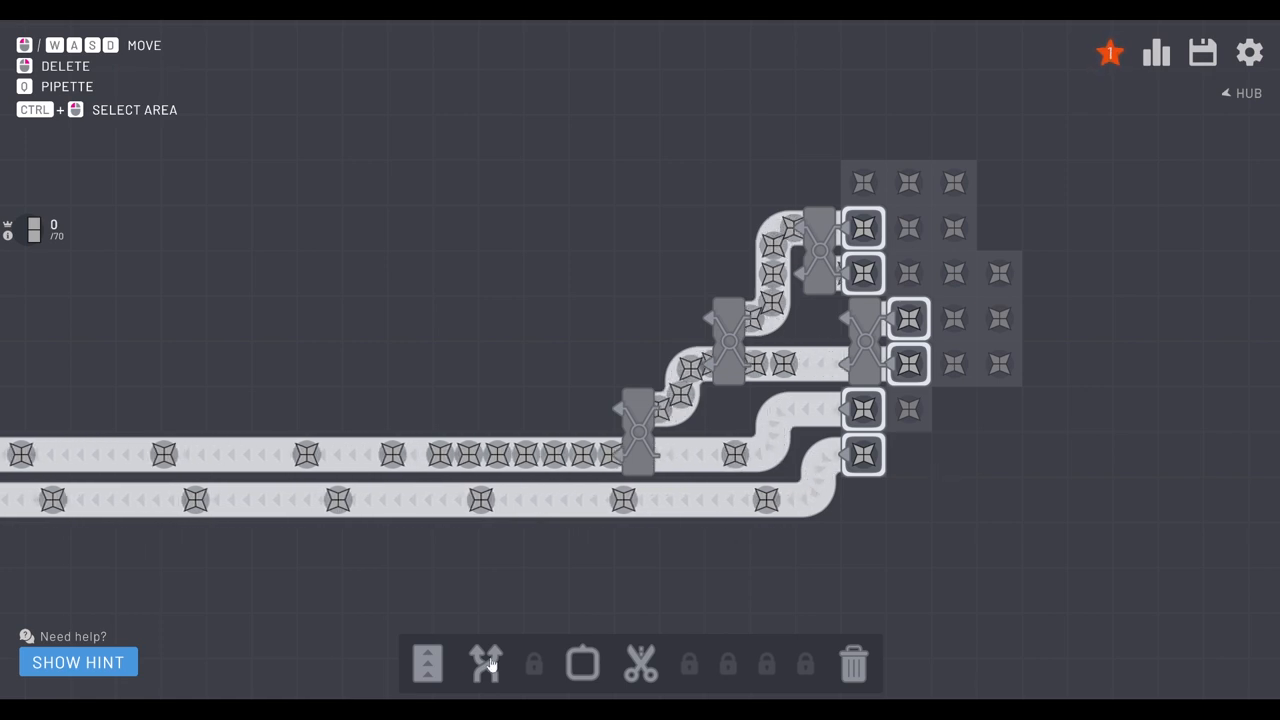
click(486, 664)
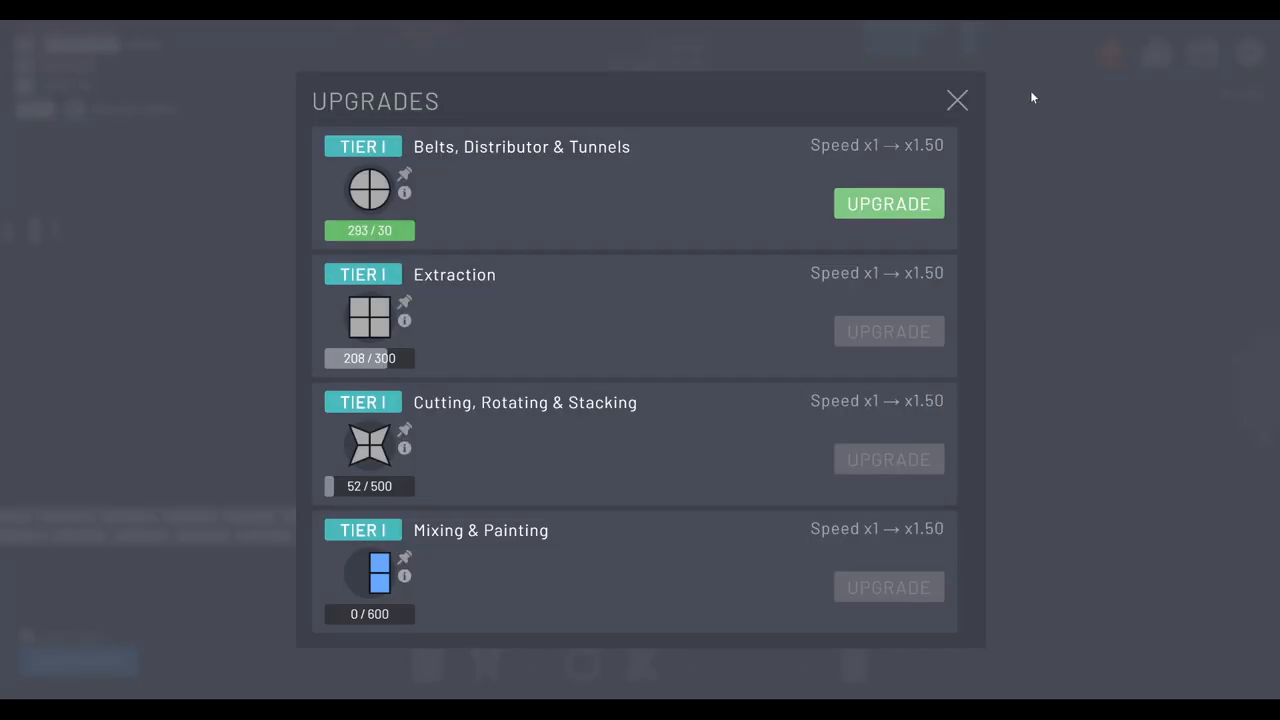
Step: Buy the Belts, Distributor & Tunnels upgrade to Tier II and close Upgrades
click(888, 204)
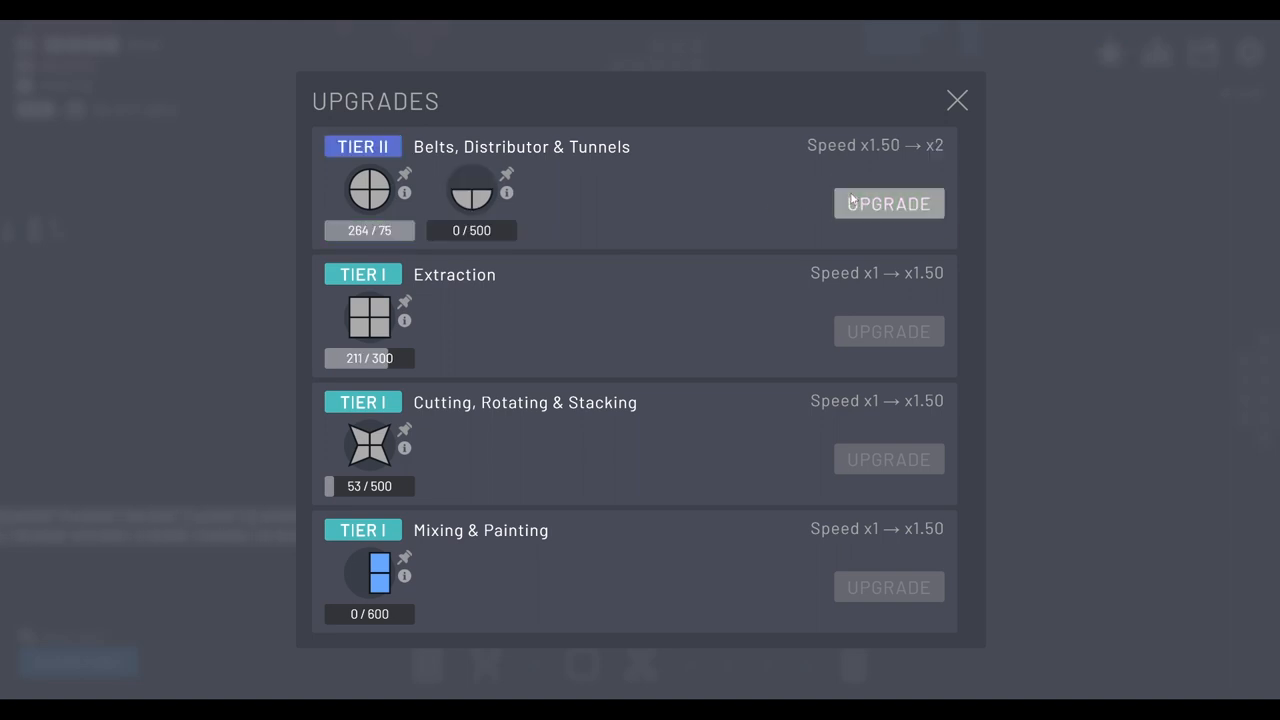
click(888, 204)
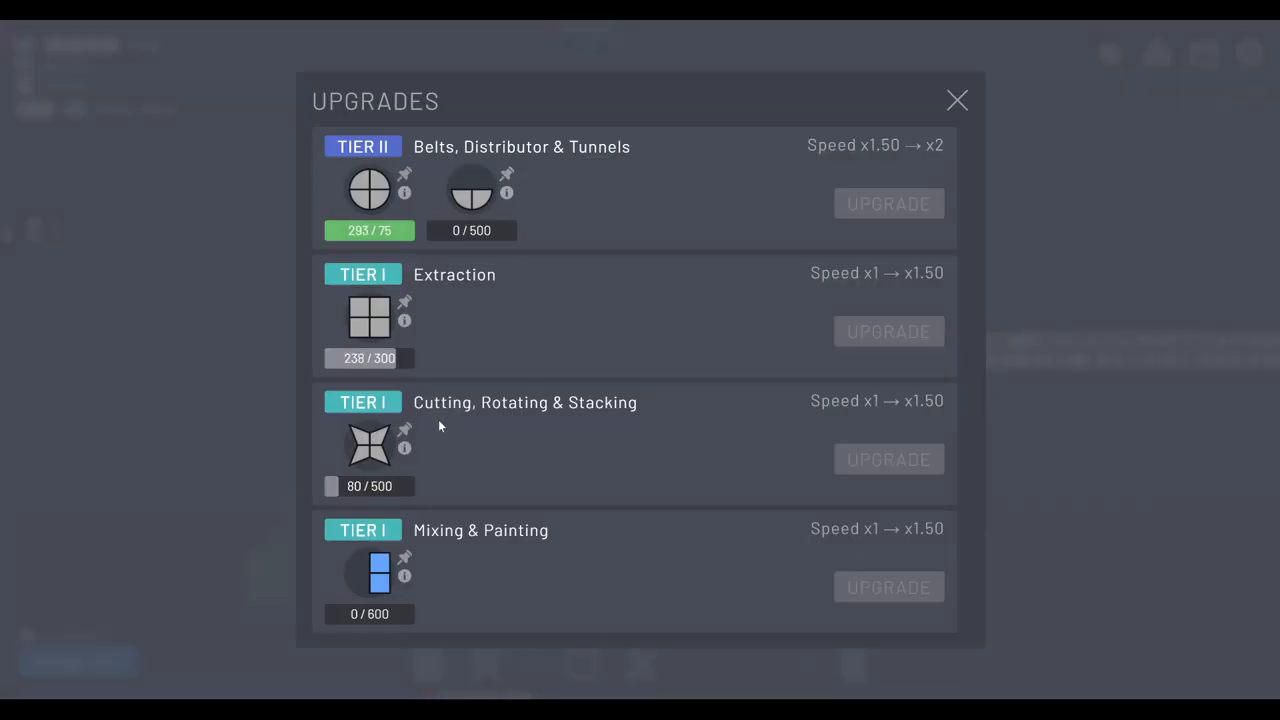
click(956, 100)
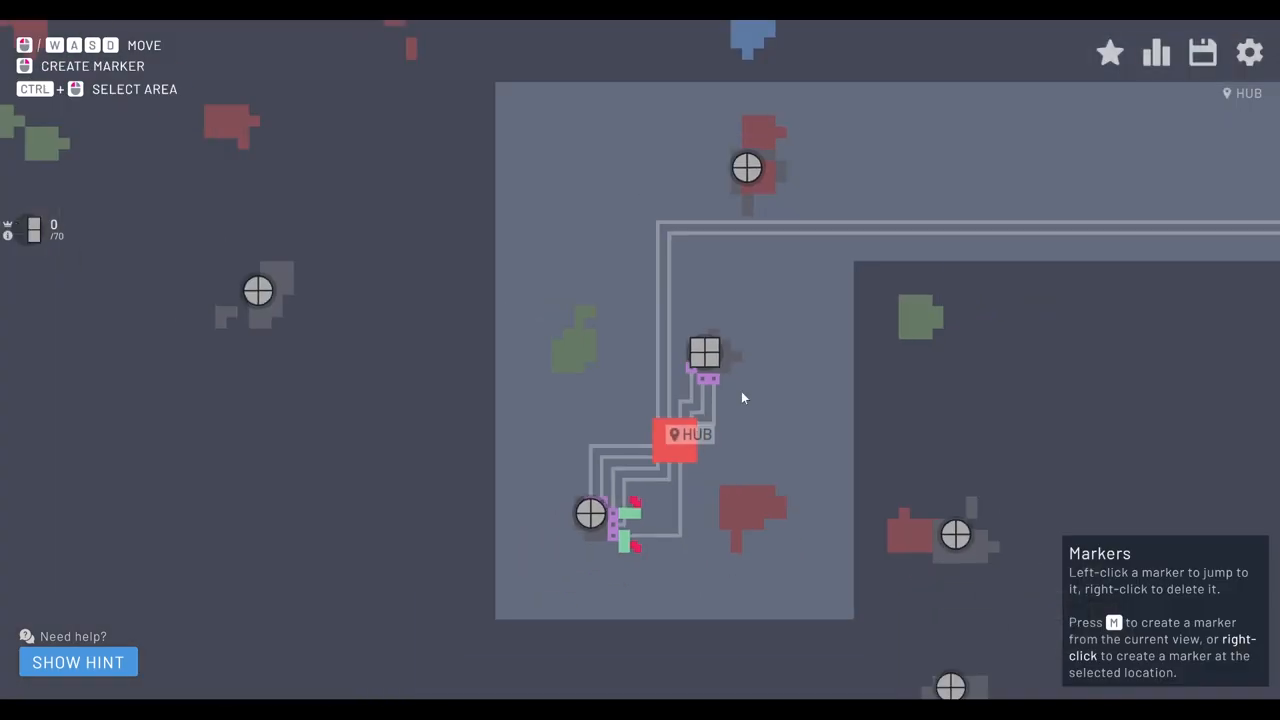
click(1156, 52)
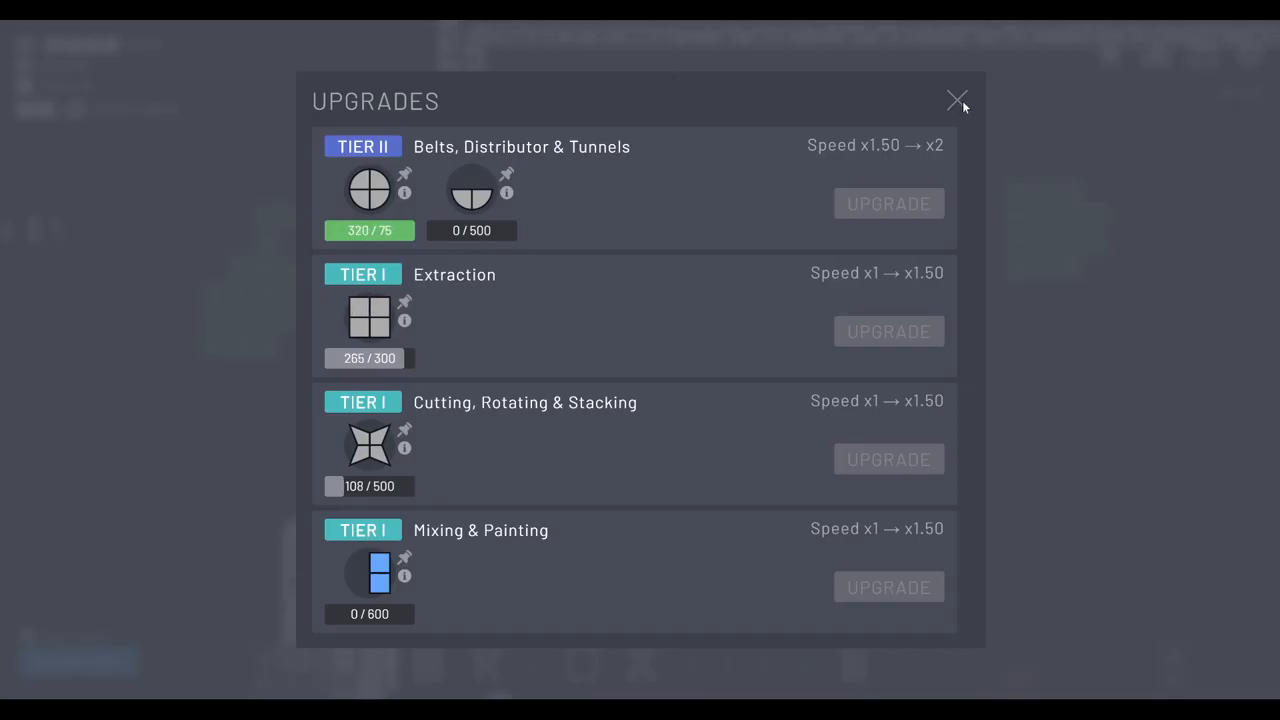
click(956, 100)
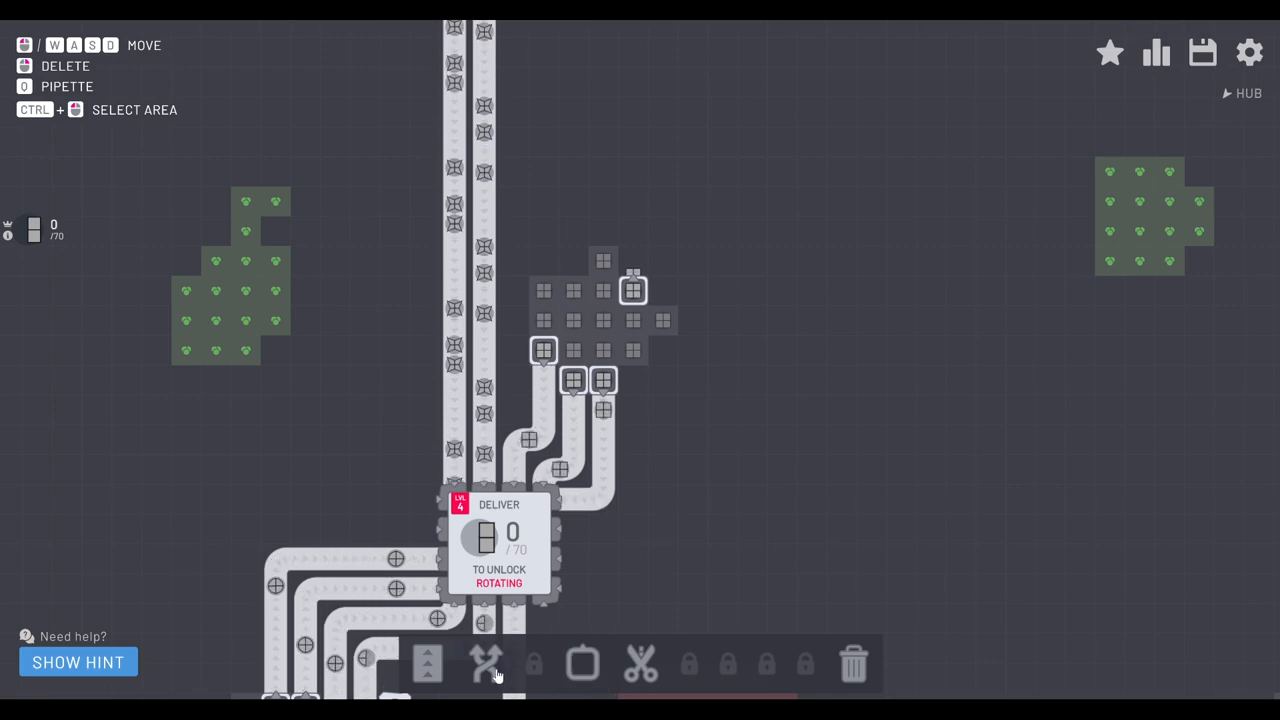
Step: Select the Balancer tool after reading the hub's new half-square goal
click(640, 664)
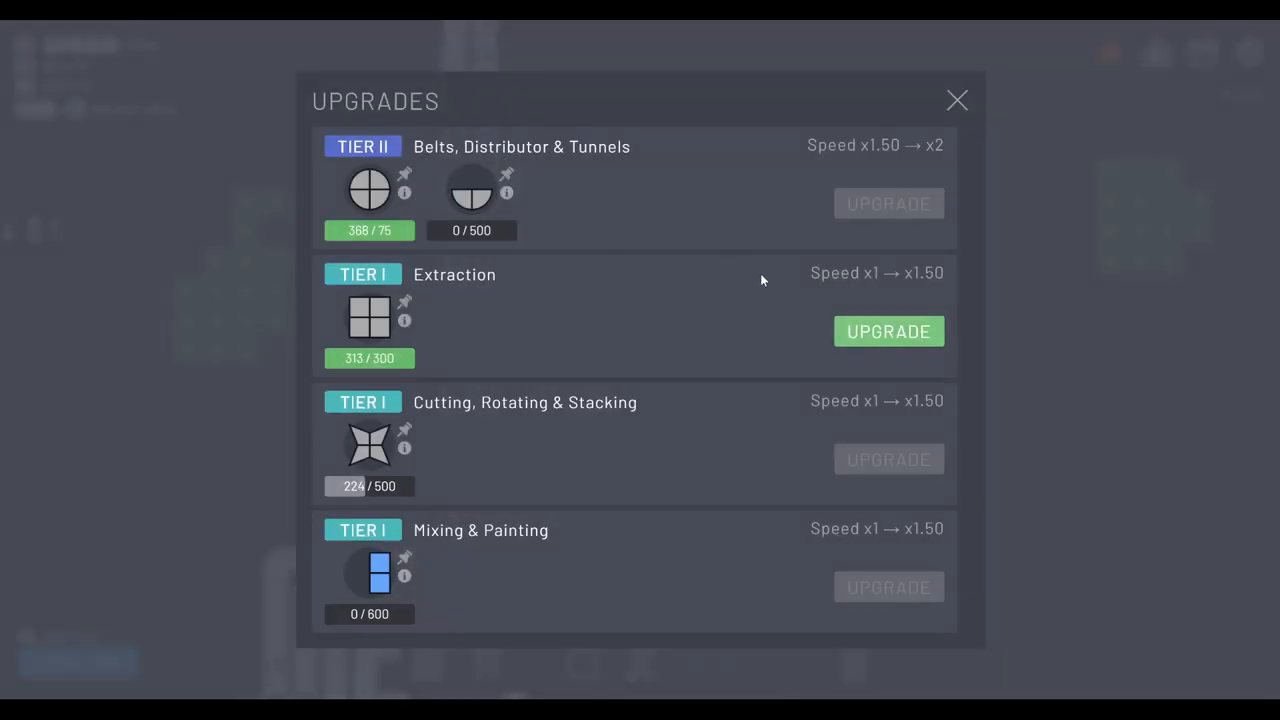
Step: Buy the Extraction upgrade to Tier II and return to the factory
click(888, 332)
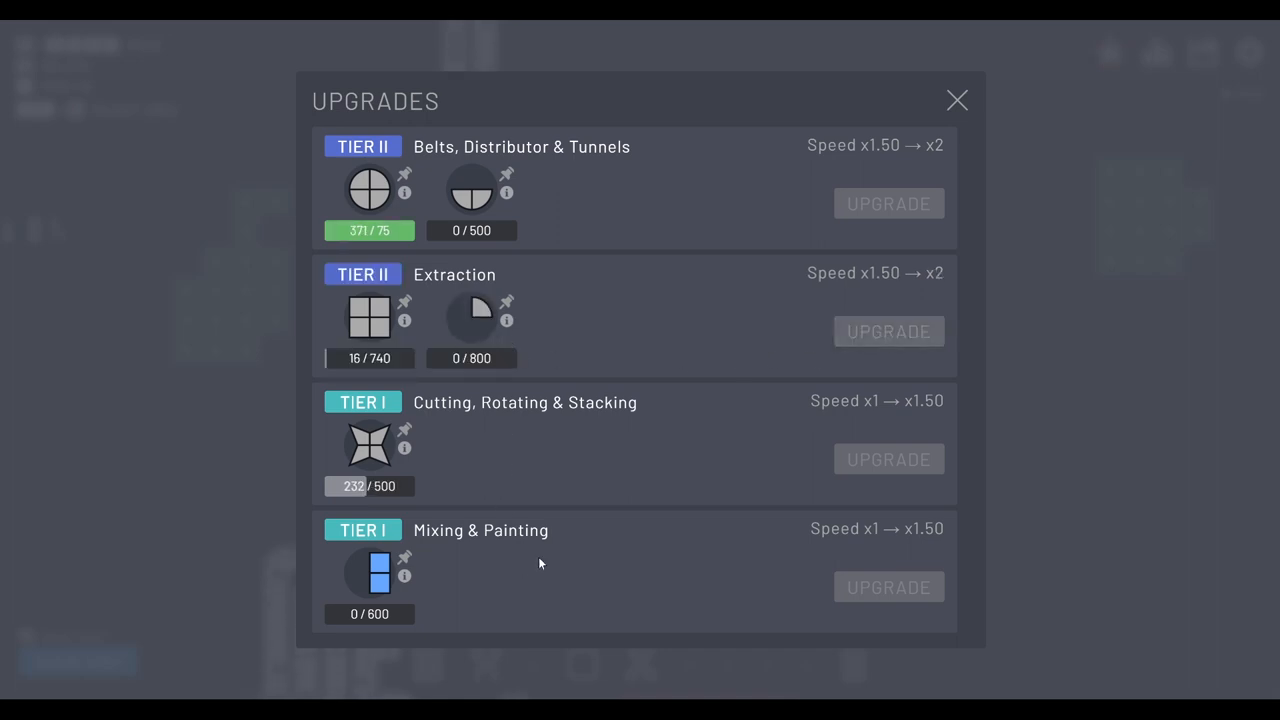
click(956, 100)
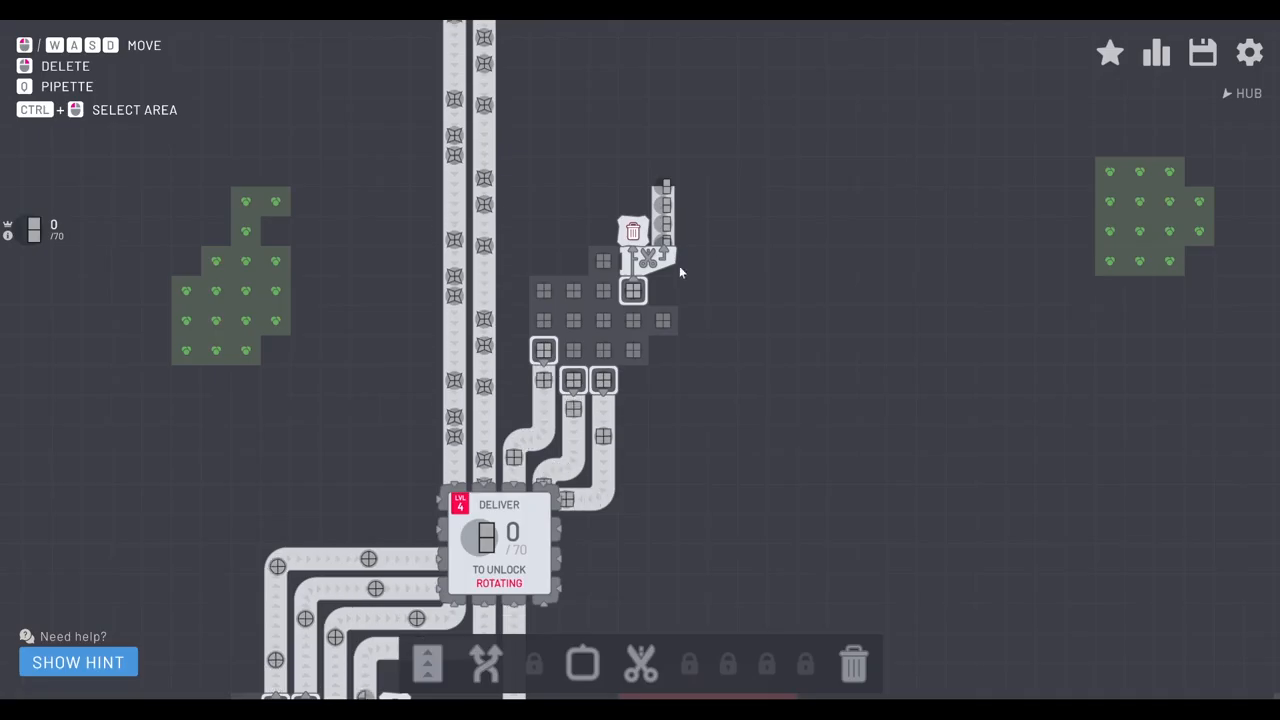
Step: Add cutters with trashes beside the square extractors, sending half-squares to the hub
click(428, 664)
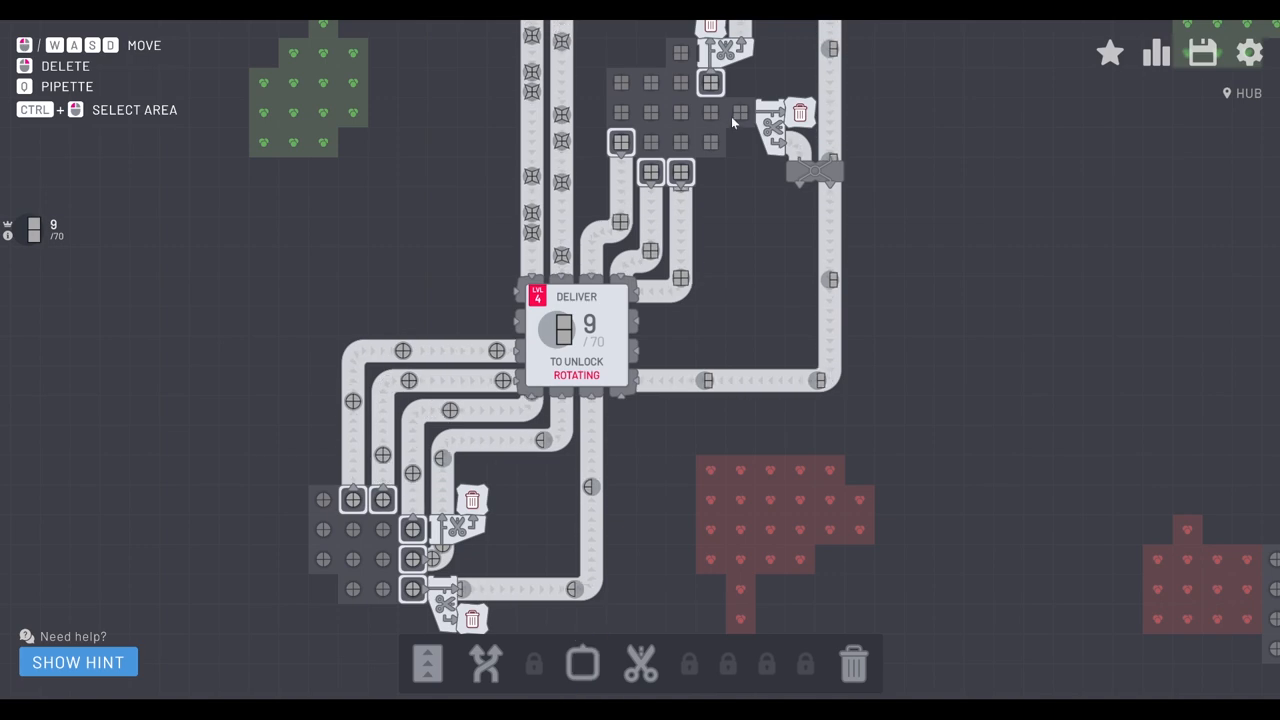
click(582, 664)
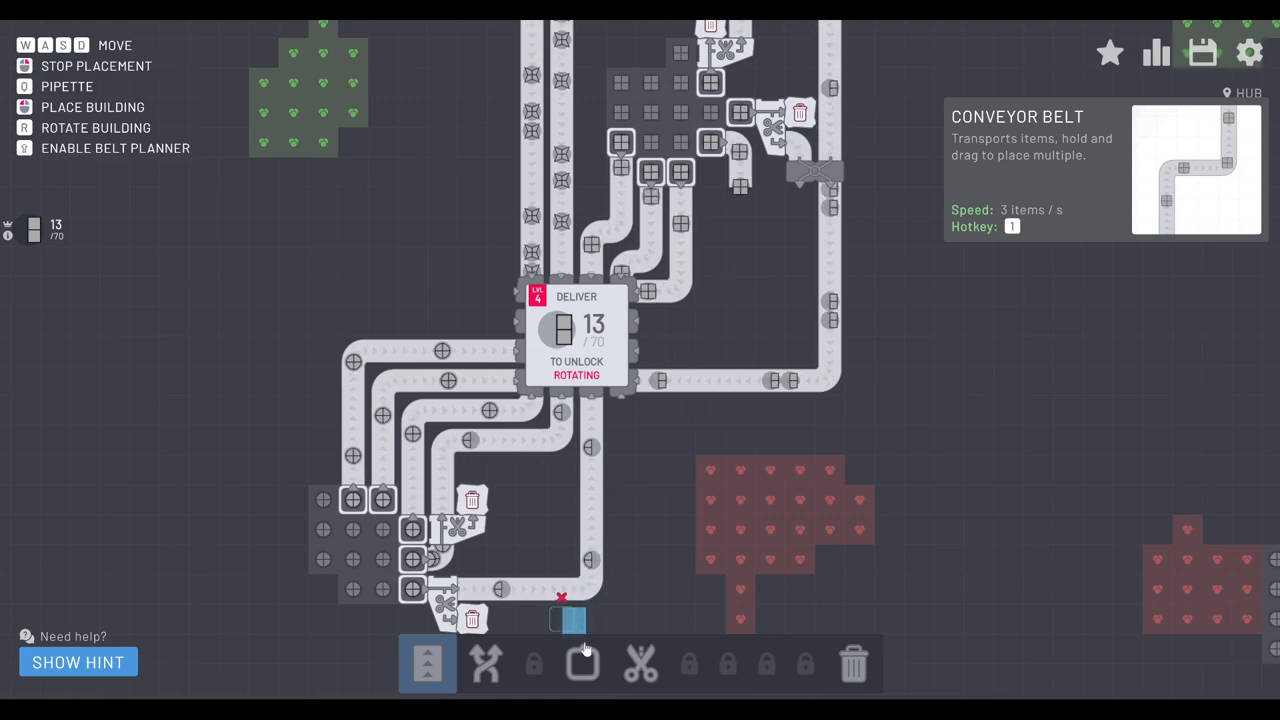
click(640, 664)
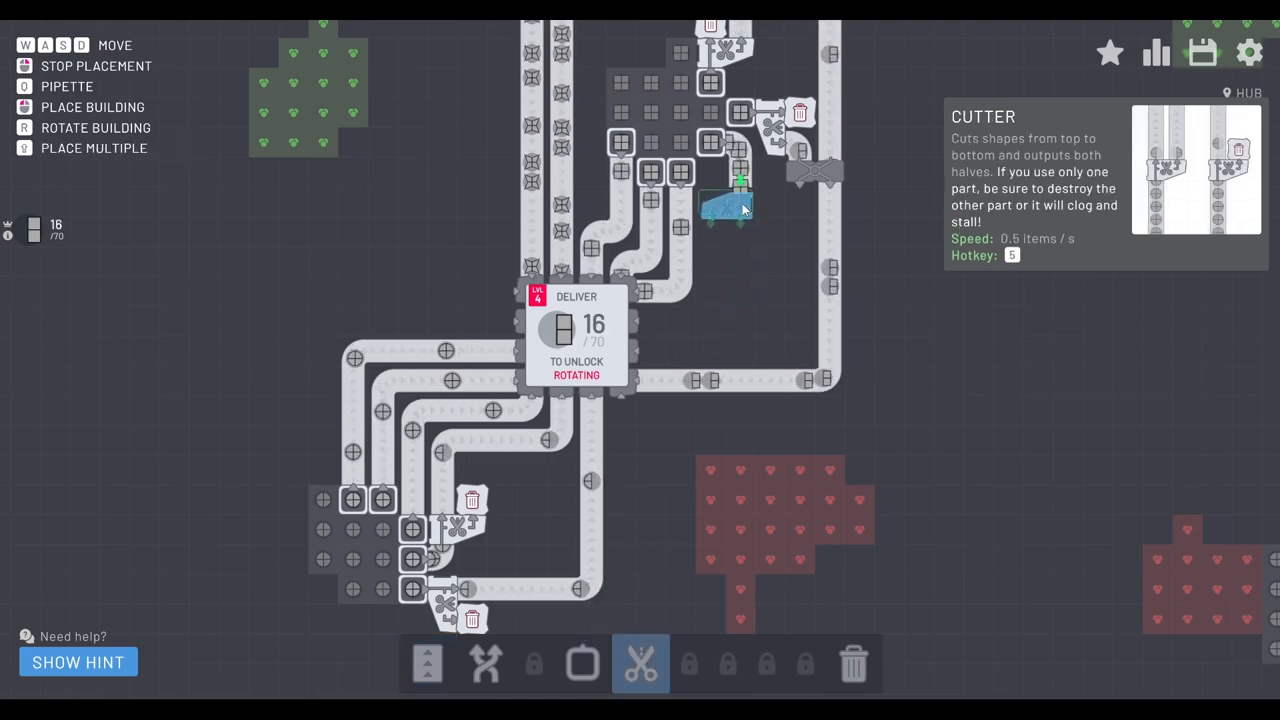
click(852, 664)
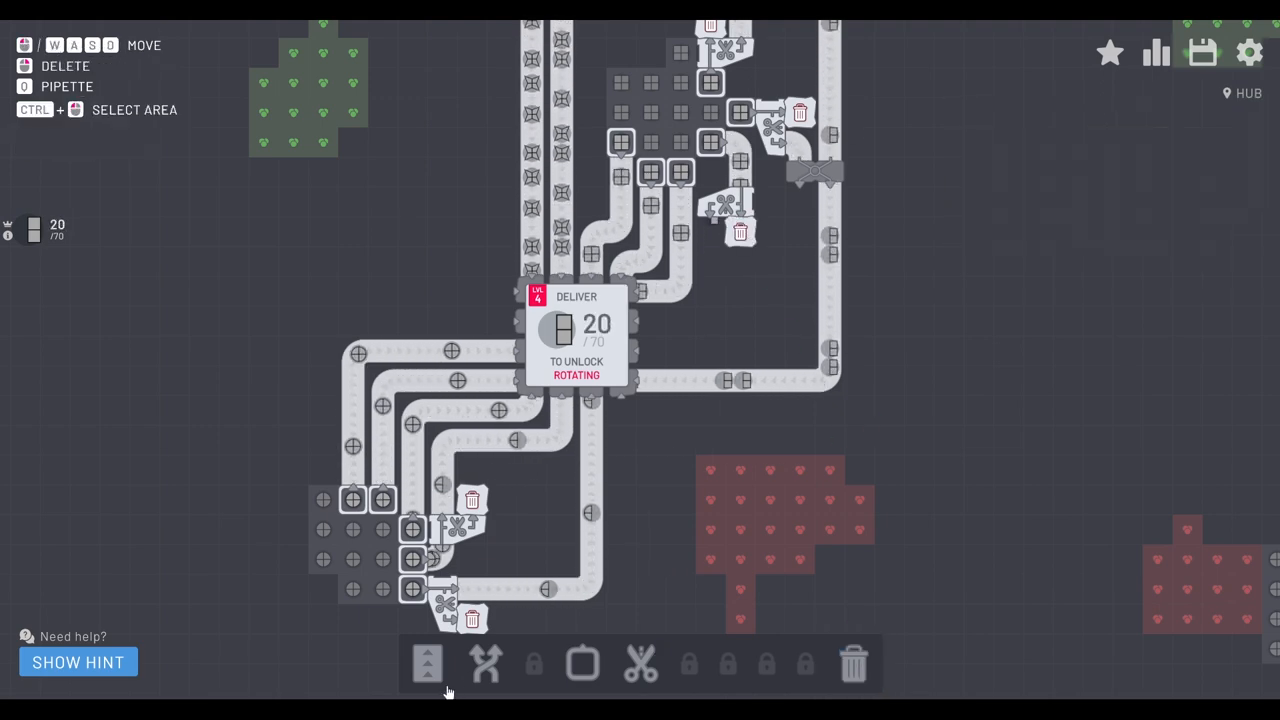
Step: Add belts, a balancer next to the cutters and a cutter atop the loop to finish level 4
click(428, 664)
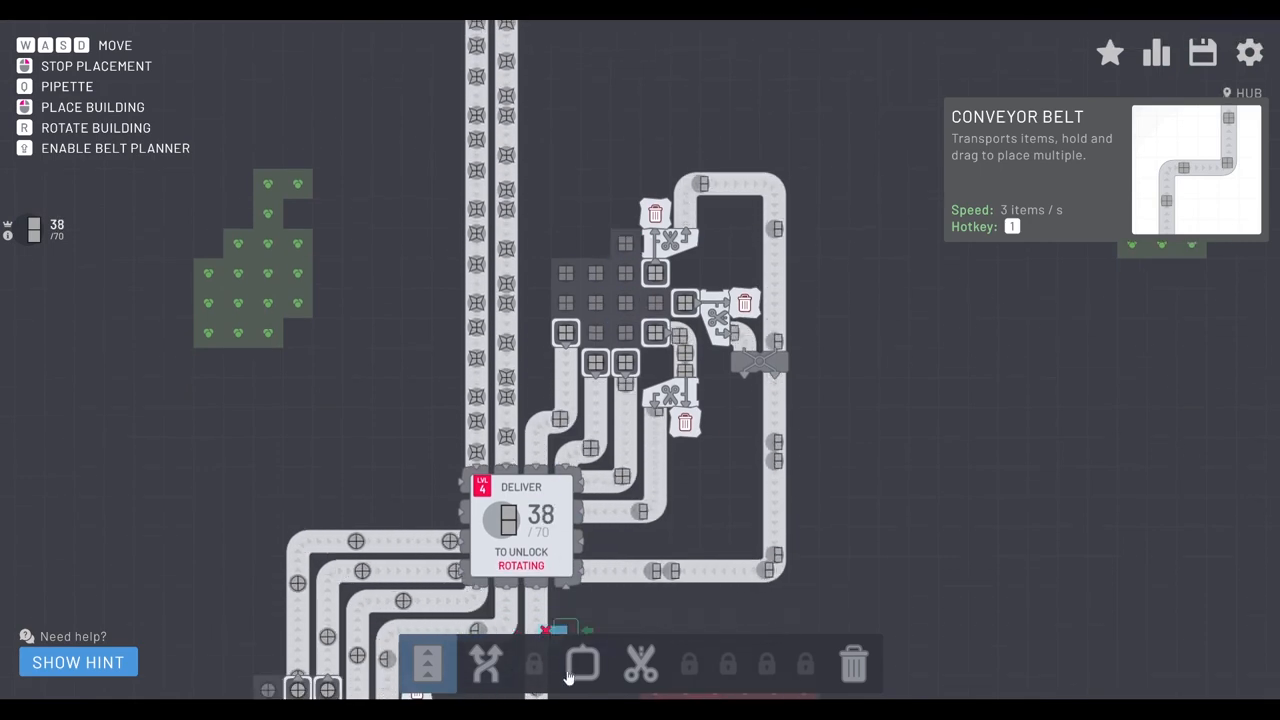
click(582, 664)
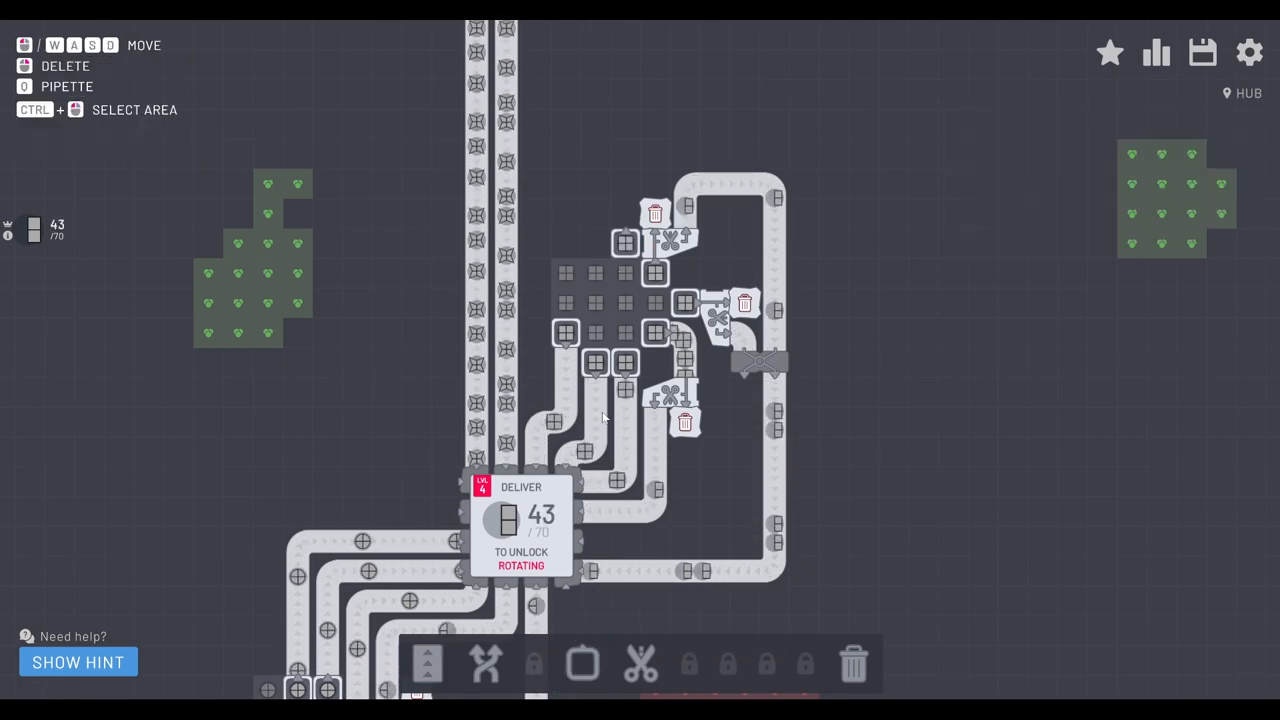
click(484, 664)
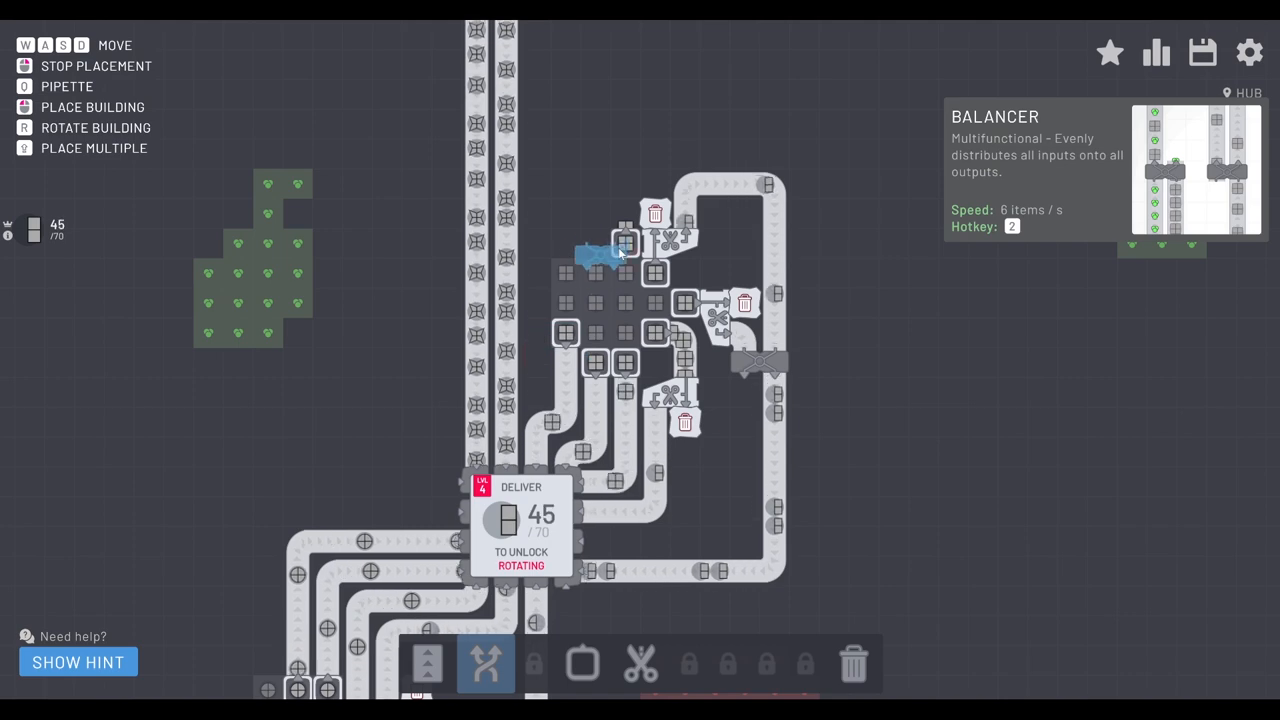
click(640, 664)
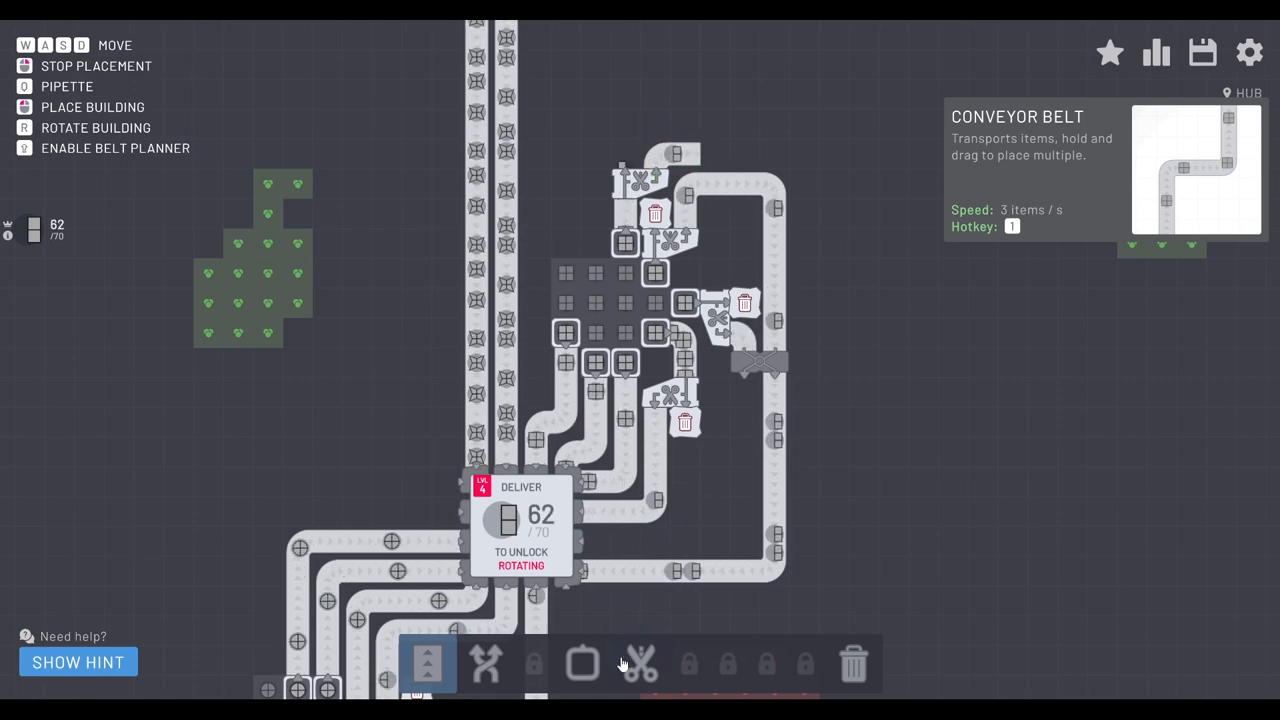
click(640, 664)
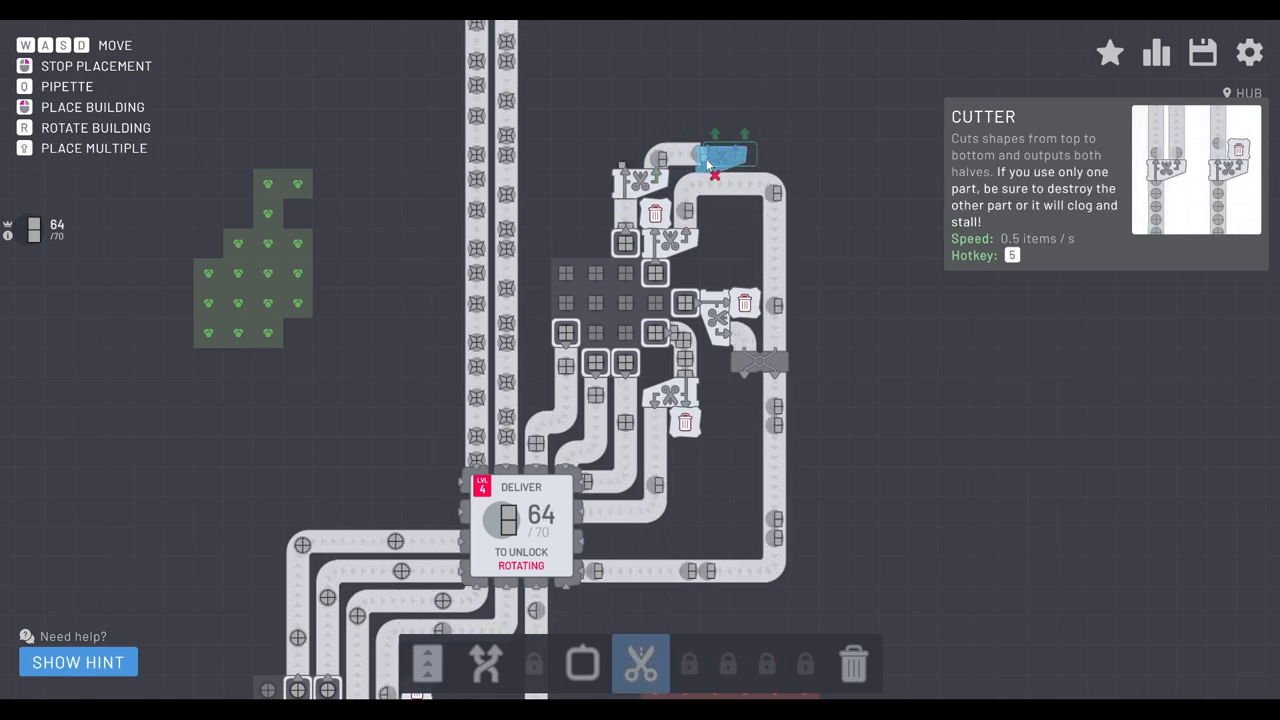
click(484, 664)
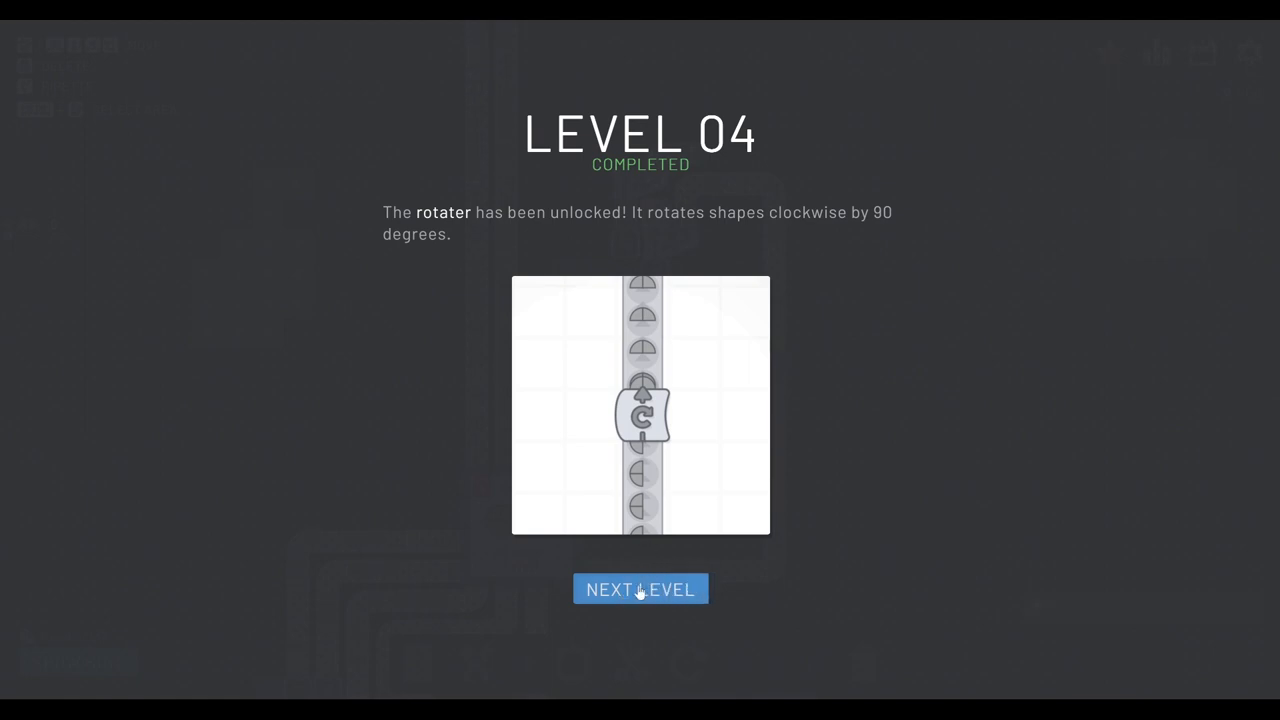
Step: Continue to level 5 and dismiss the Useful Keybindings tip
click(640, 588)
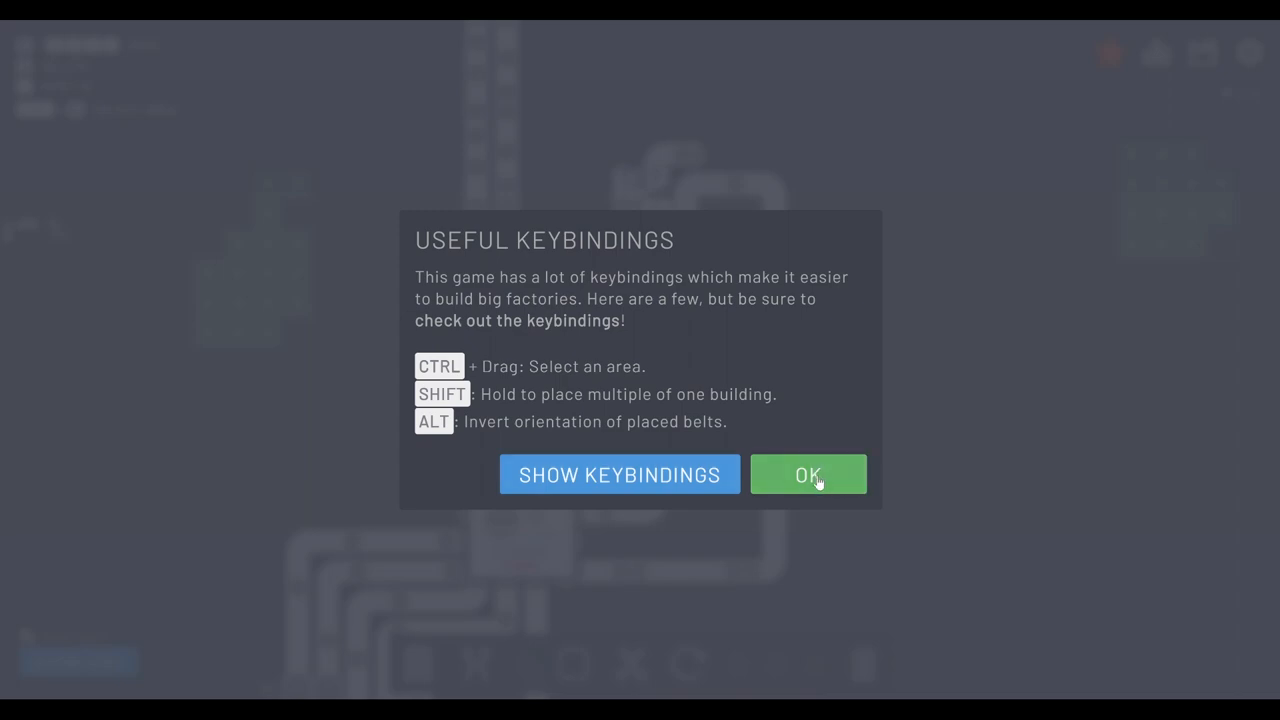
click(808, 474)
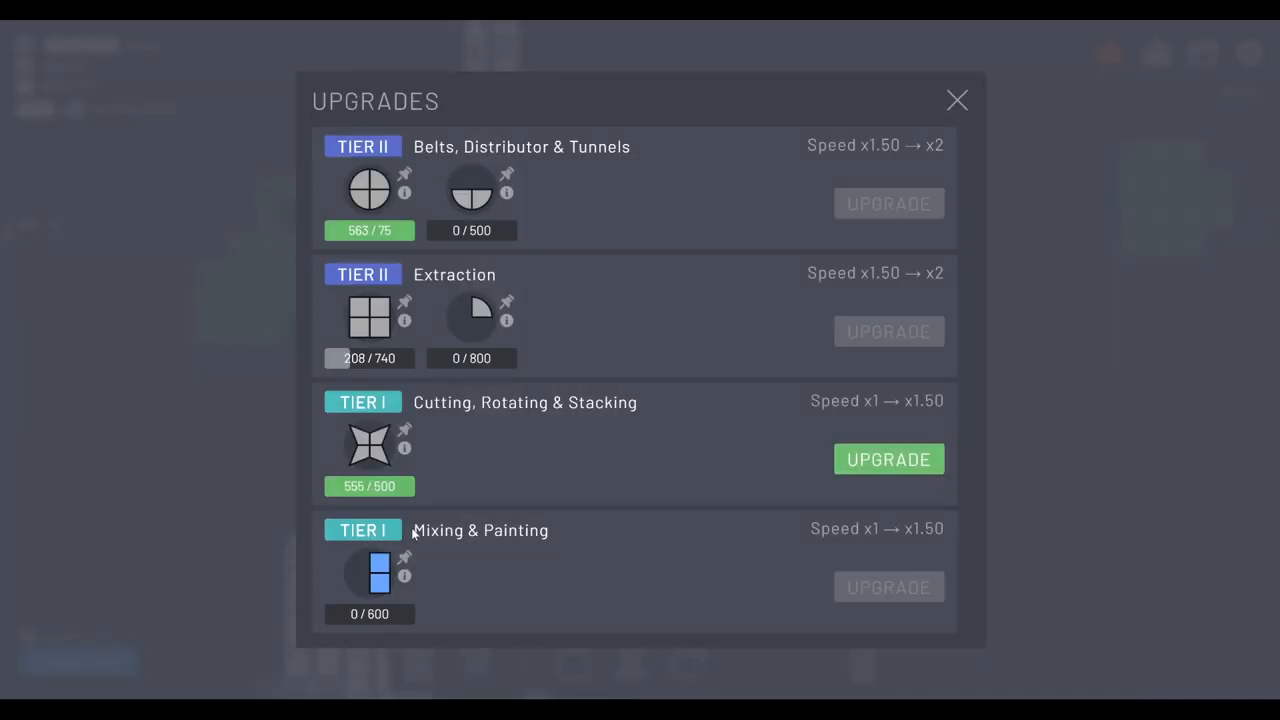
mouse_move(1014, 124)
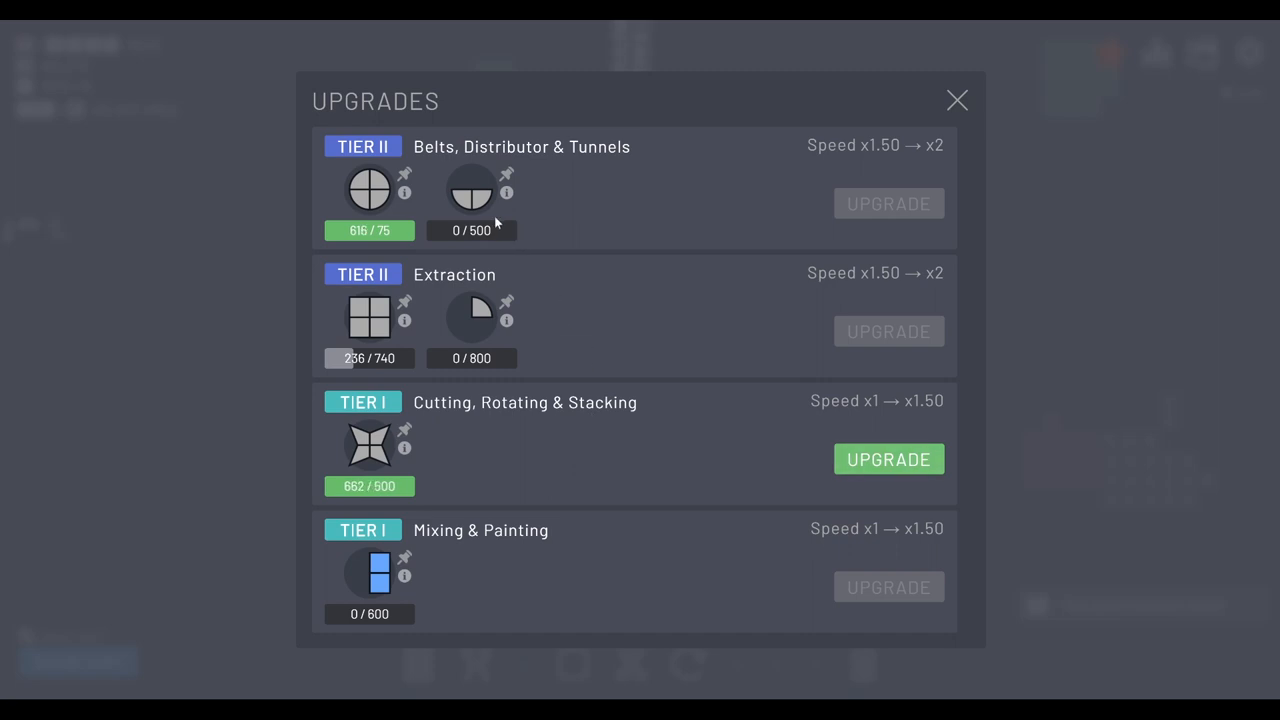
mouse_move(476, 308)
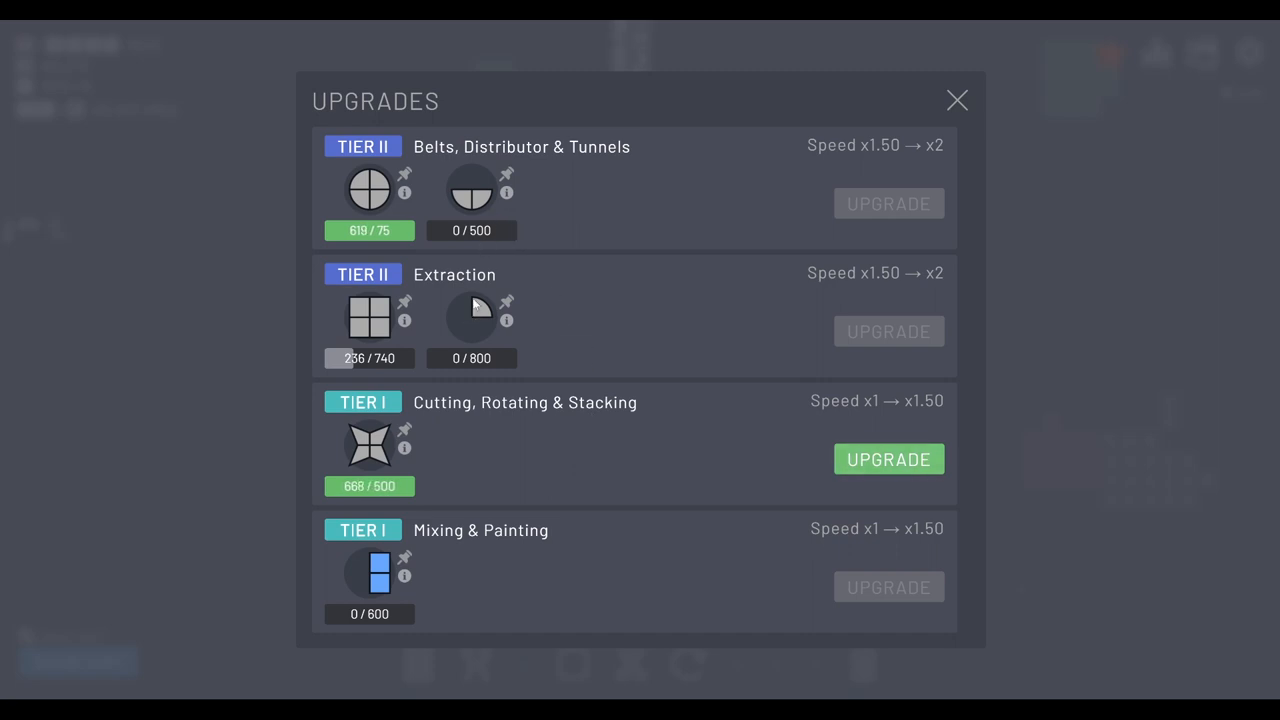
Step: Close the Upgrades overview and return to the factory with the 170-shape tunnel goal
click(956, 100)
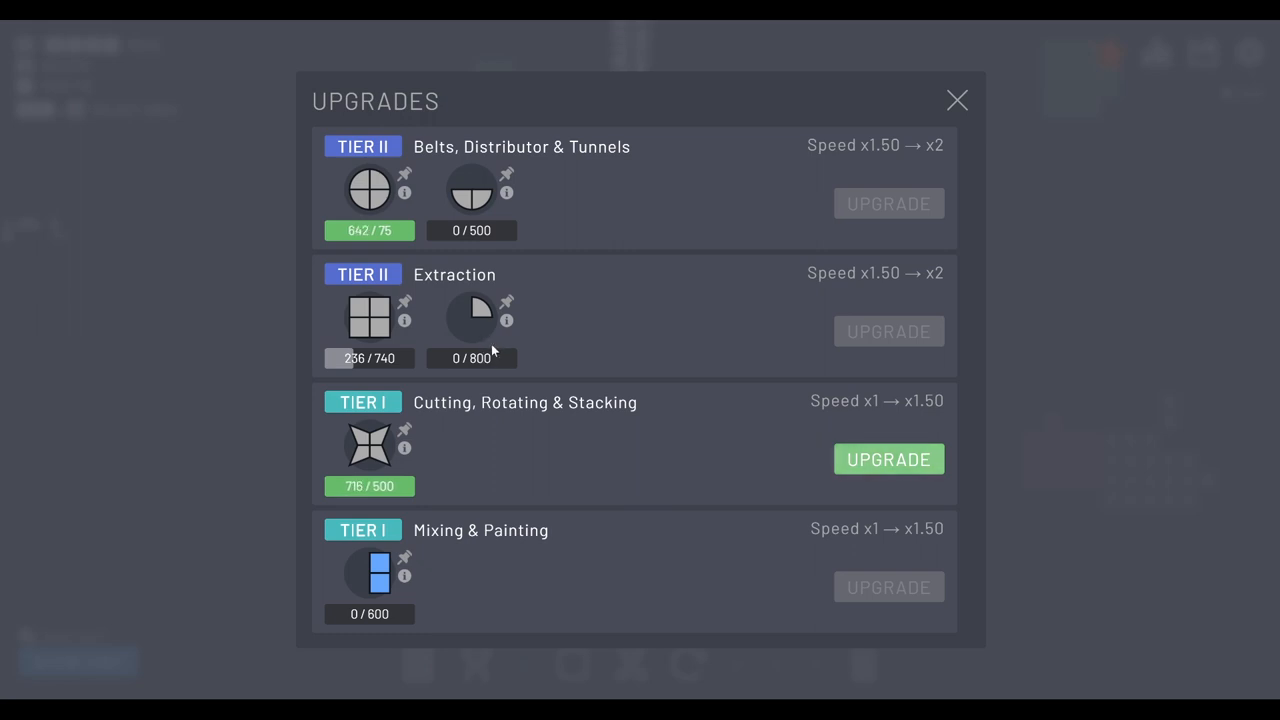
click(956, 100)
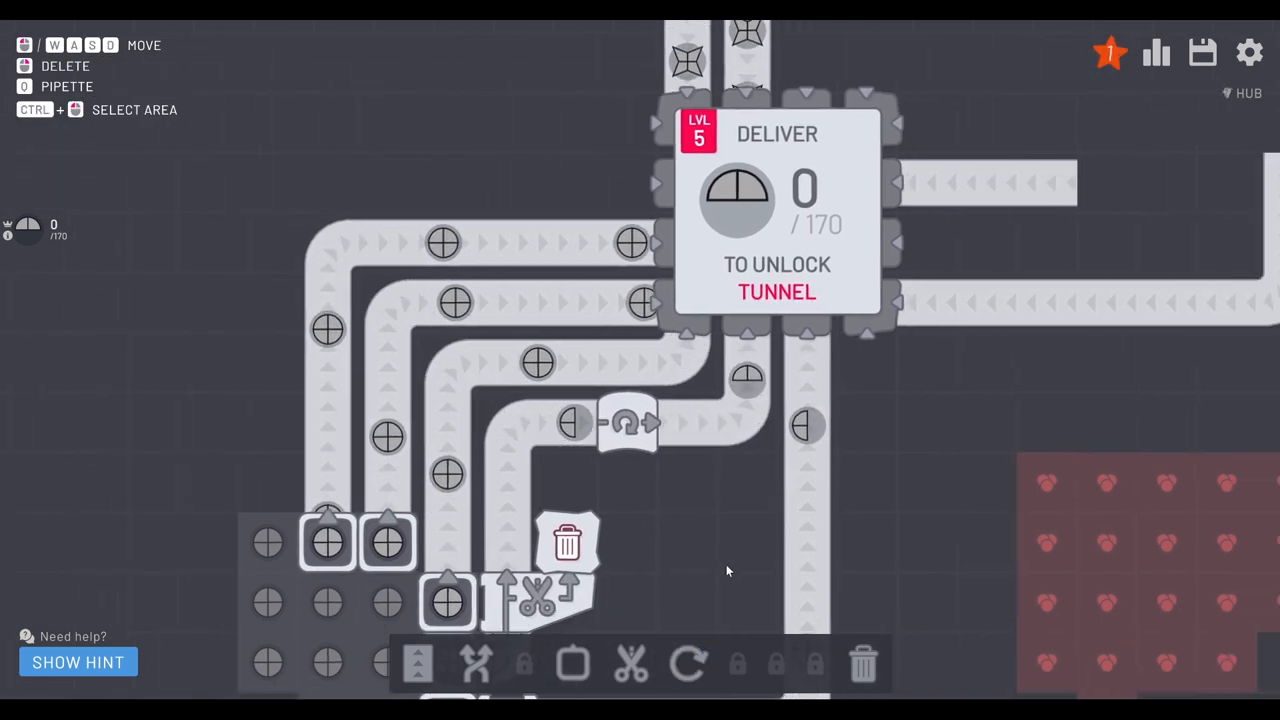
click(1156, 52)
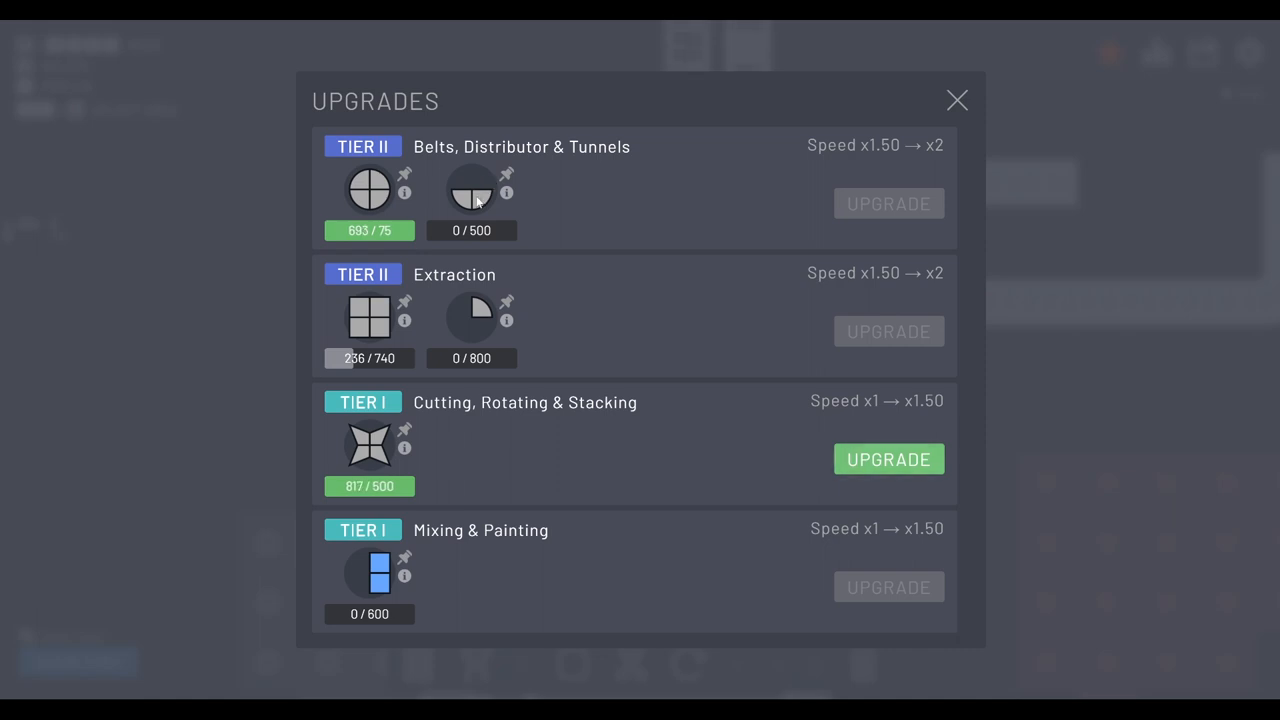
click(956, 100)
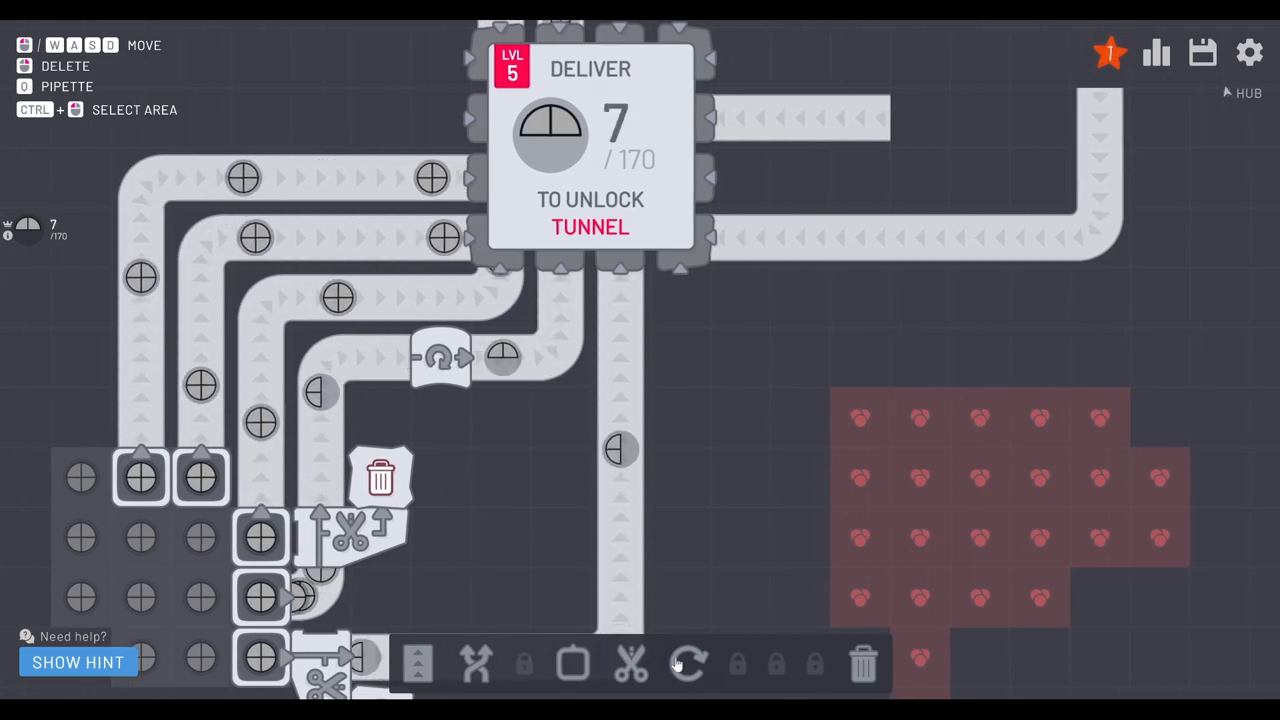
click(688, 664)
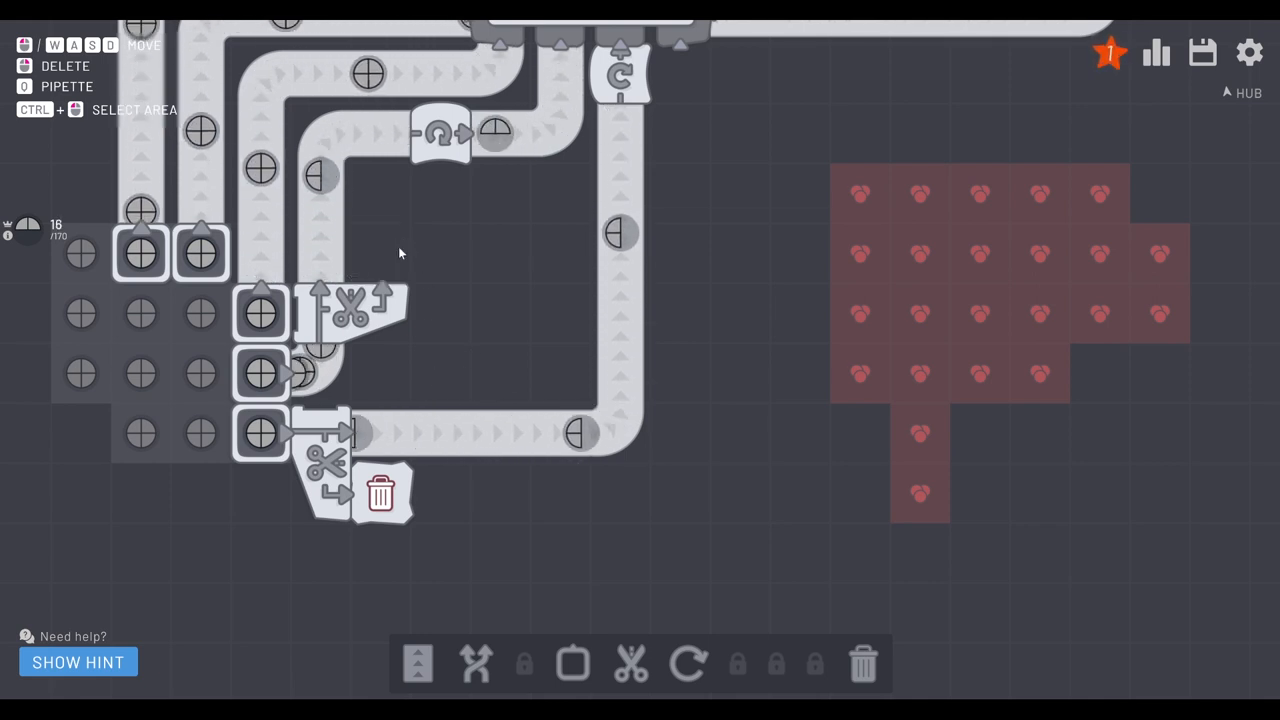
Step: Place a rotater on the lower cut-shape line feeding the hub
click(688, 664)
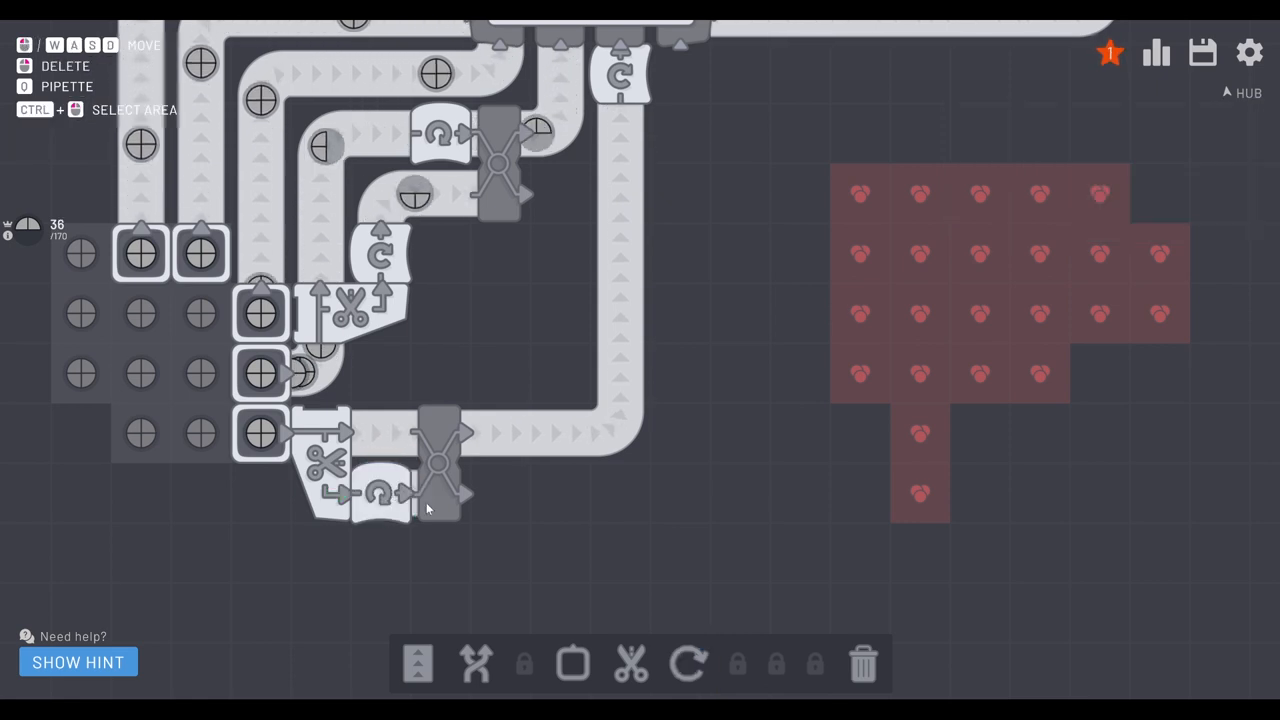
click(688, 664)
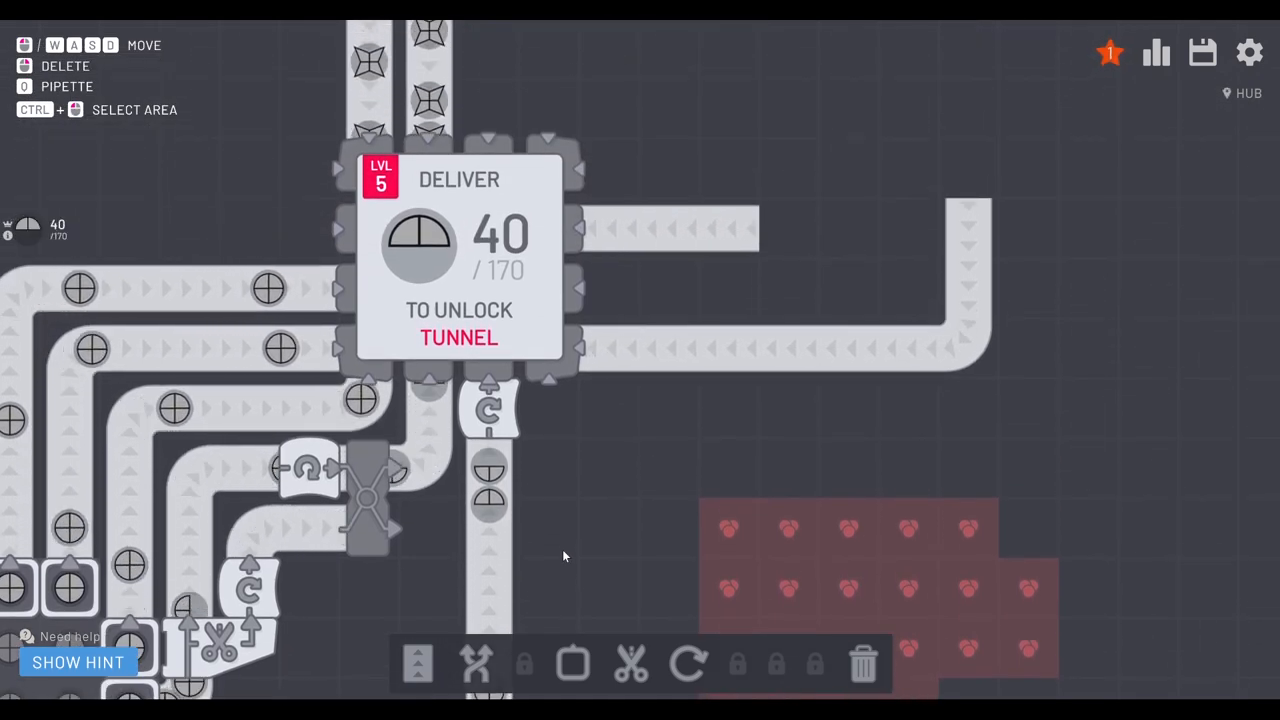
Step: Review the Upgrades overview without buying anything
click(1202, 52)
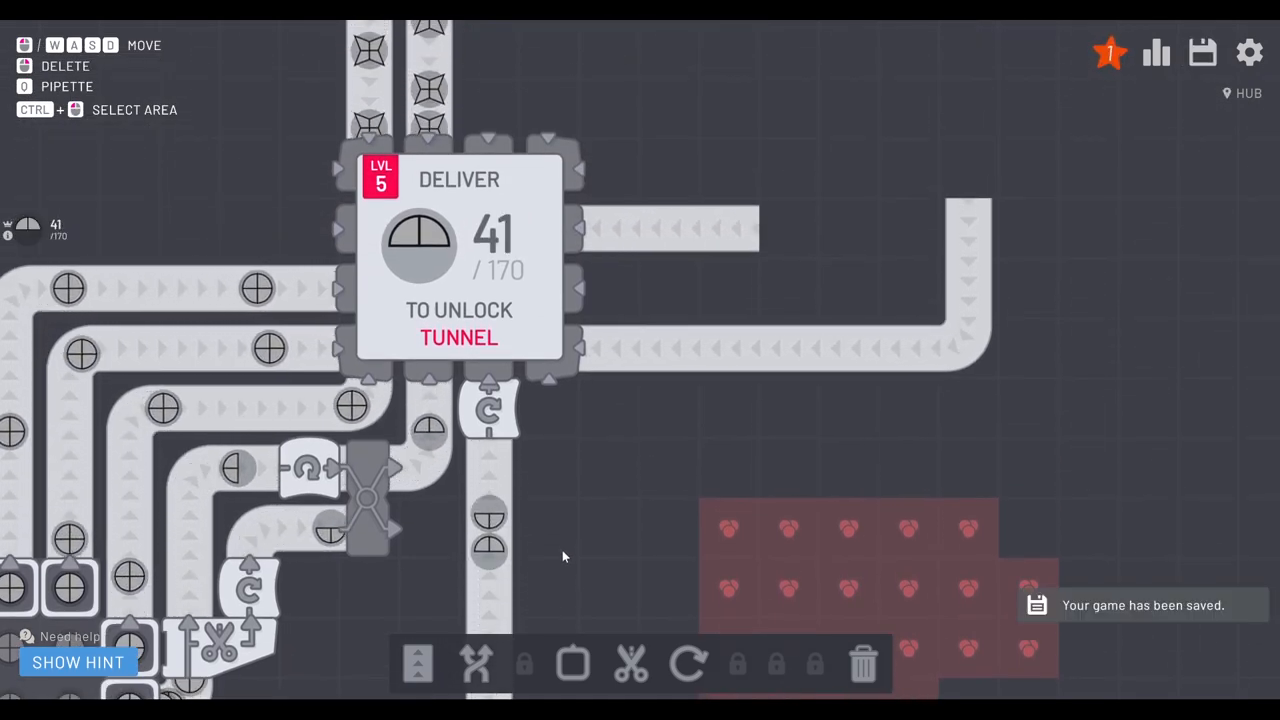
click(1156, 52)
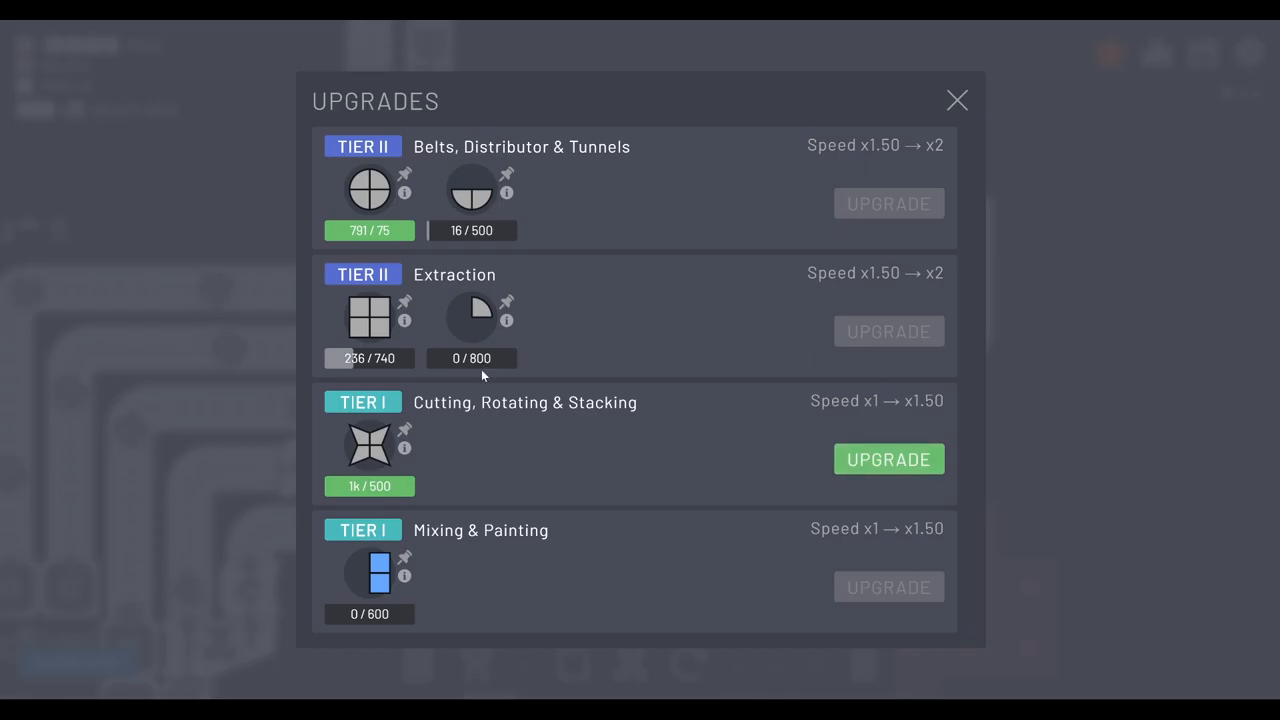
click(956, 100)
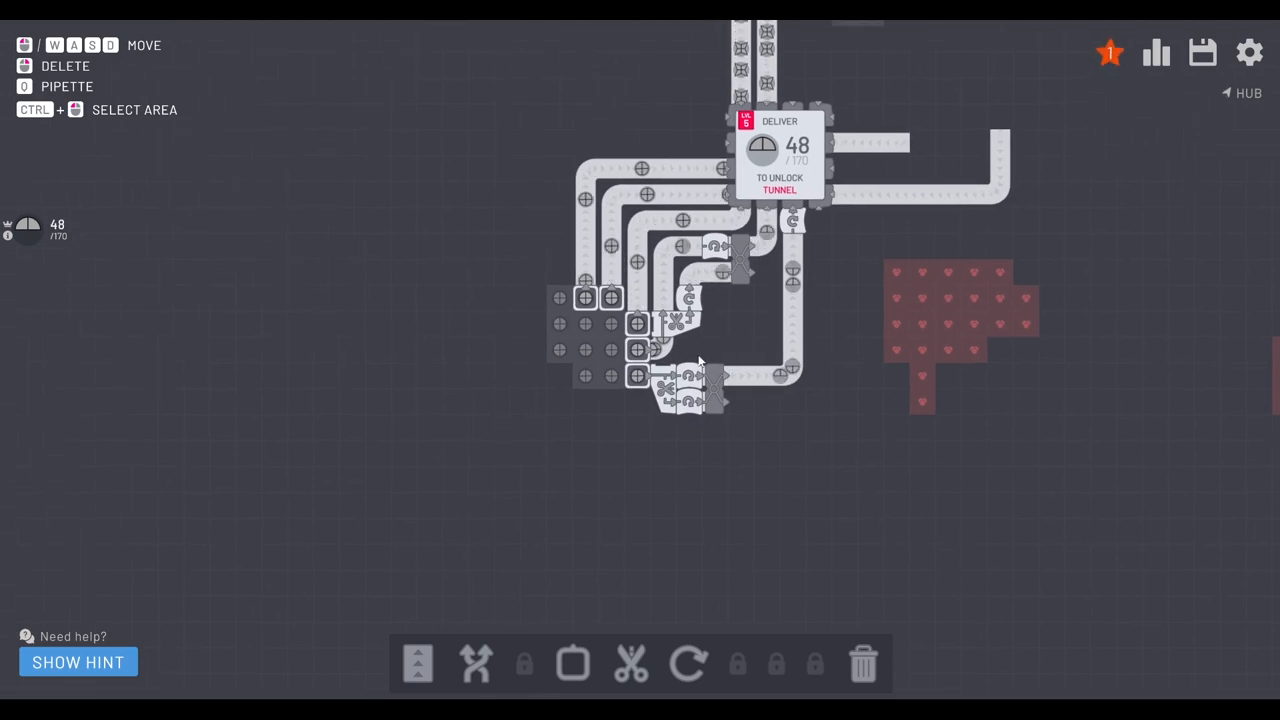
Step: Buy the Cutting, Rotating & Stacking upgrade to Tier II
click(1156, 52)
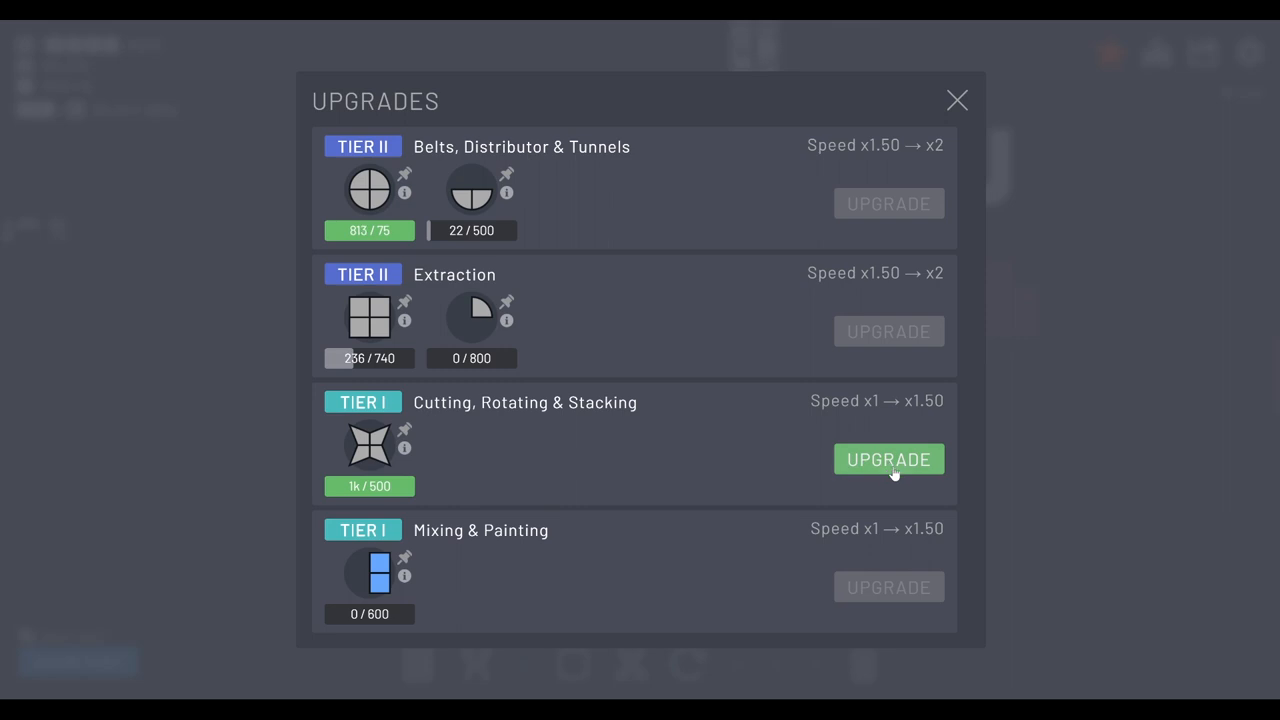
click(888, 458)
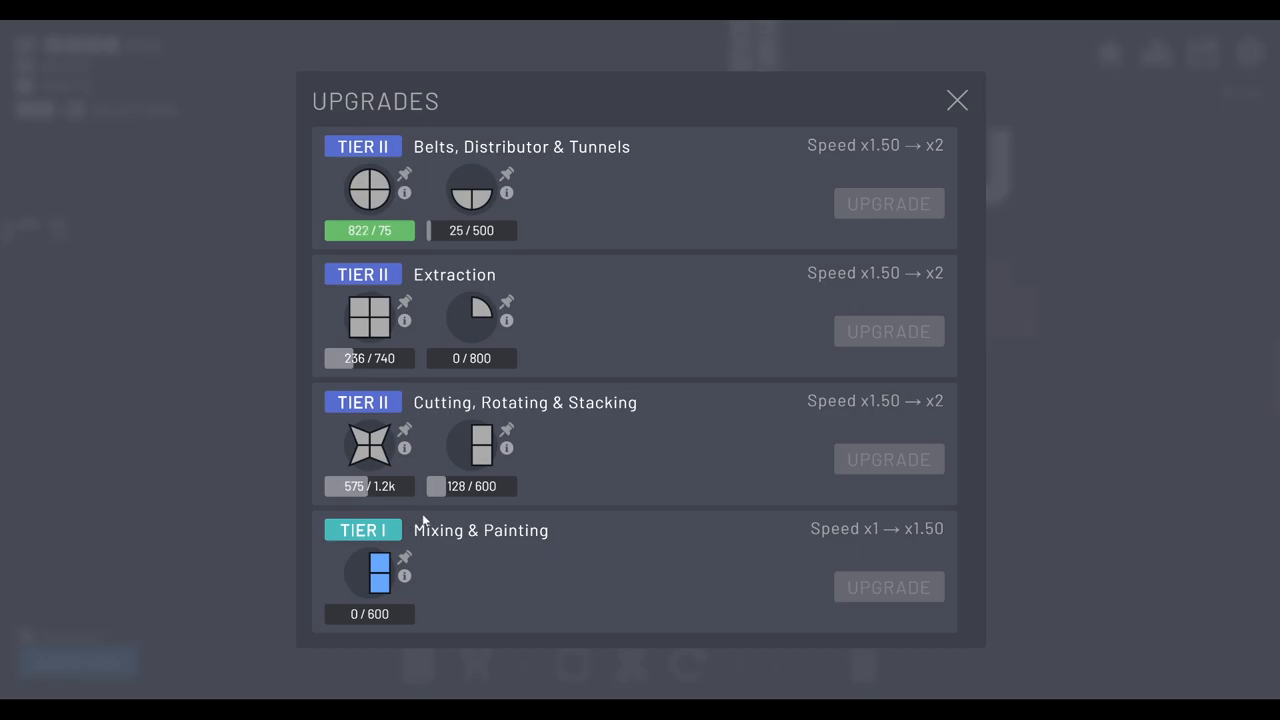
click(956, 100)
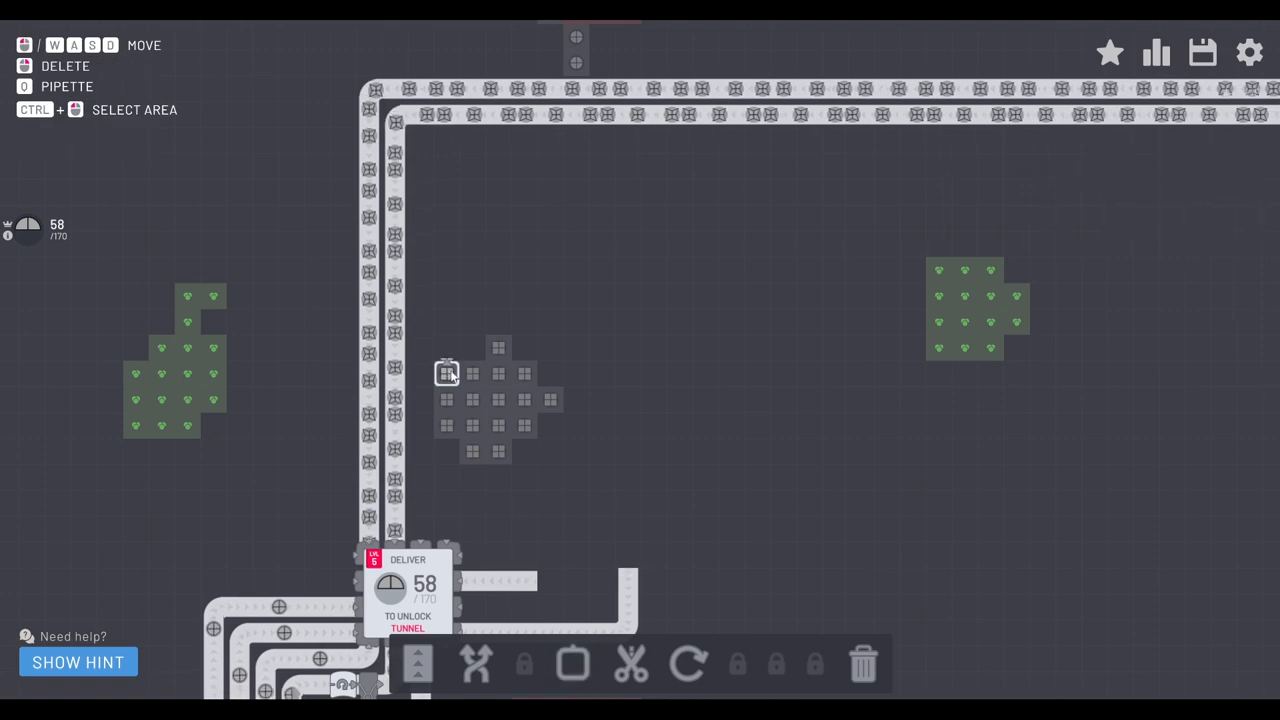
Step: Place an extractor on the upper square deposit and check the Upgrades overview
click(572, 664)
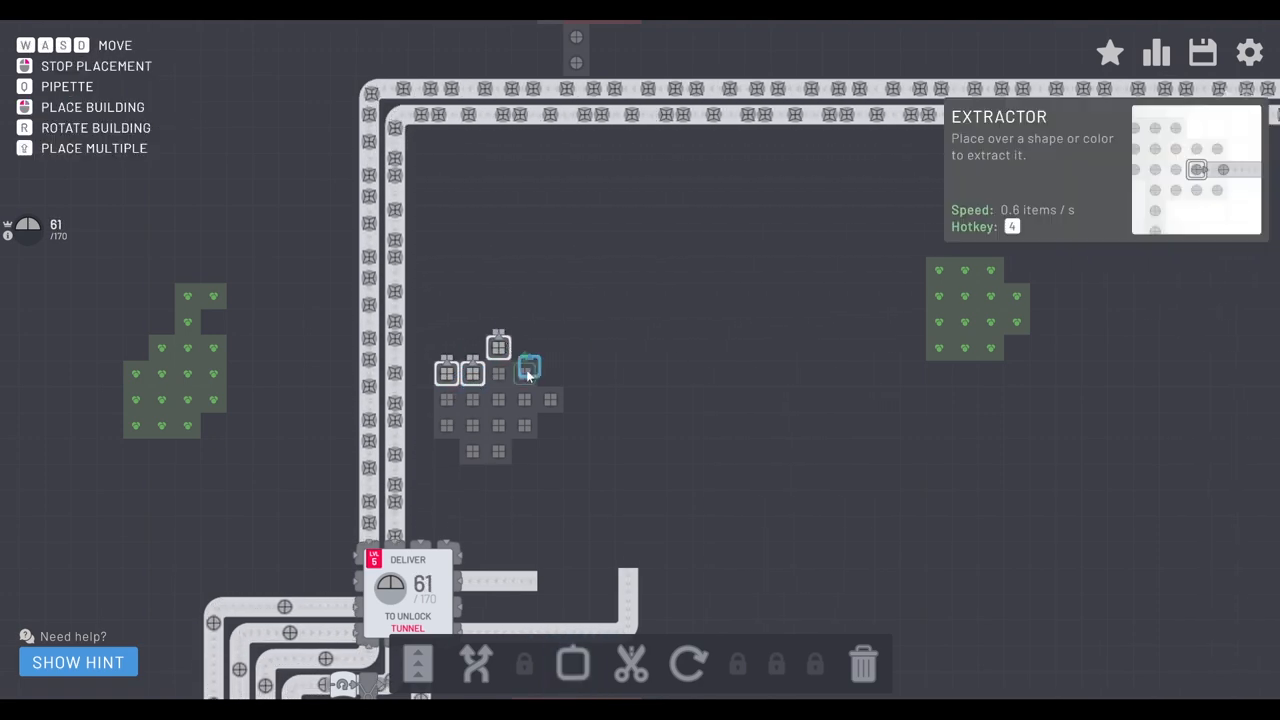
click(524, 368)
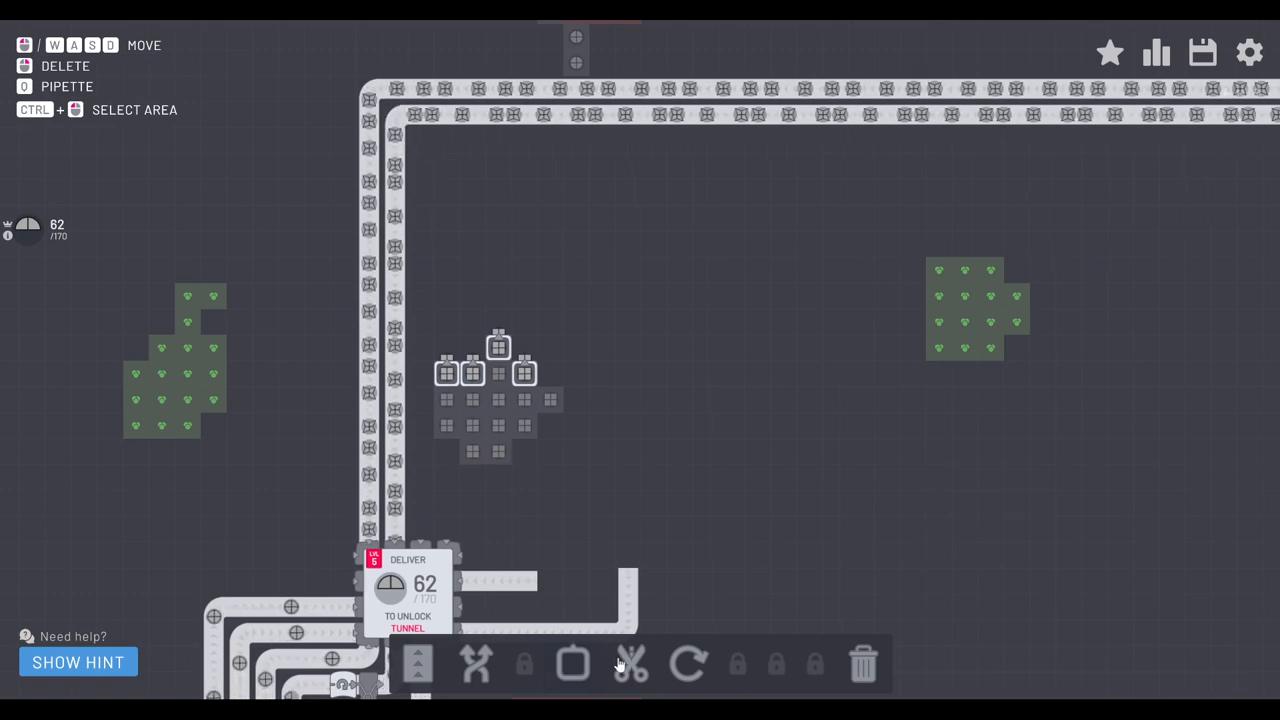
click(630, 664)
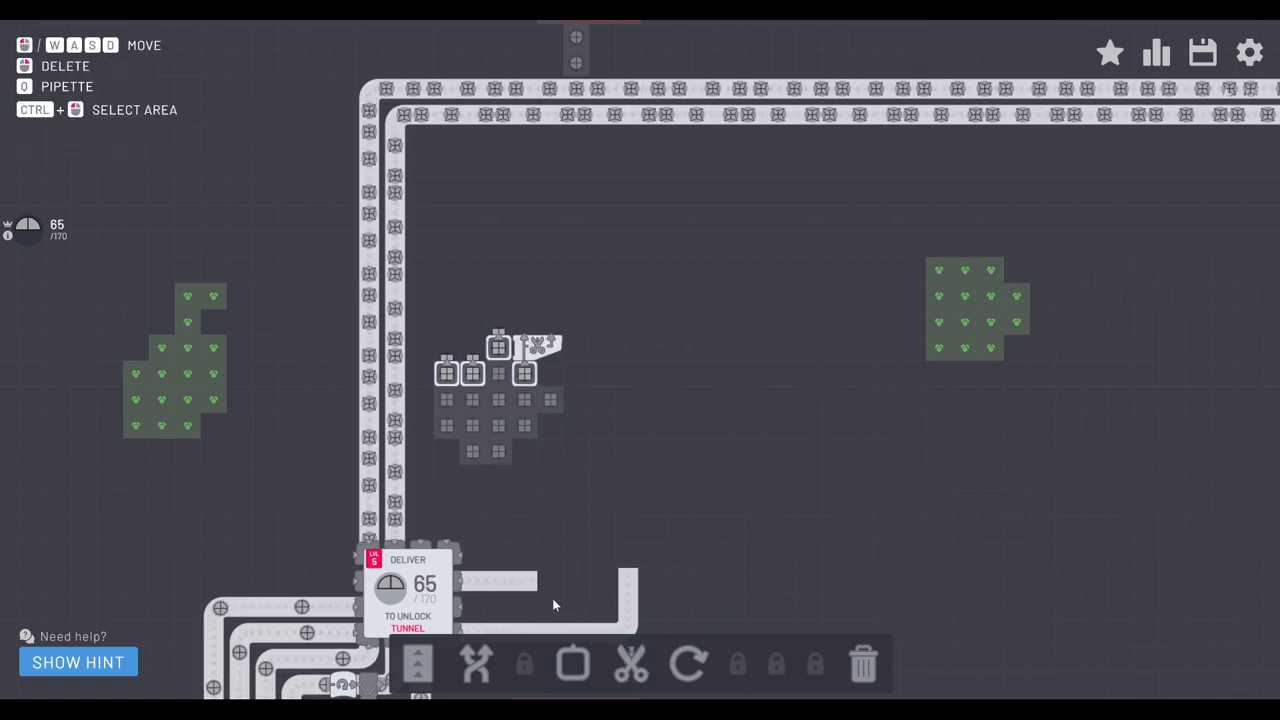
click(1156, 52)
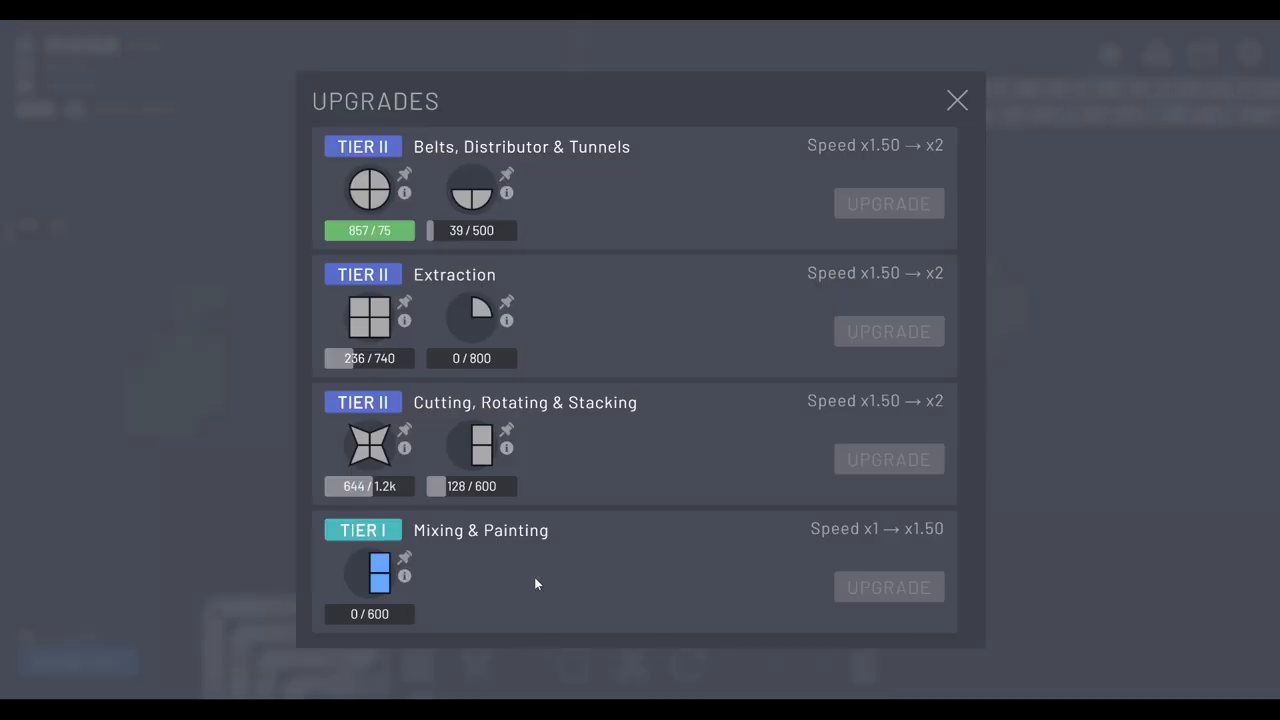
click(956, 100)
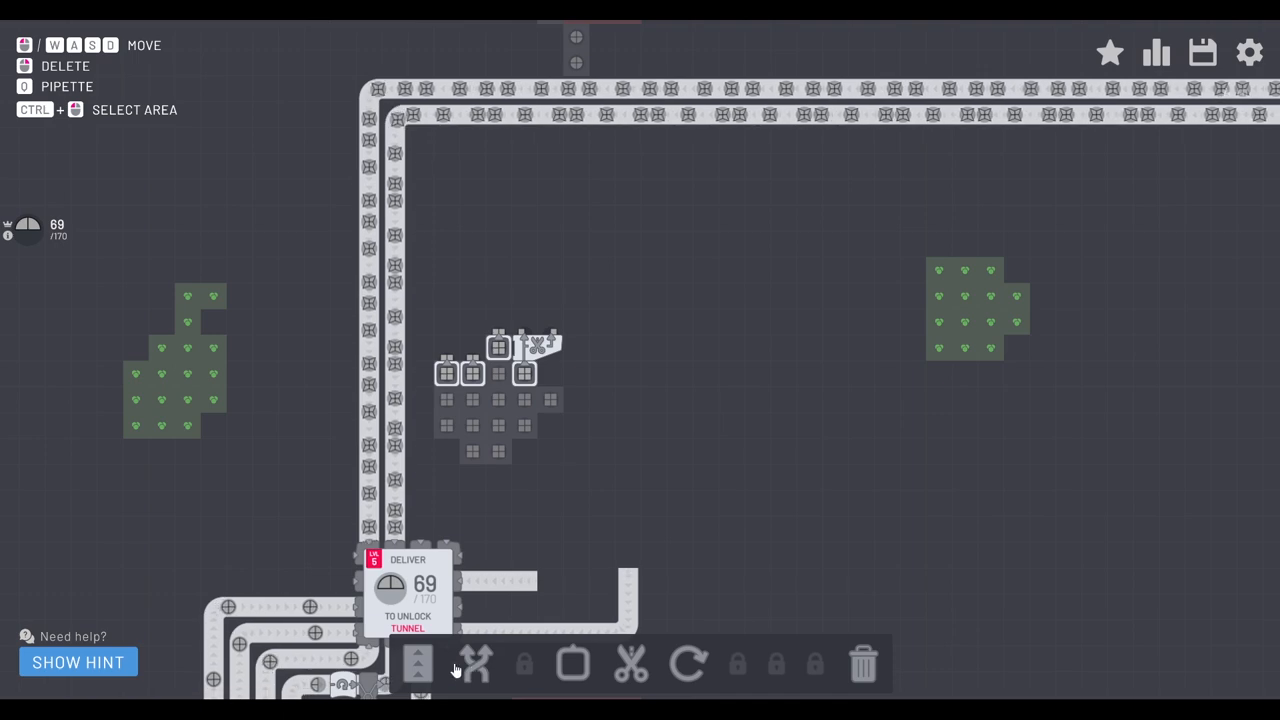
Step: Run a second cutter-and-rotater belt line from the upper deposit to the hub
click(418, 664)
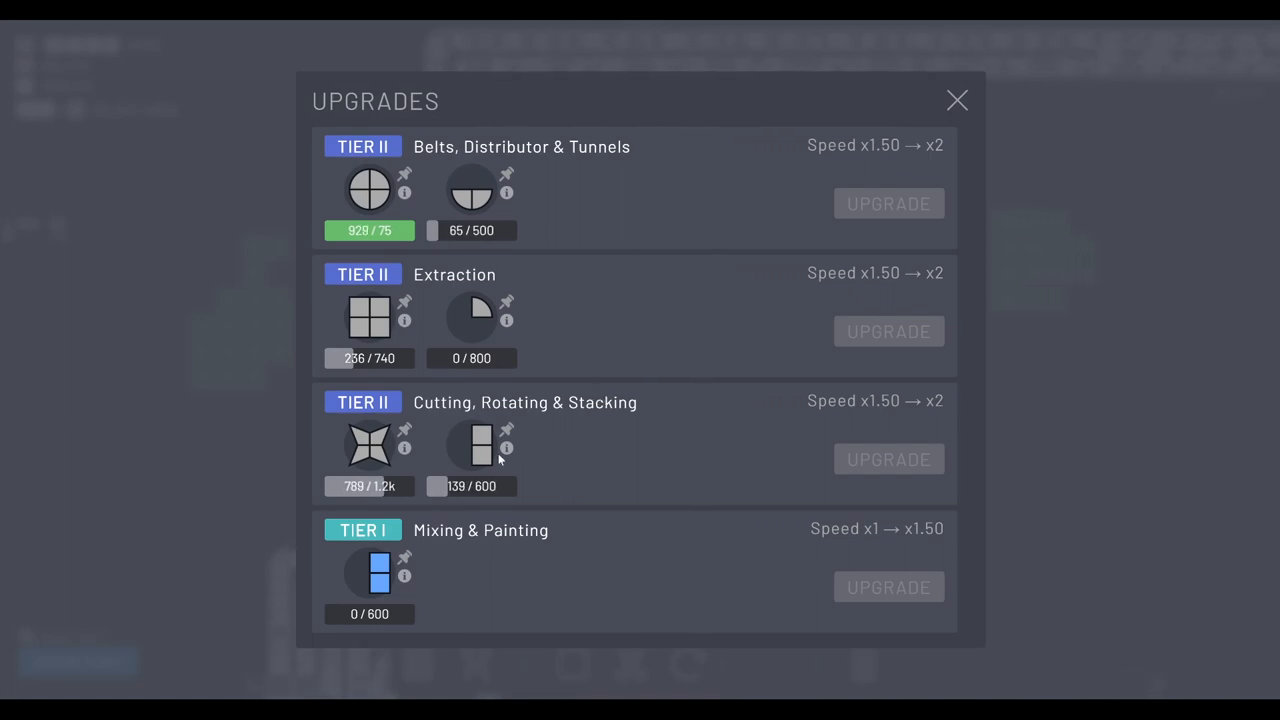
click(956, 100)
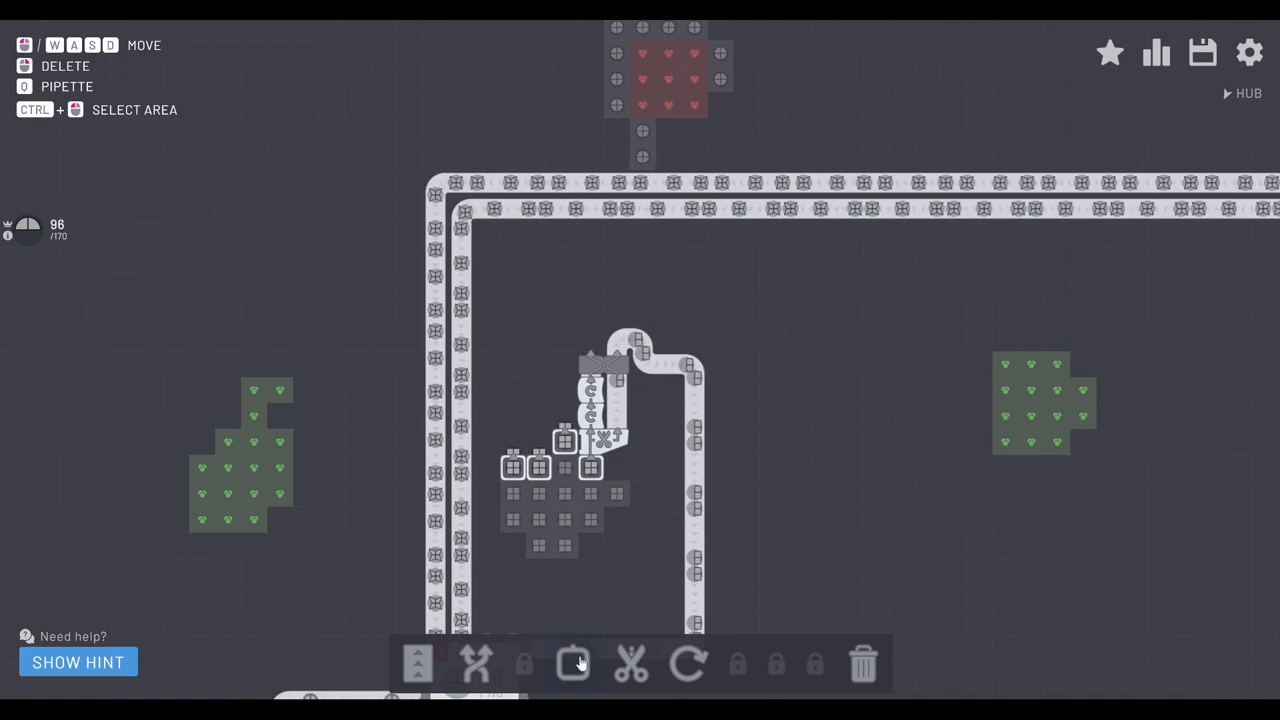
click(630, 664)
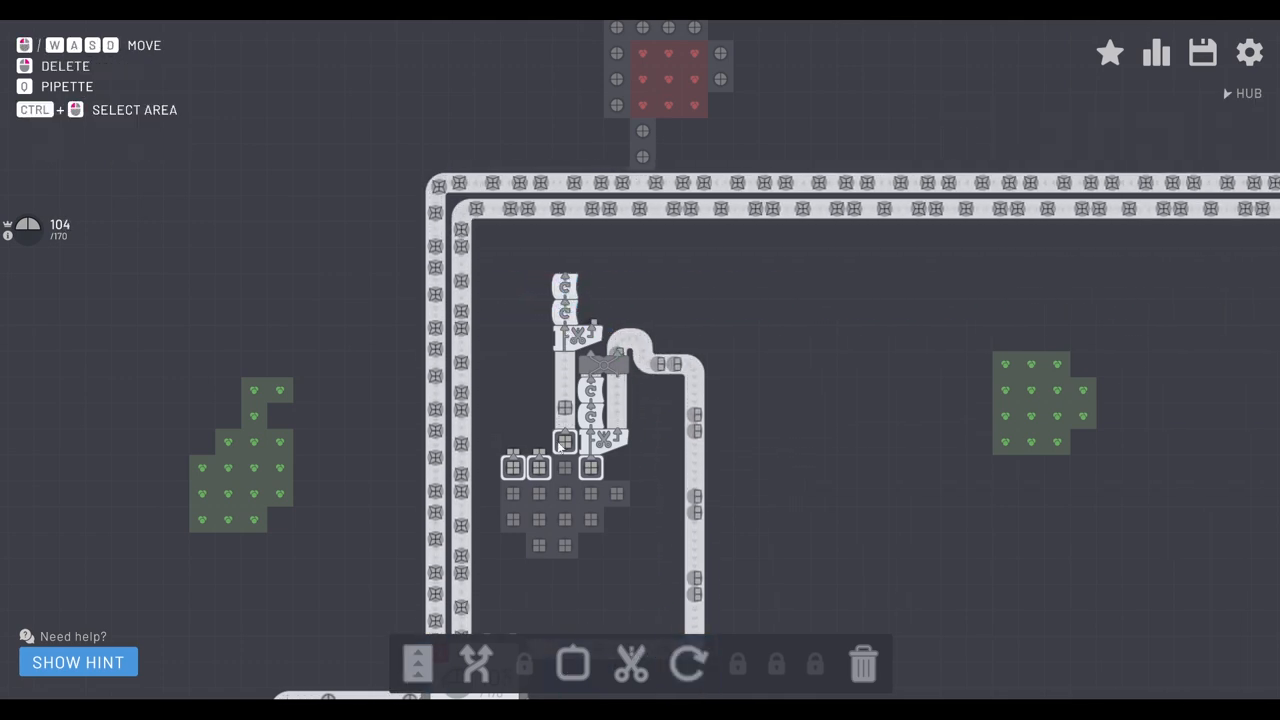
click(476, 664)
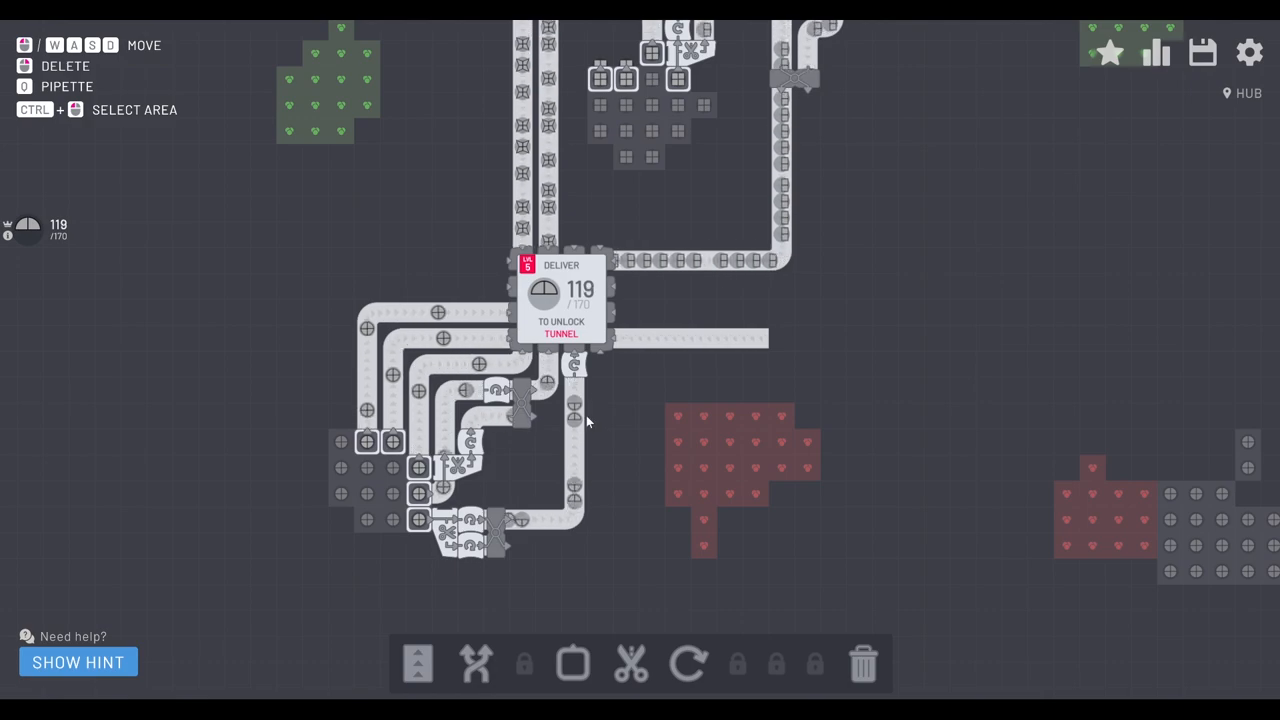
click(1156, 52)
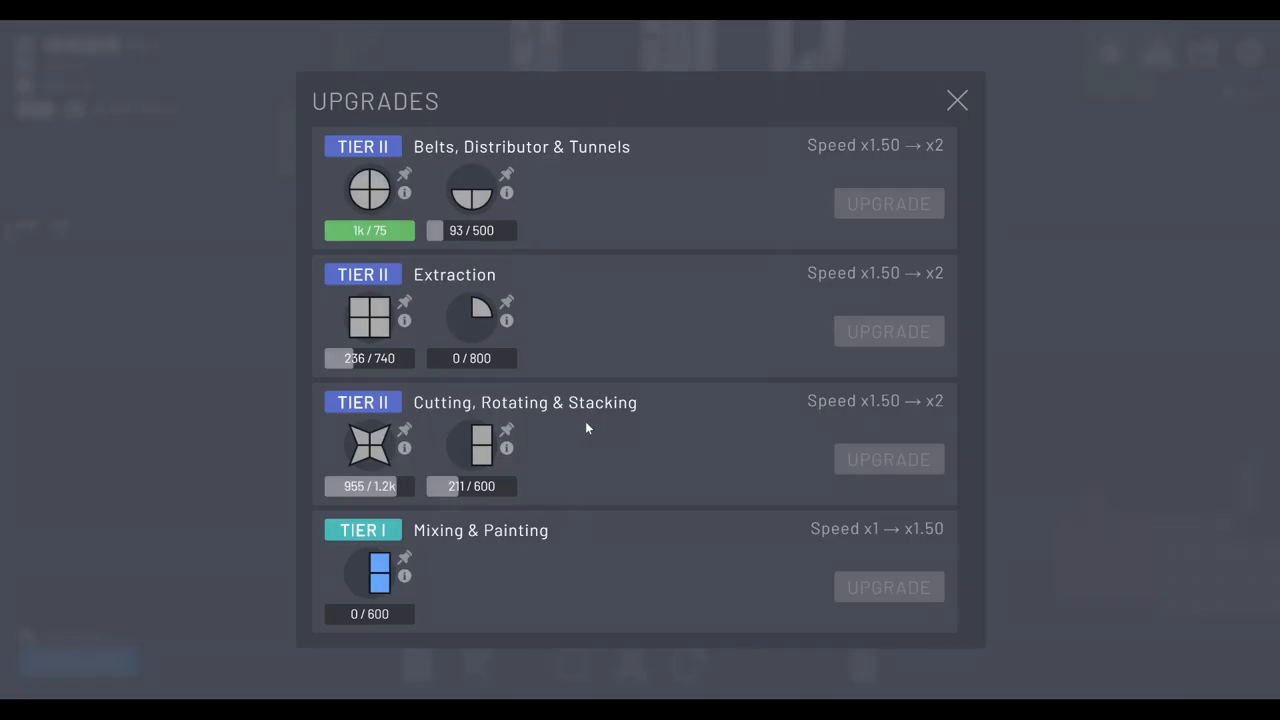
mouse_move(464, 318)
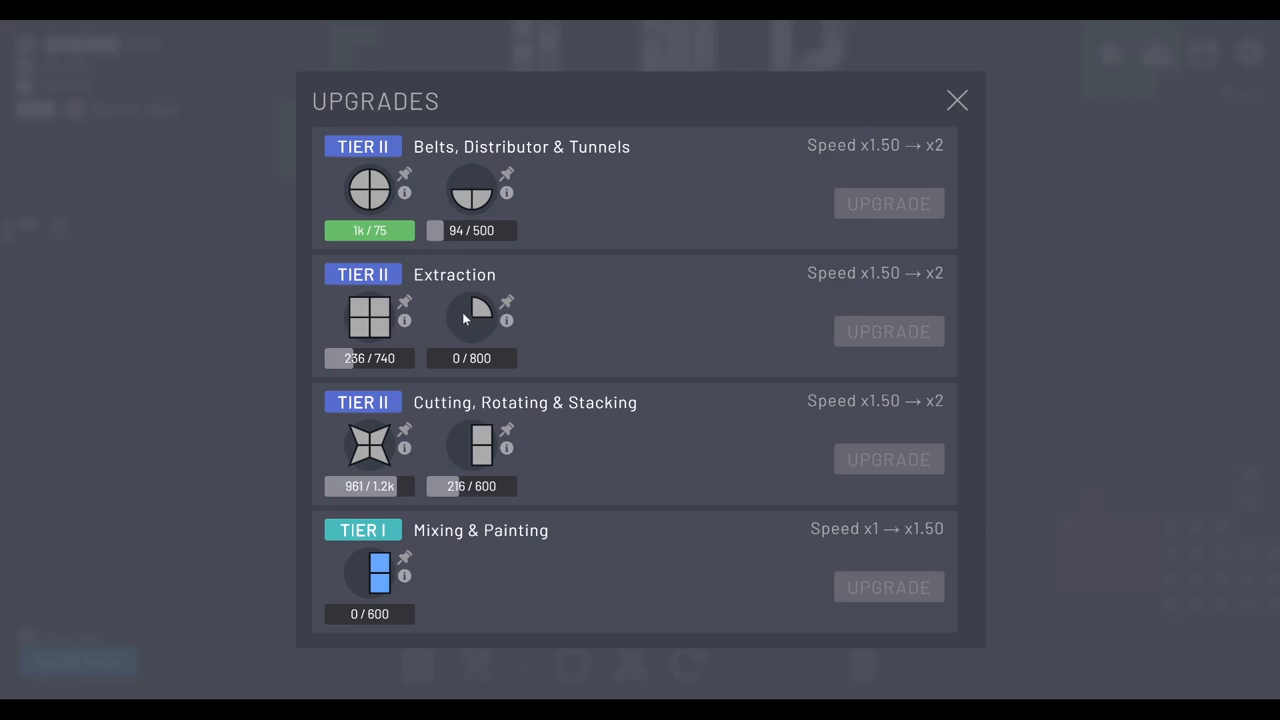
click(956, 100)
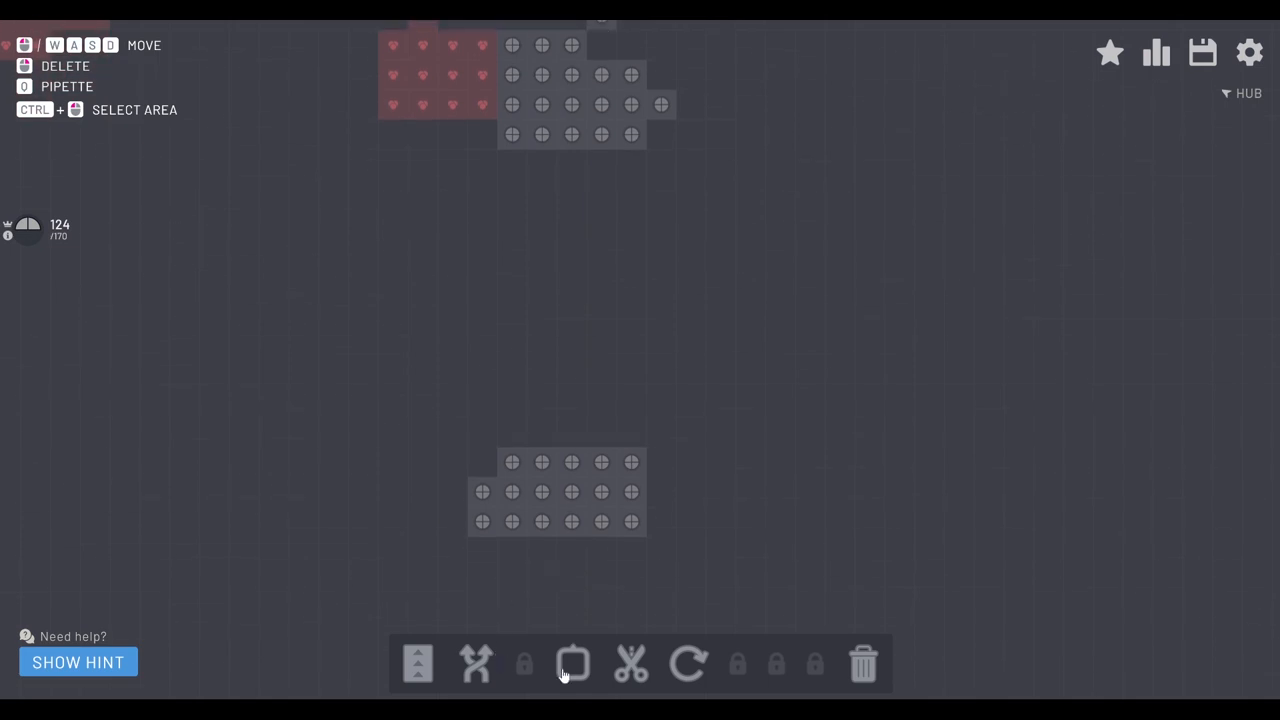
Step: Finish the extractor row on the grey deposit and stack rotators into a column above it
click(512, 460)
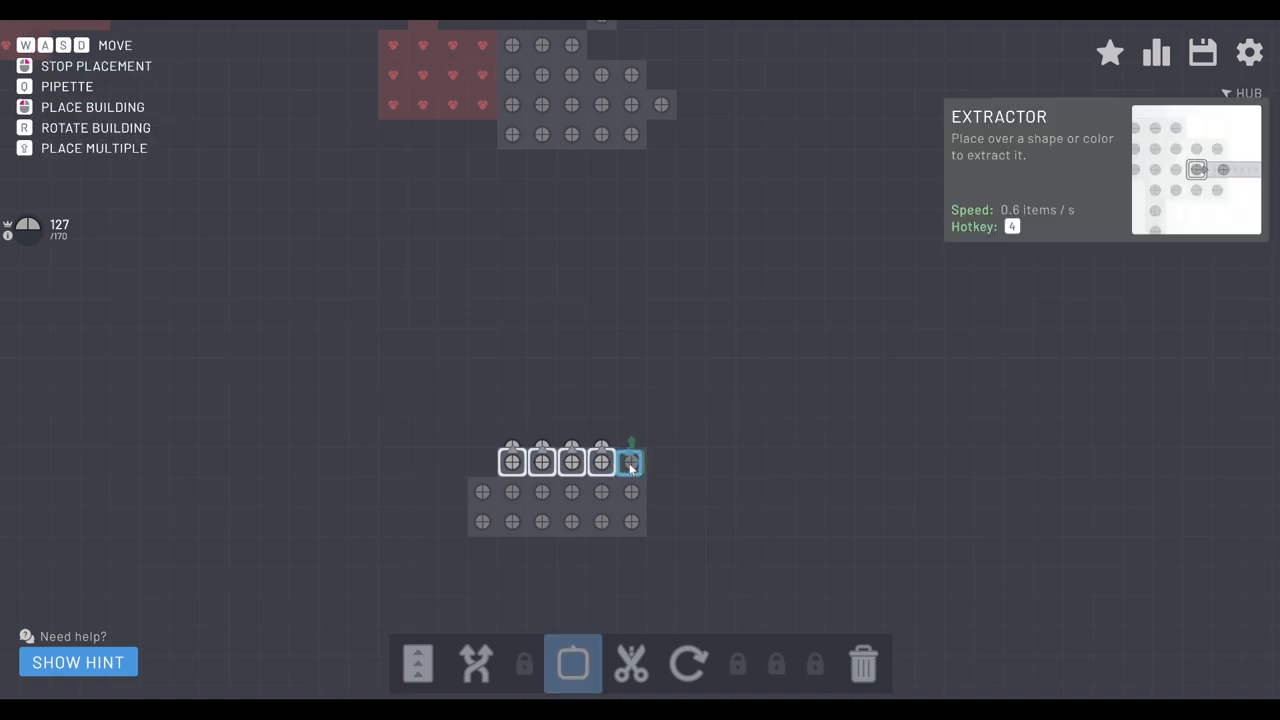
click(628, 462)
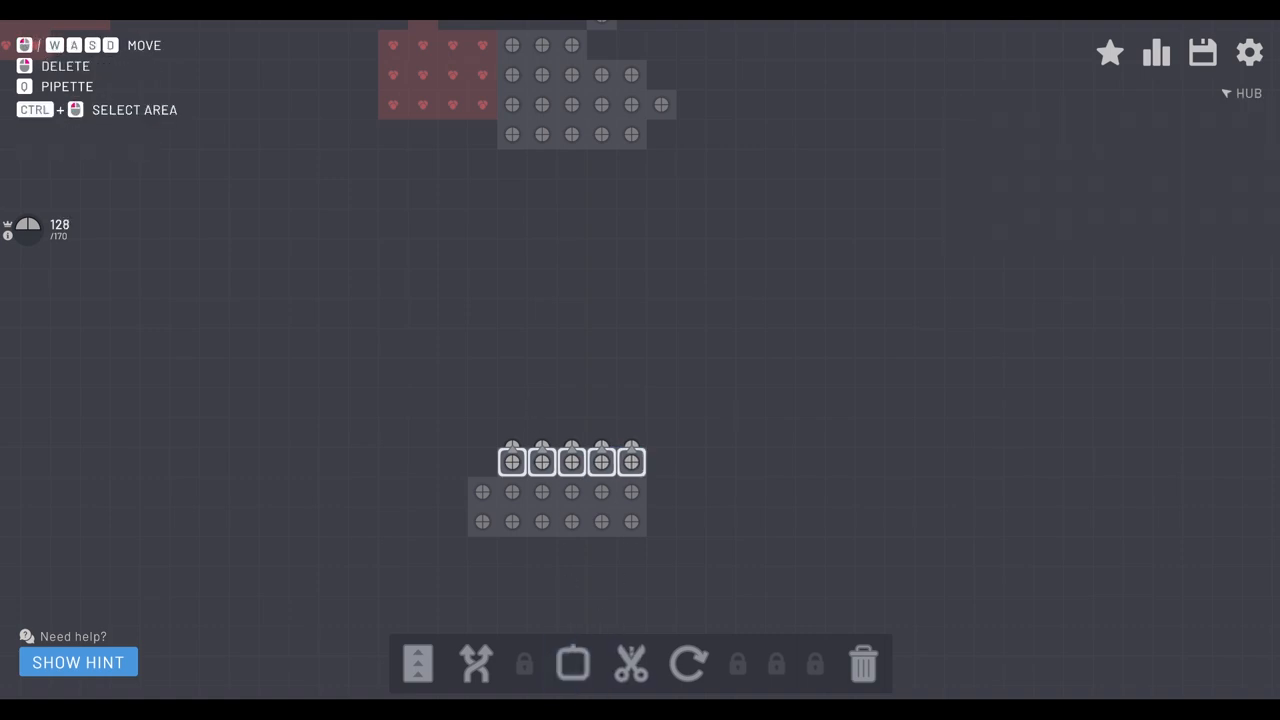
click(632, 664)
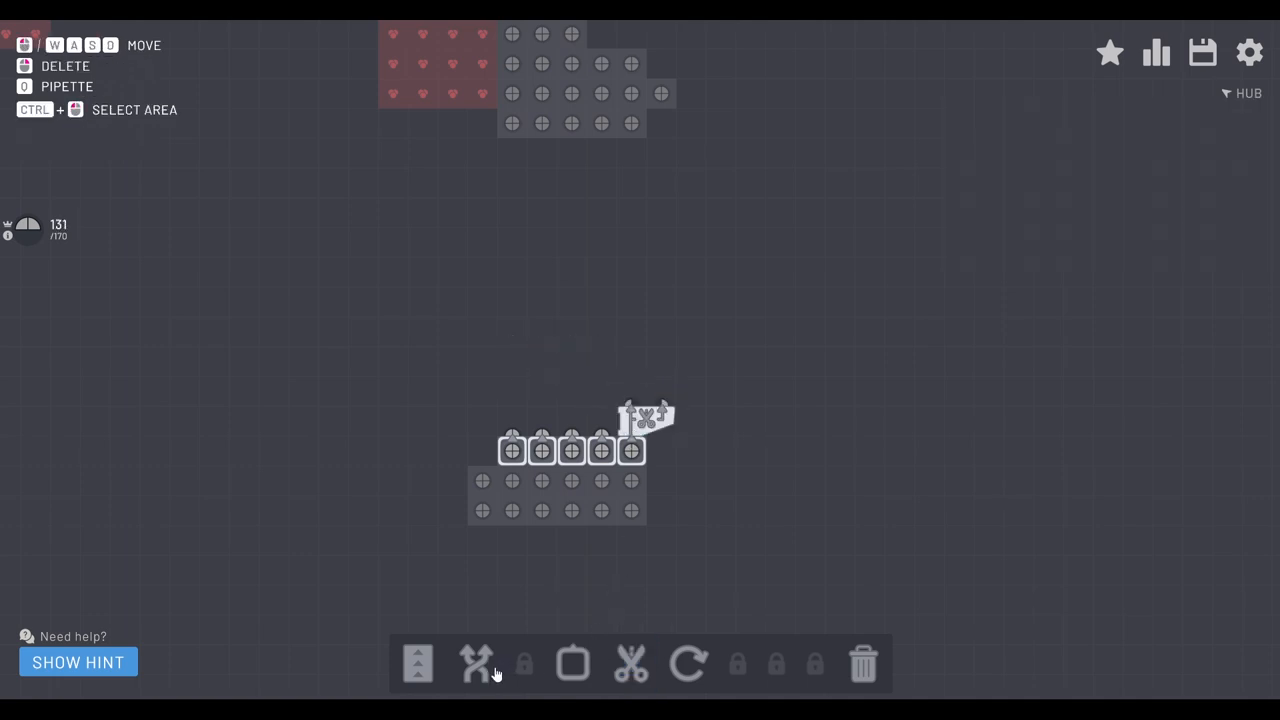
click(416, 664)
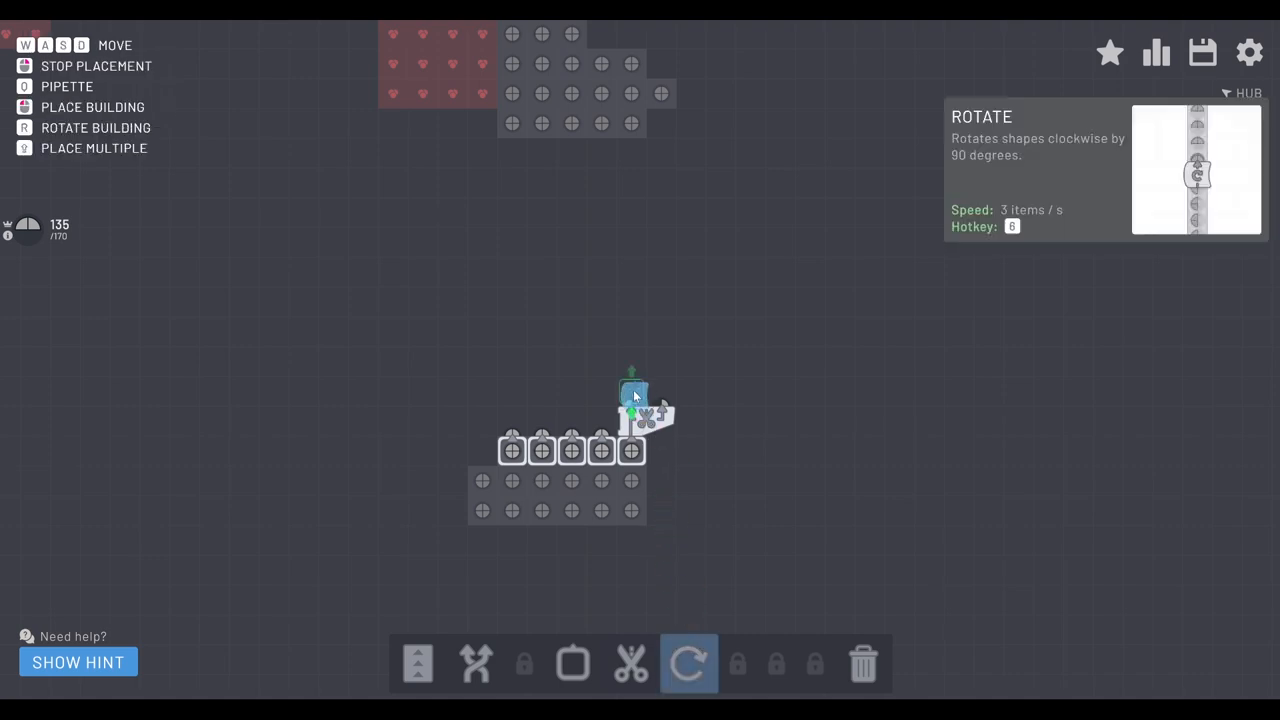
click(688, 664)
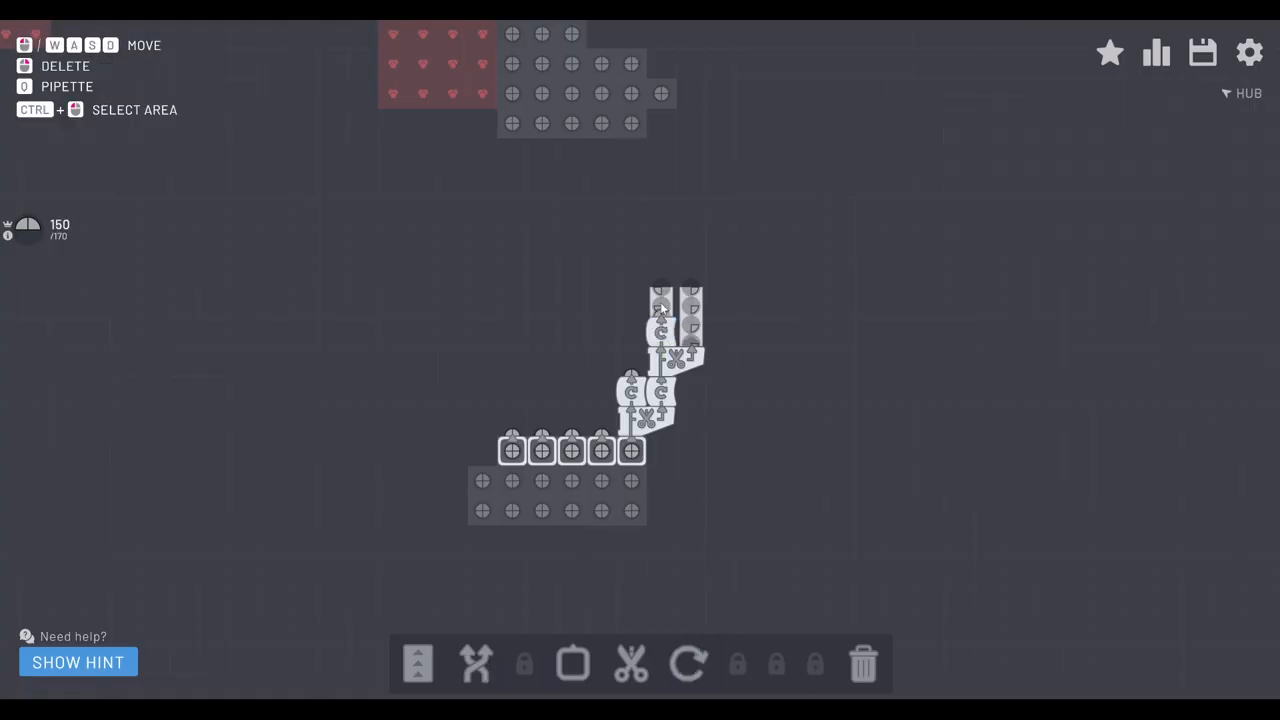
click(688, 664)
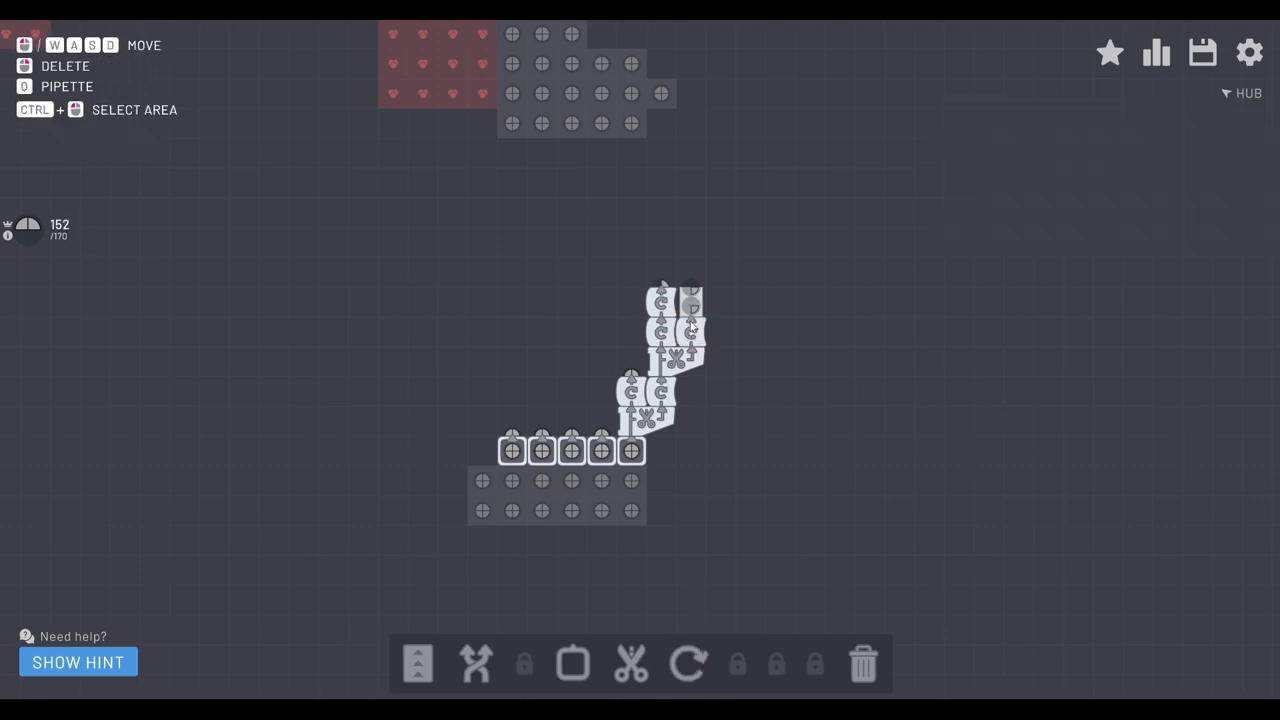
click(690, 290)
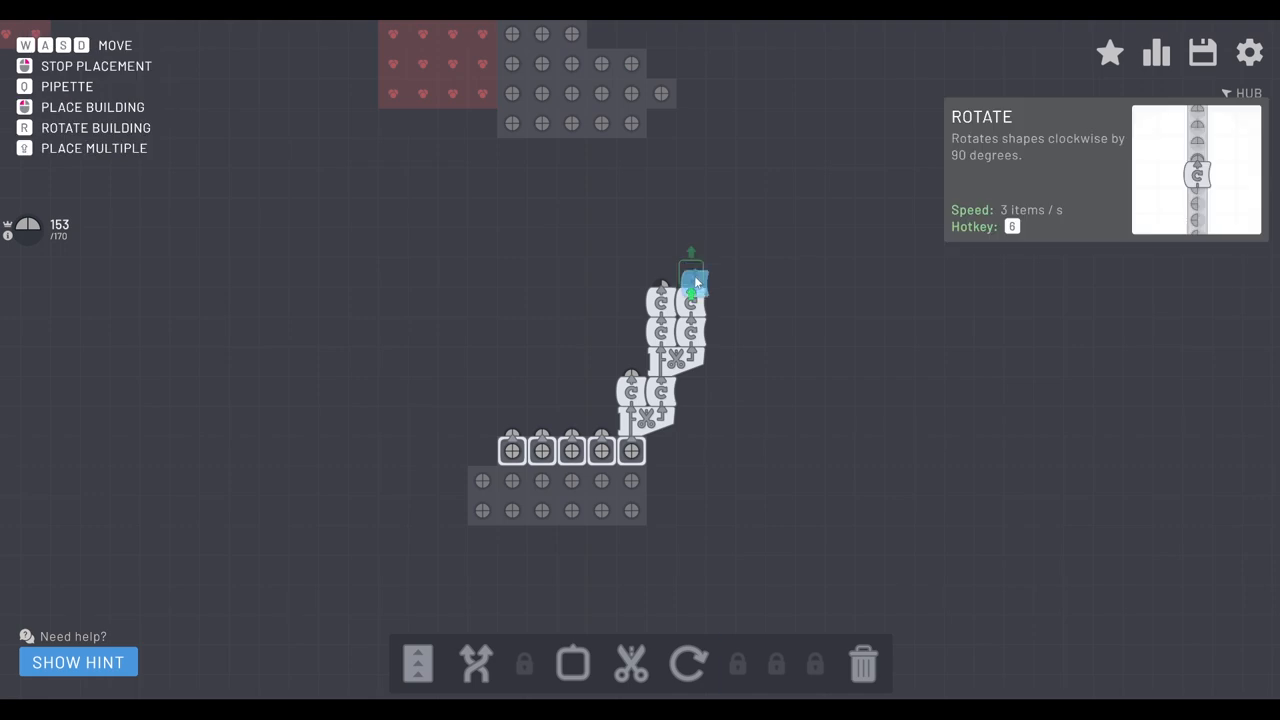
click(690, 276)
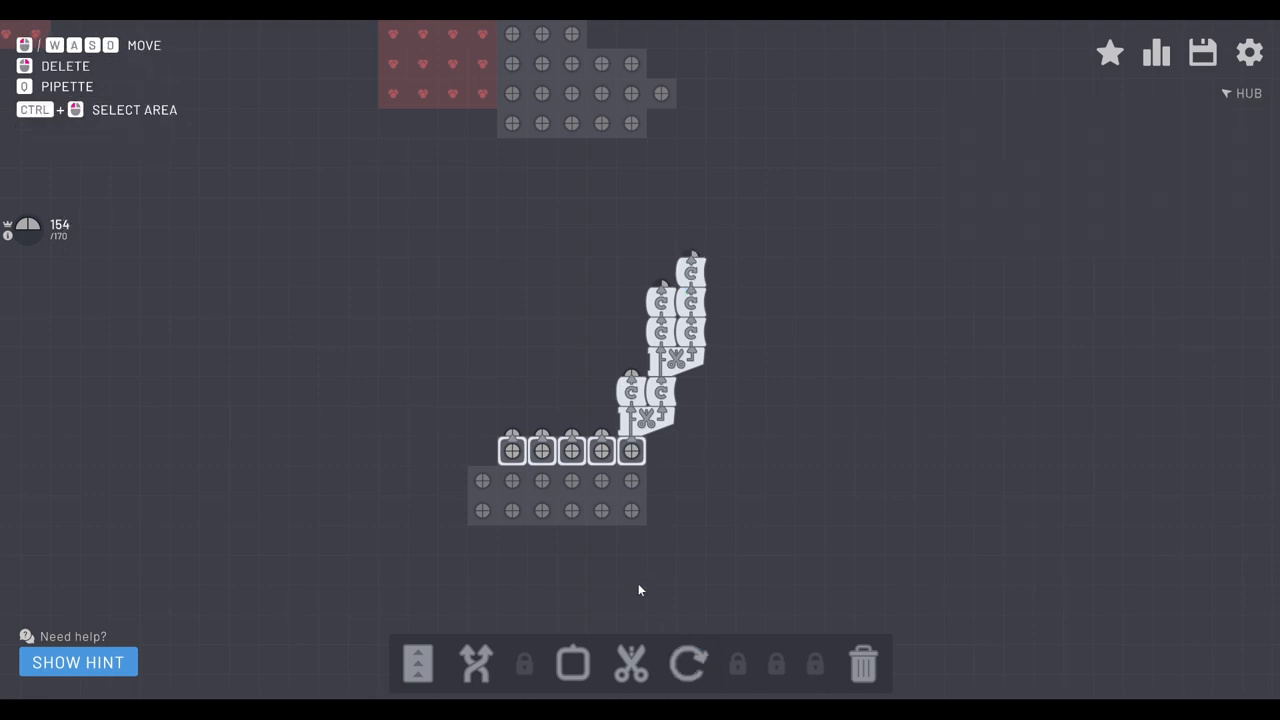
Step: Lay belts up from the extractor row into the rotator column, completing level 5
click(512, 478)
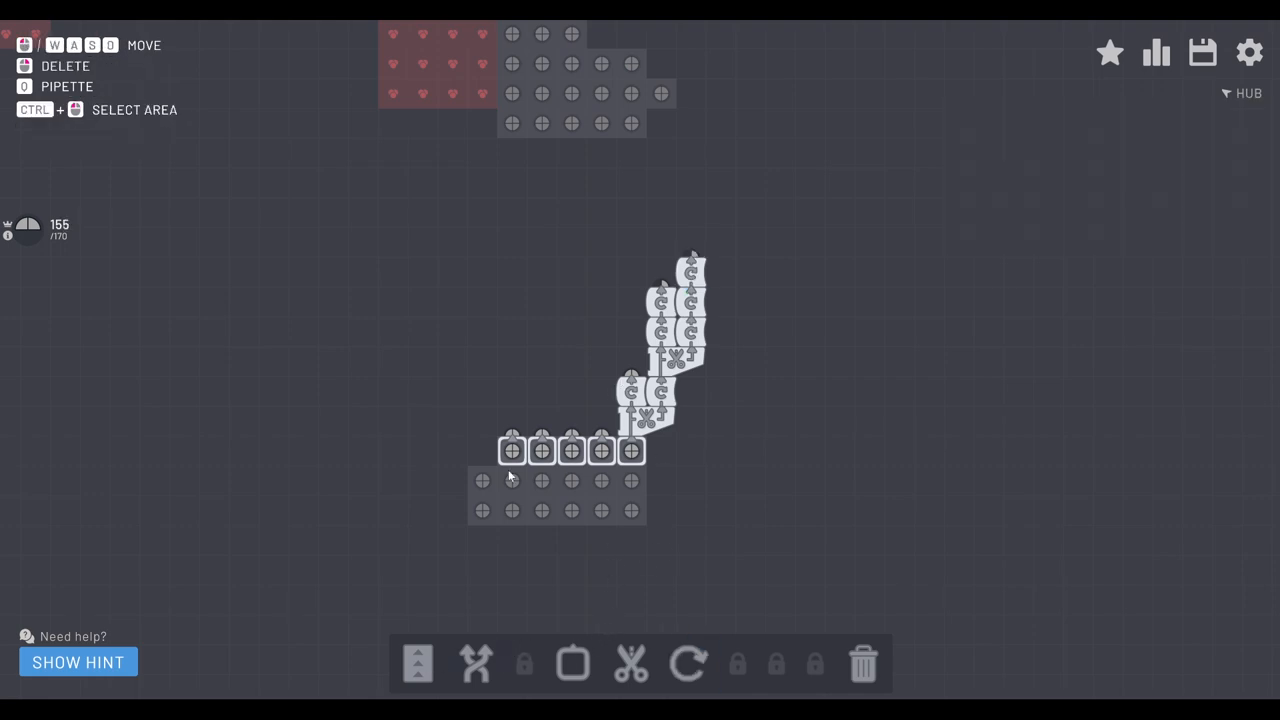
click(416, 664)
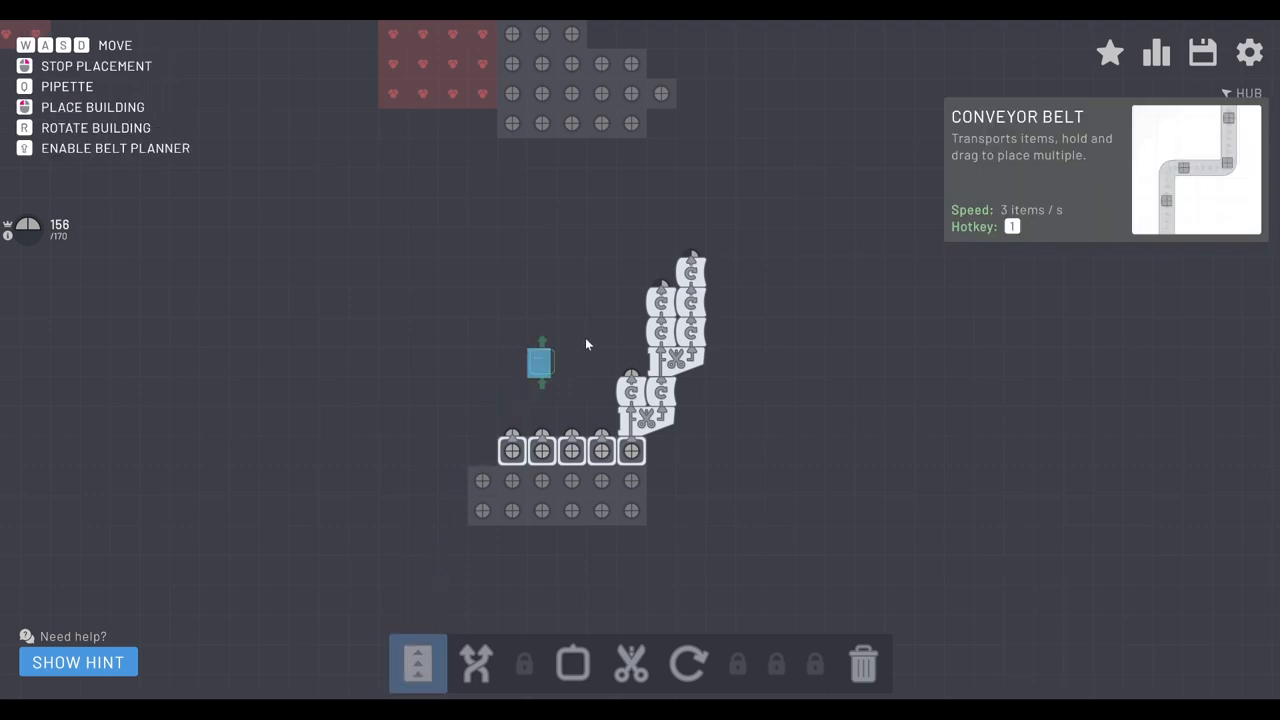
click(630, 340)
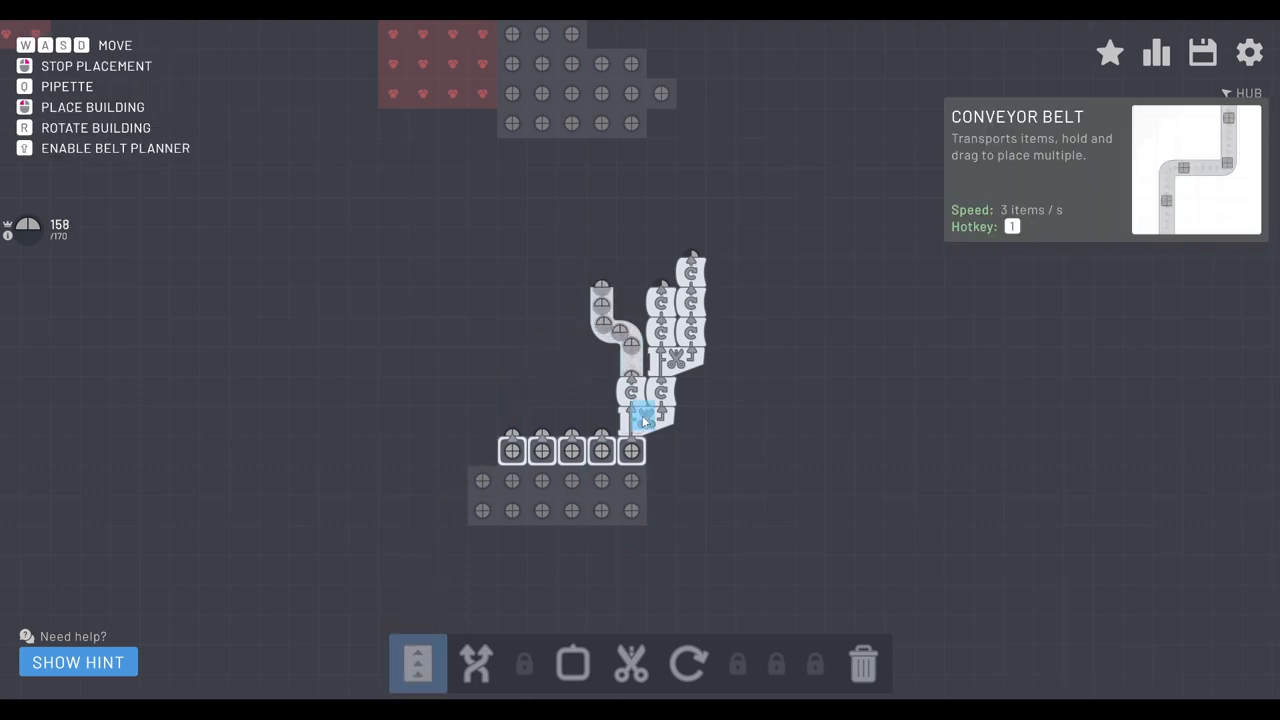
click(636, 476)
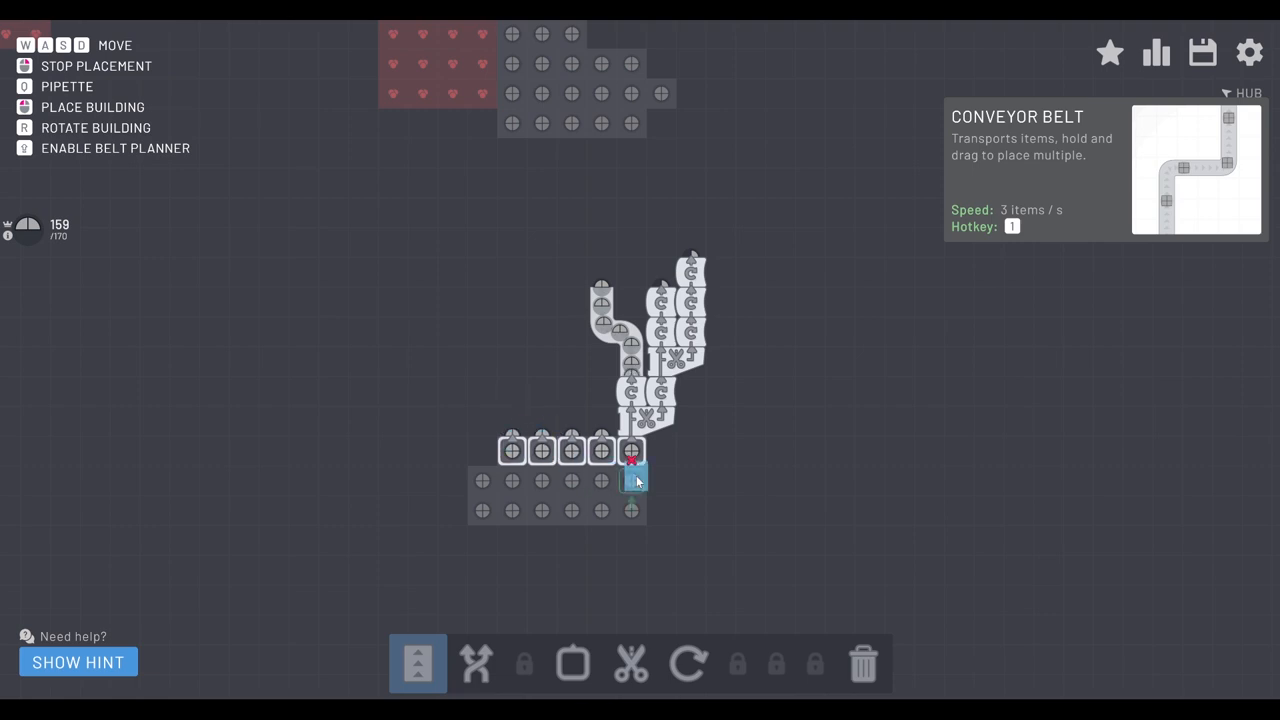
click(636, 480)
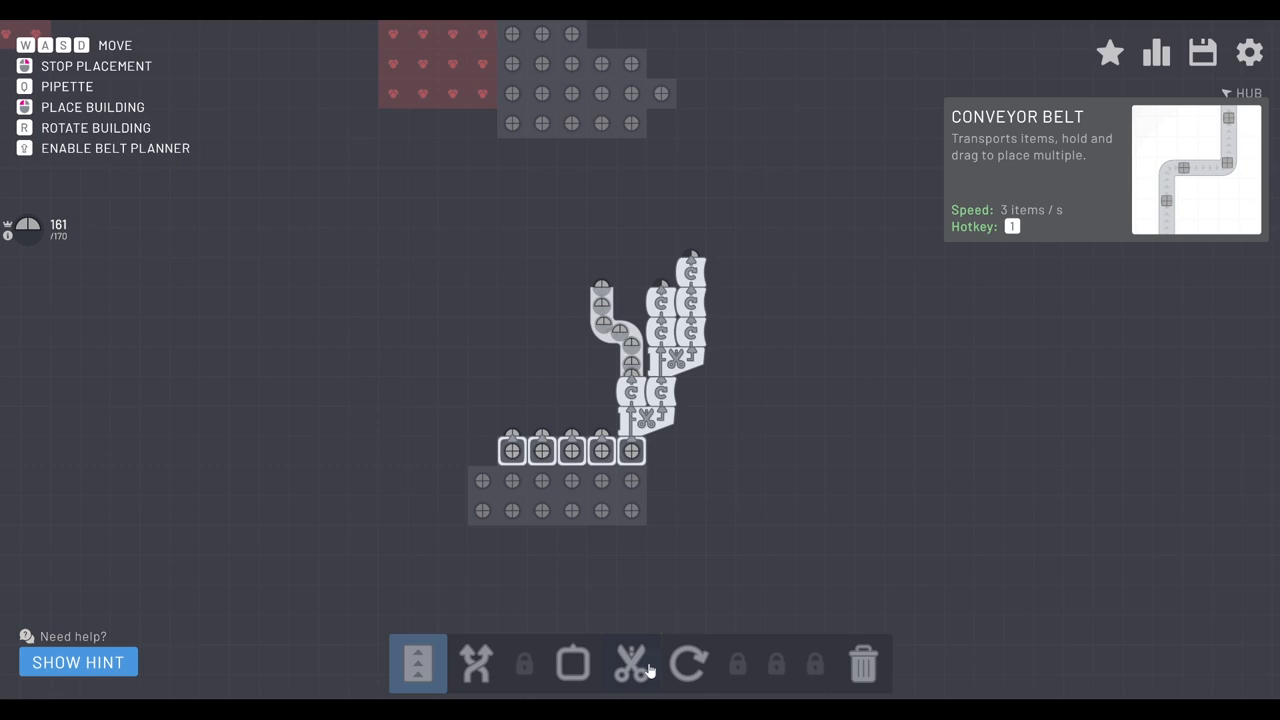
click(572, 424)
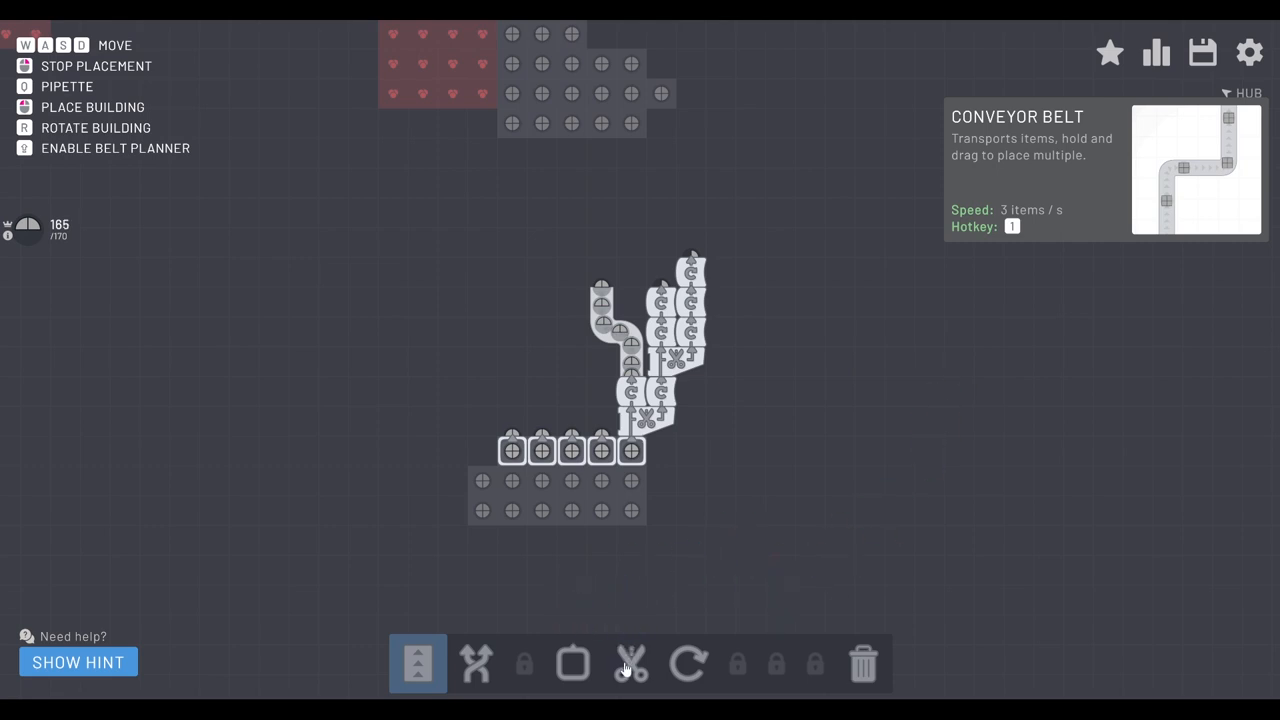
click(632, 664)
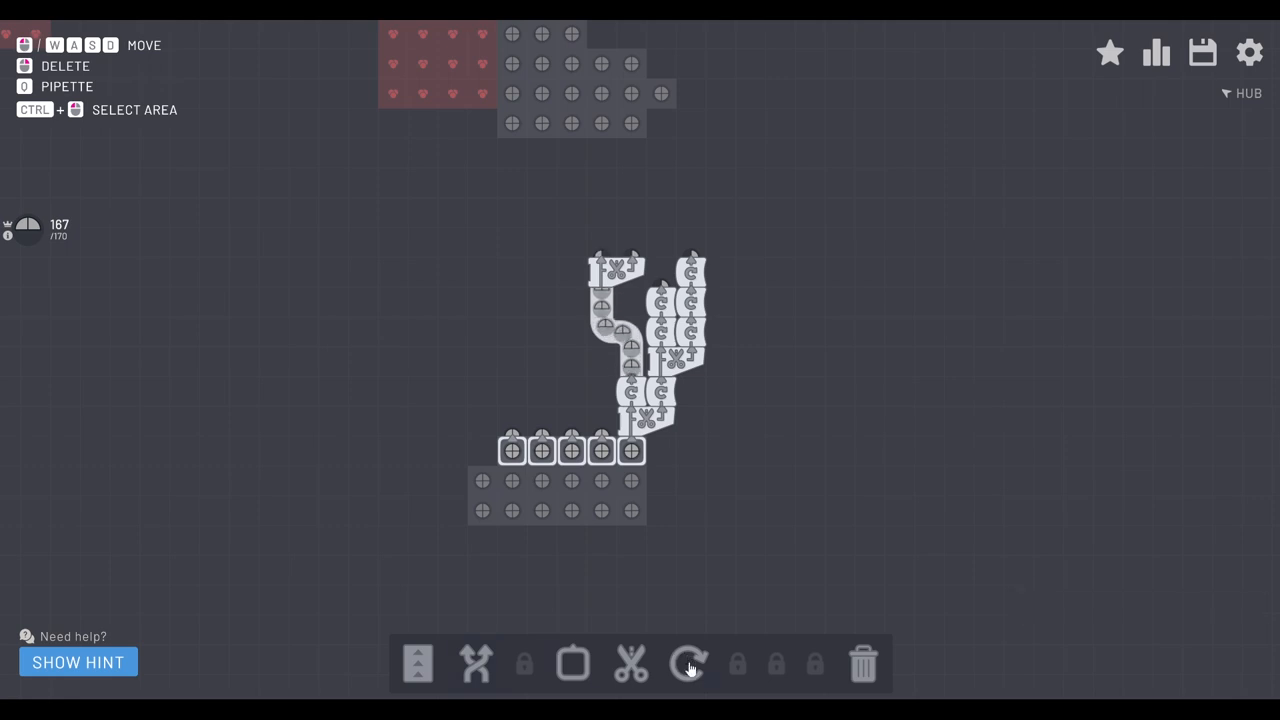
click(688, 664)
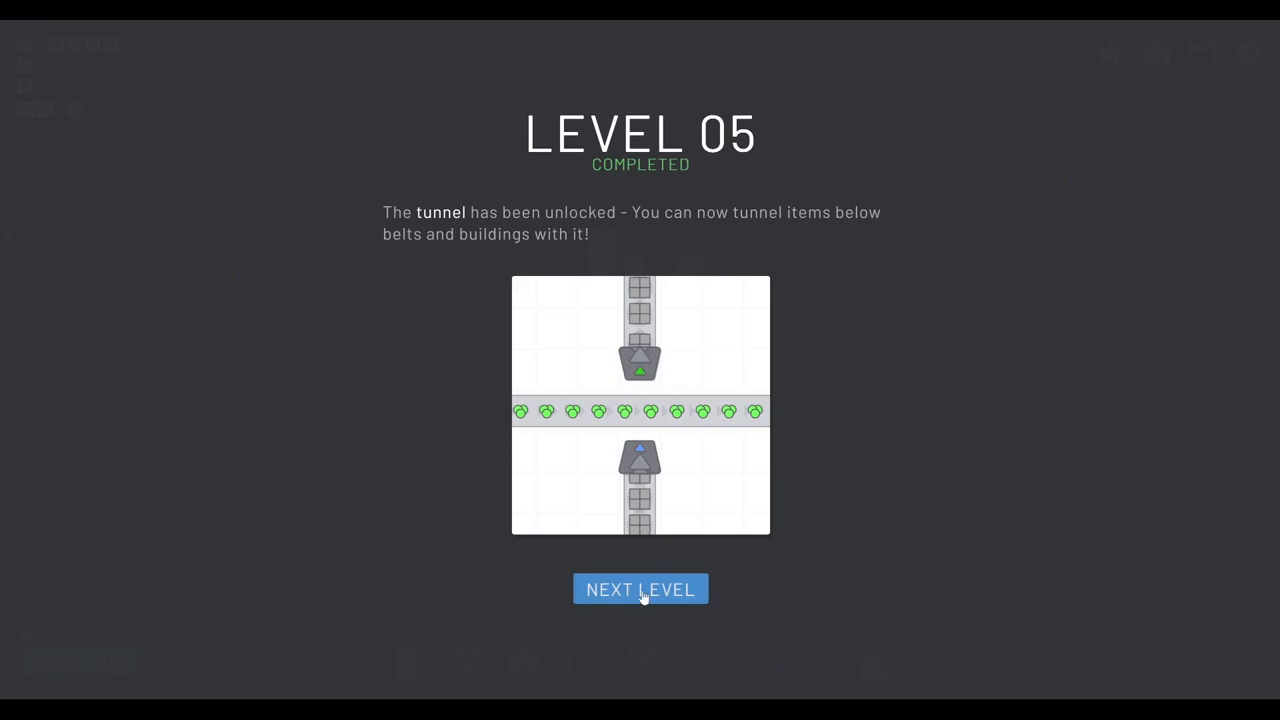
Step: Continue past the level 5 screen and cap the rotator column with balancers
click(640, 588)
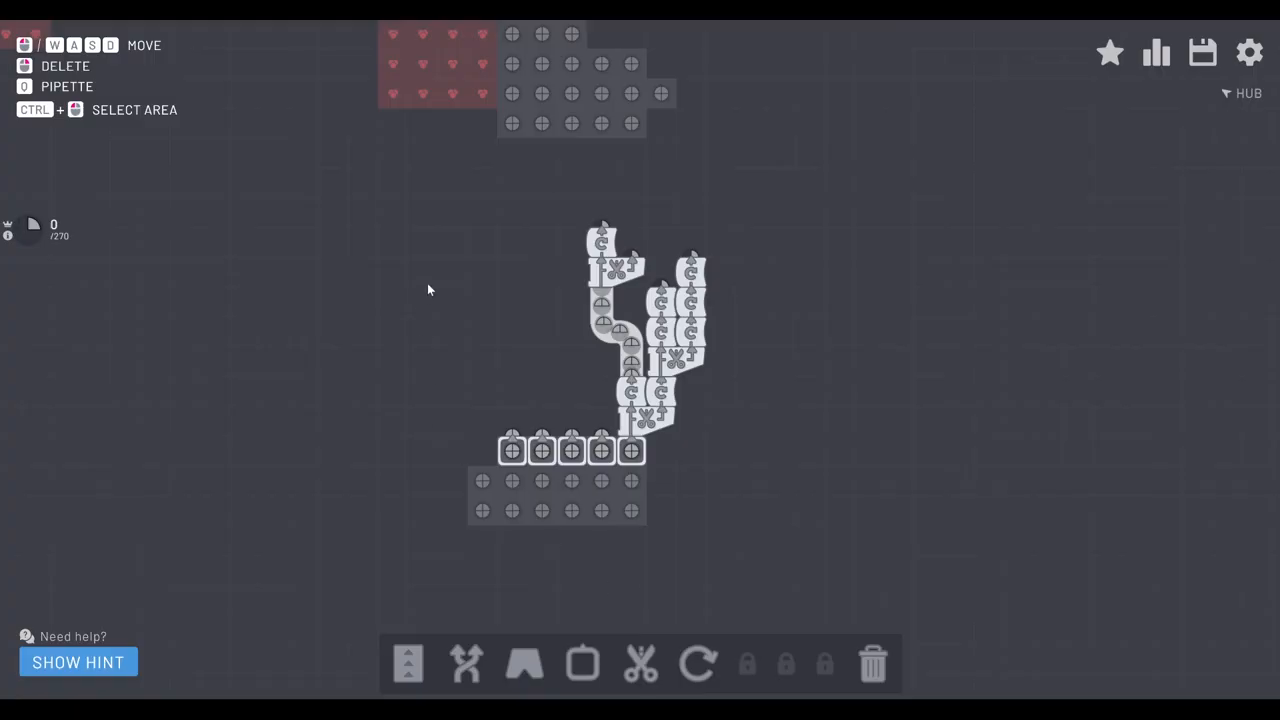
mouse_move(344, 496)
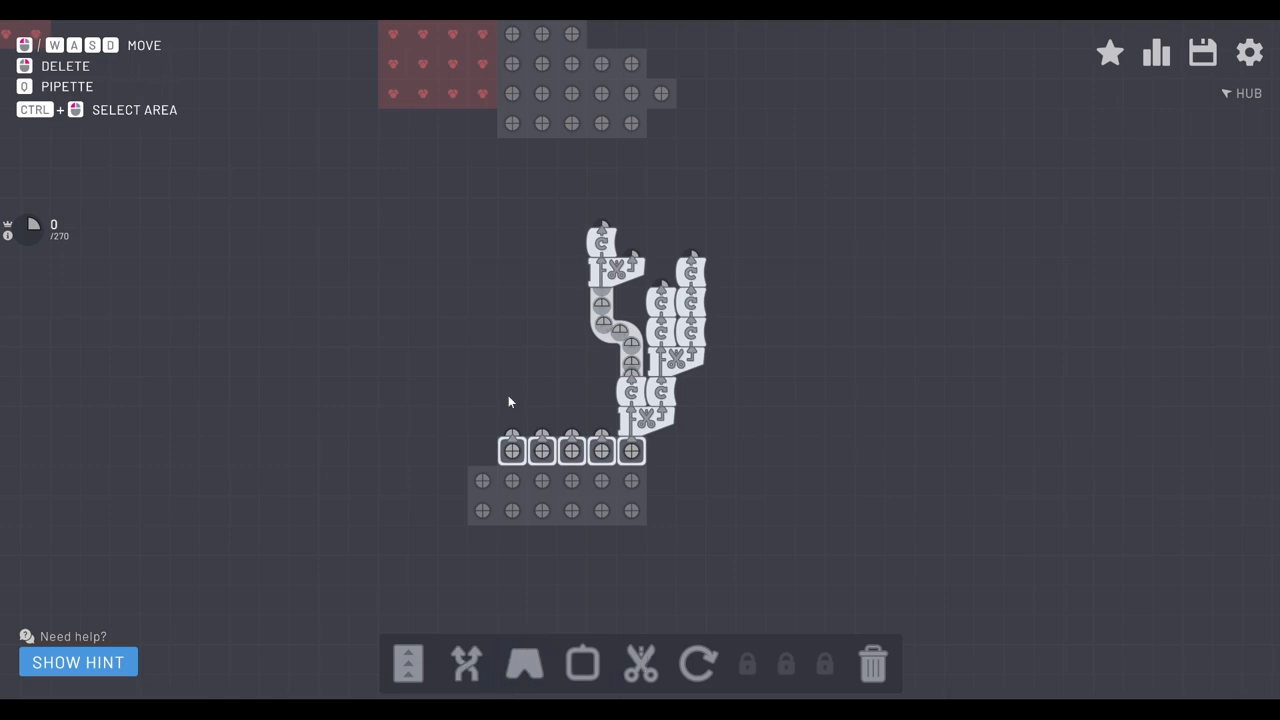
click(466, 664)
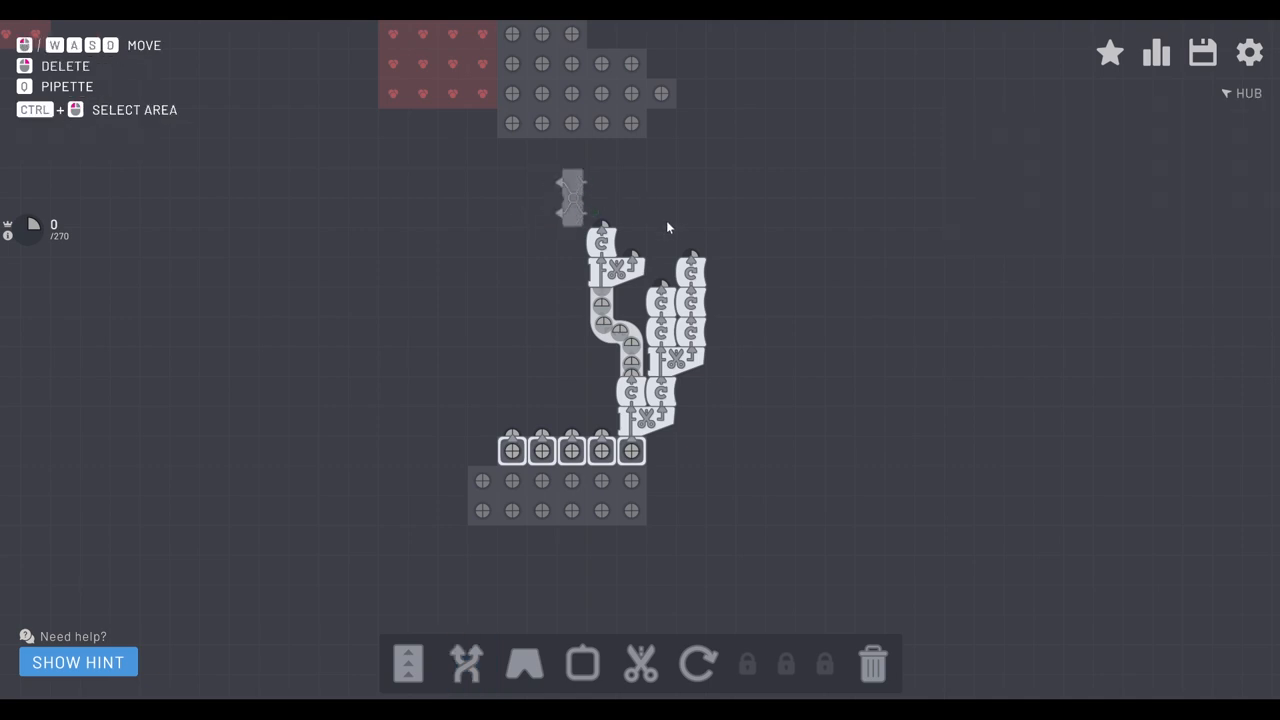
click(466, 664)
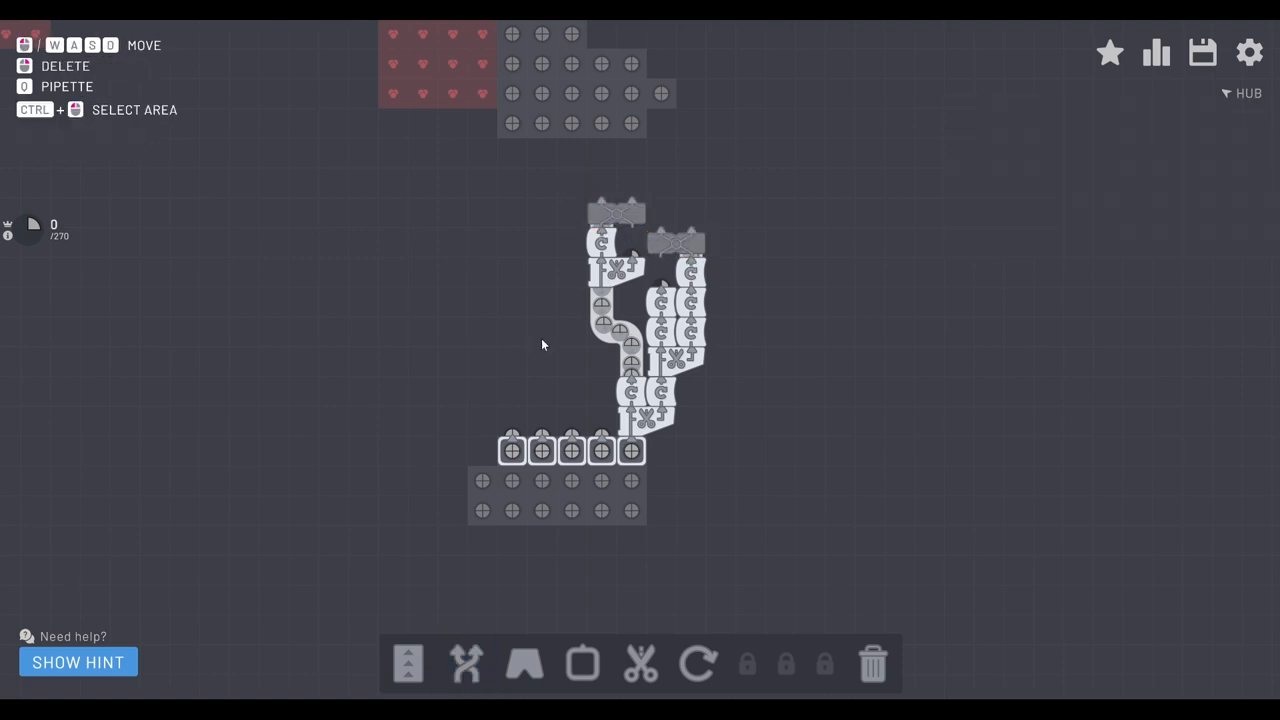
Step: Join the balancers to the main belt toward the hub with short belt tiles
click(408, 664)
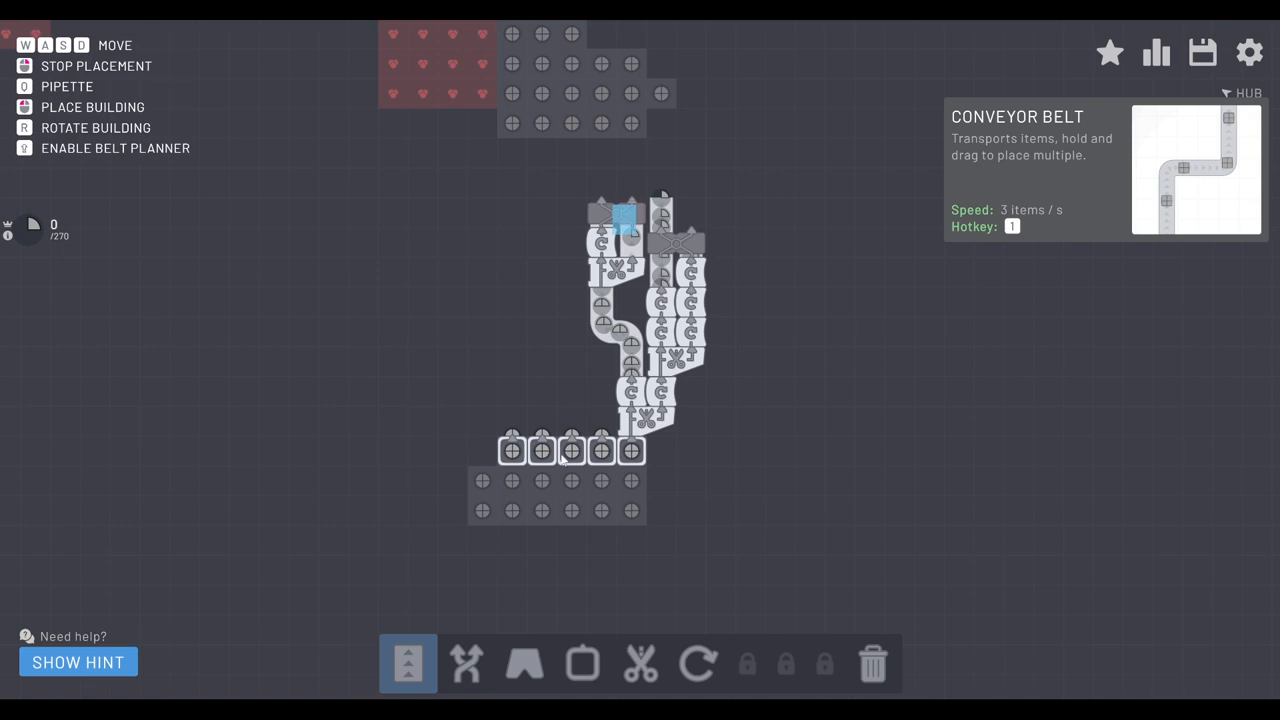
click(464, 664)
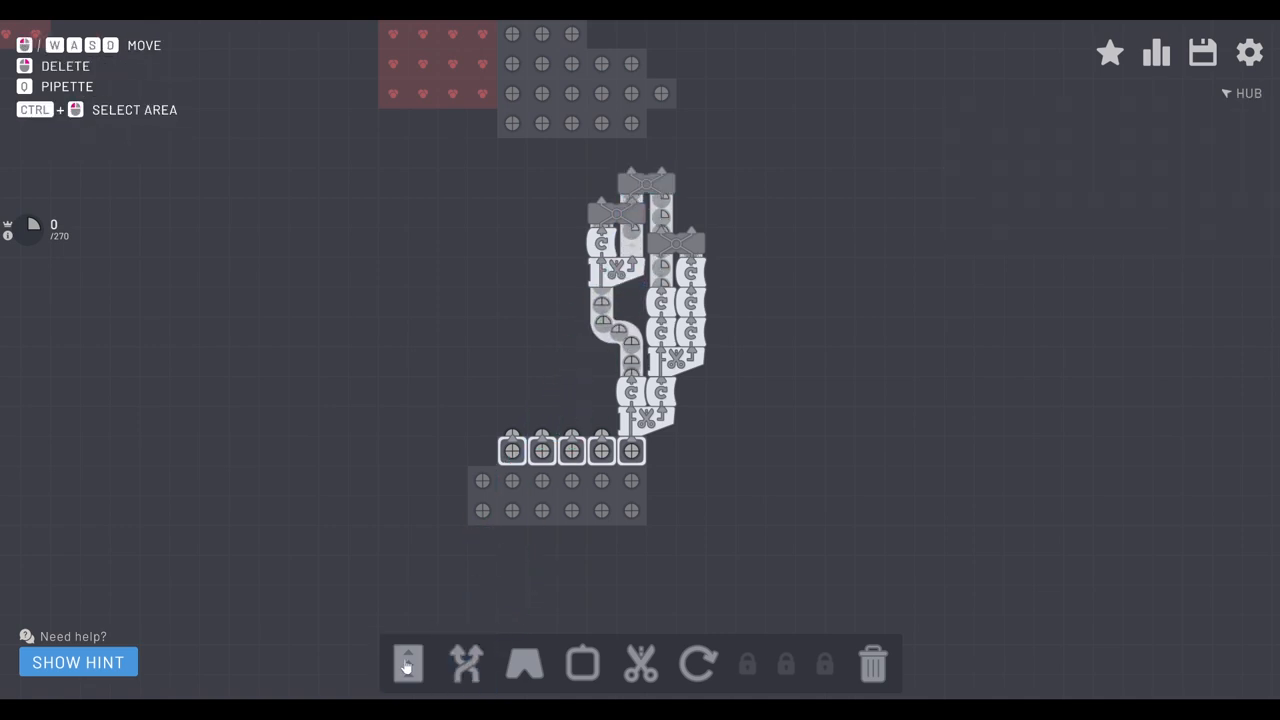
click(408, 664)
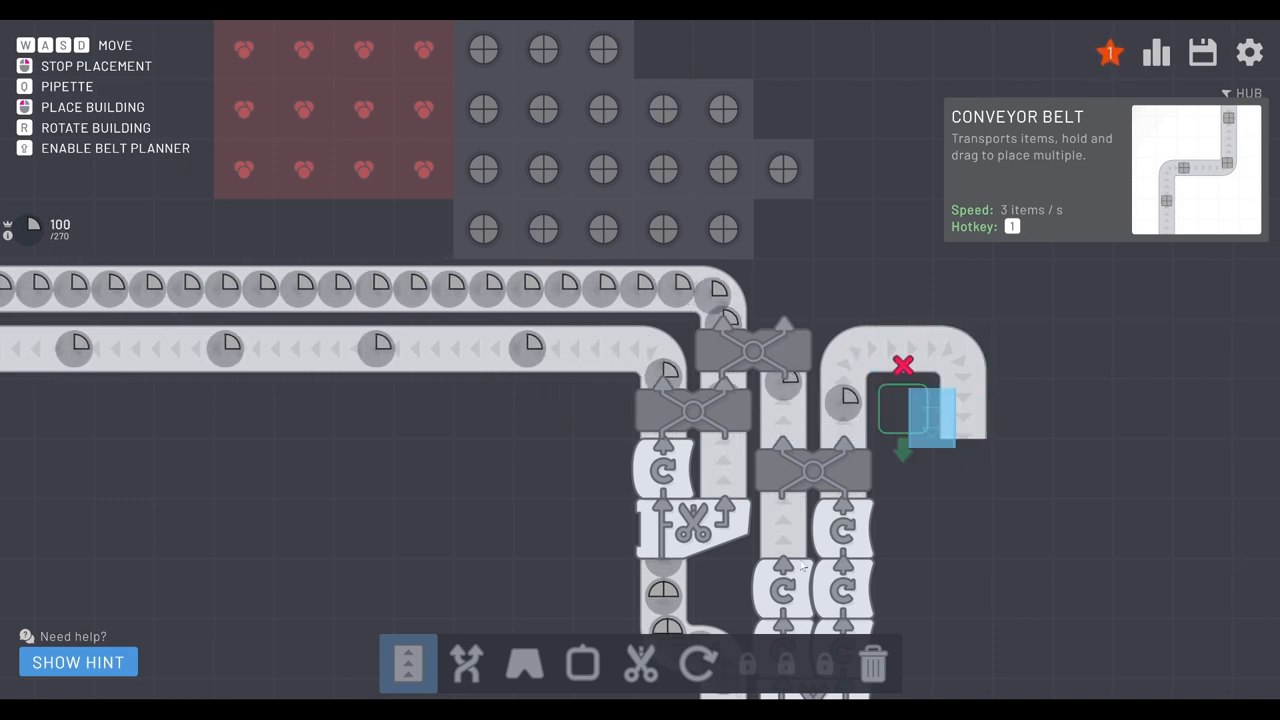
Step: Place a tunnel entrance and exit carrying items under the balancers beside the quarter-circle belts
click(582, 664)
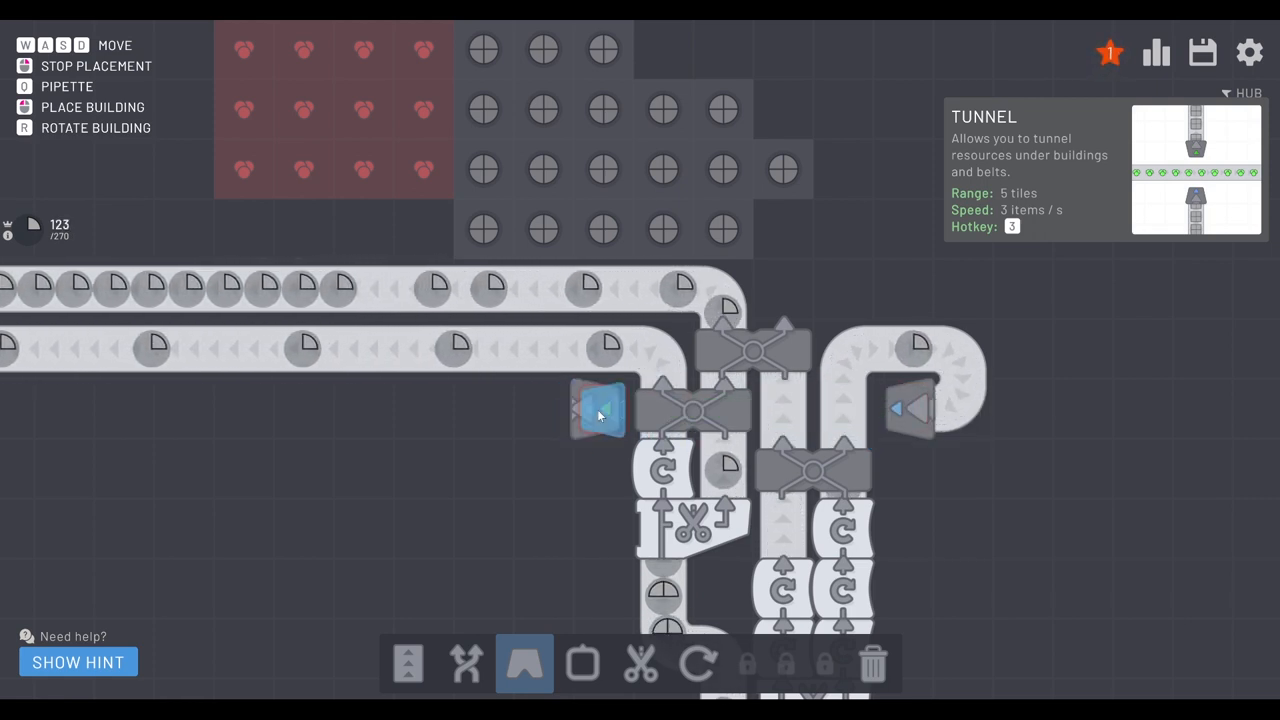
click(466, 664)
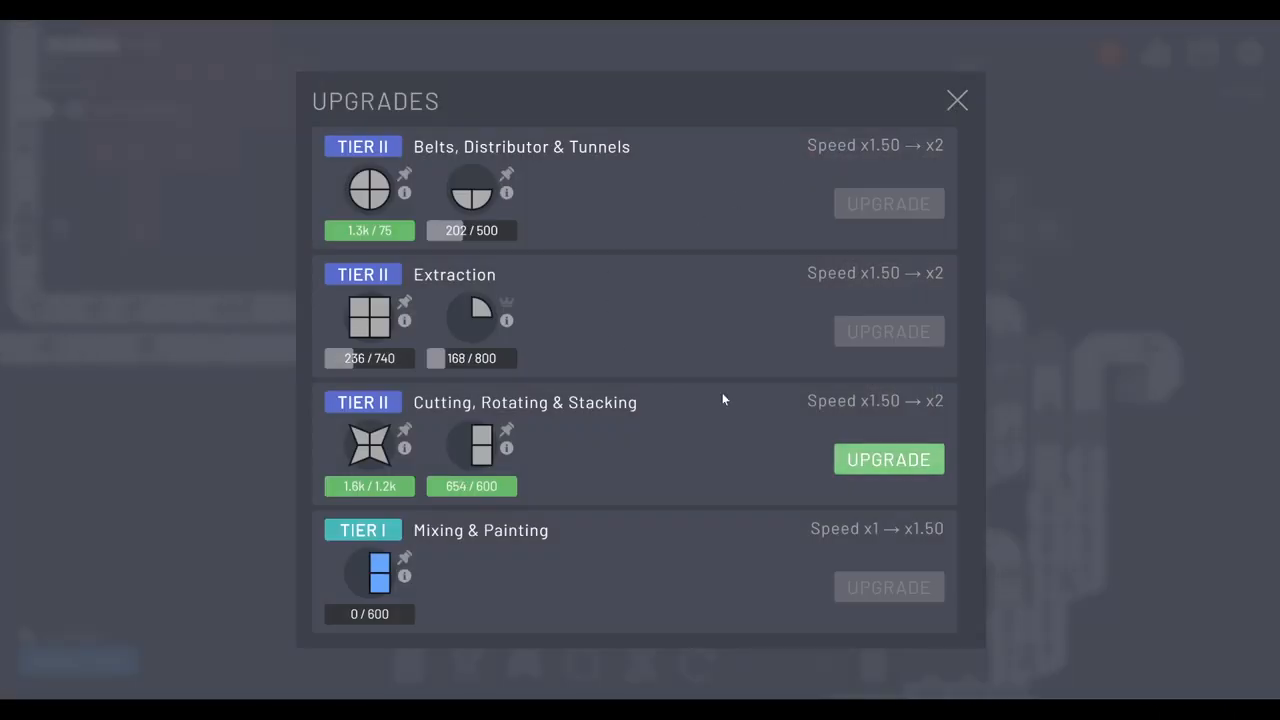
Step: Upgrade Cutting, Rotating & Stacking to Tier III (speed x2) and close the upgrades overview
click(888, 458)
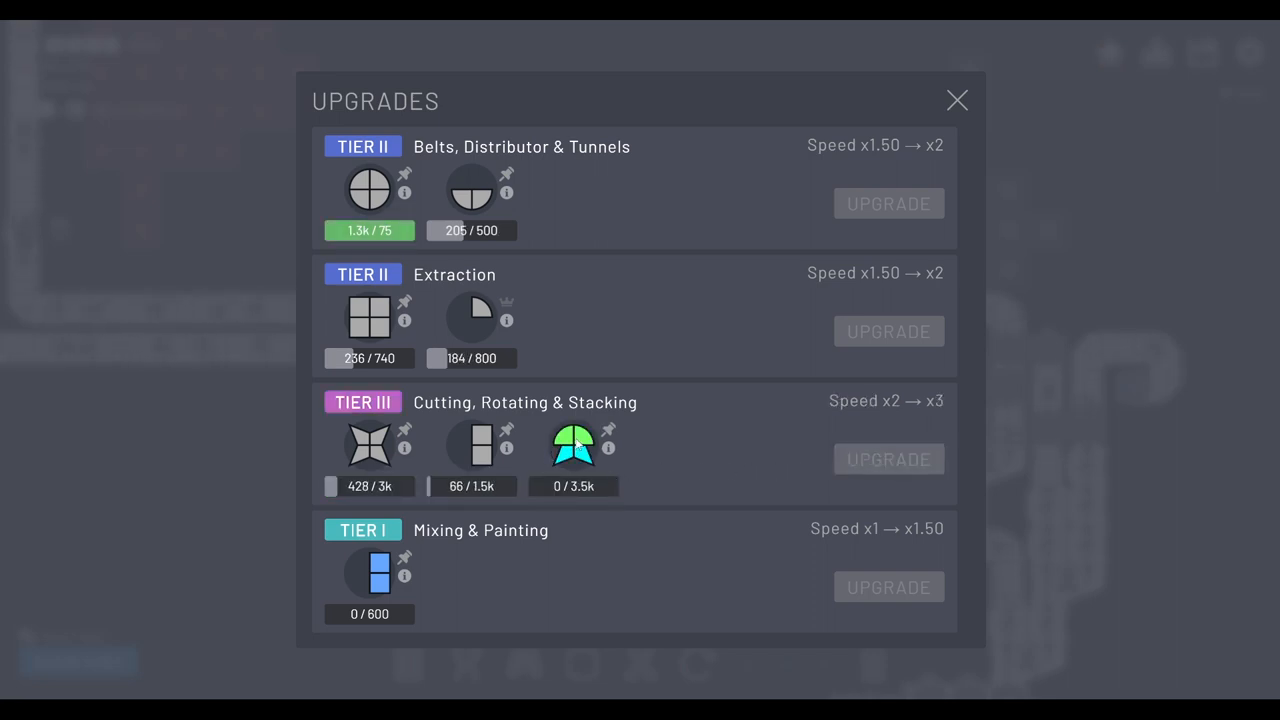
click(956, 100)
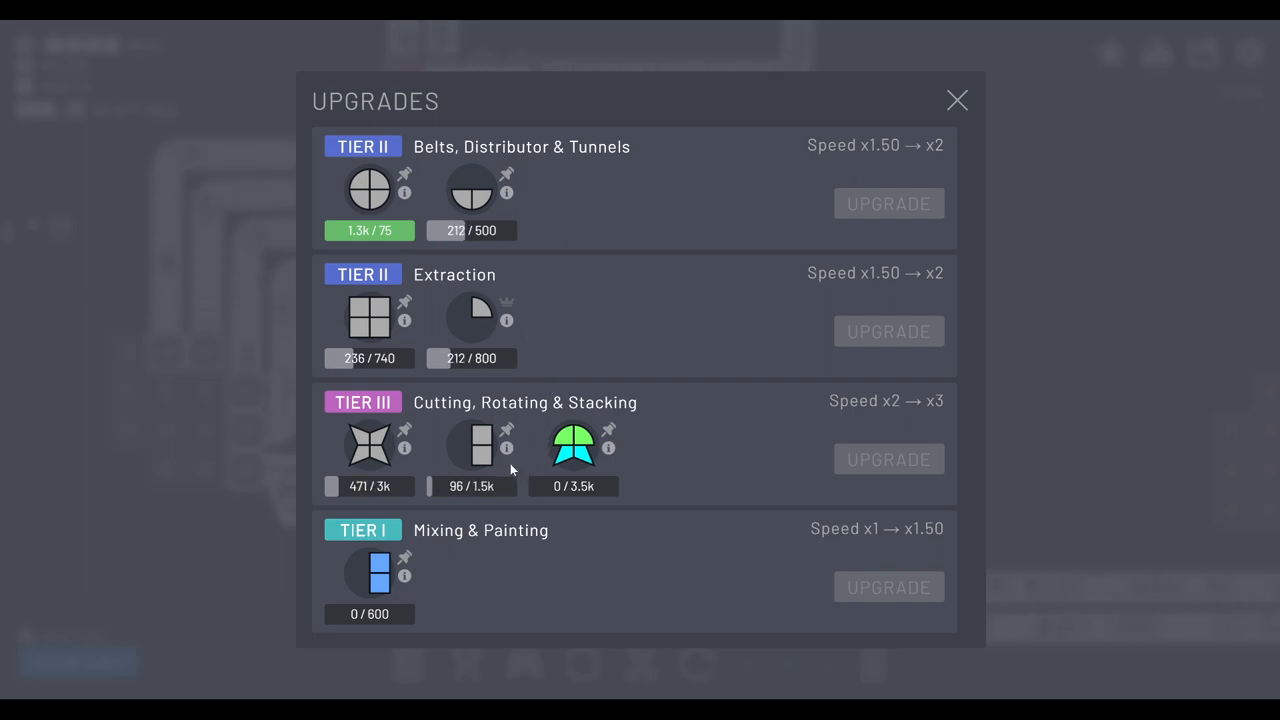
click(956, 100)
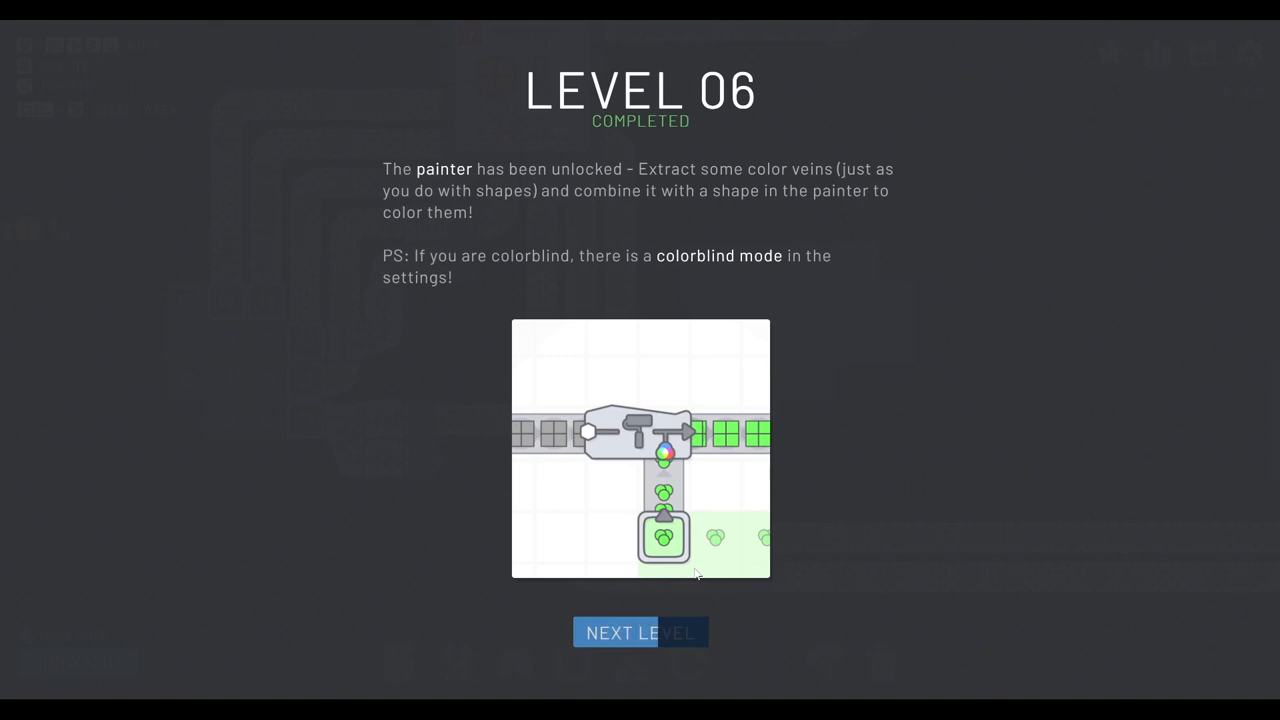
mouse_move(796, 536)
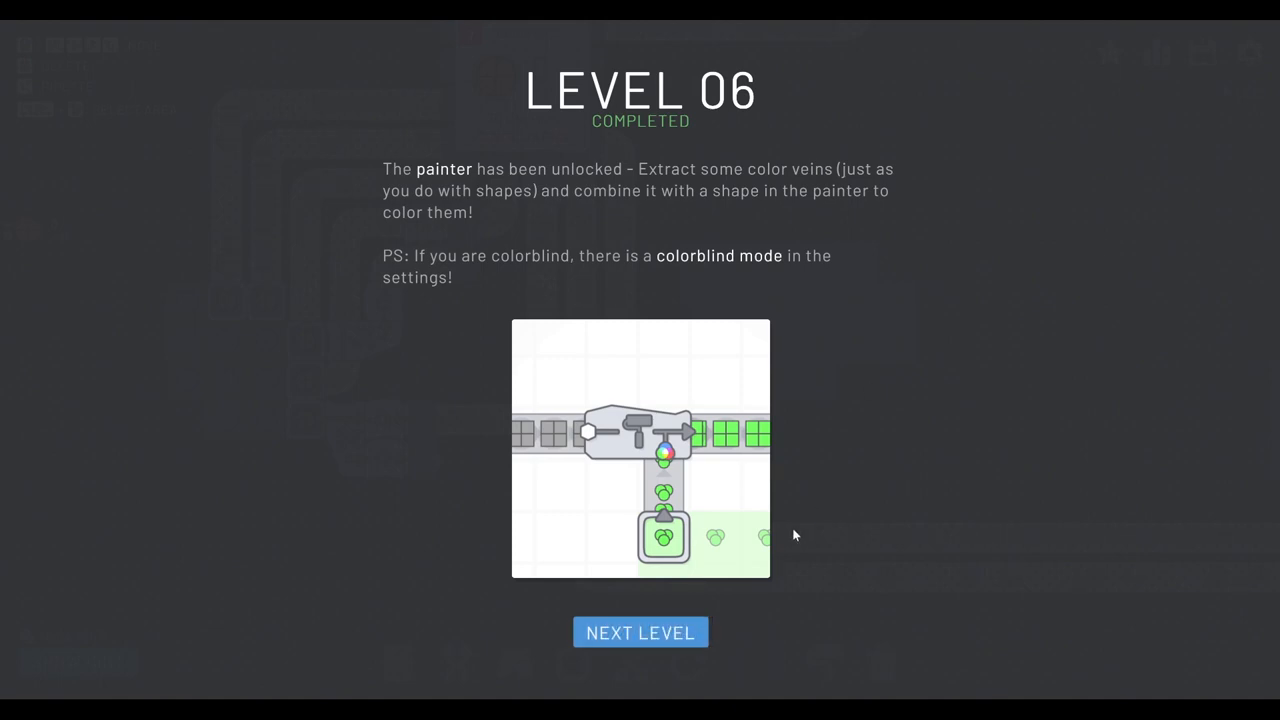
Step: Continue to level 7 from the Level 06 completed screen and zoom out over the map
click(640, 632)
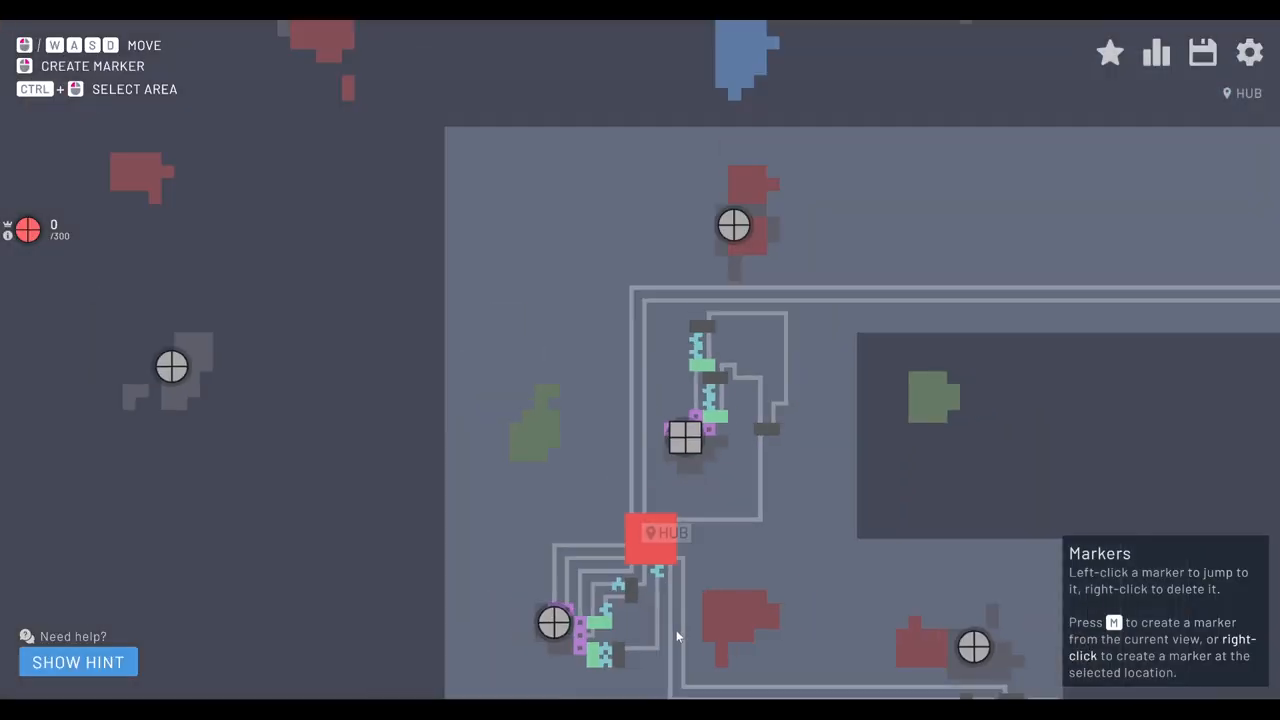
scroll(down, 3)
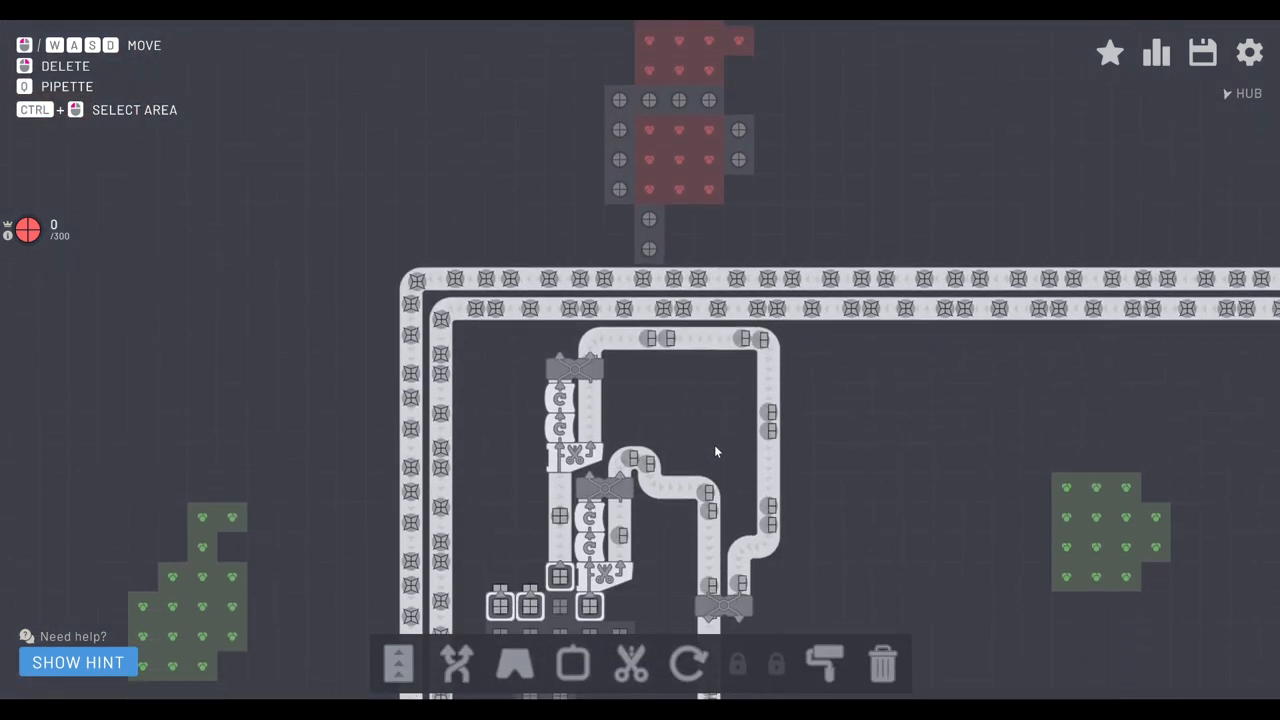
scroll(down, 3)
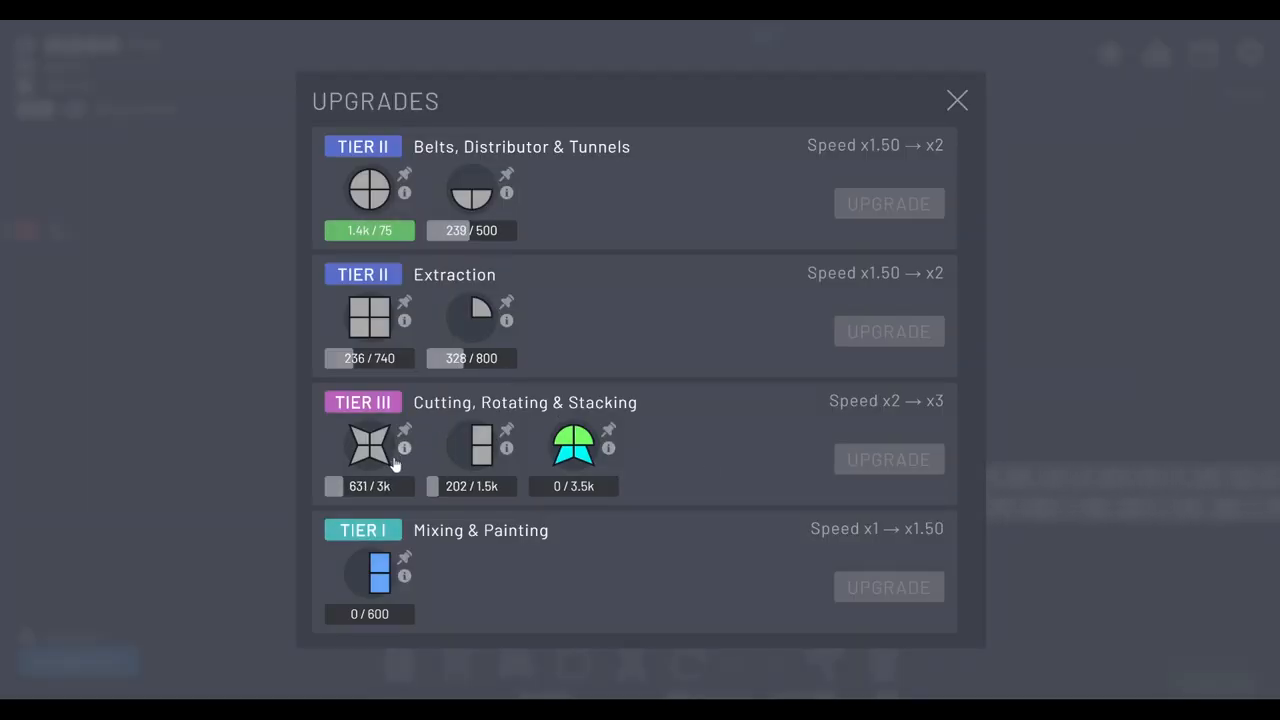
Step: Check the upgrades overview while the hub now requests red circles
click(956, 100)
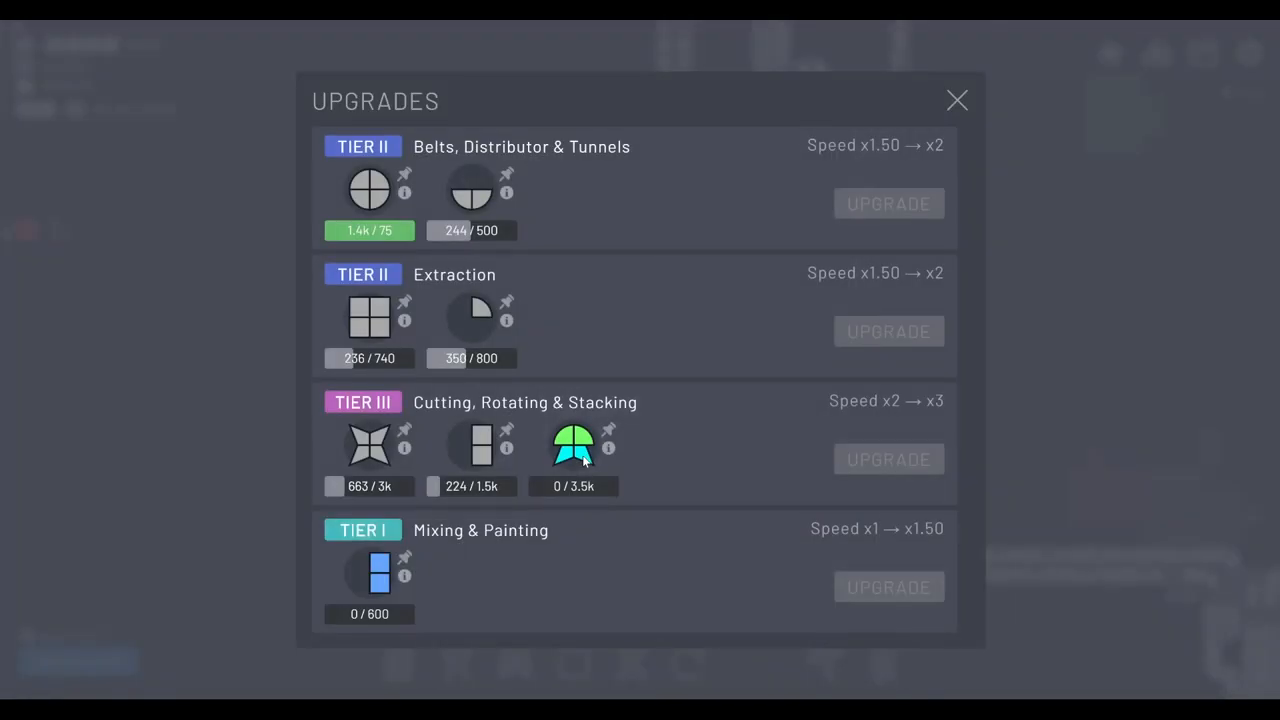
click(956, 100)
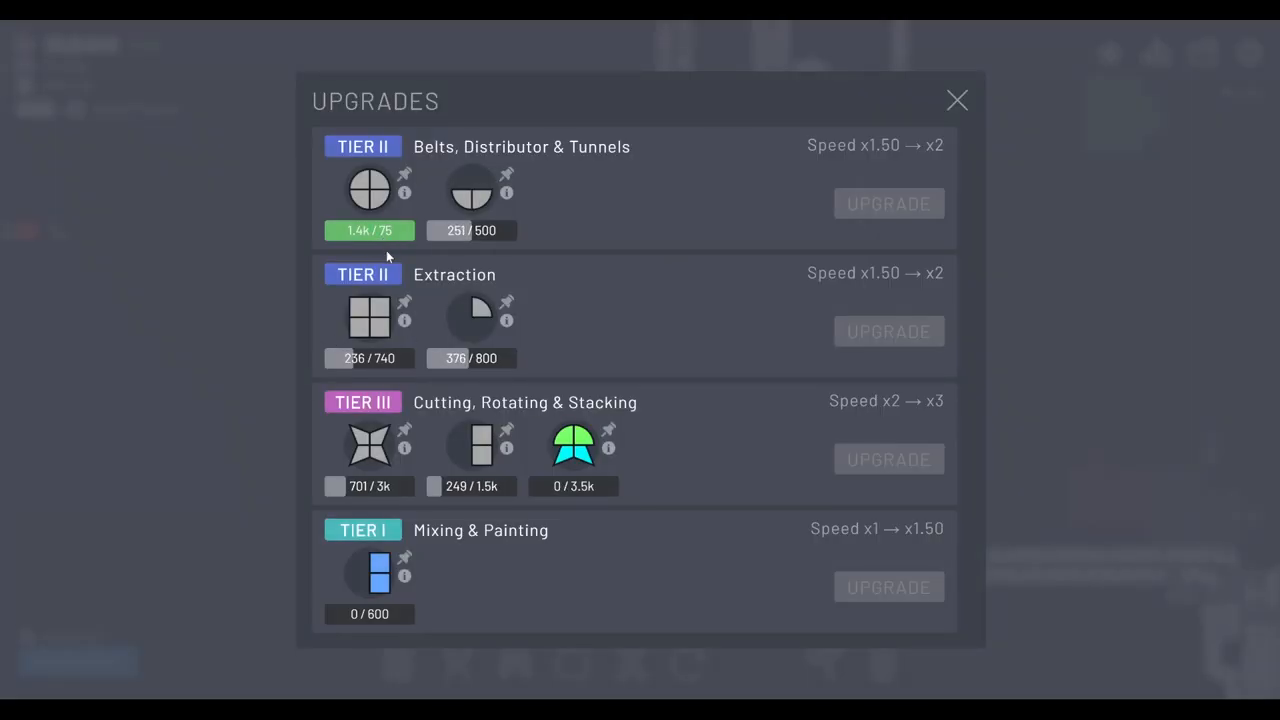
click(956, 100)
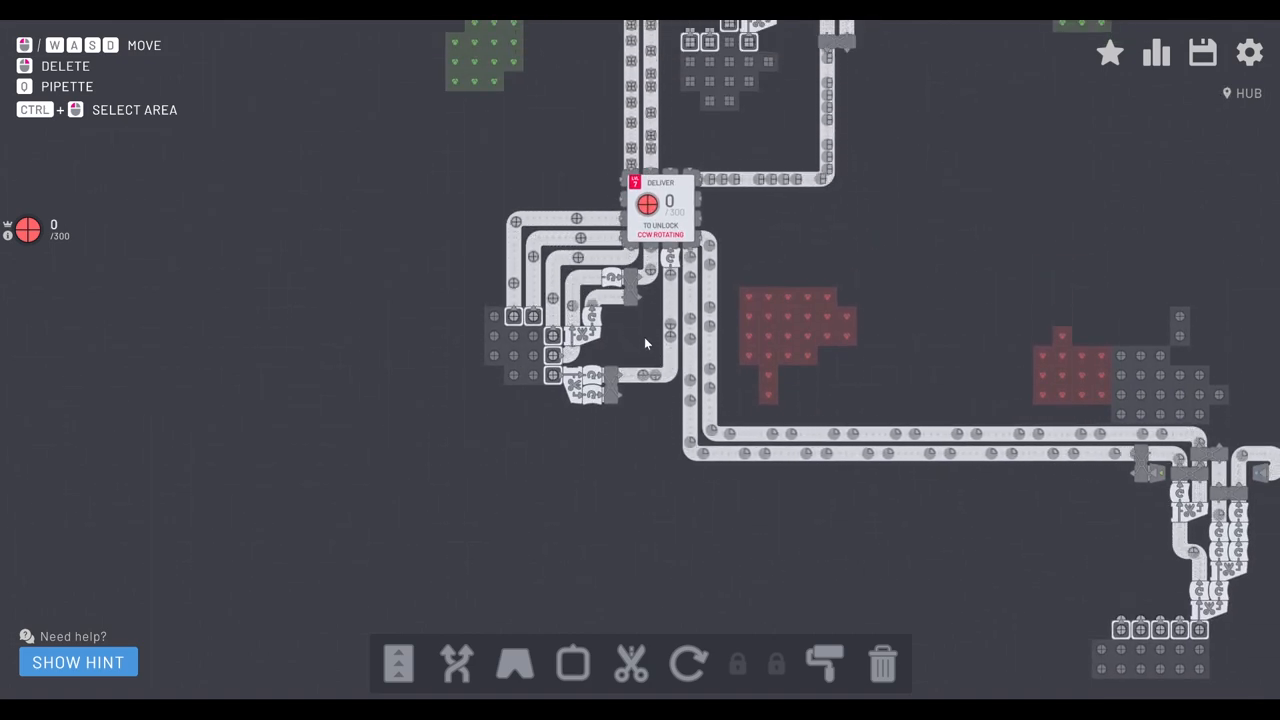
Step: Briefly review the upgrades overview, then switch to the rotator tool
click(1156, 52)
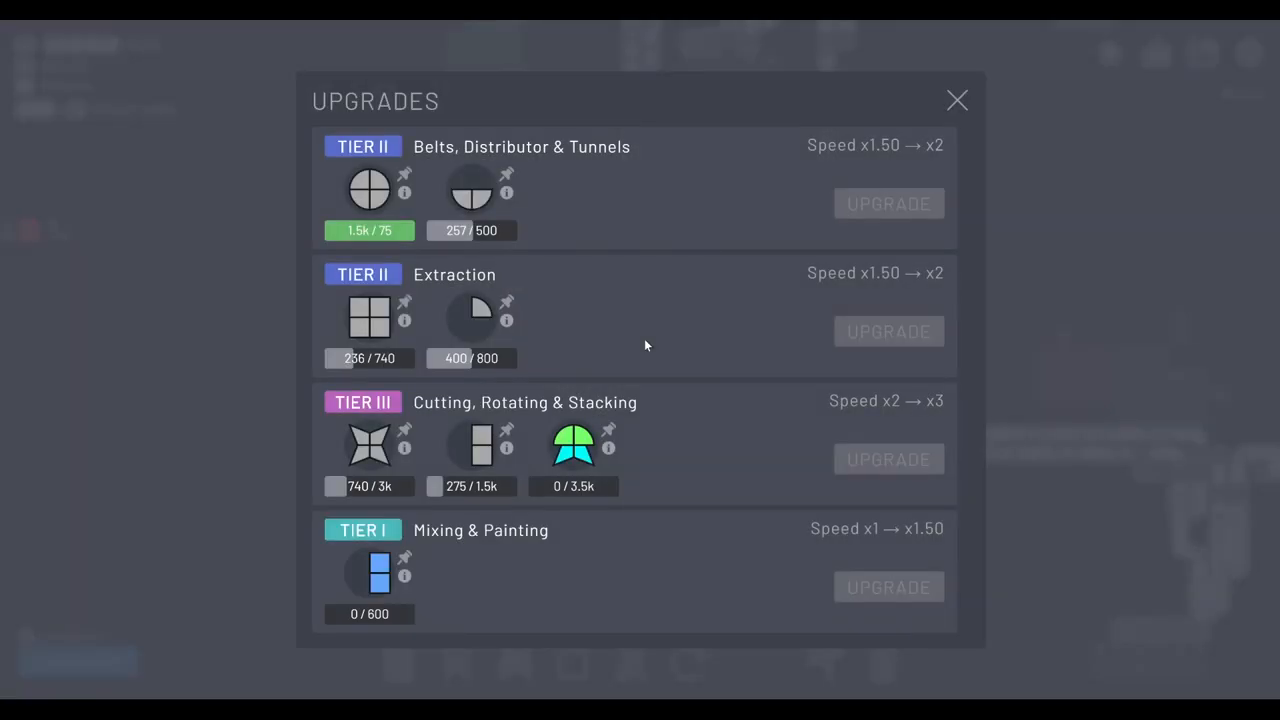
click(956, 100)
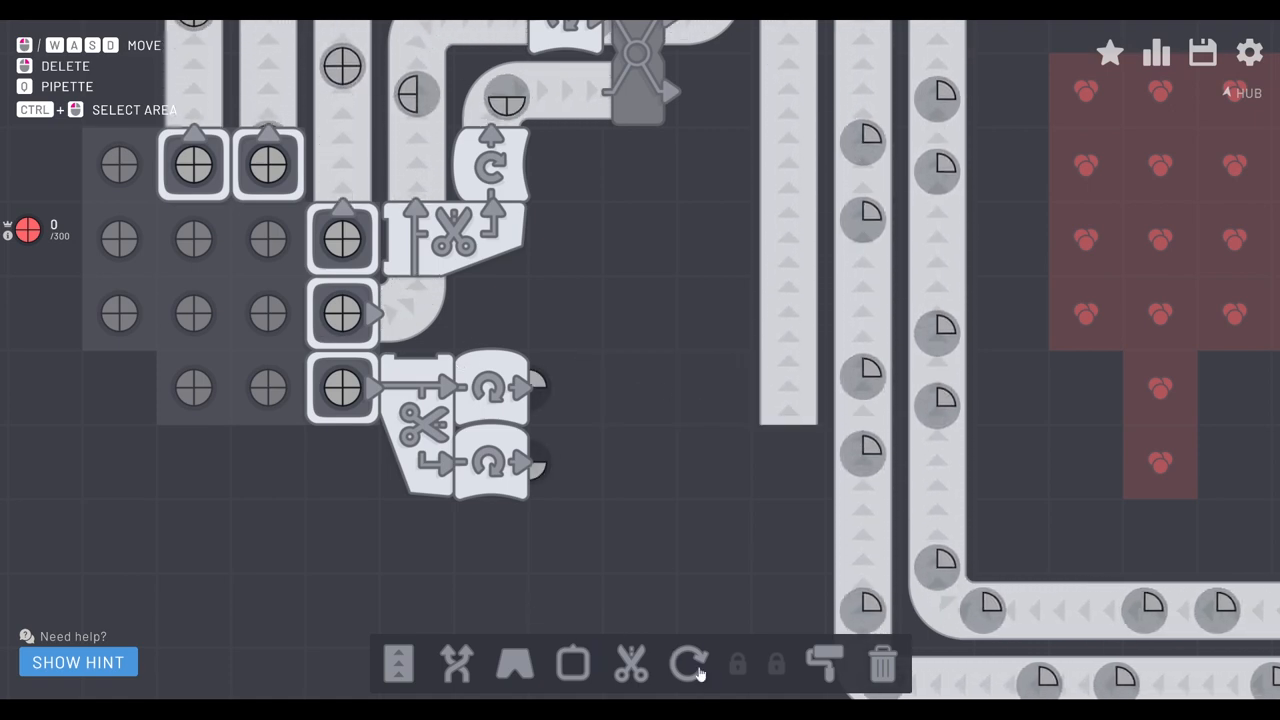
click(688, 664)
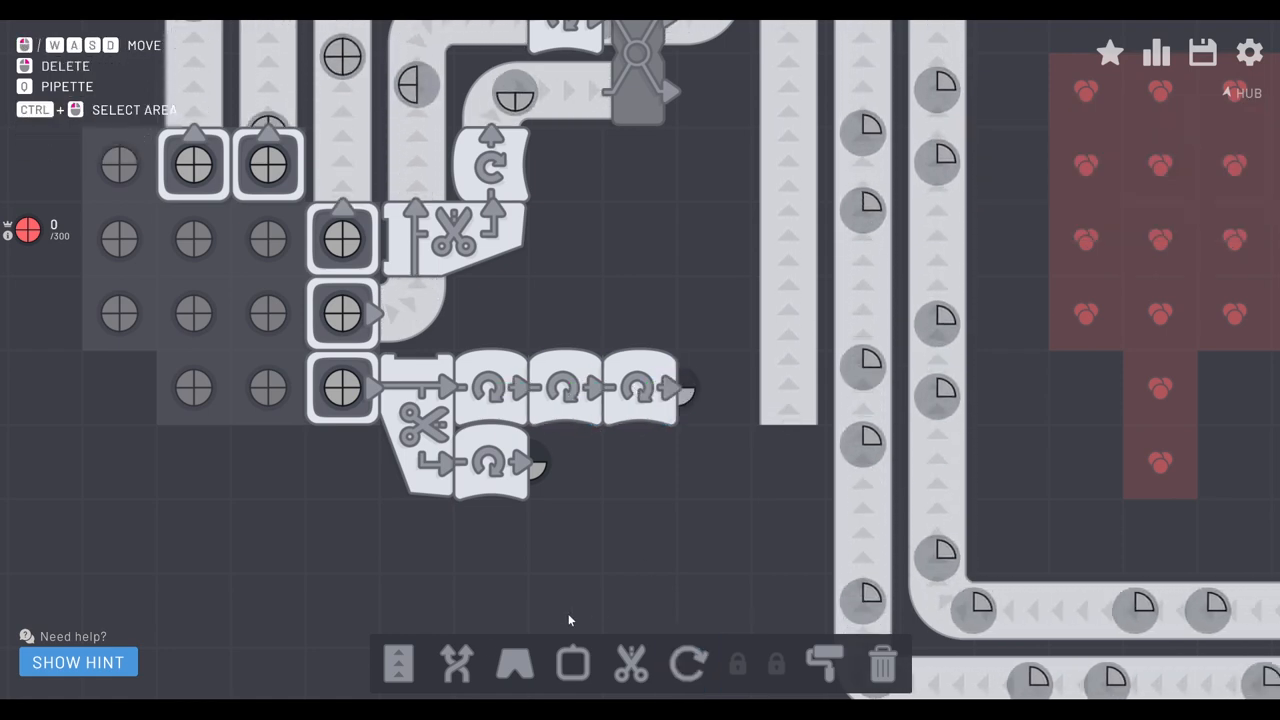
Step: Add extra rotators and balancers on the circle-cutting lines routing output toward the hub
click(456, 664)
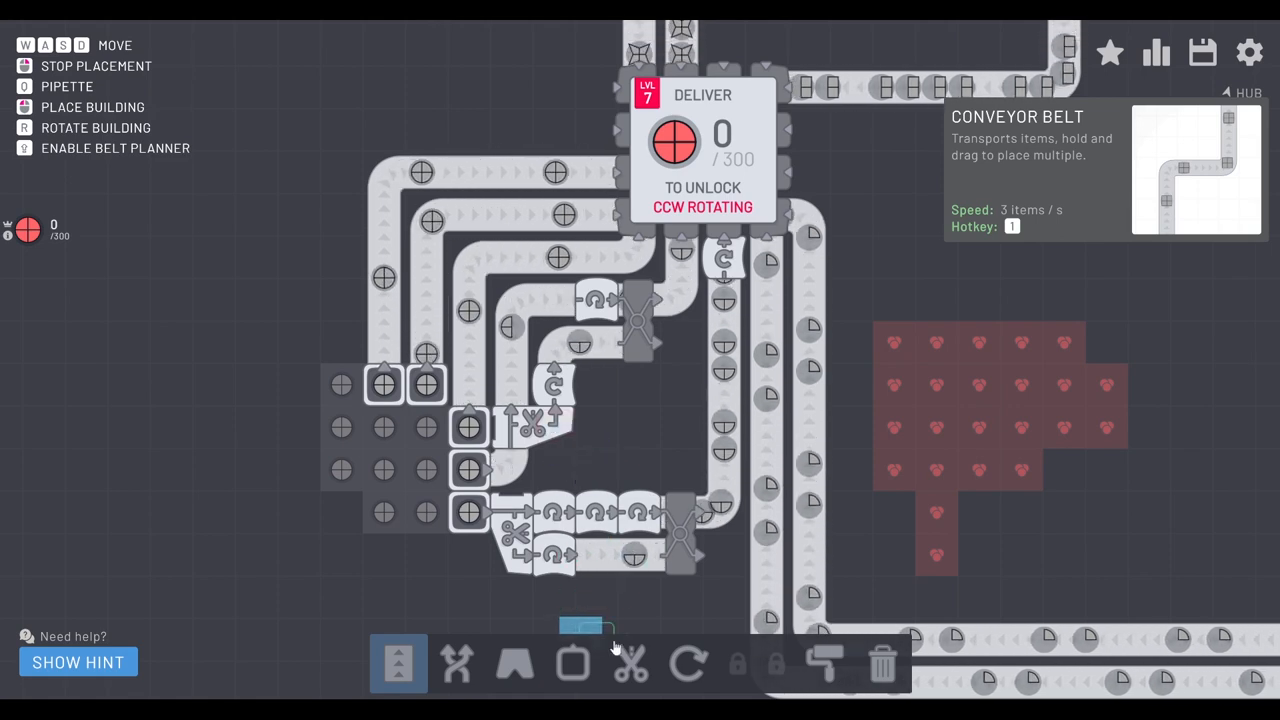
click(688, 664)
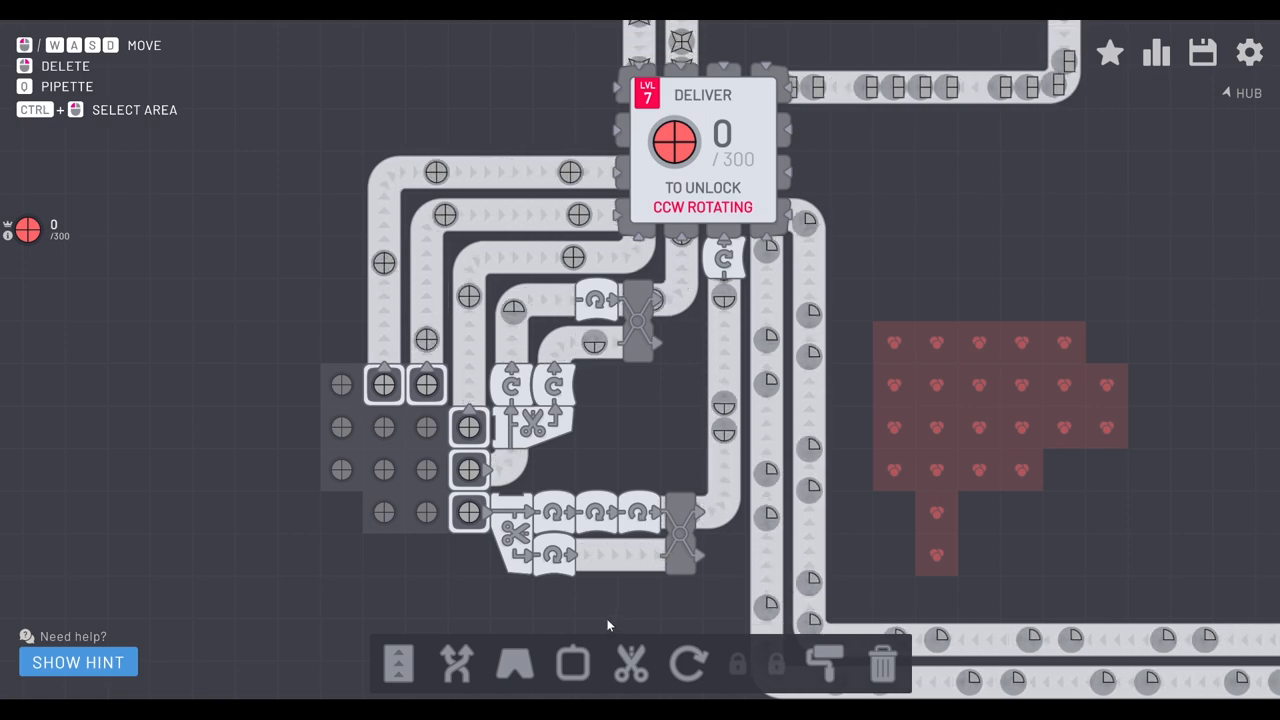
click(688, 664)
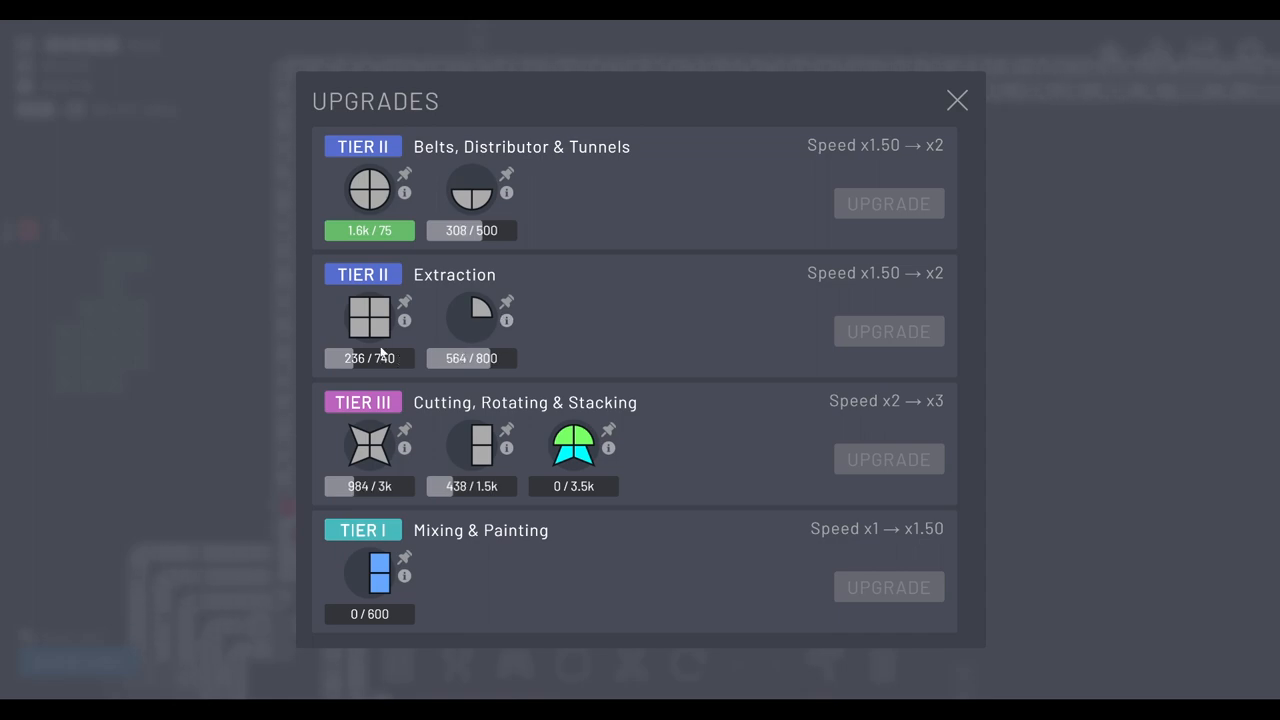
Step: Close the upgrades overview and ready a painter near the red colour deposit
click(956, 100)
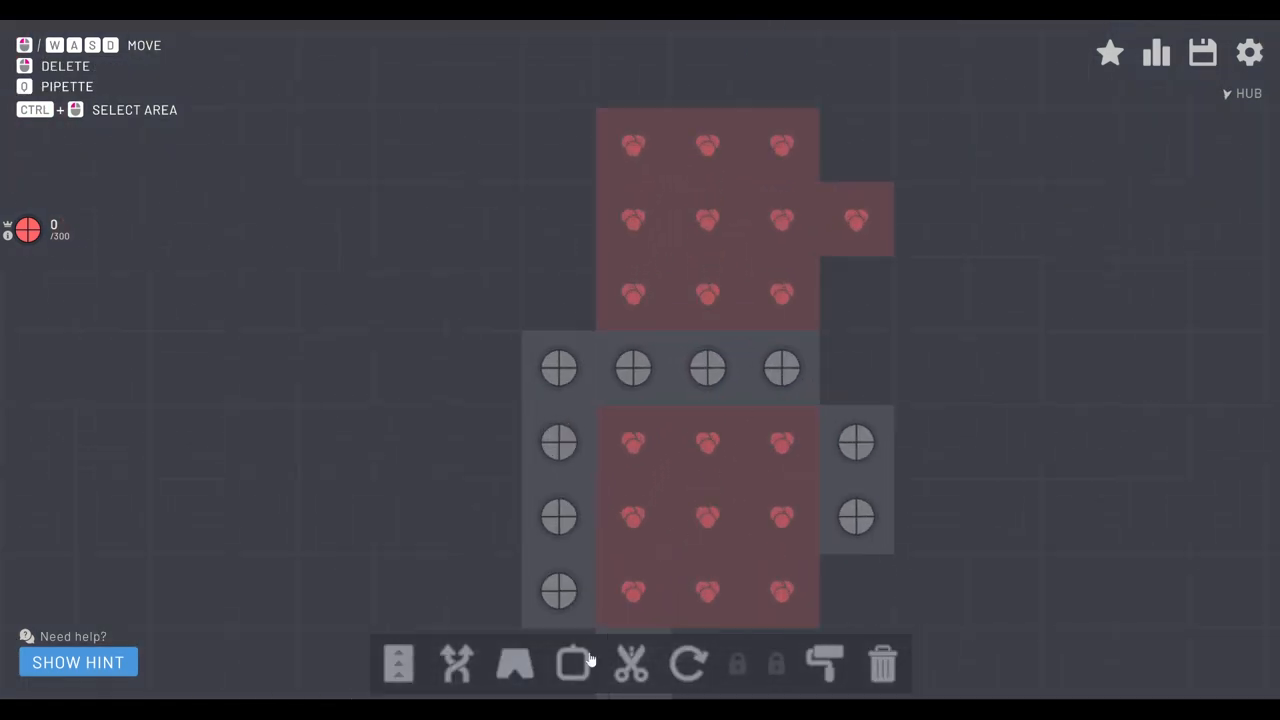
click(572, 664)
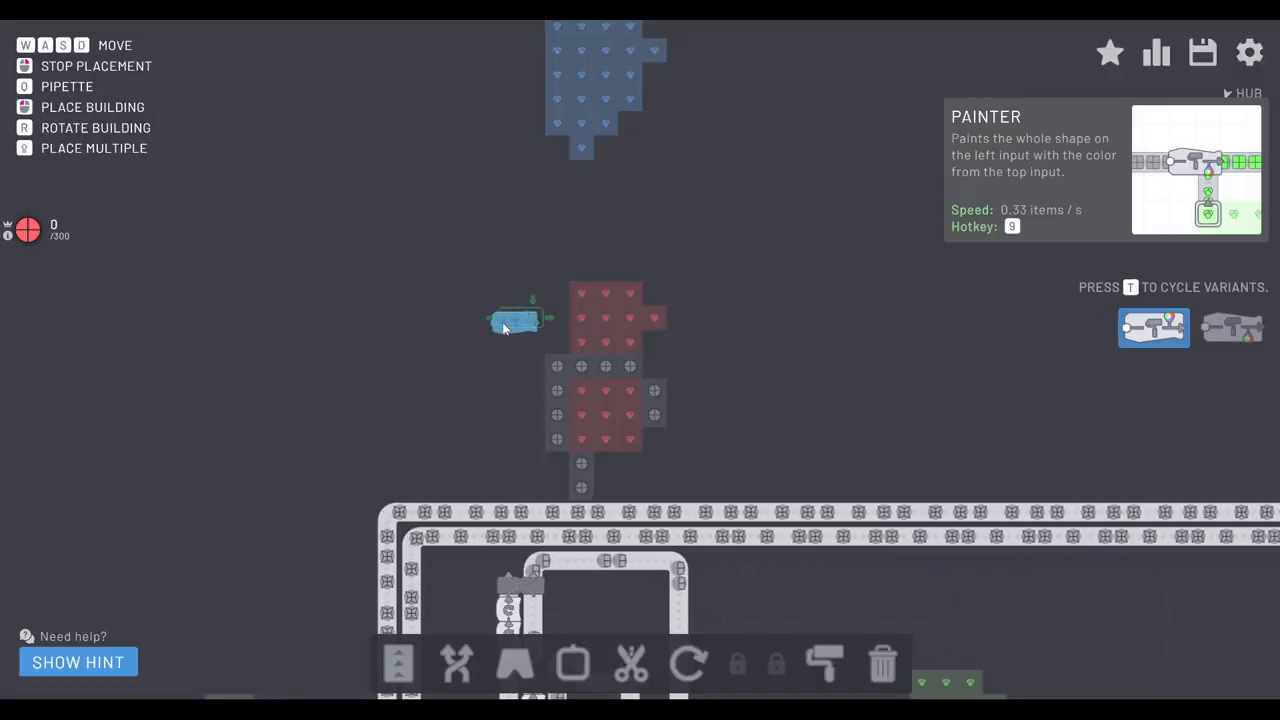
Step: Place three painters in a column beside the red colour deposit
click(824, 664)
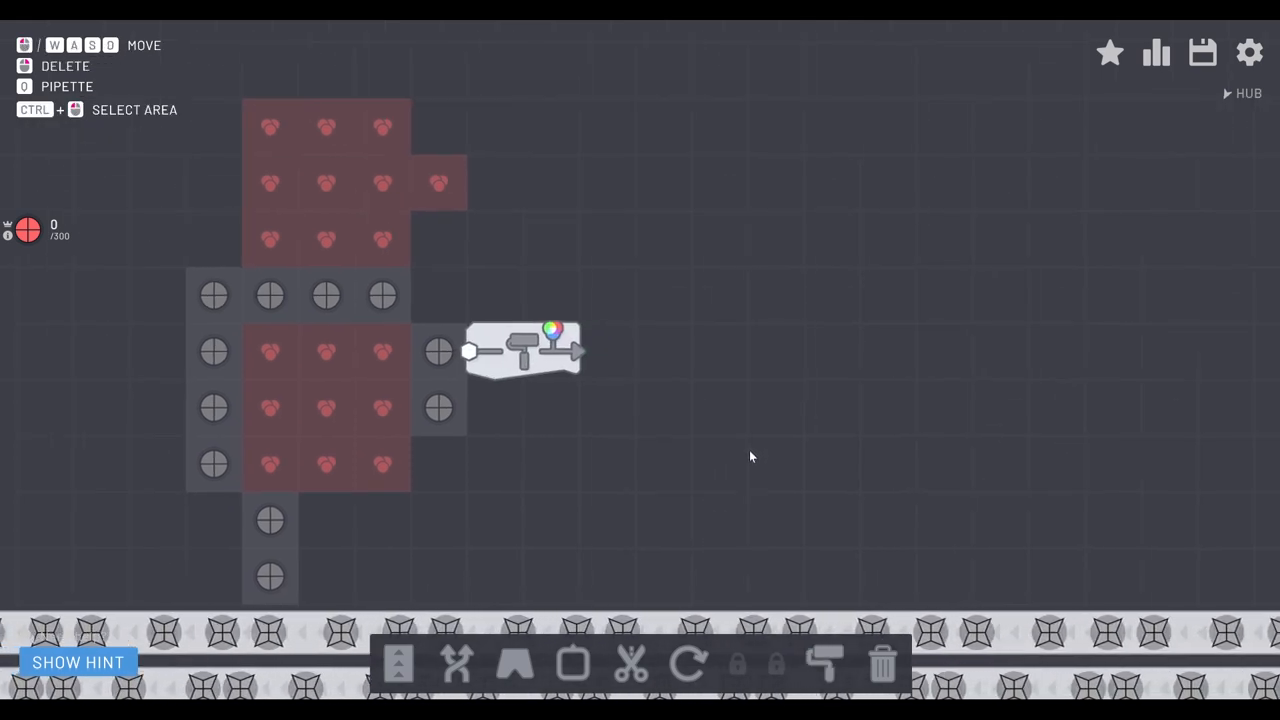
click(824, 664)
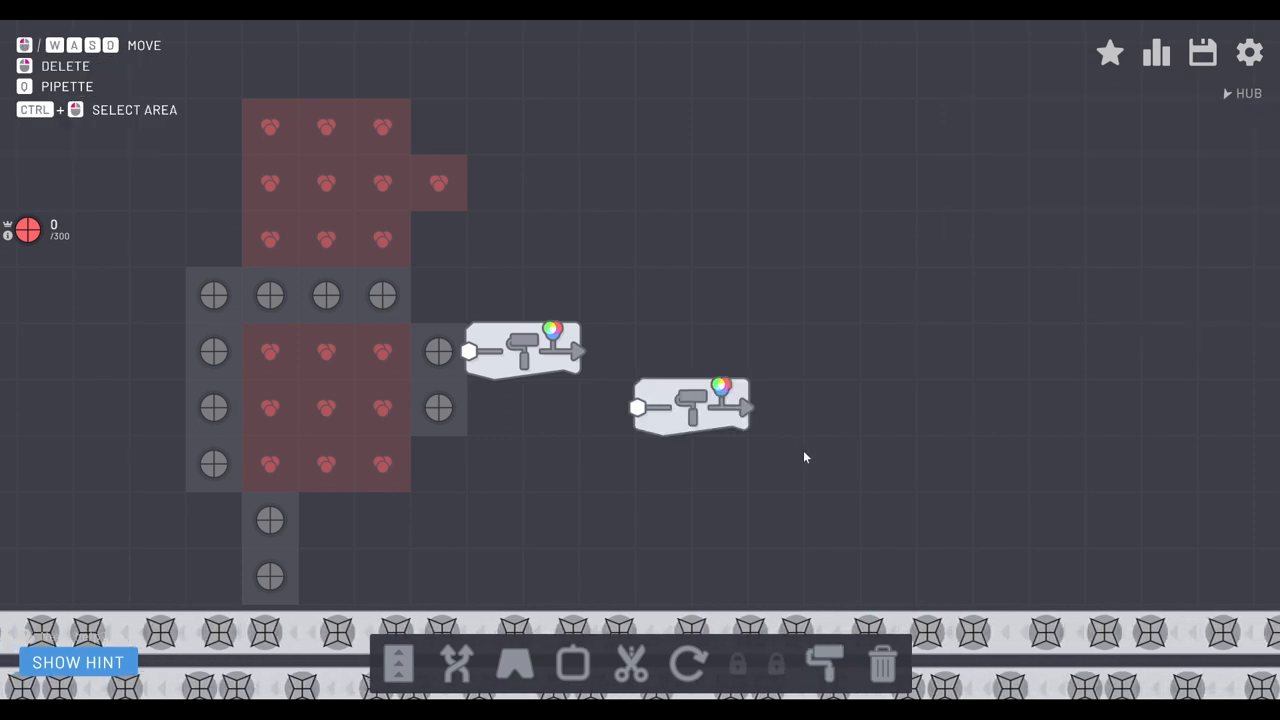
click(824, 664)
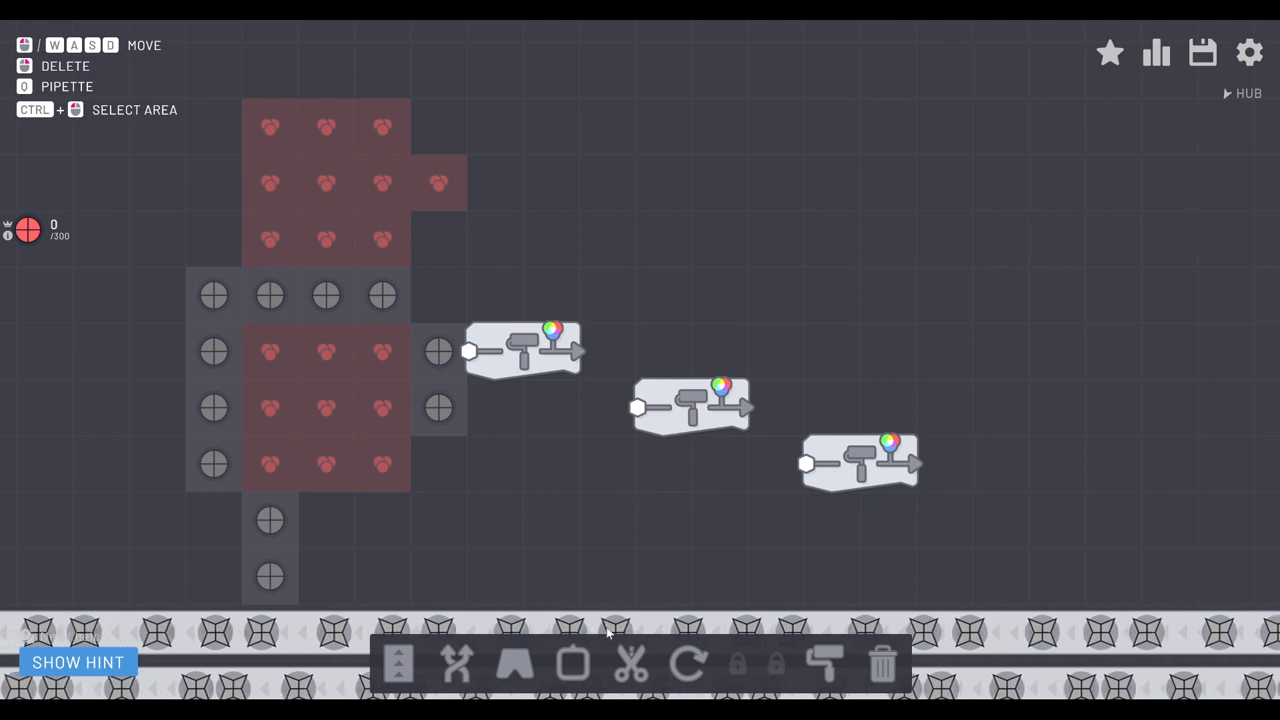
click(1202, 52)
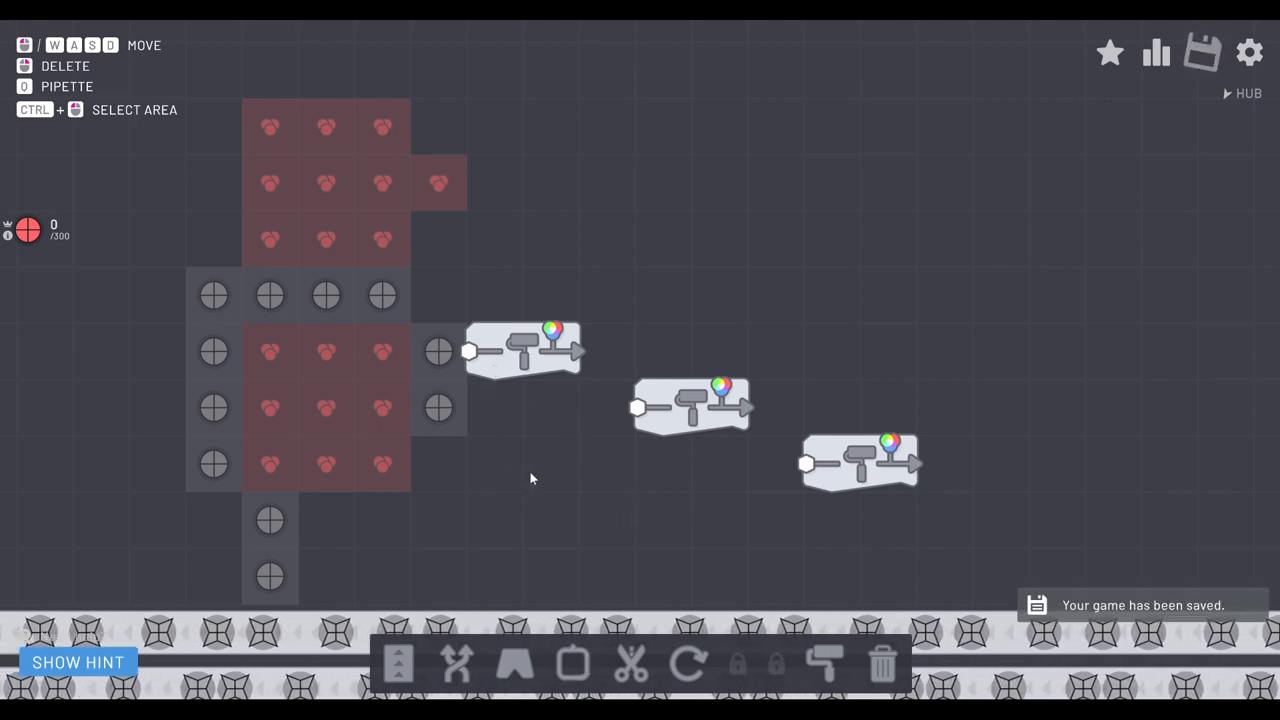
Step: Place circle extractors beside each painter and connect them with conveyor belts
click(572, 664)
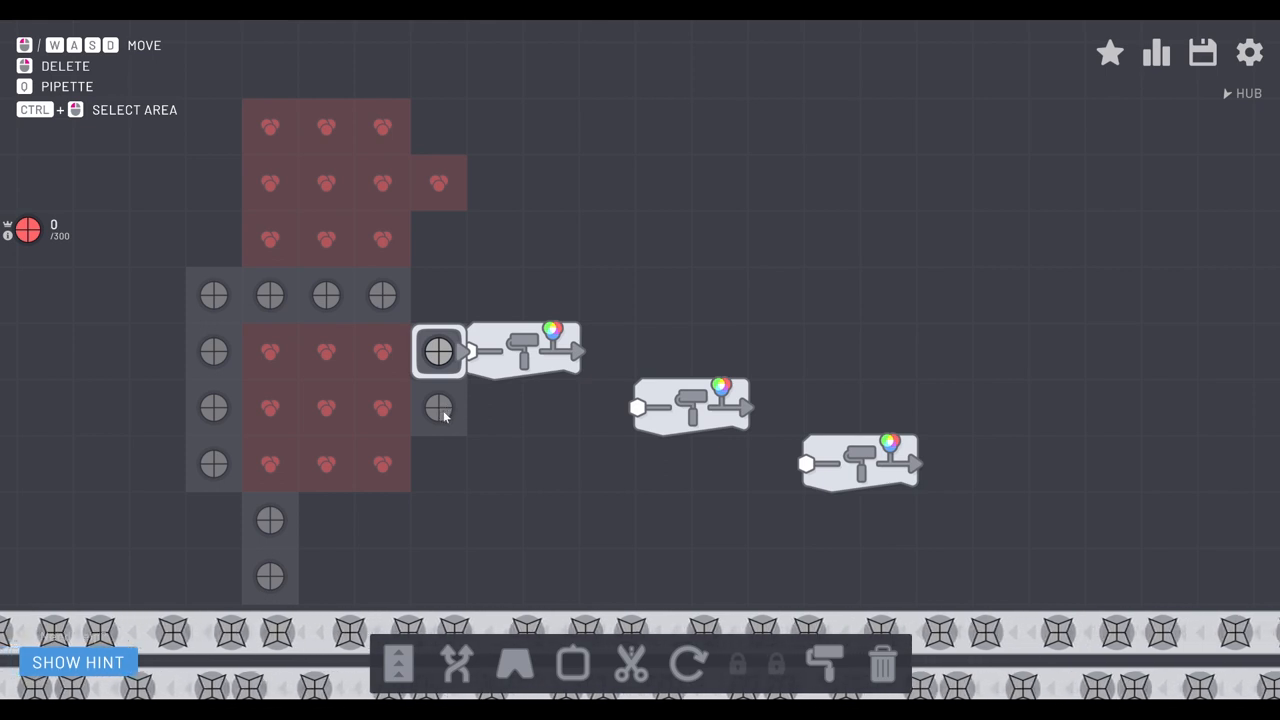
click(438, 408)
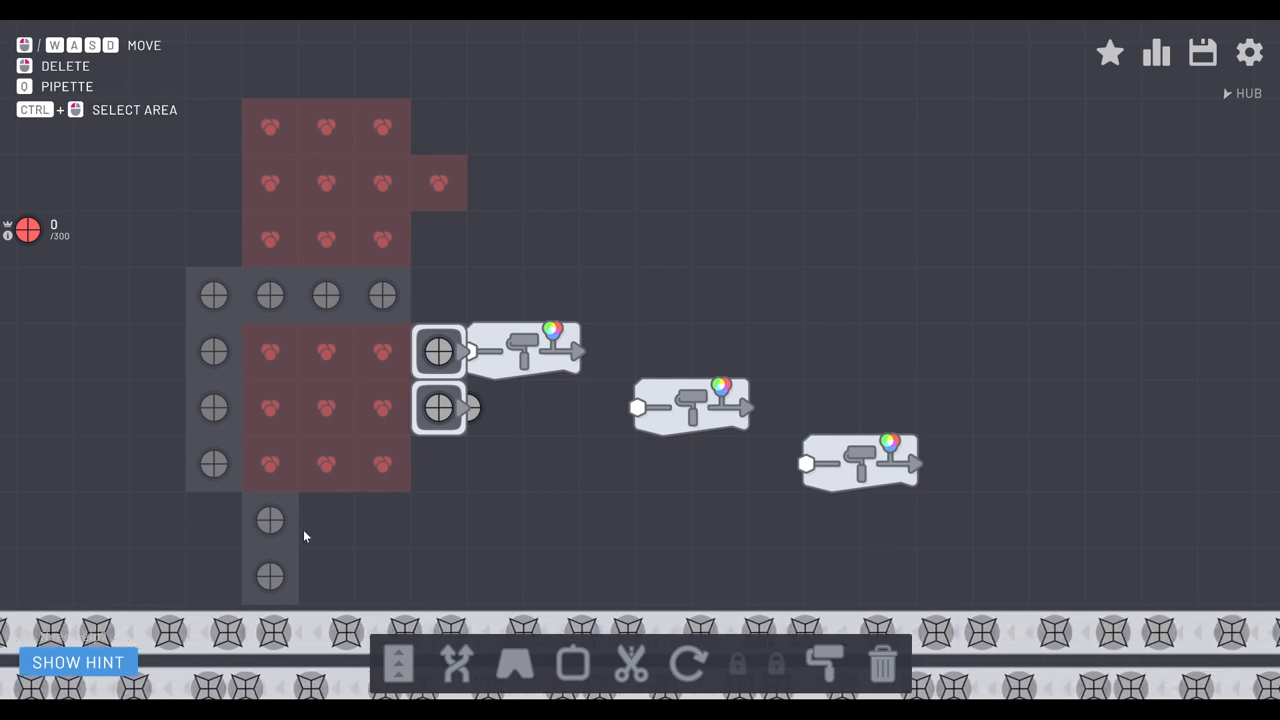
click(270, 520)
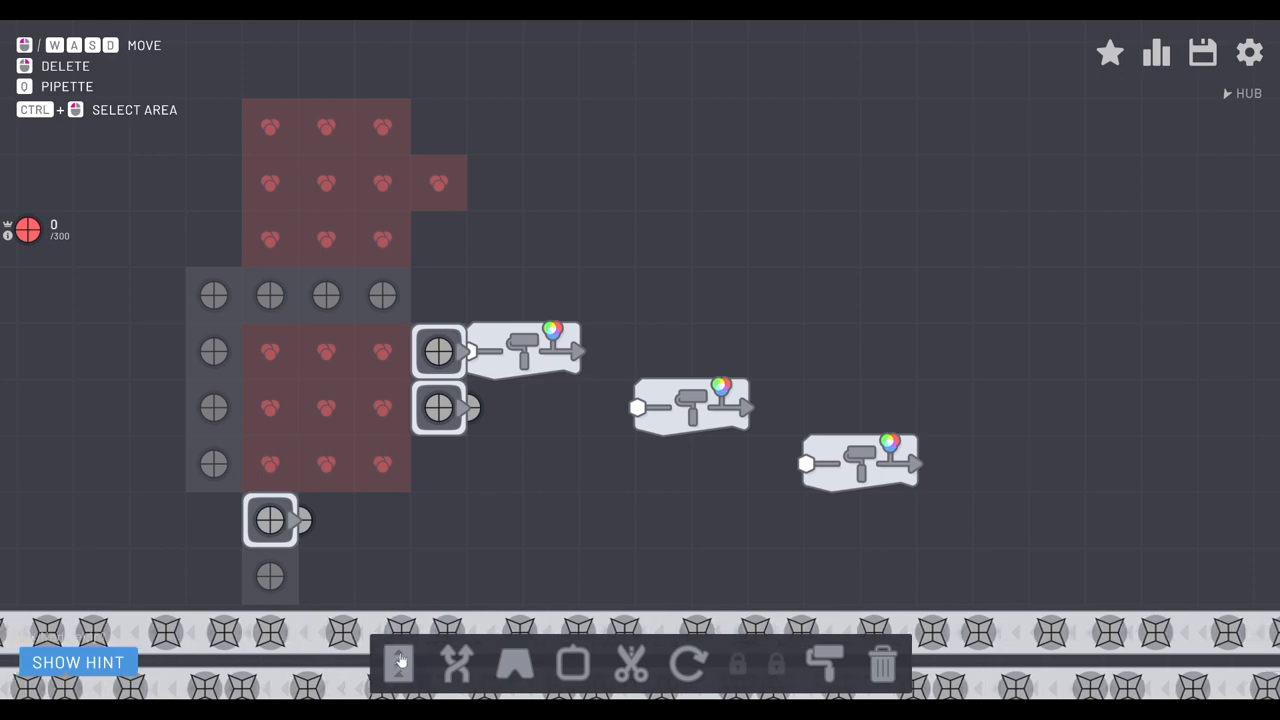
click(398, 664)
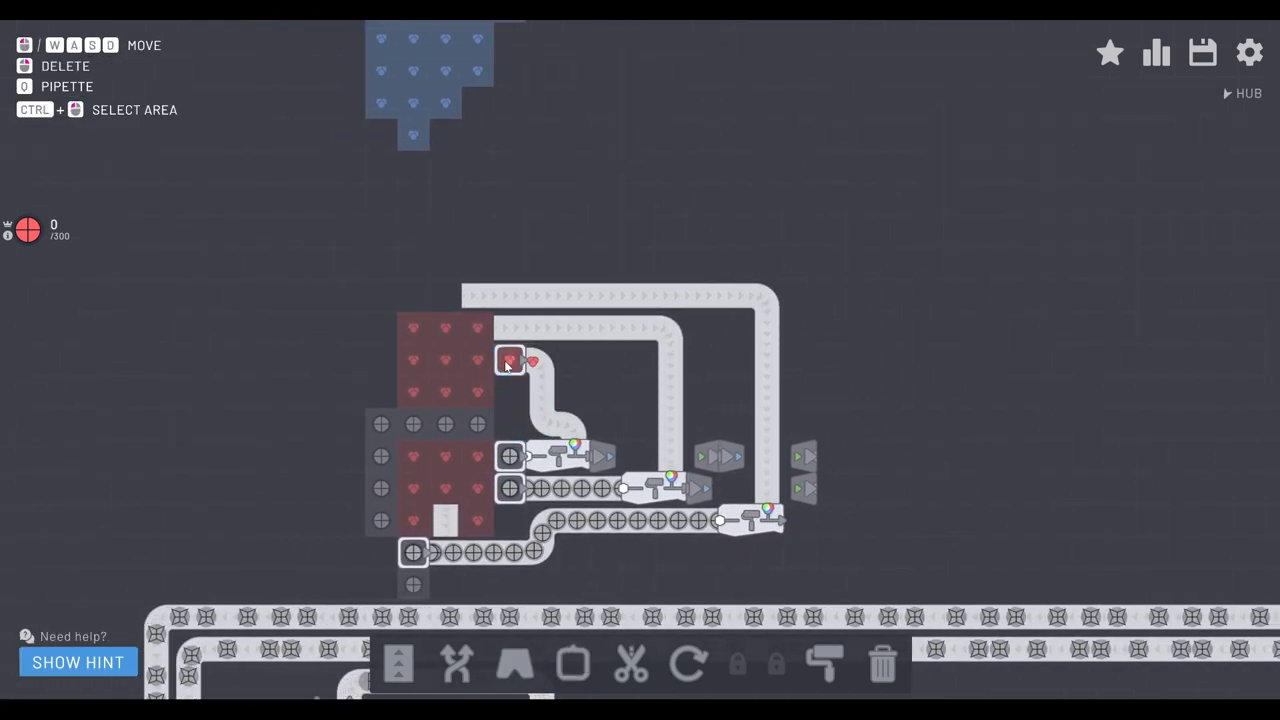
Step: Extend the painted output belts right and merge the red circle belts into one
click(572, 664)
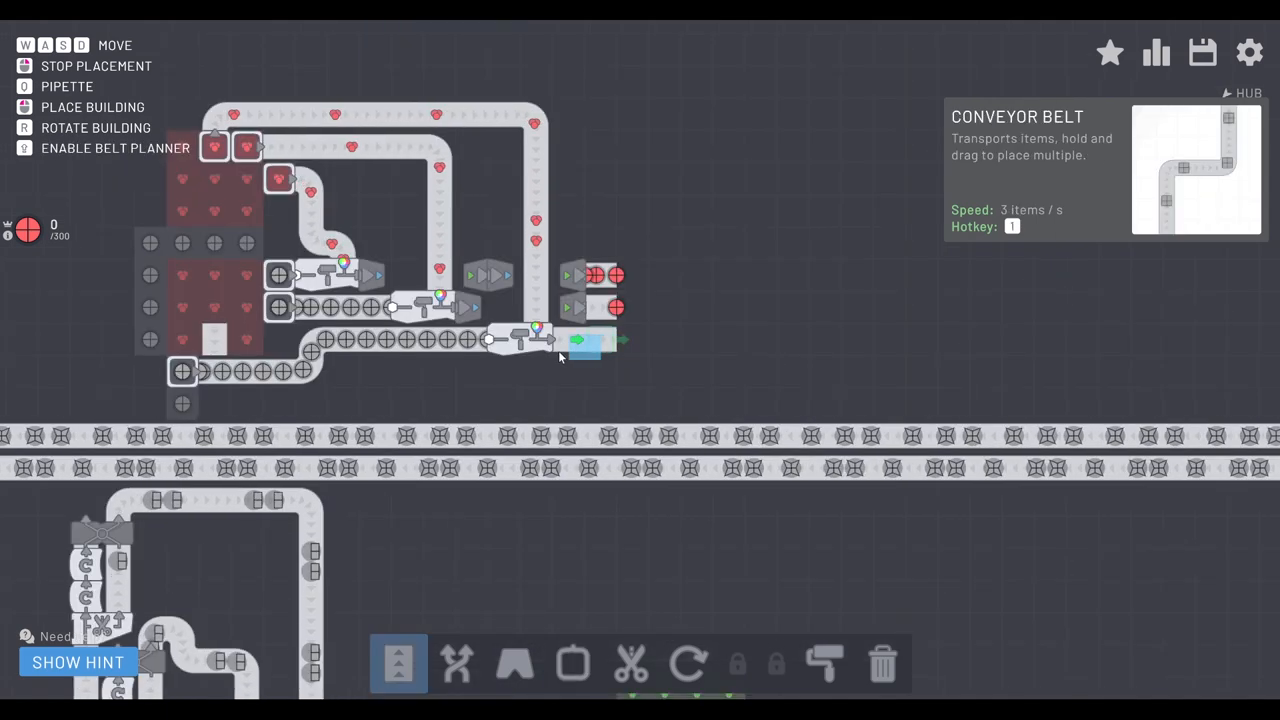
click(456, 664)
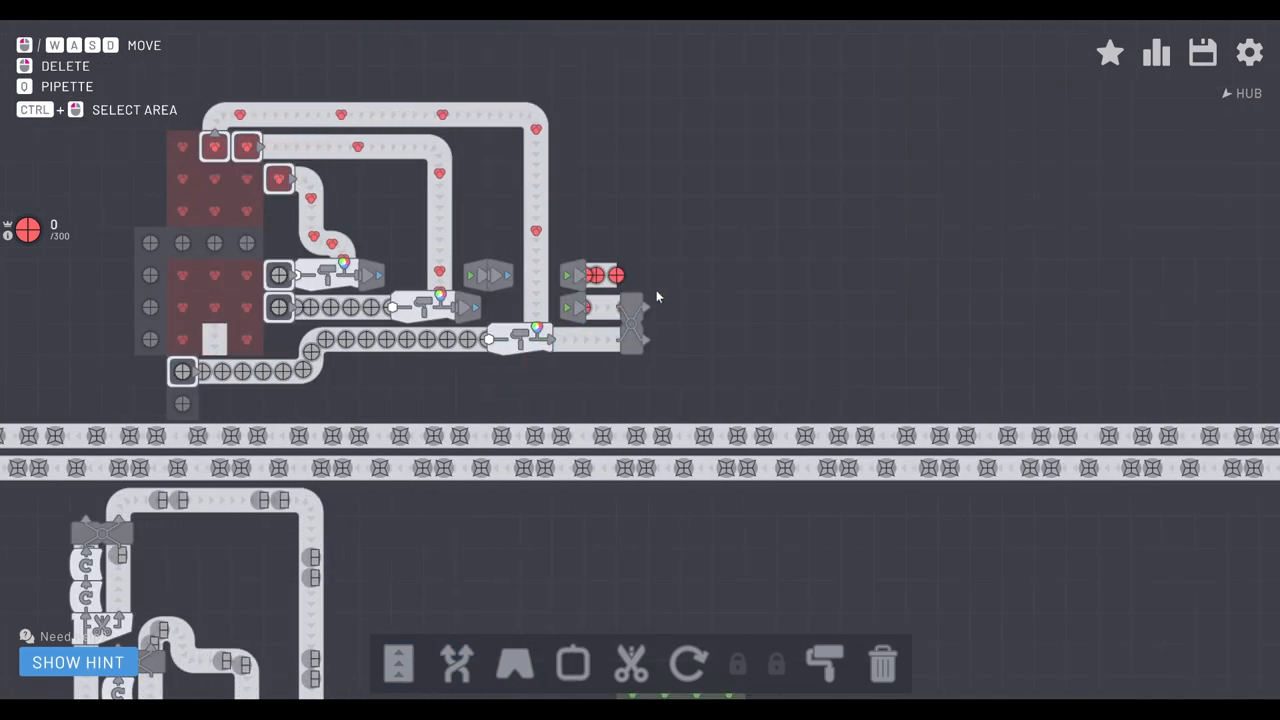
click(456, 664)
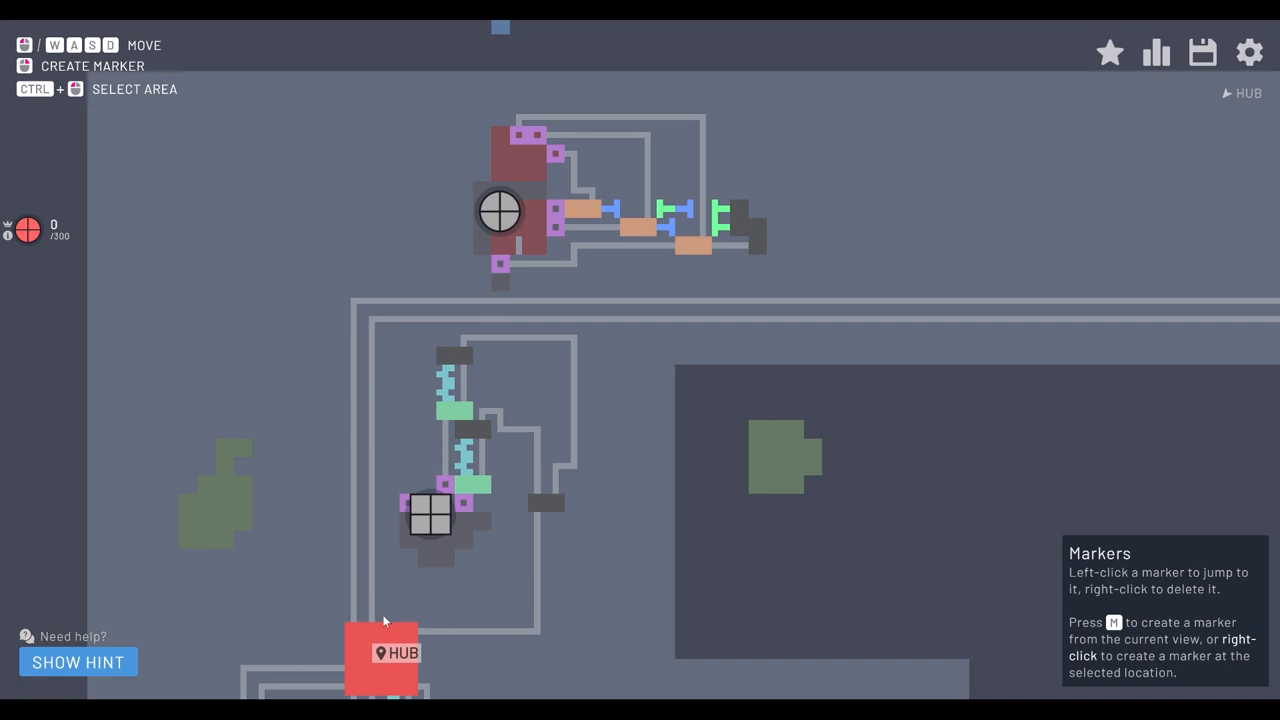
Step: Dismiss an accidental new map marker and lay the red circle belt downward toward the main lines
key(m)
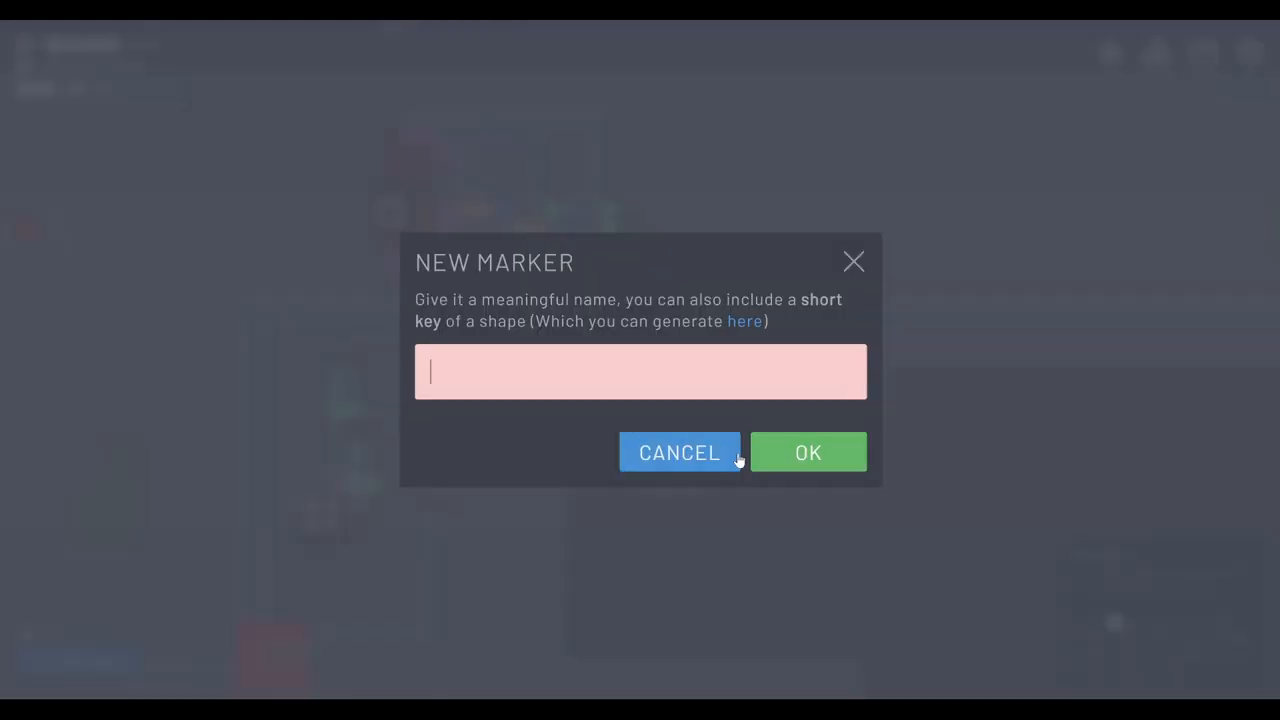
click(680, 452)
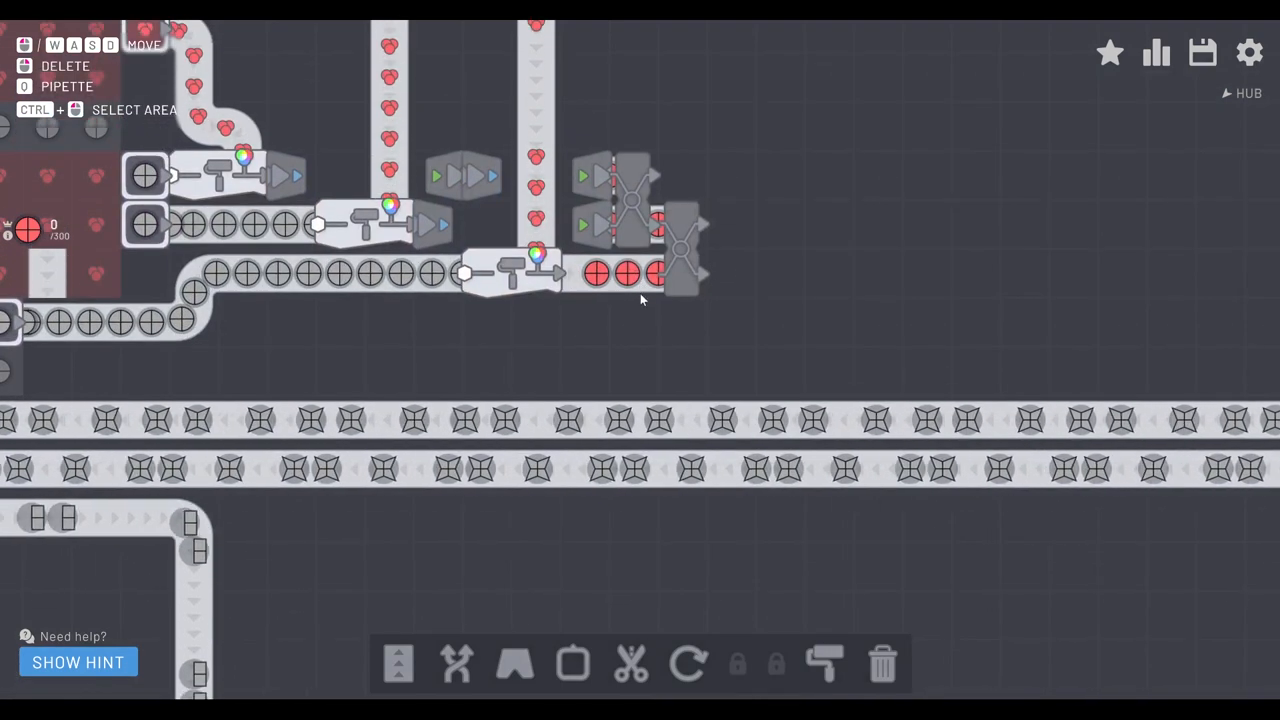
click(514, 664)
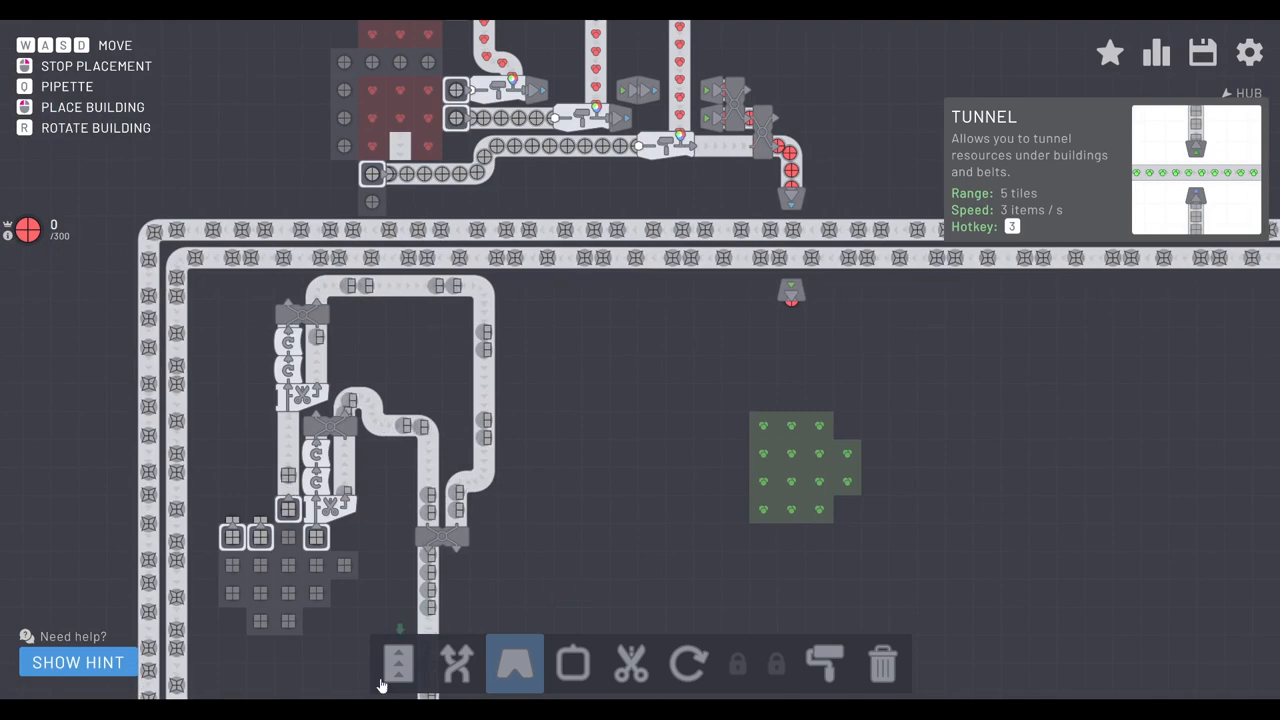
Step: Tunnel the red circles under the main belts into the hub, reaching 15 delivered, then open Upgrades
click(398, 664)
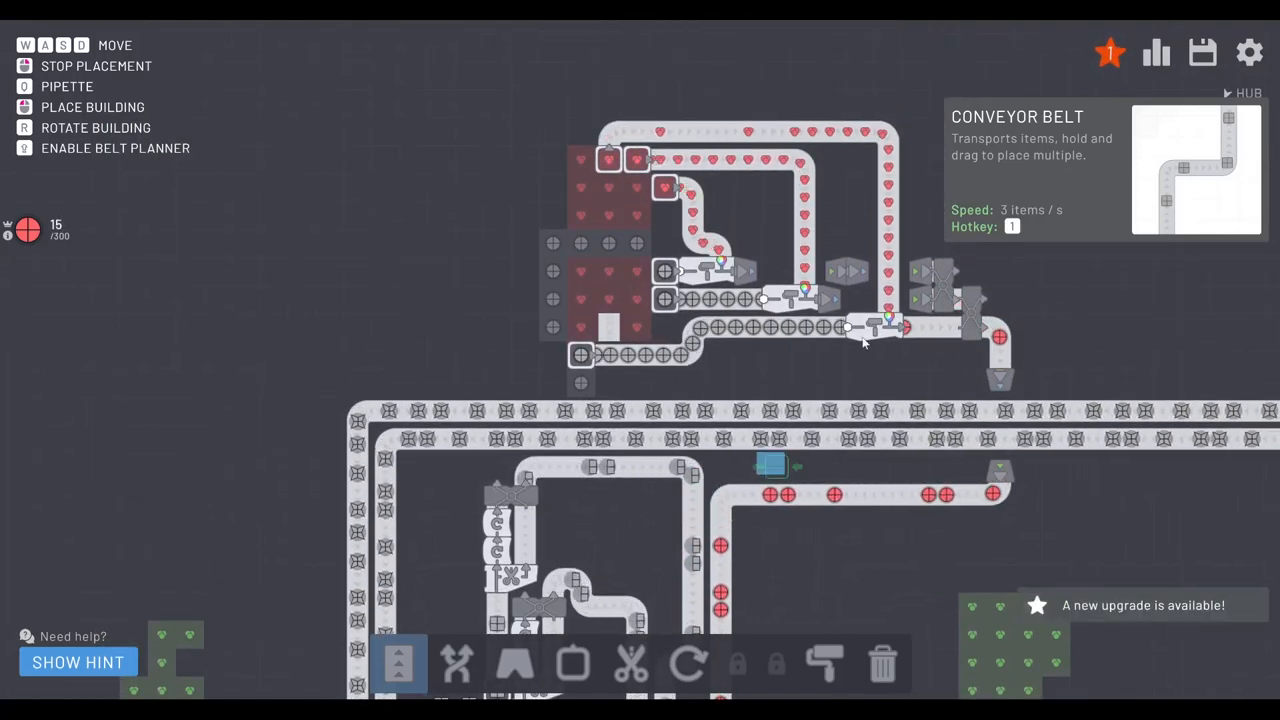
click(1110, 52)
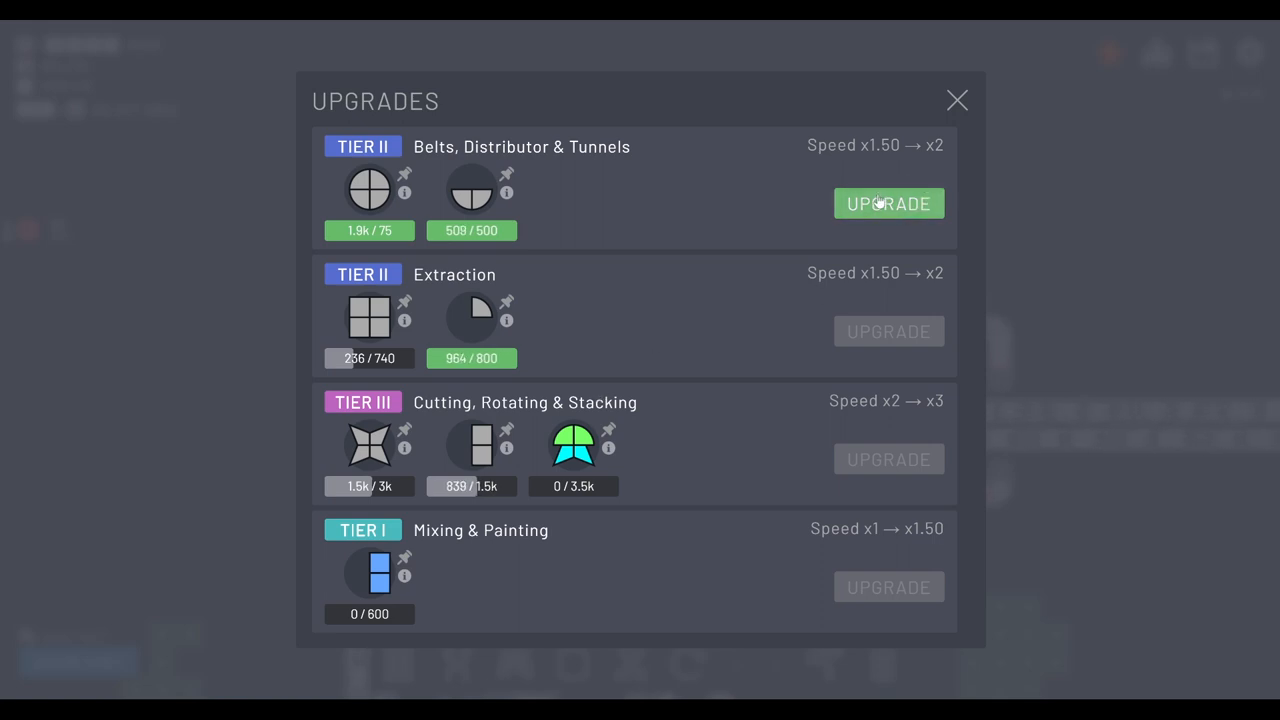
Step: Upgrade Belts, Distributor & Tunnels to Tier III and close the upgrades overview
click(888, 204)
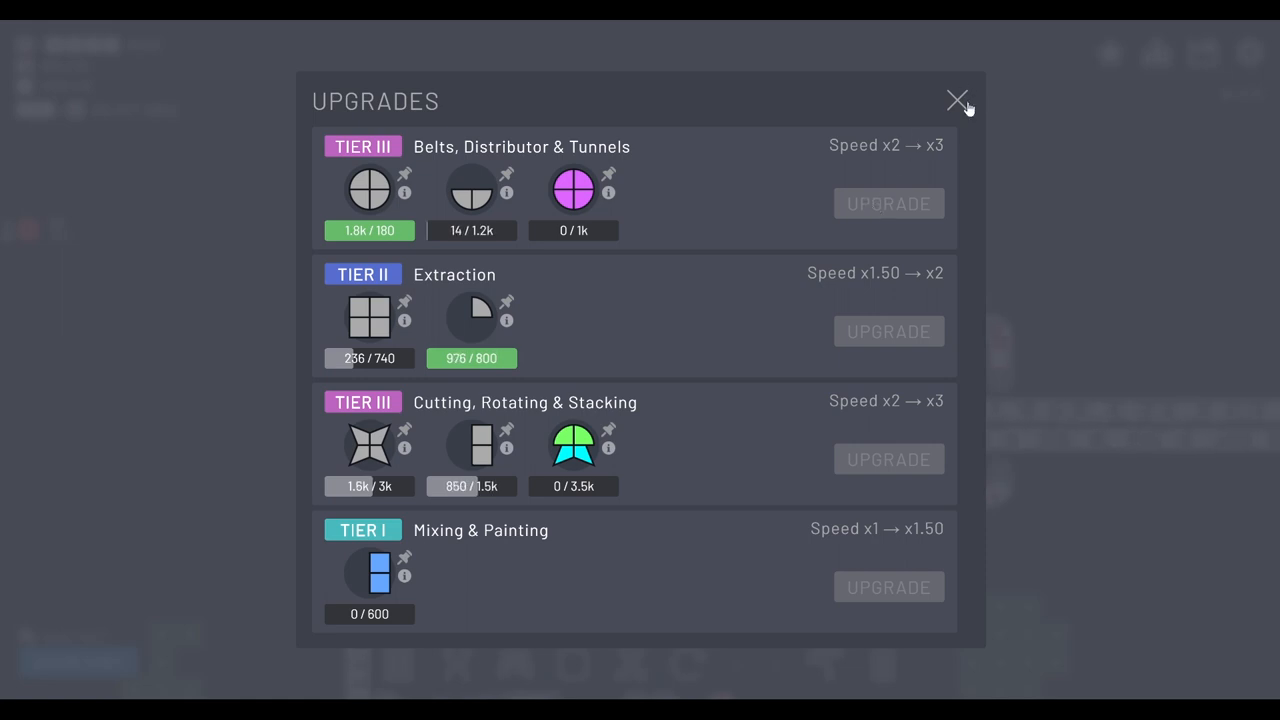
click(956, 102)
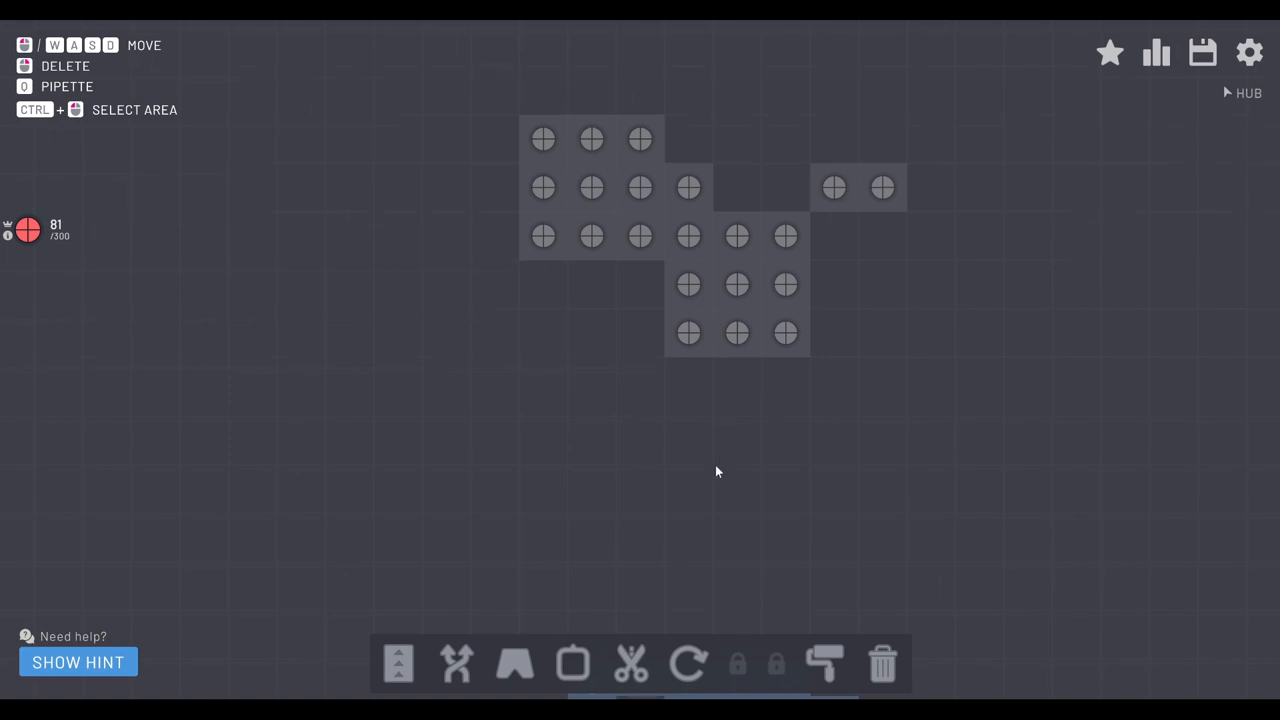
Step: Place three extractors each on the blue and circle deposits
click(572, 664)
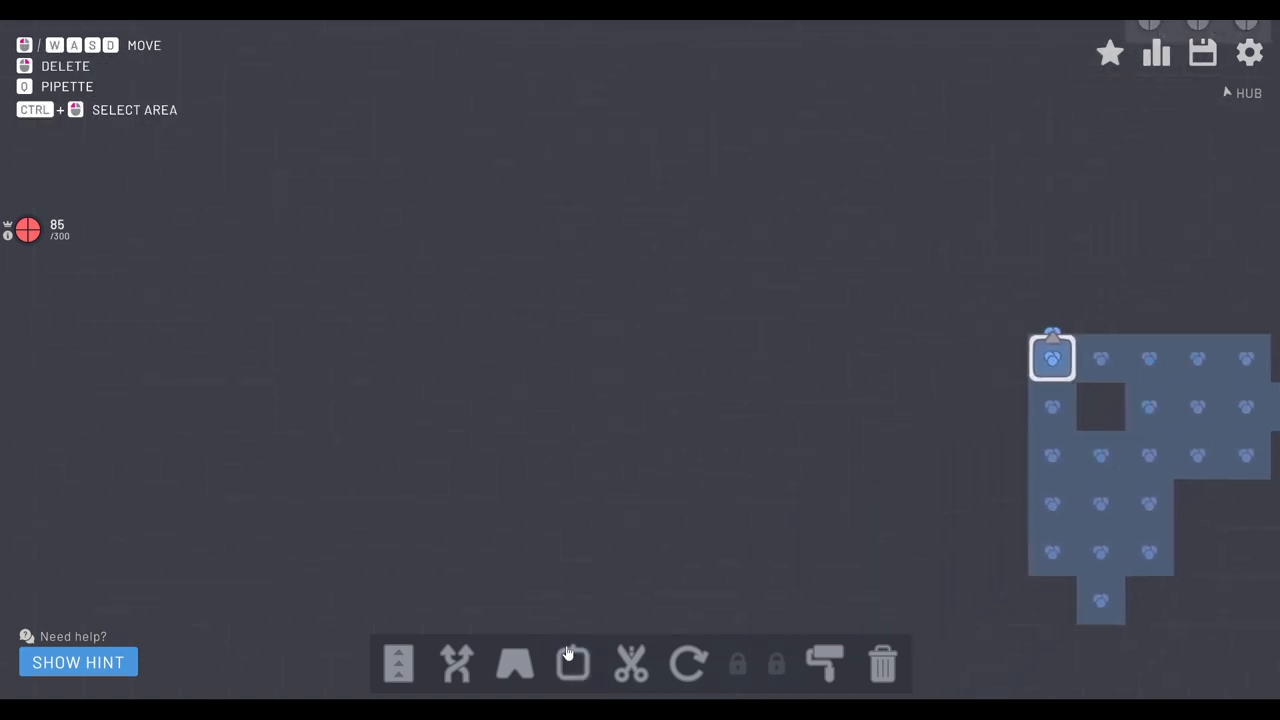
click(572, 664)
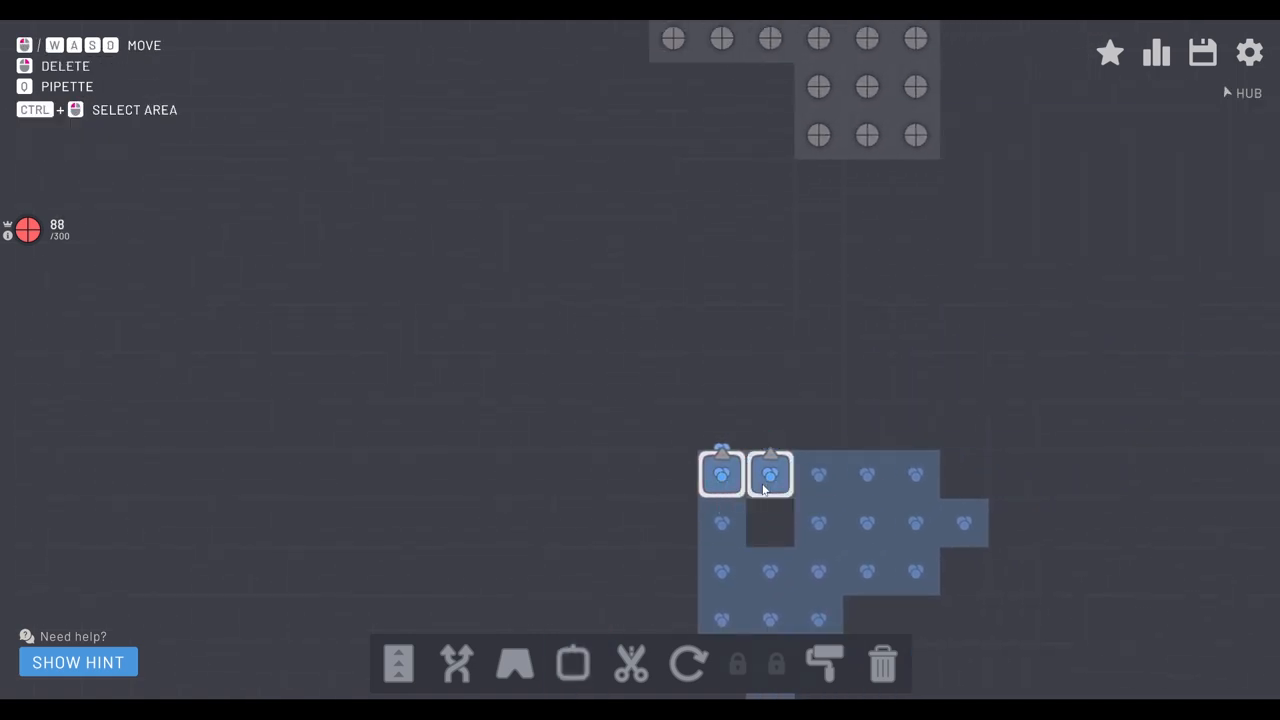
click(572, 664)
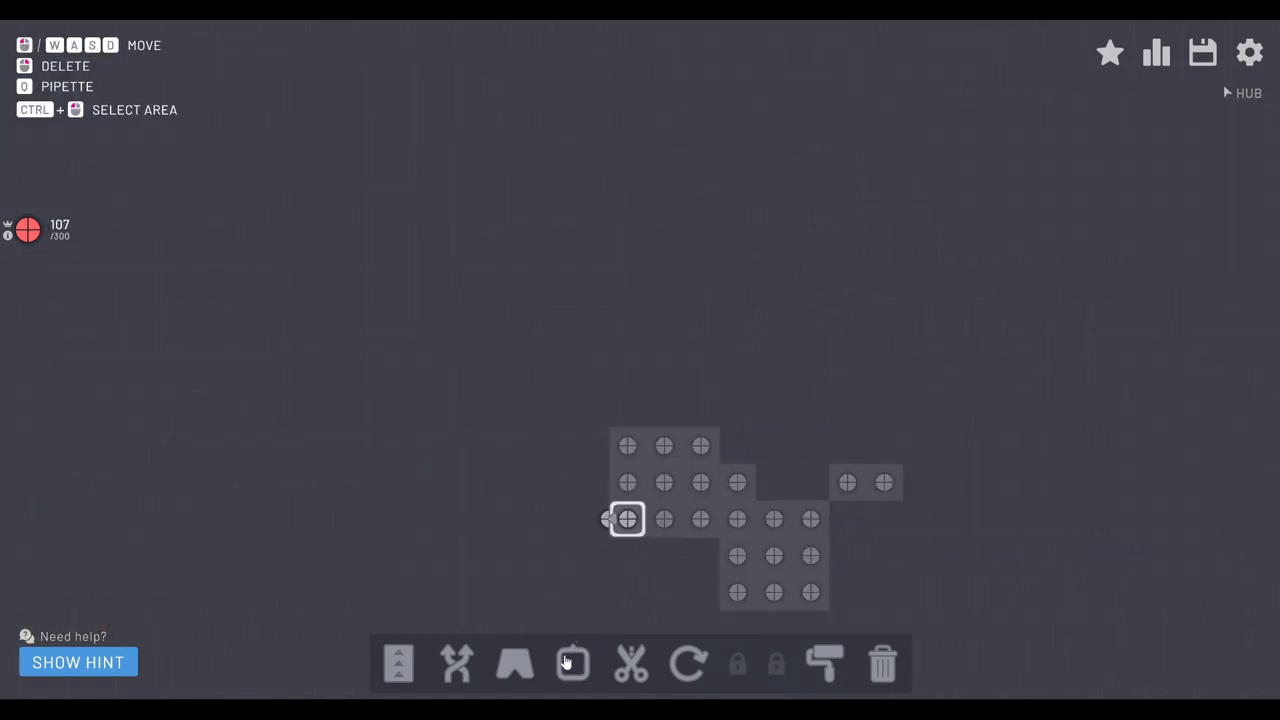
click(572, 664)
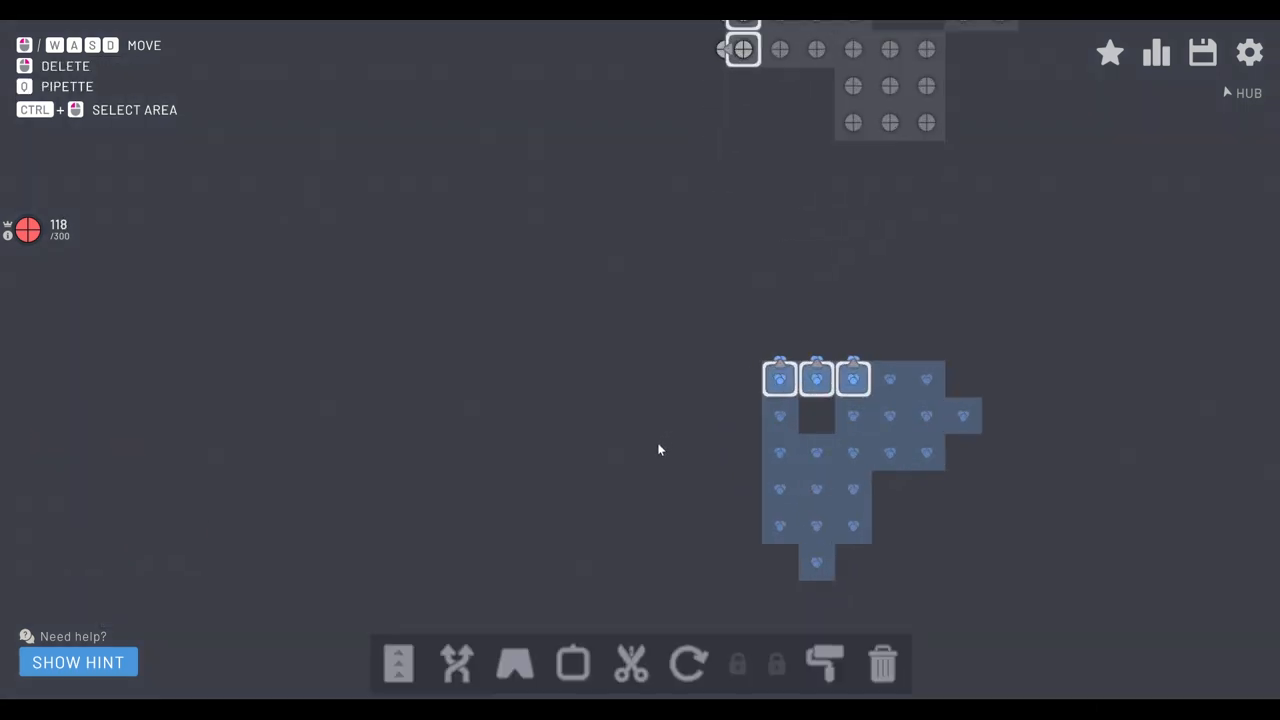
Step: Place extractors along the red deposit and run belts of red rightward from them
click(1202, 52)
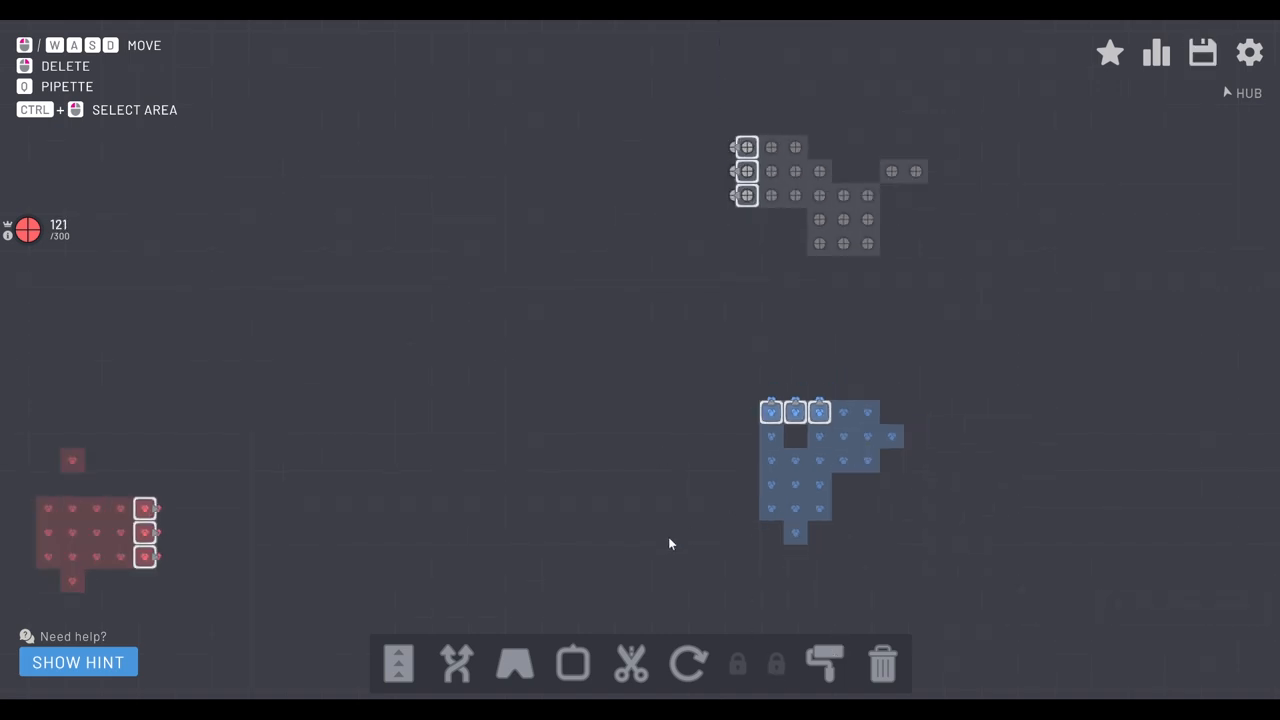
click(398, 664)
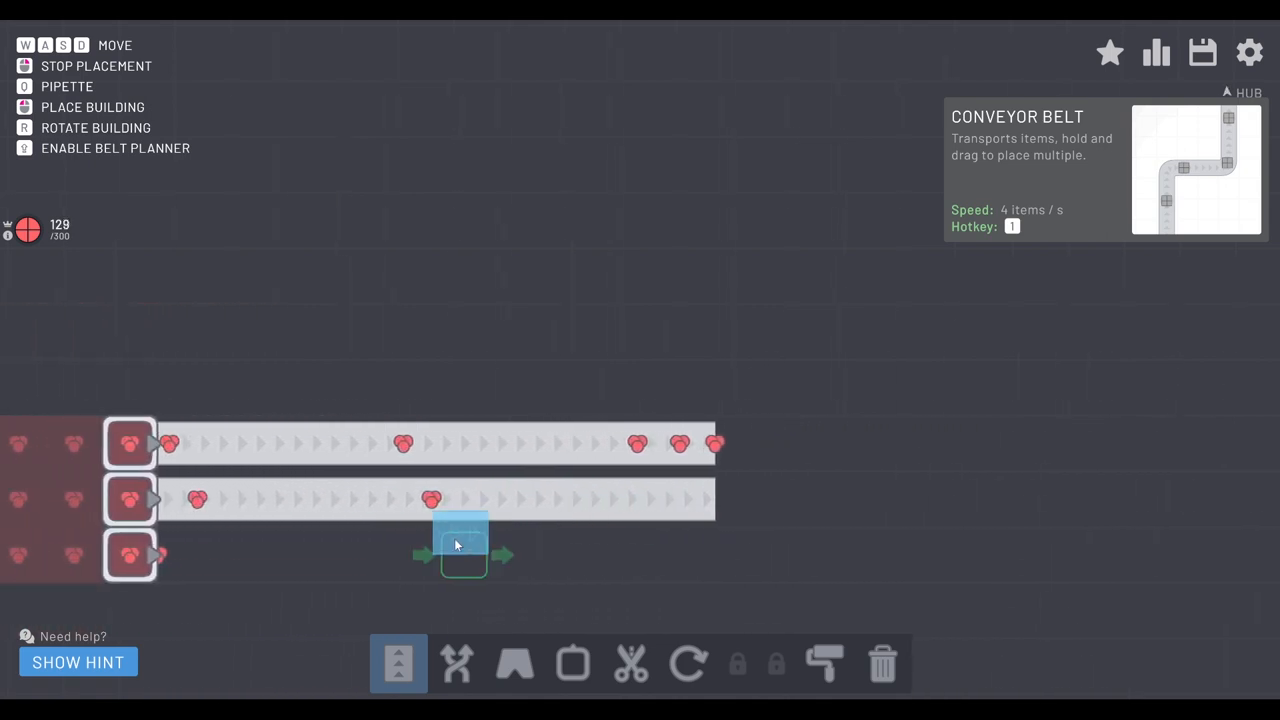
click(464, 556)
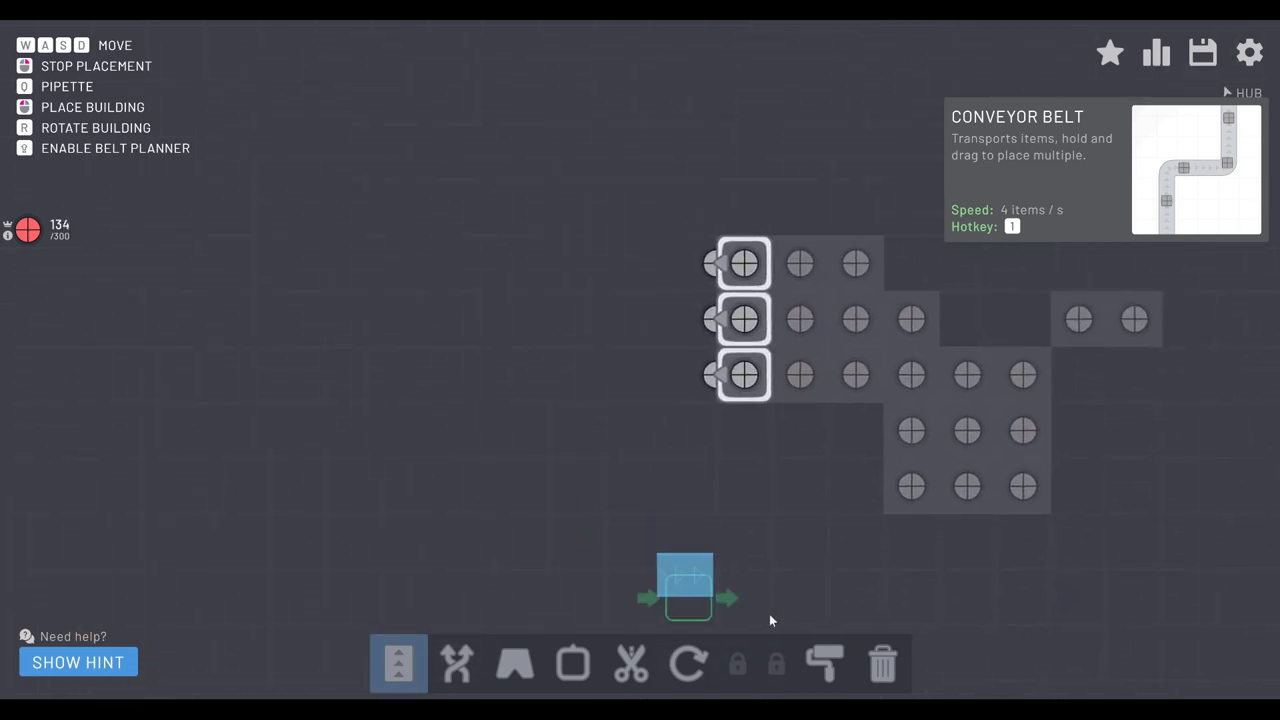
Step: Place mirrored-variant painters to the left of the three circle extractors
click(824, 664)
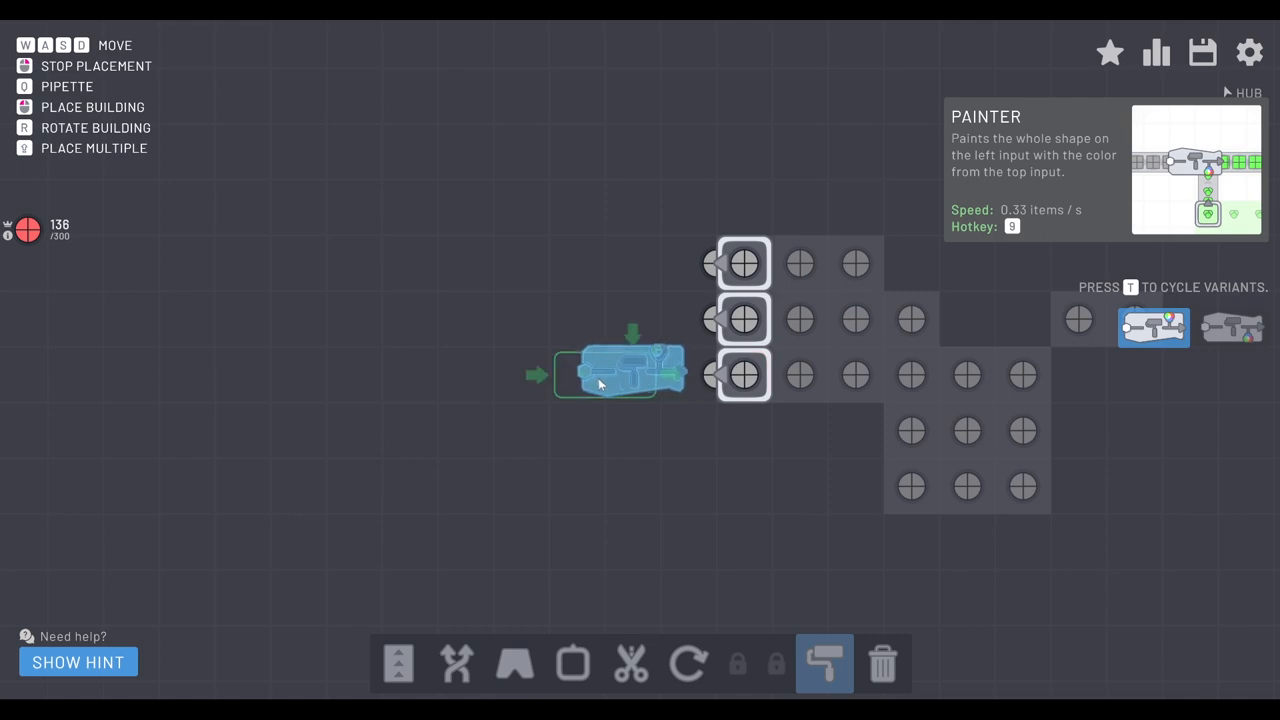
key(r)
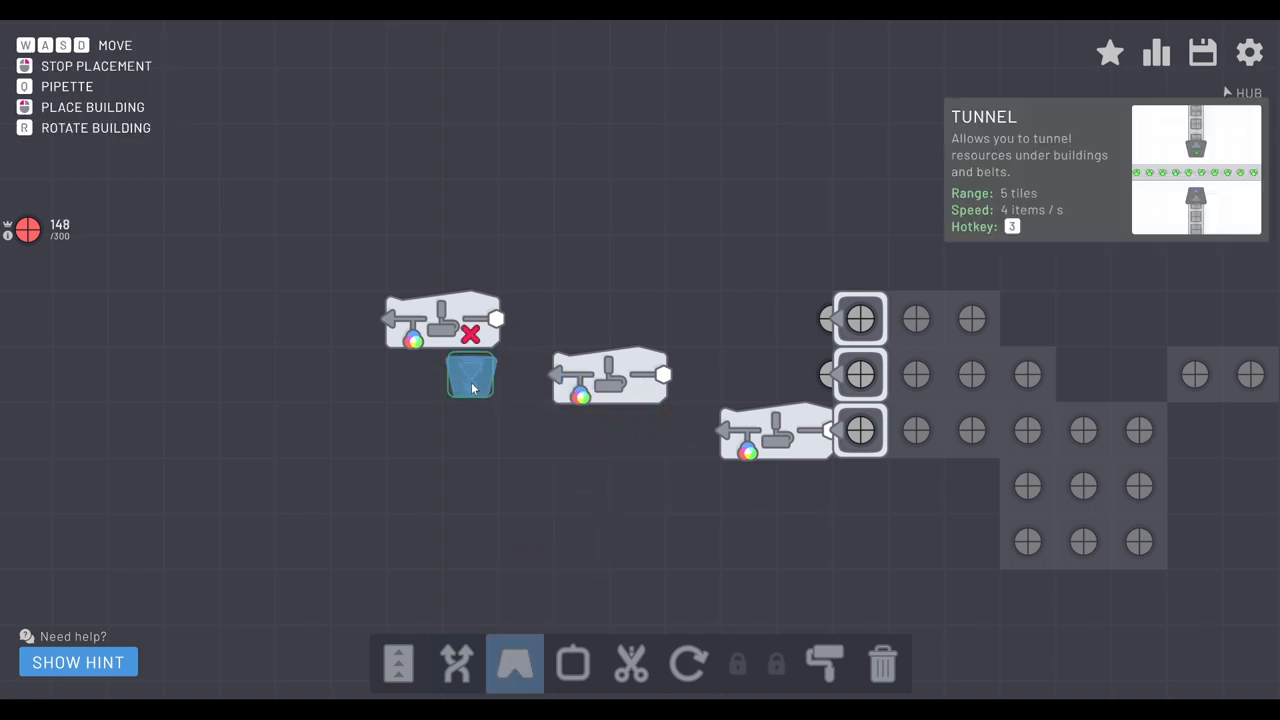
click(470, 376)
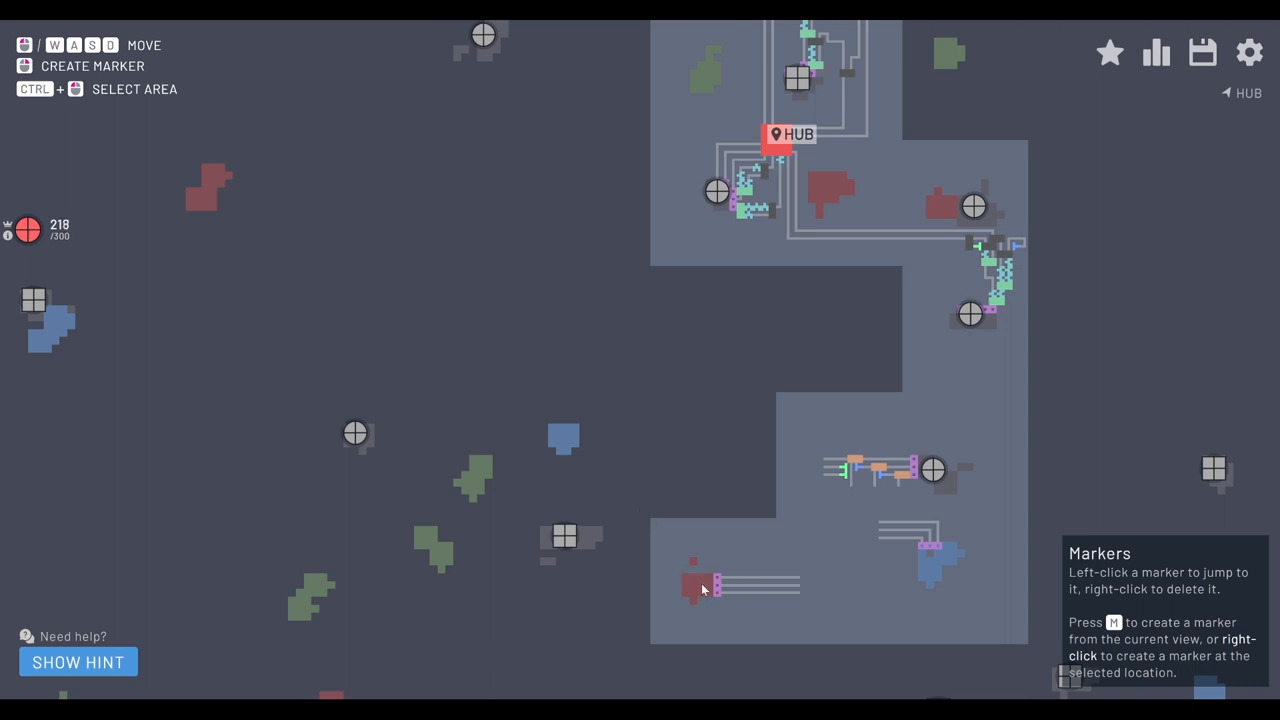
Step: Jump via the map overview to the red deposit to start the color belts
click(1202, 52)
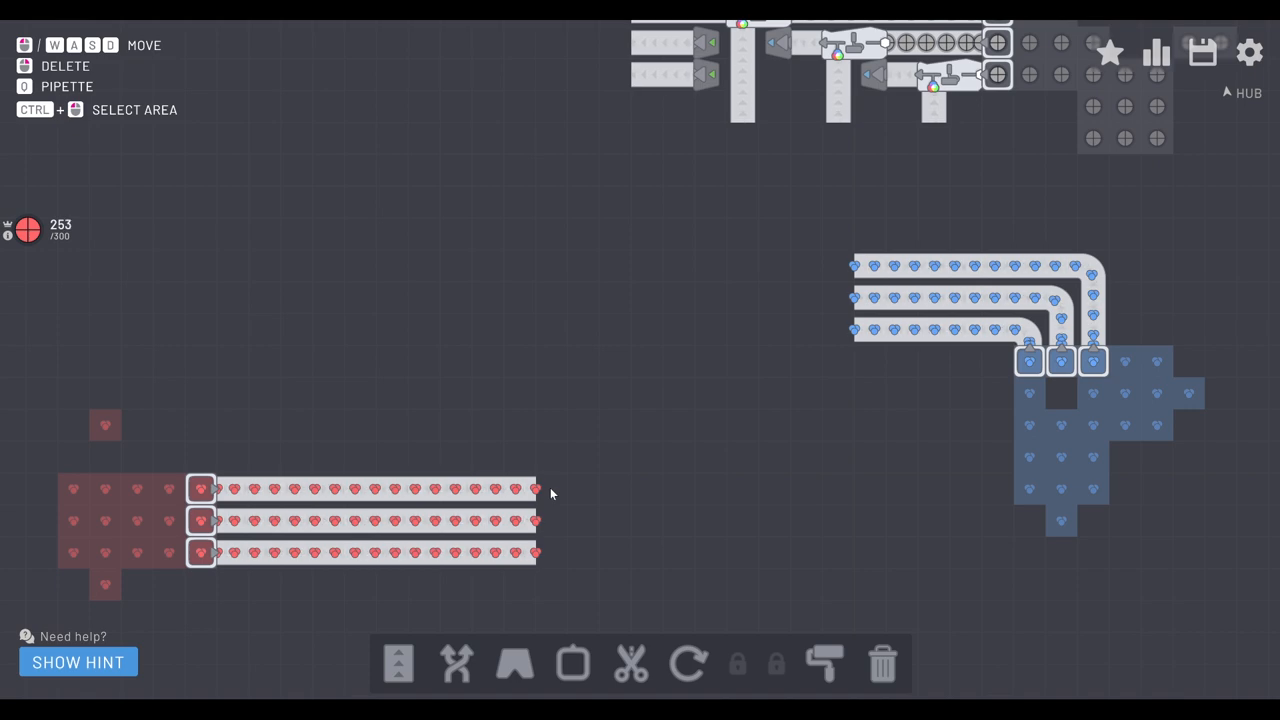
mouse_move(732, 388)
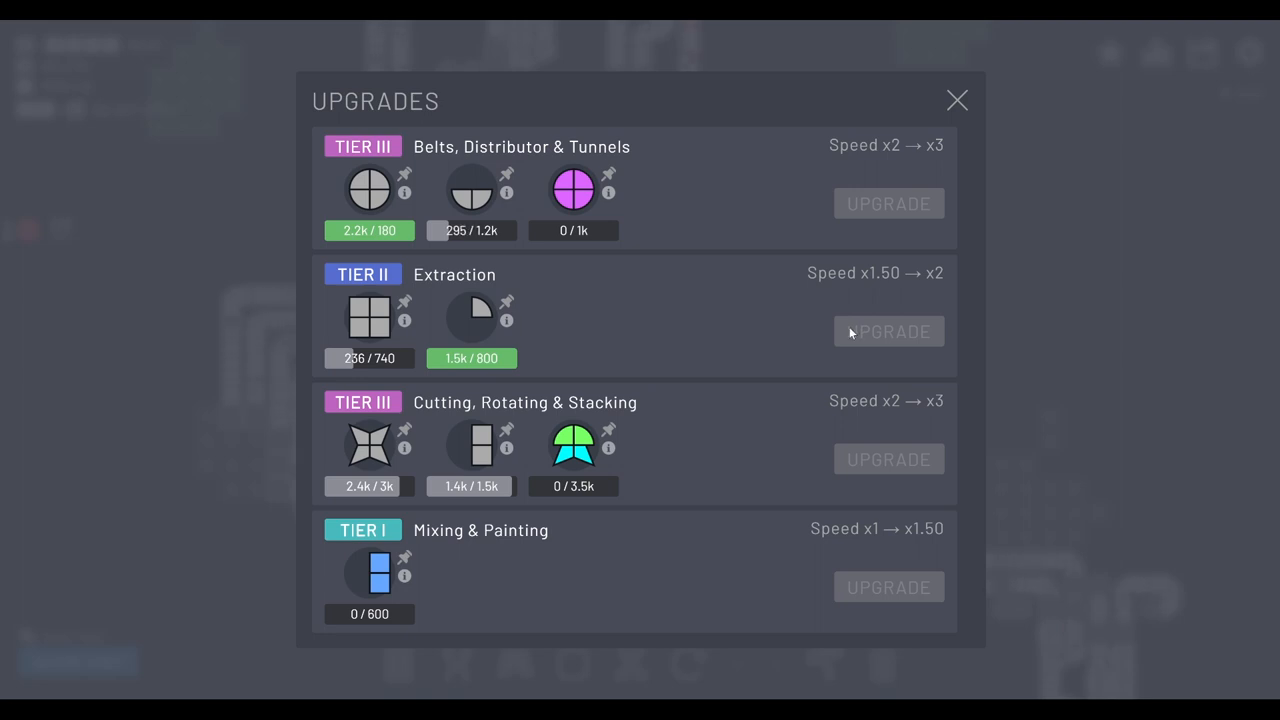
mouse_move(390, 588)
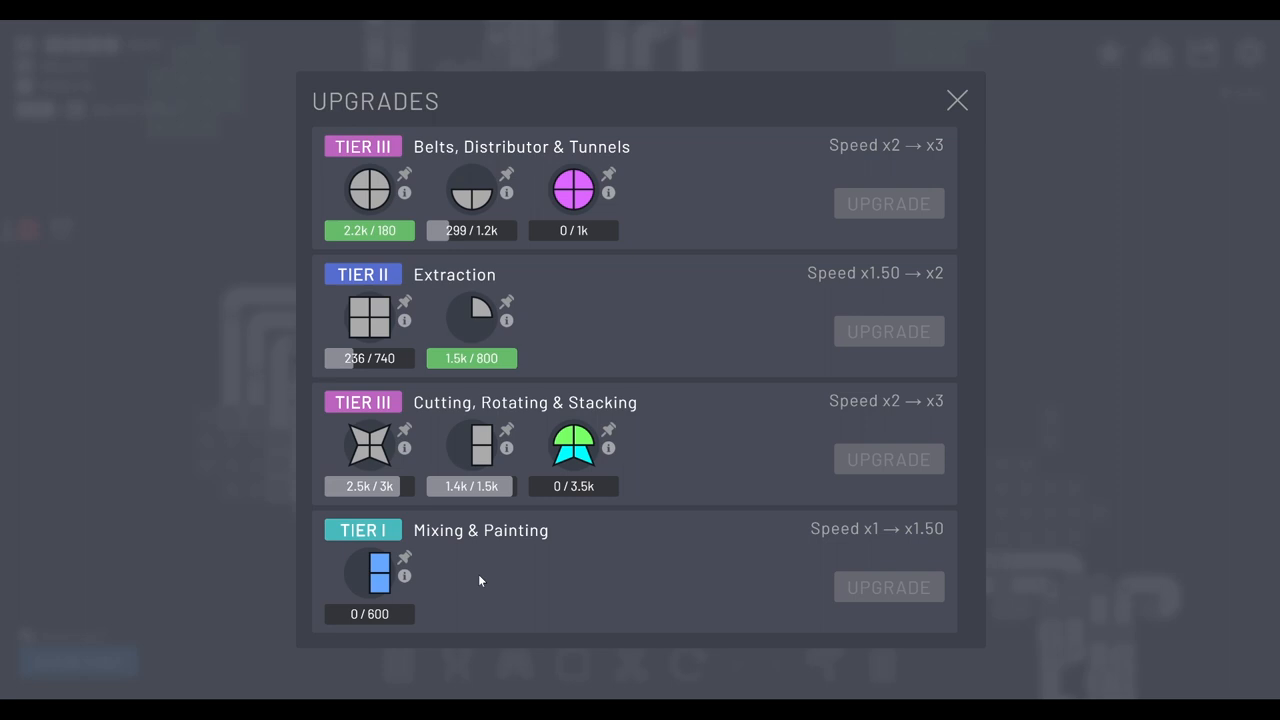
mouse_move(392, 588)
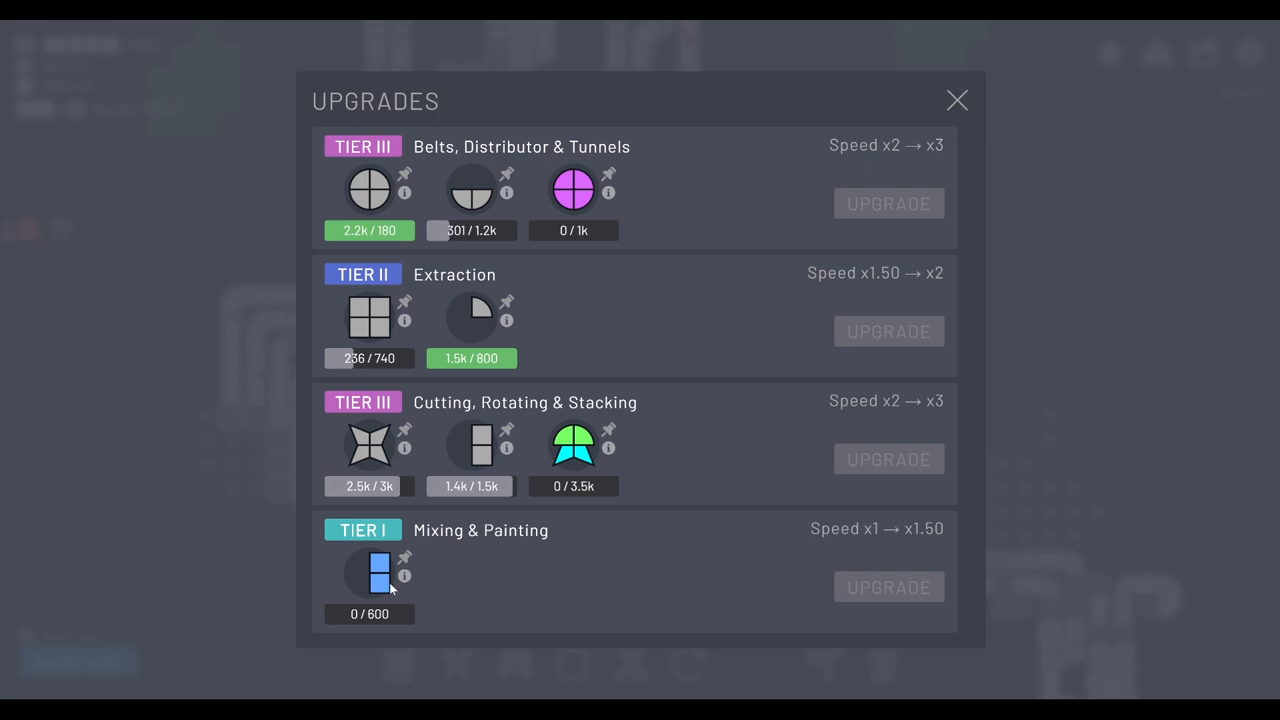
click(956, 100)
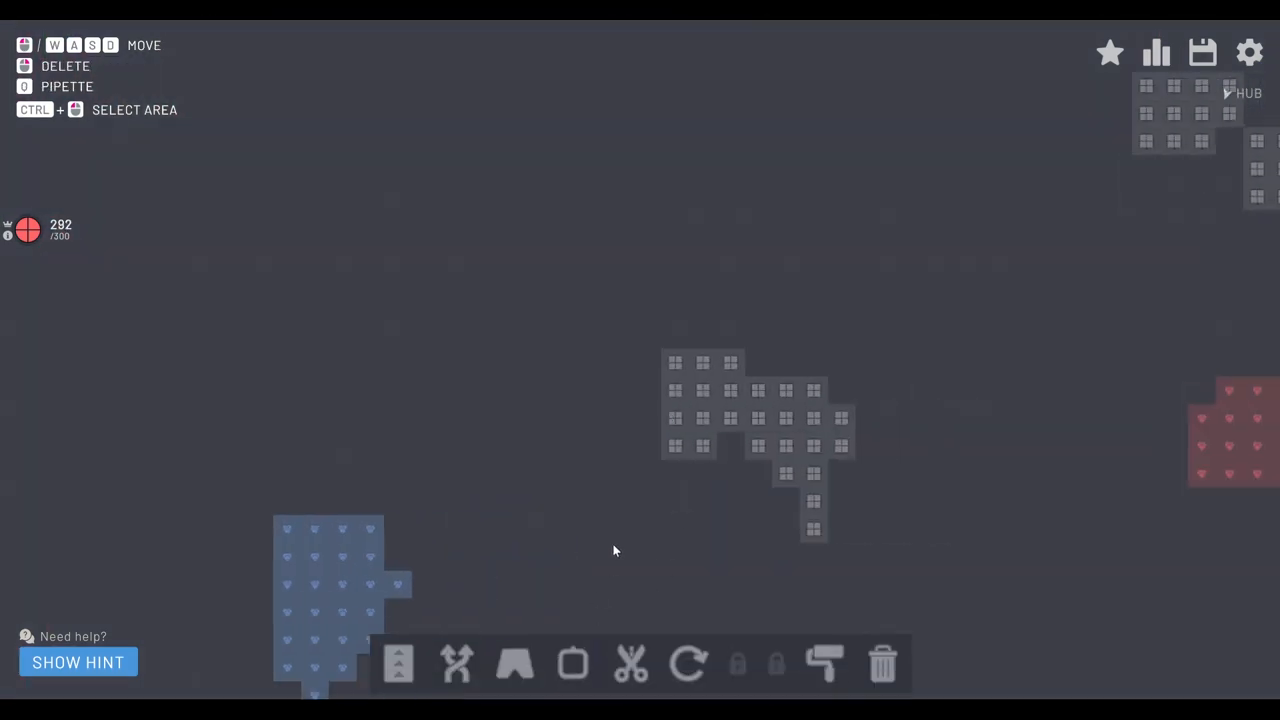
Step: Finish the level 7 deliveries and continue to the next level's goal
click(672, 362)
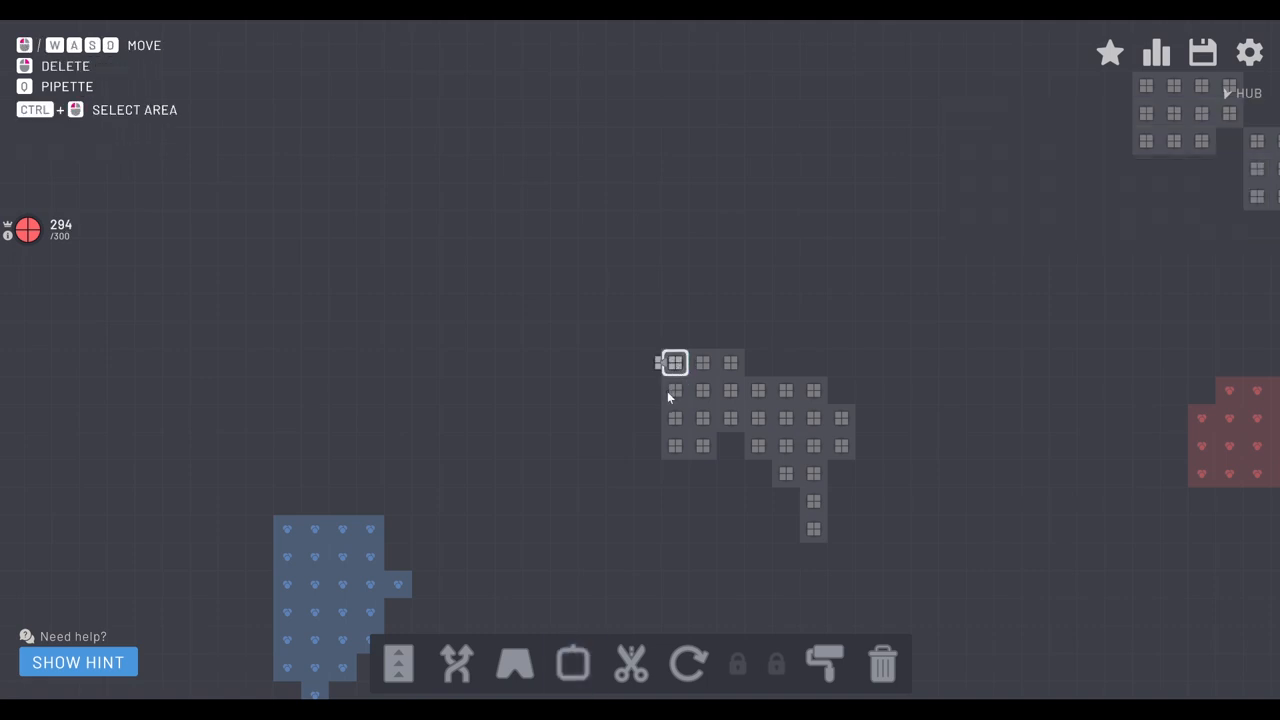
click(572, 664)
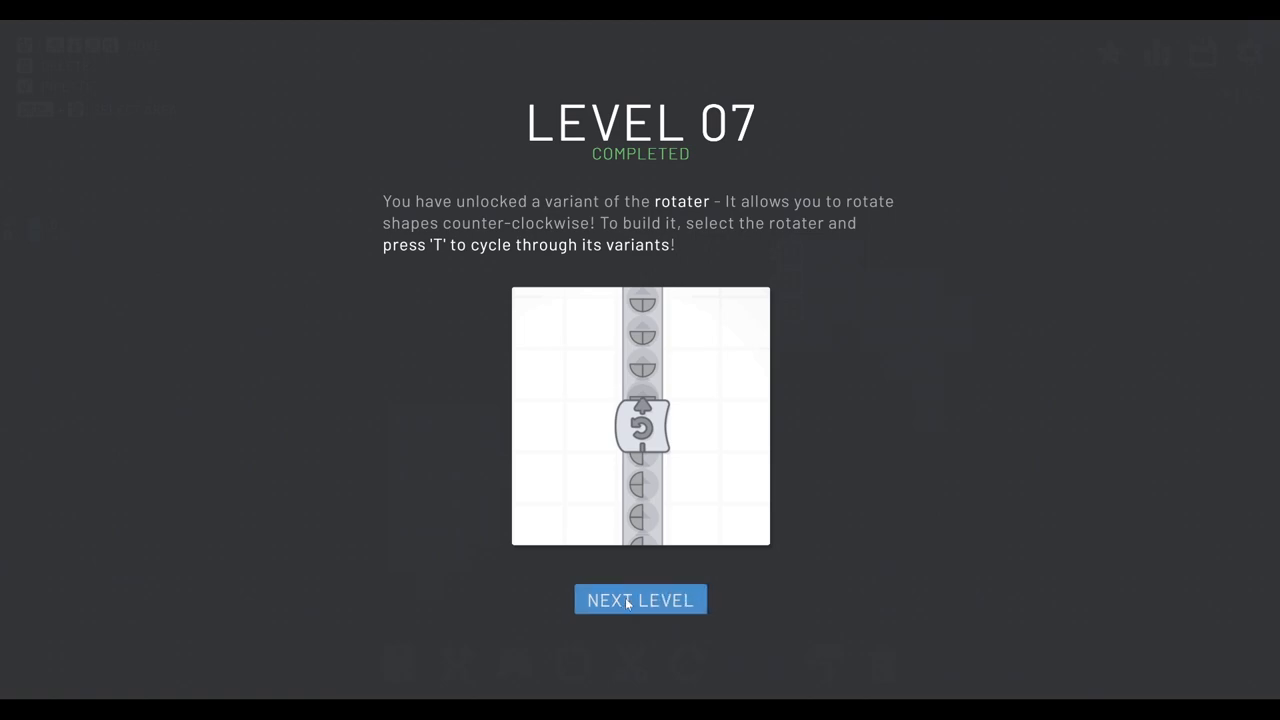
click(640, 600)
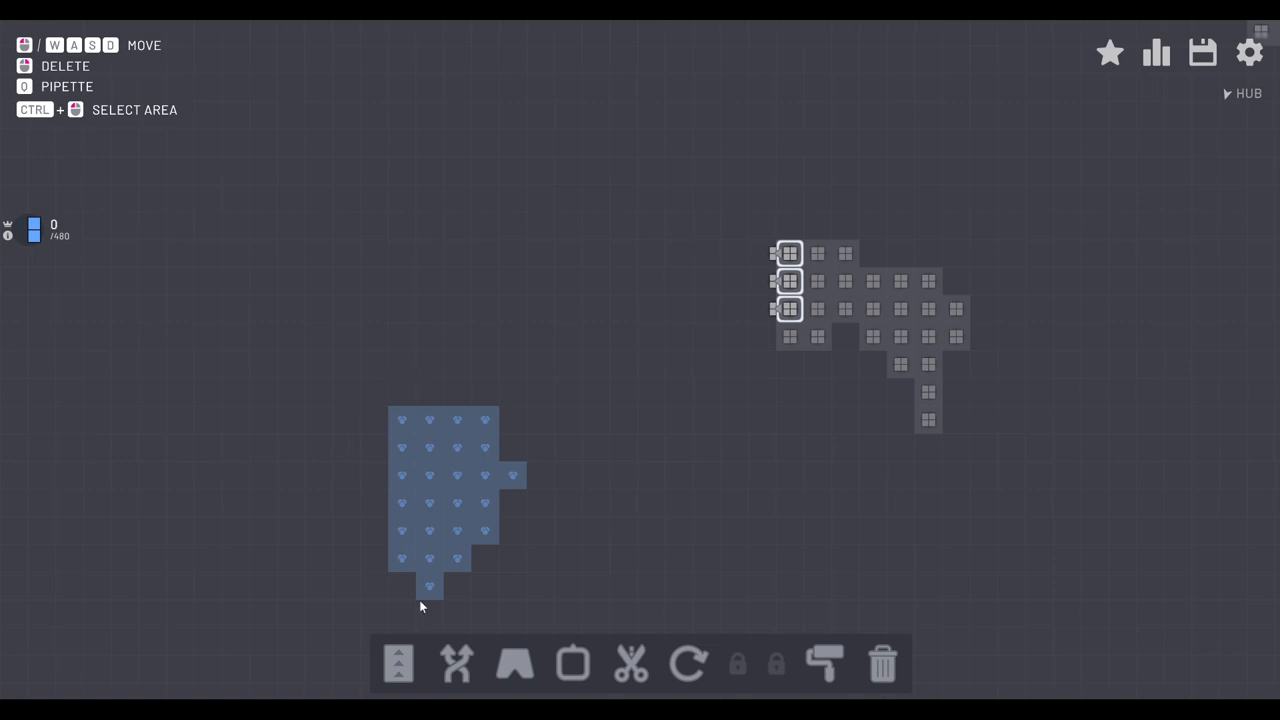
Step: Line the blue deposit with four extractors, four processing buildings above, and a first connecting belt
click(572, 664)
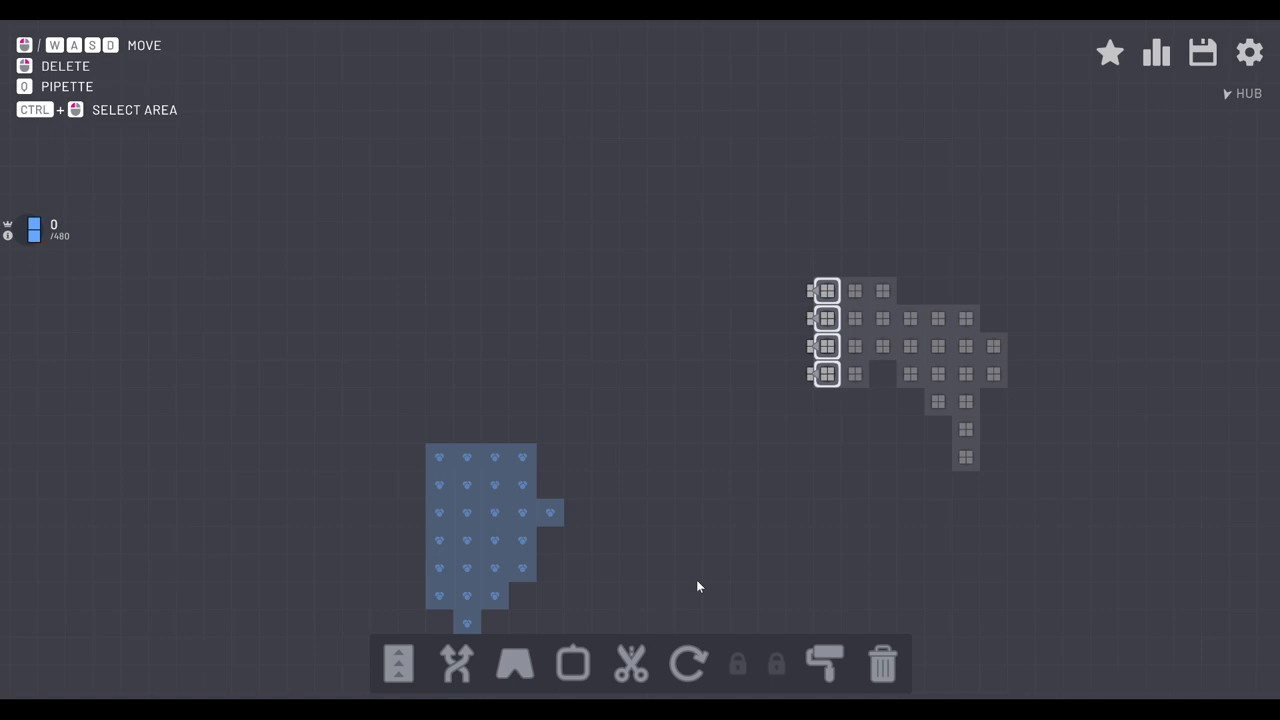
click(572, 664)
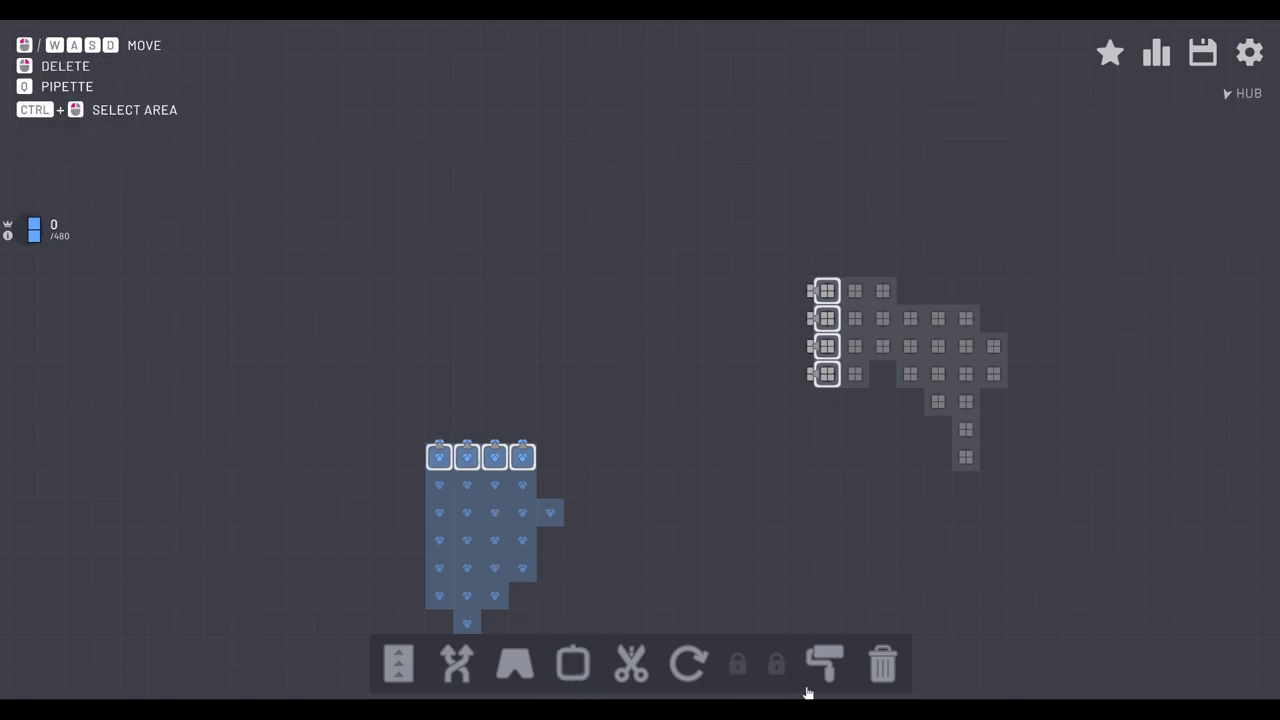
click(824, 664)
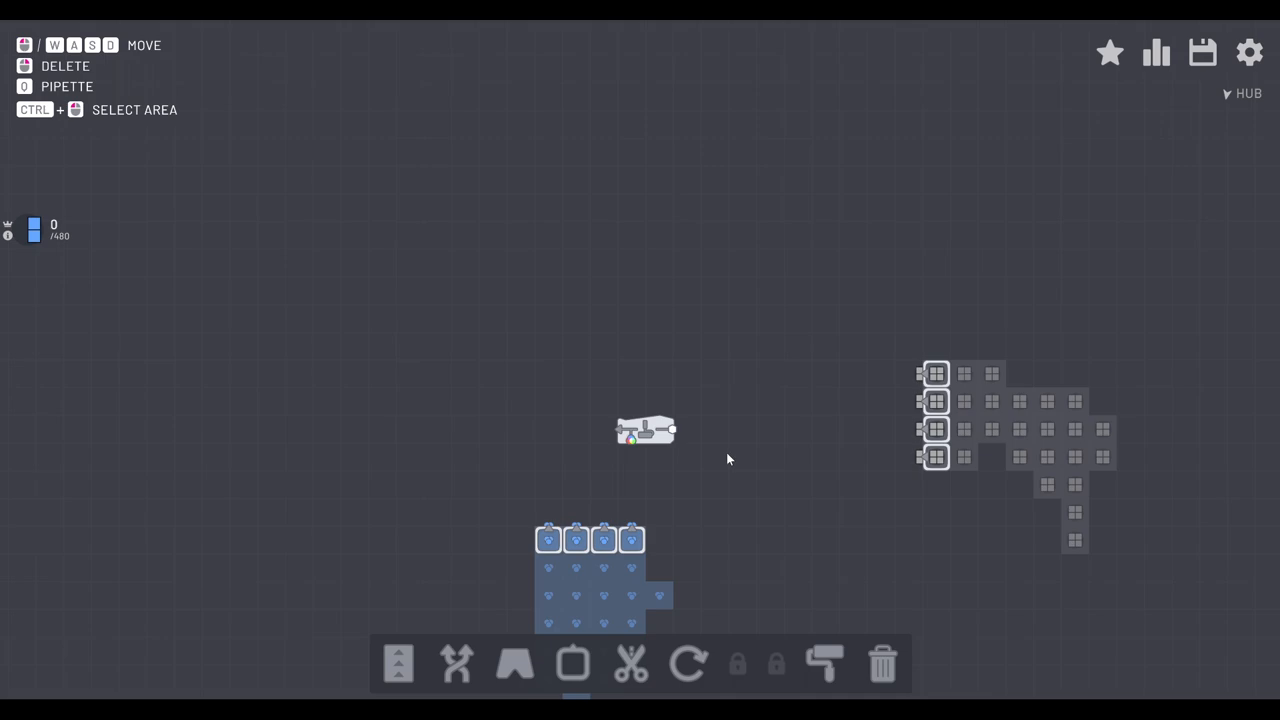
mouse_move(720, 472)
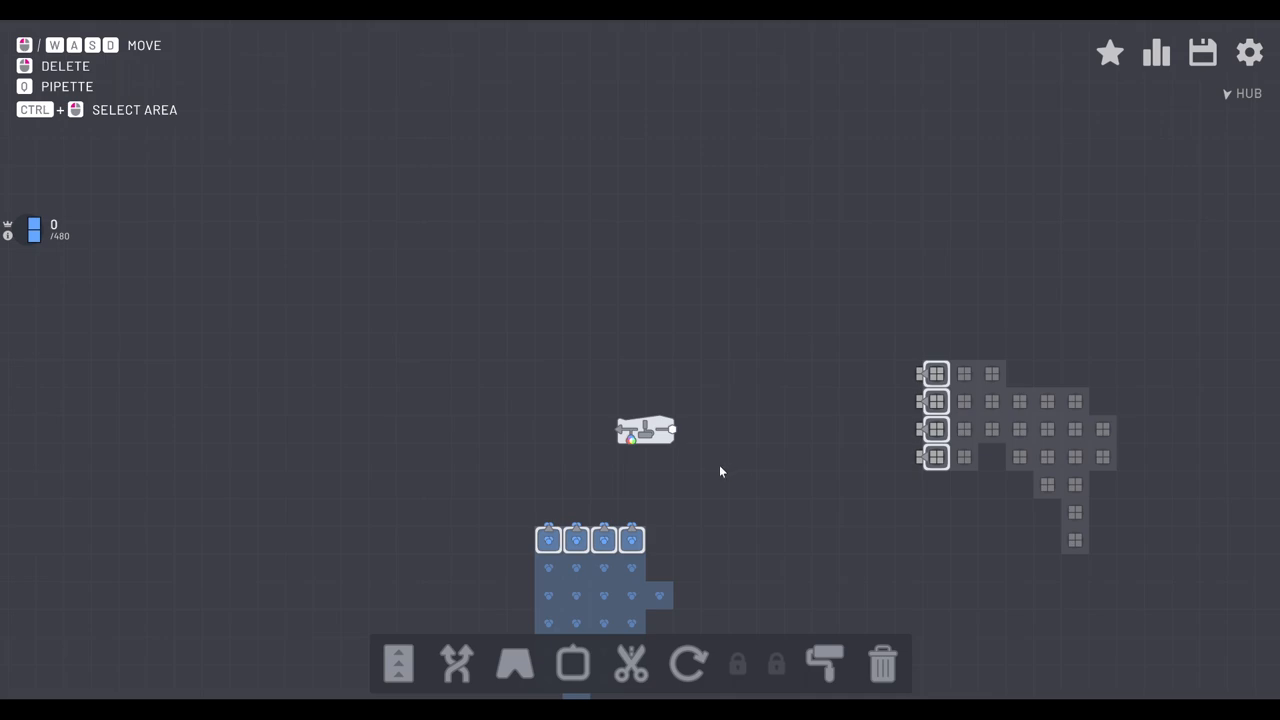
click(824, 664)
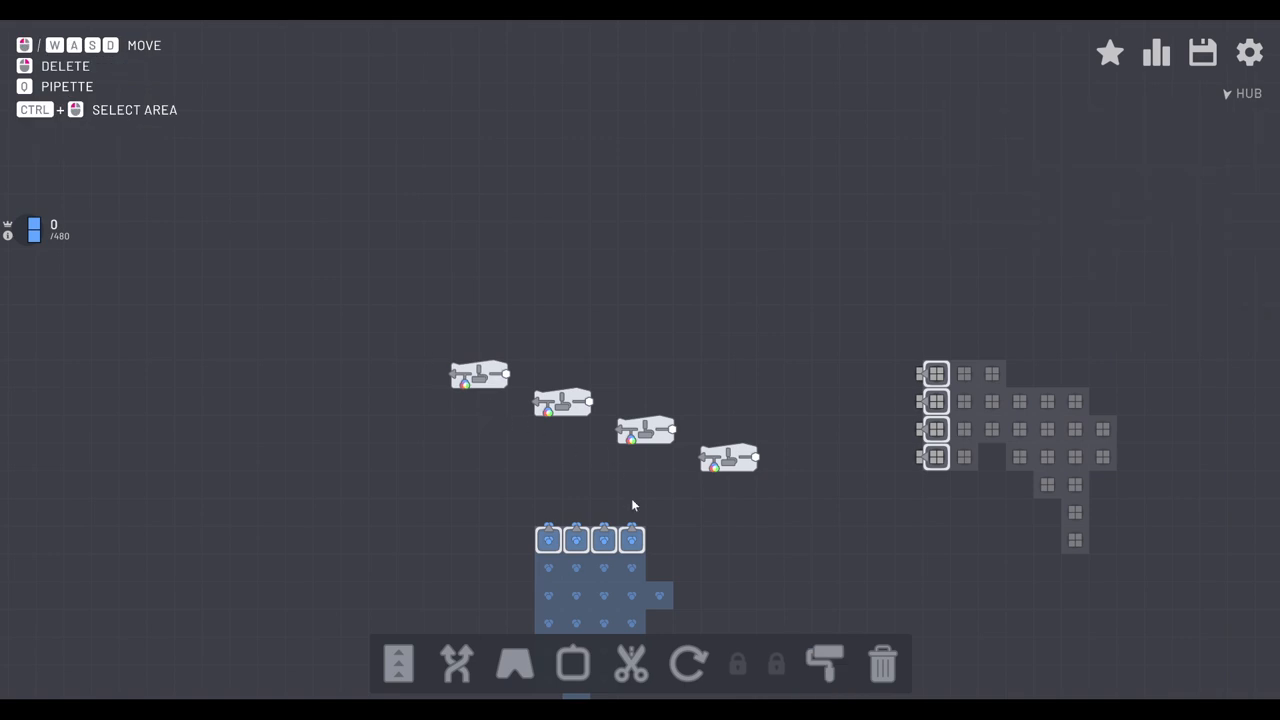
click(398, 664)
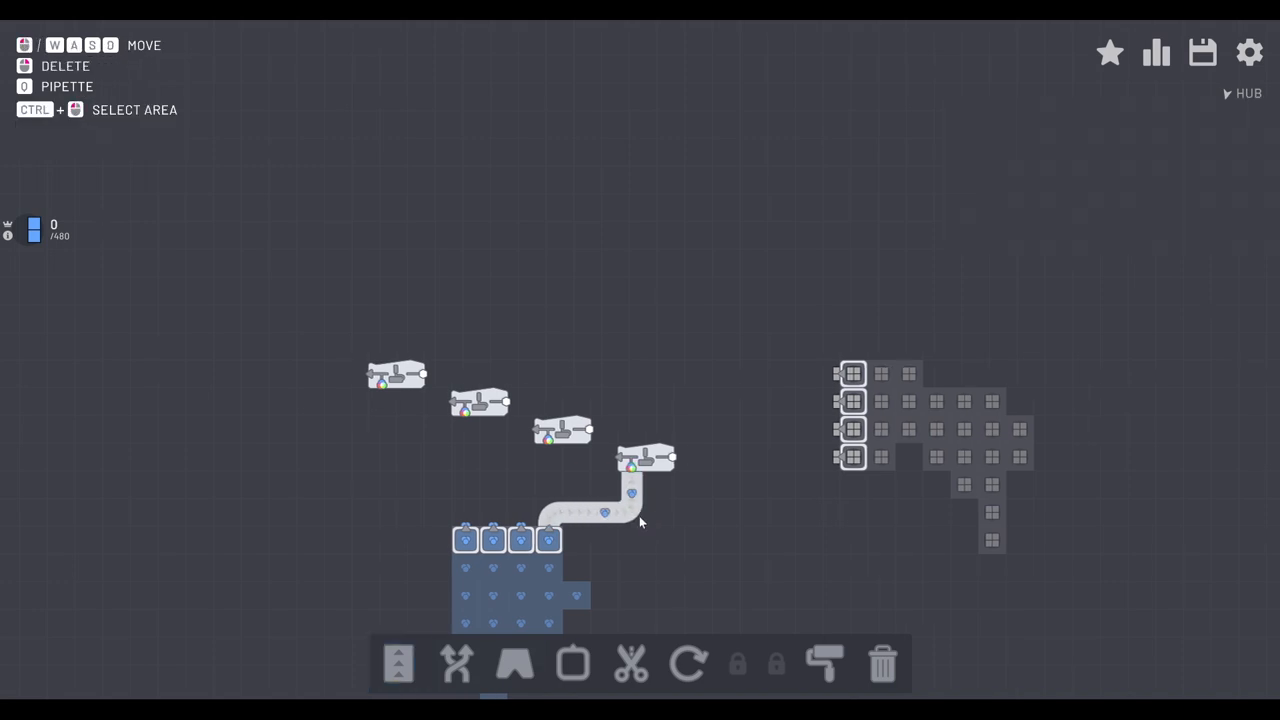
Step: Belt all four blue extractors into their buildings and run the outputs toward the hub
click(398, 664)
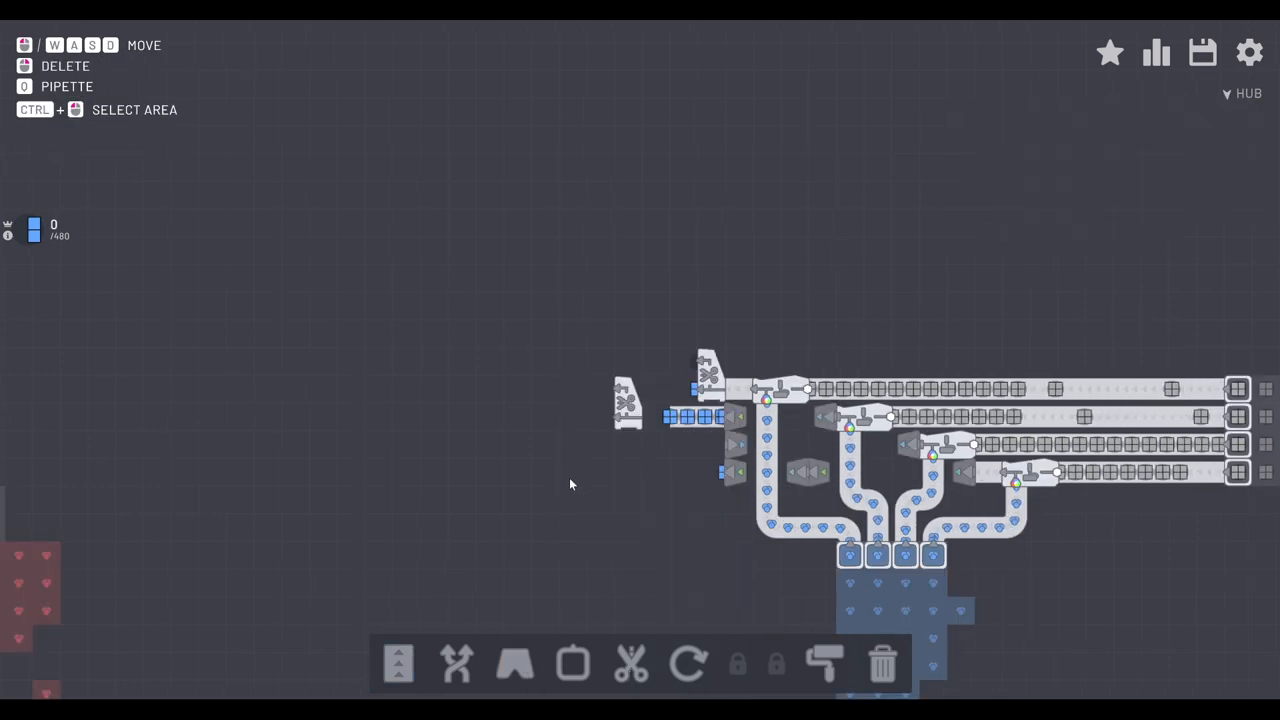
click(630, 664)
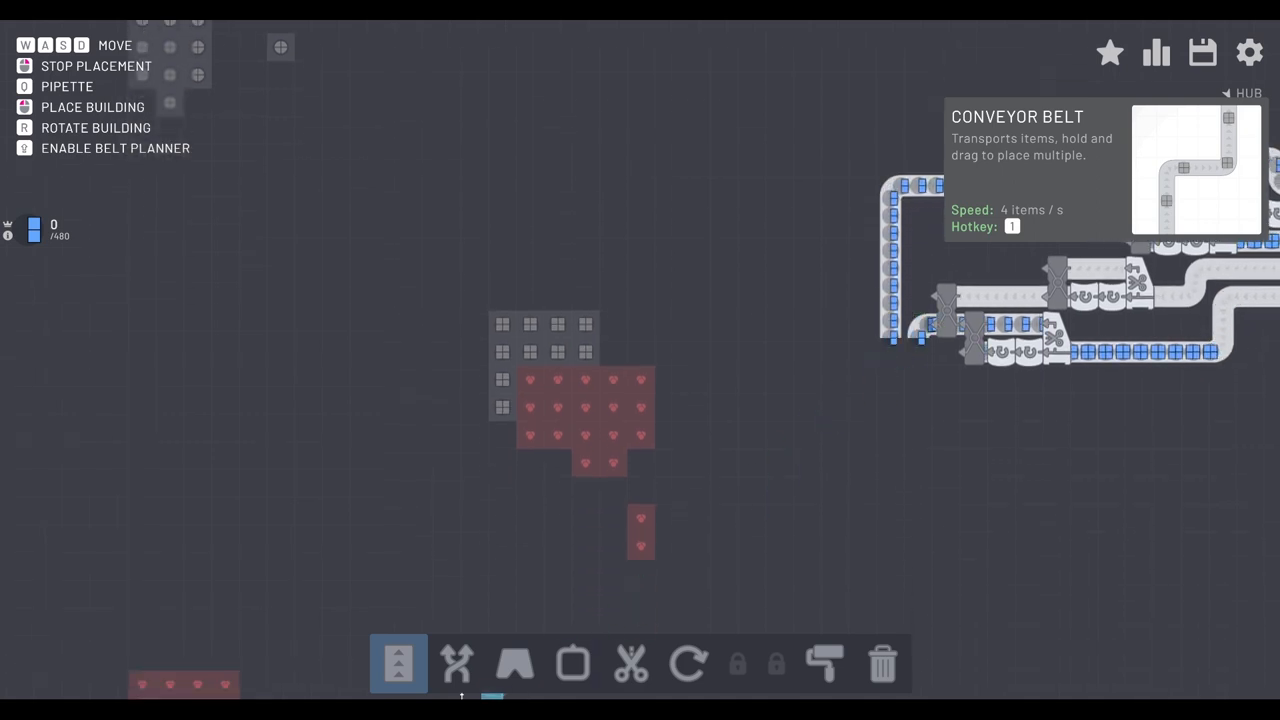
Step: Lay a long conveyor belt from the factory down to the green deposit
click(456, 664)
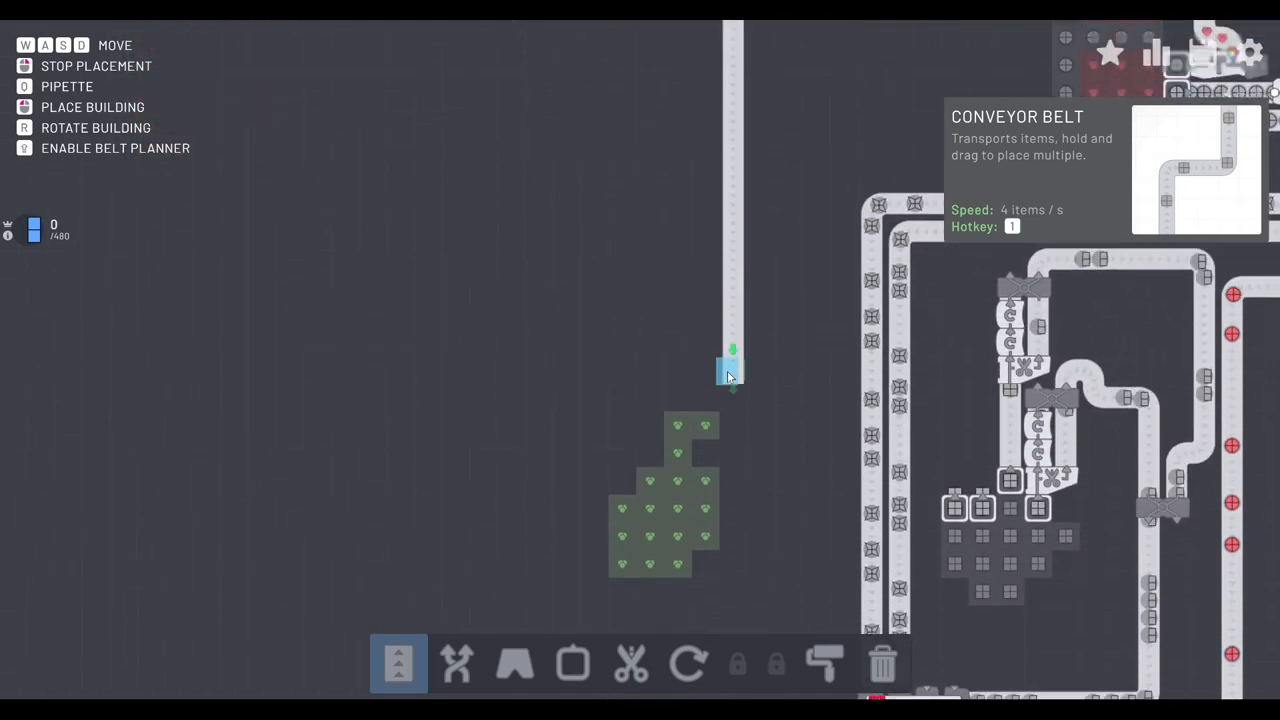
scroll(down, 3)
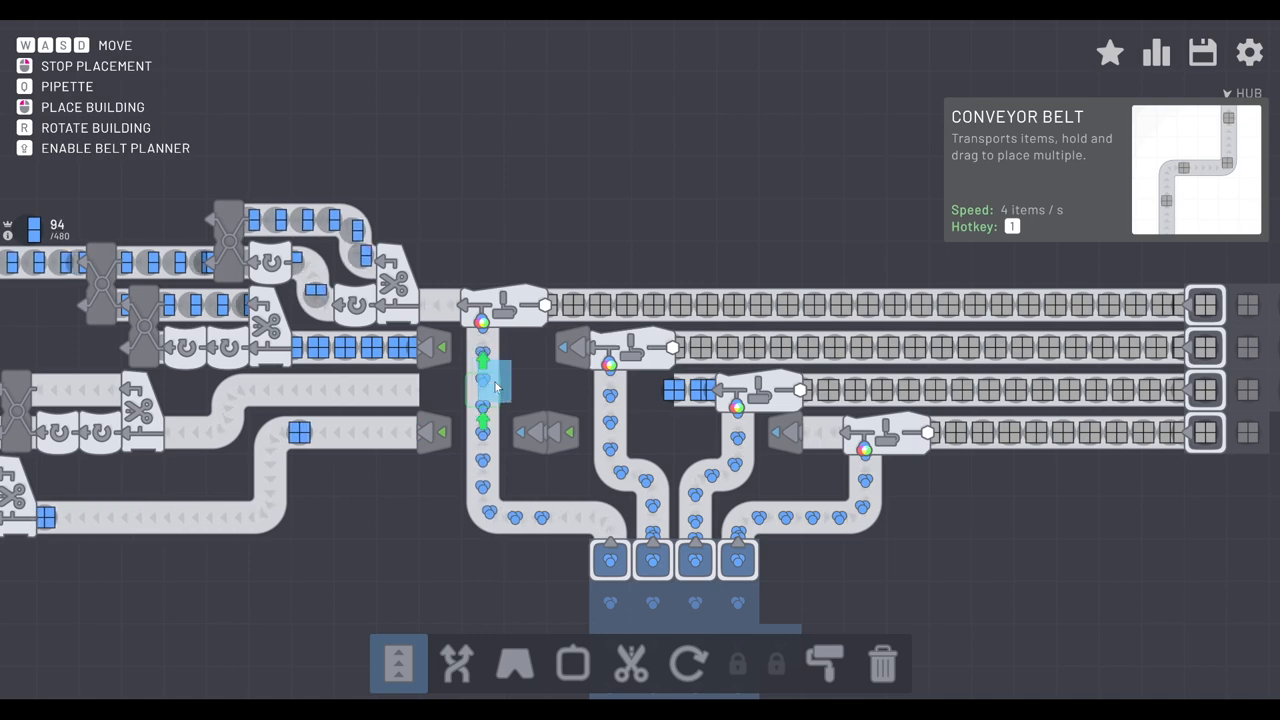
Step: Adjust the belt layout near the cutters so processed shapes reach the hub
click(514, 664)
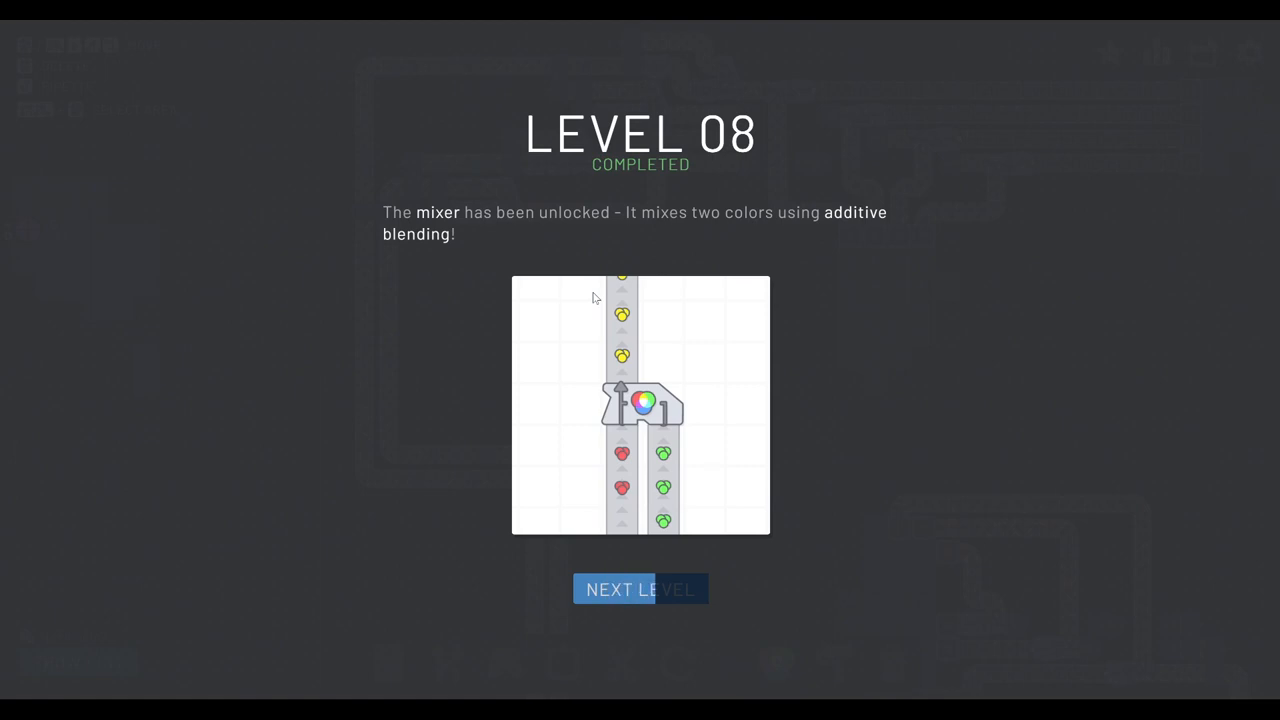
mouse_move(776, 474)
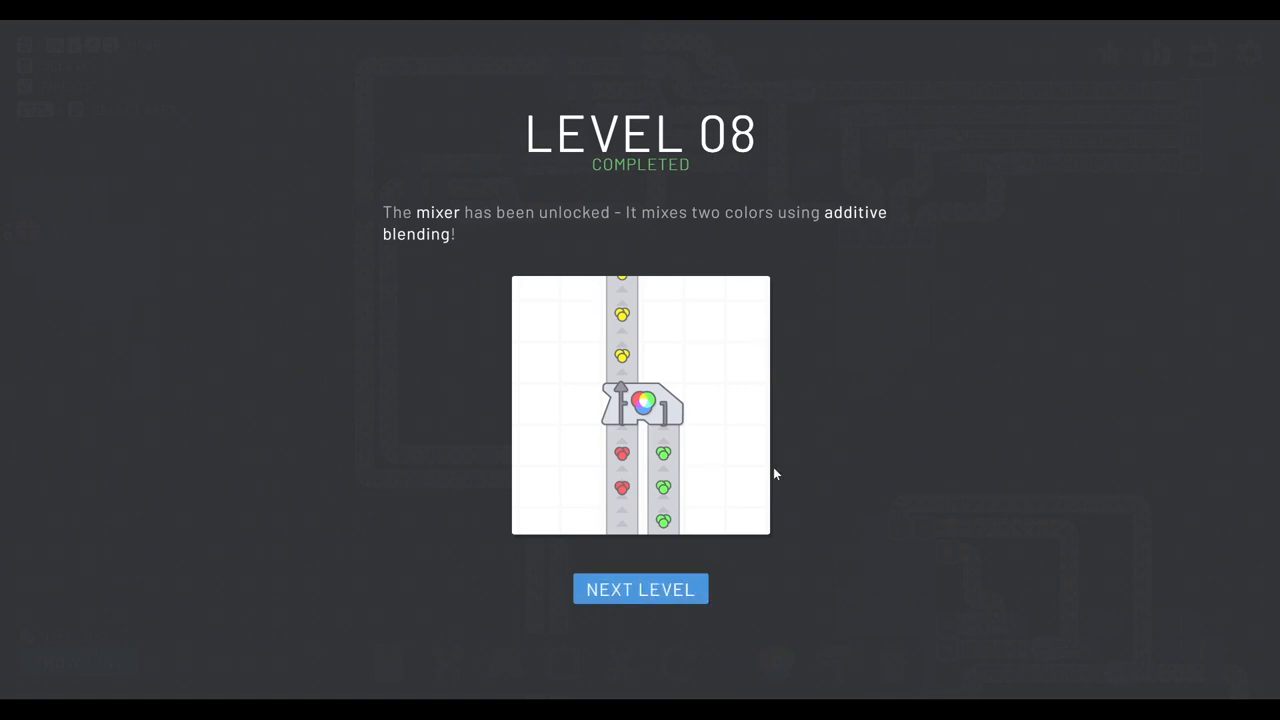
Step: Continue to the next level and set up three mixers fed by red belts
click(640, 588)
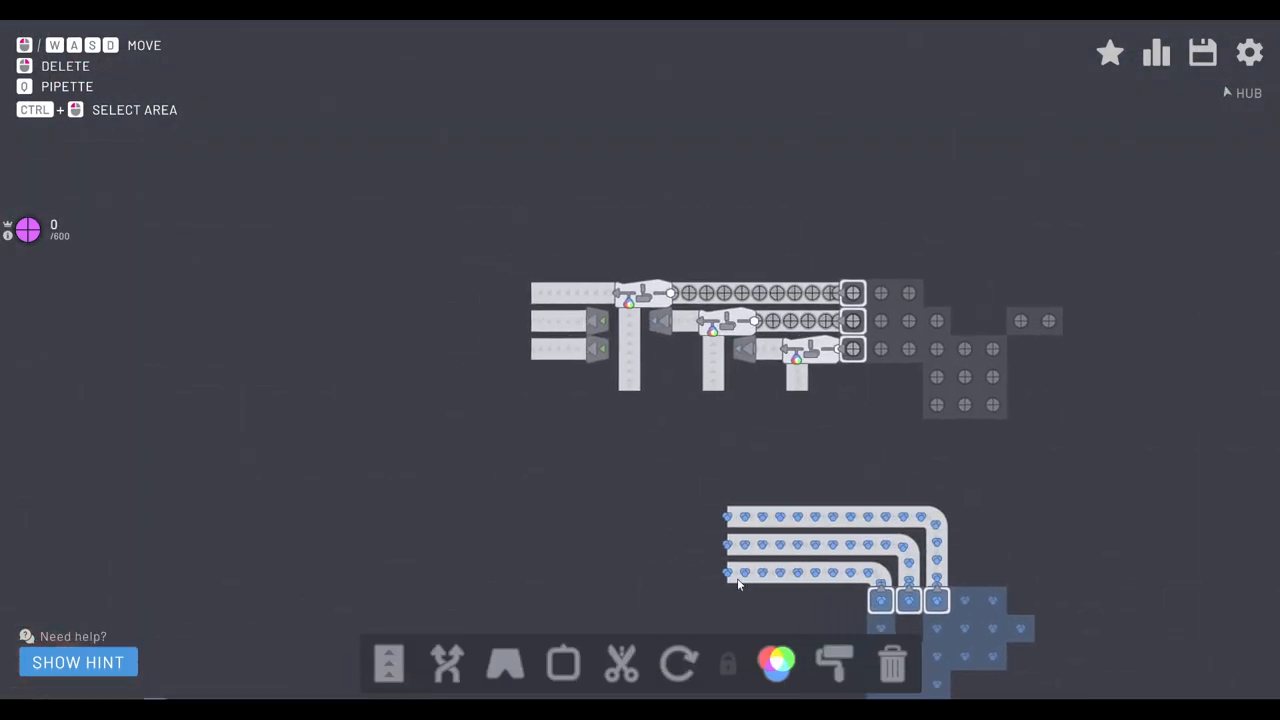
click(776, 662)
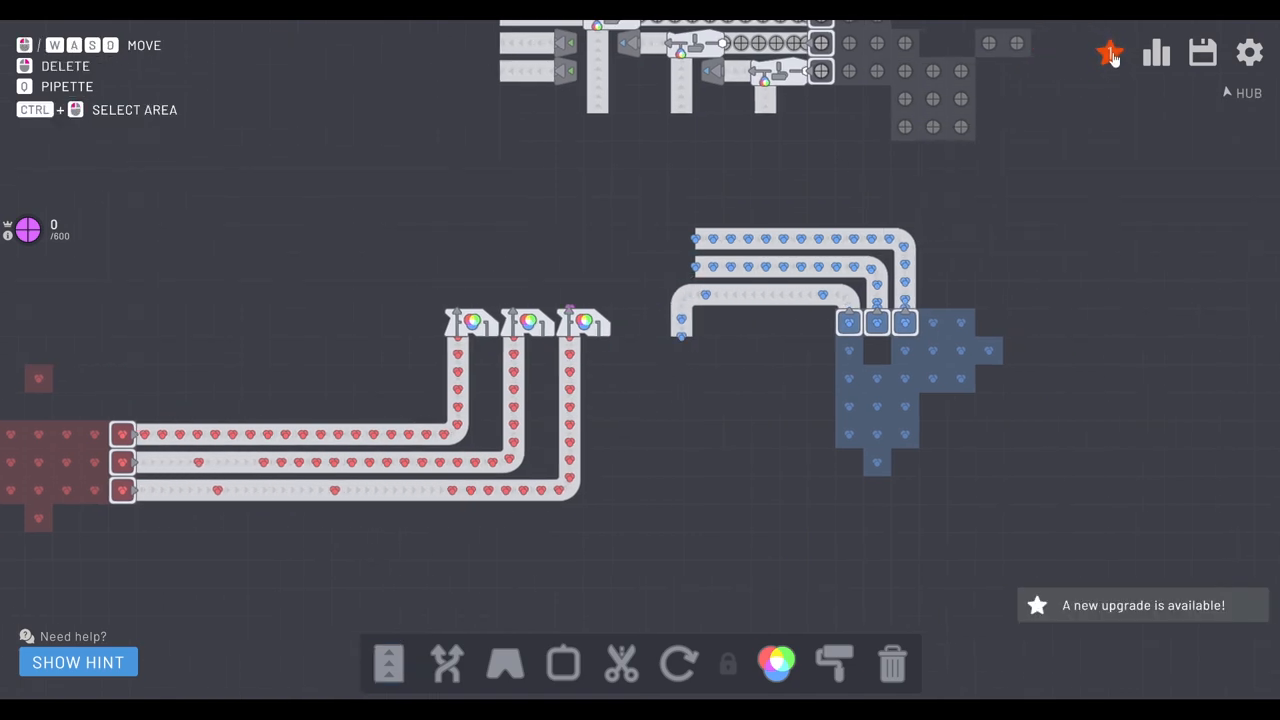
Step: Buy the Mixing & Painting upgrade to tier II in the upgrades overview
click(1110, 52)
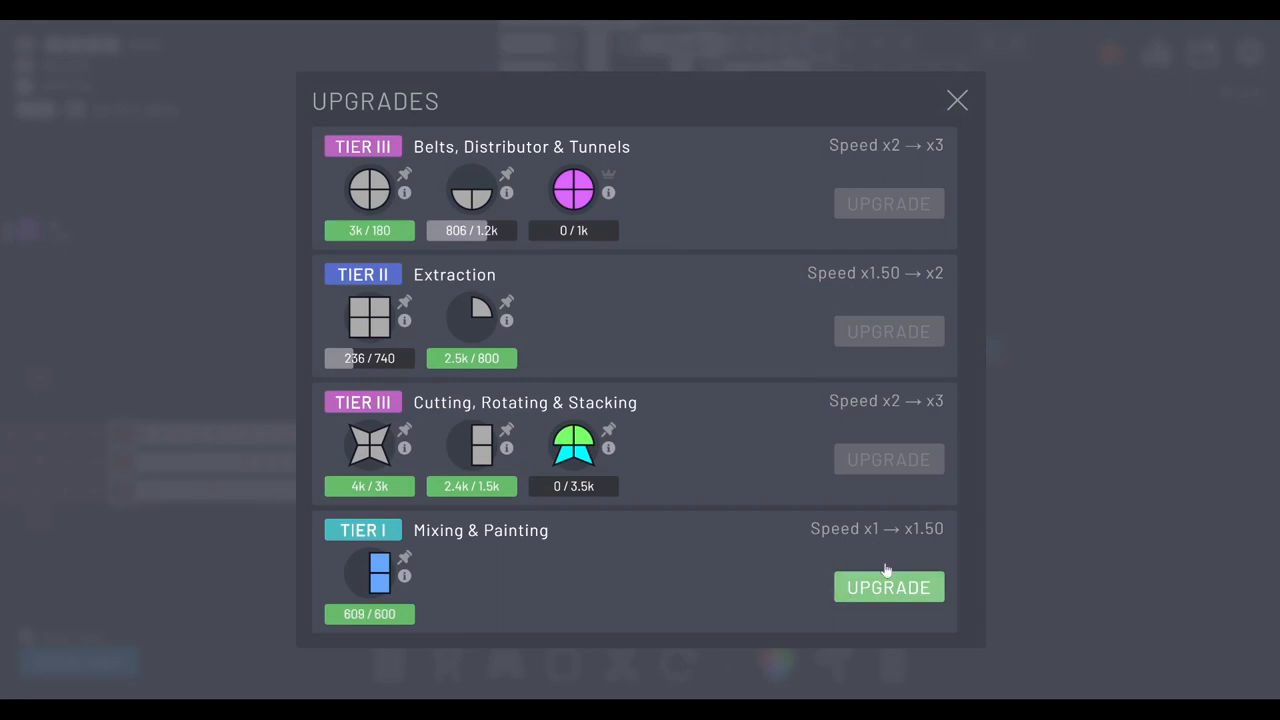
click(888, 588)
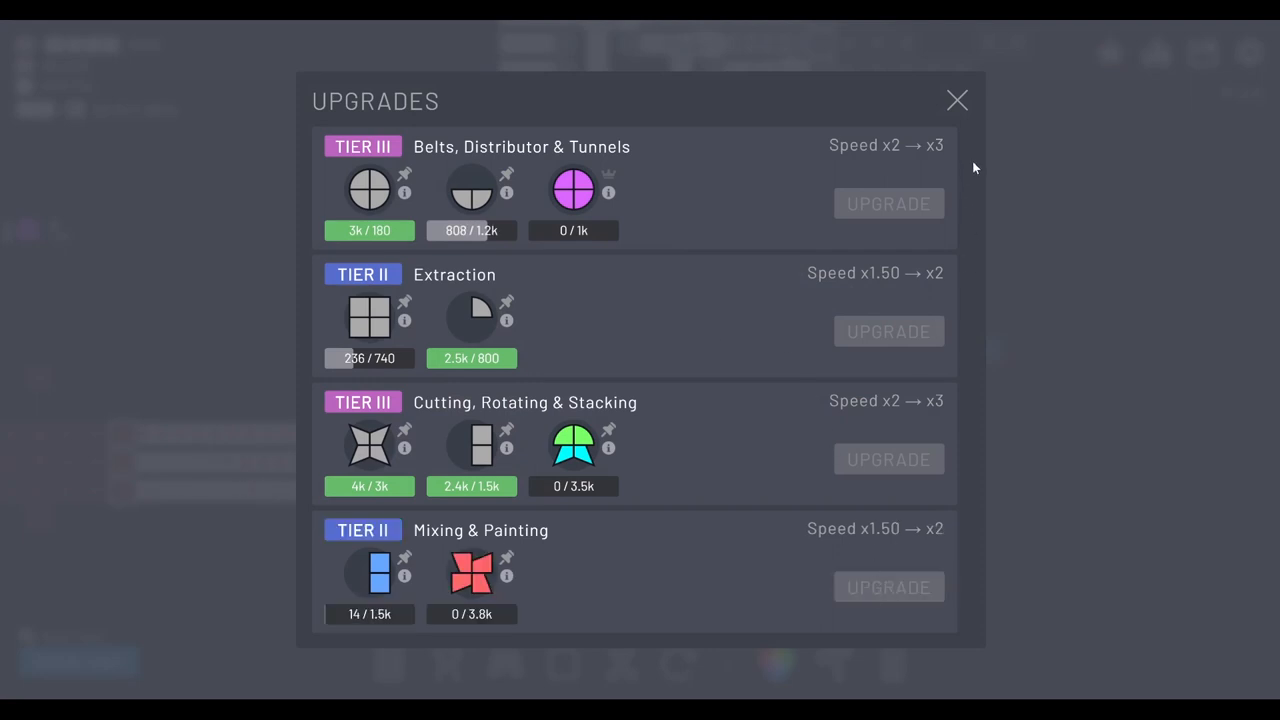
click(956, 100)
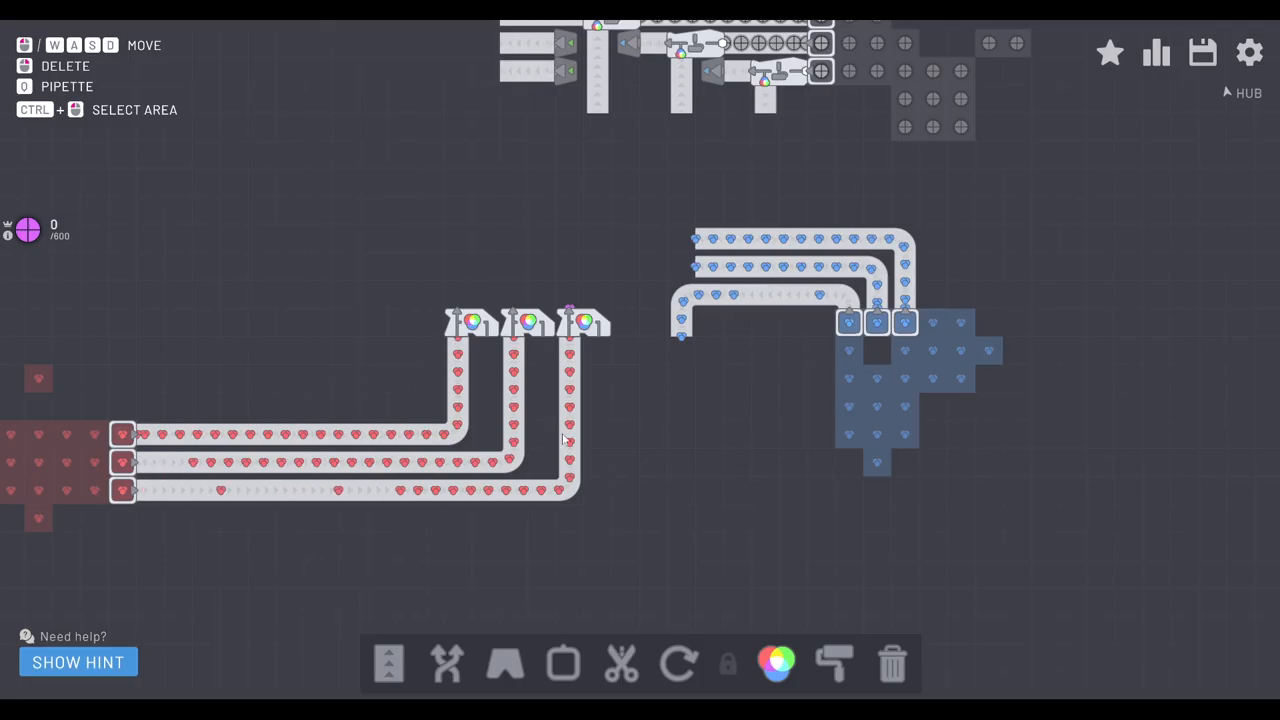
Step: Run a tunnel beneath the red belts leading toward the mixers
click(504, 664)
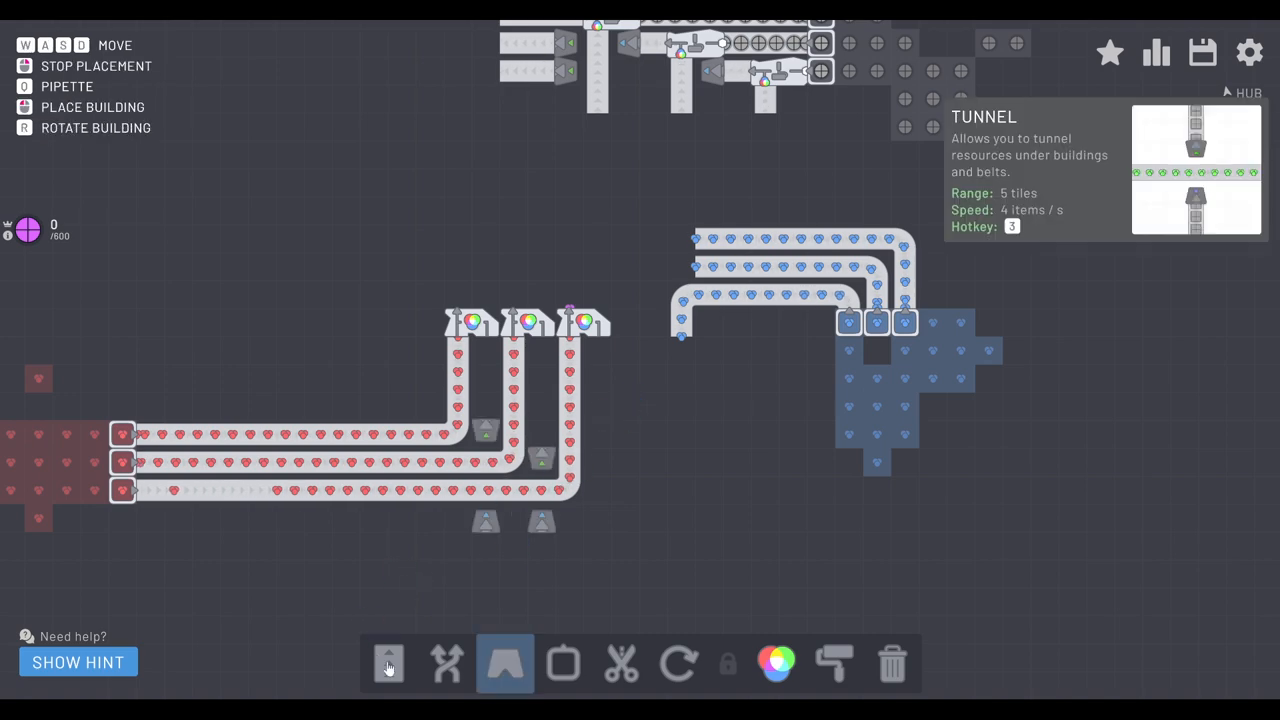
click(388, 664)
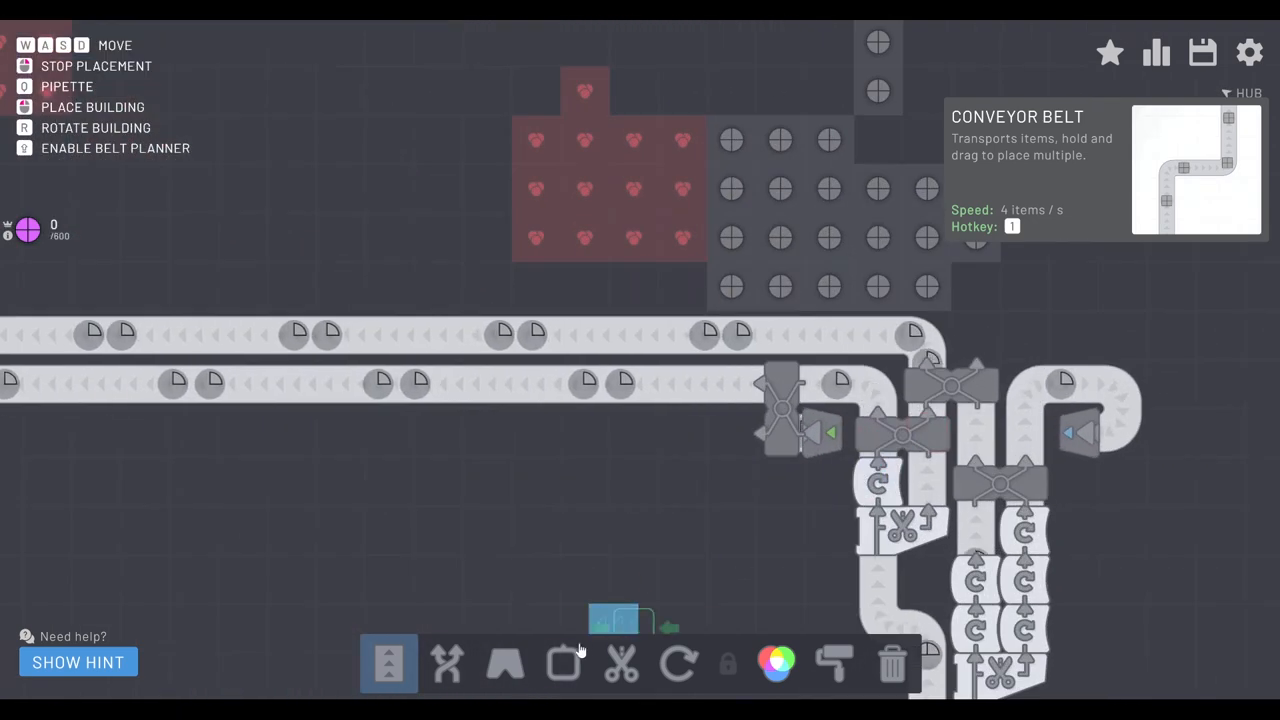
click(448, 664)
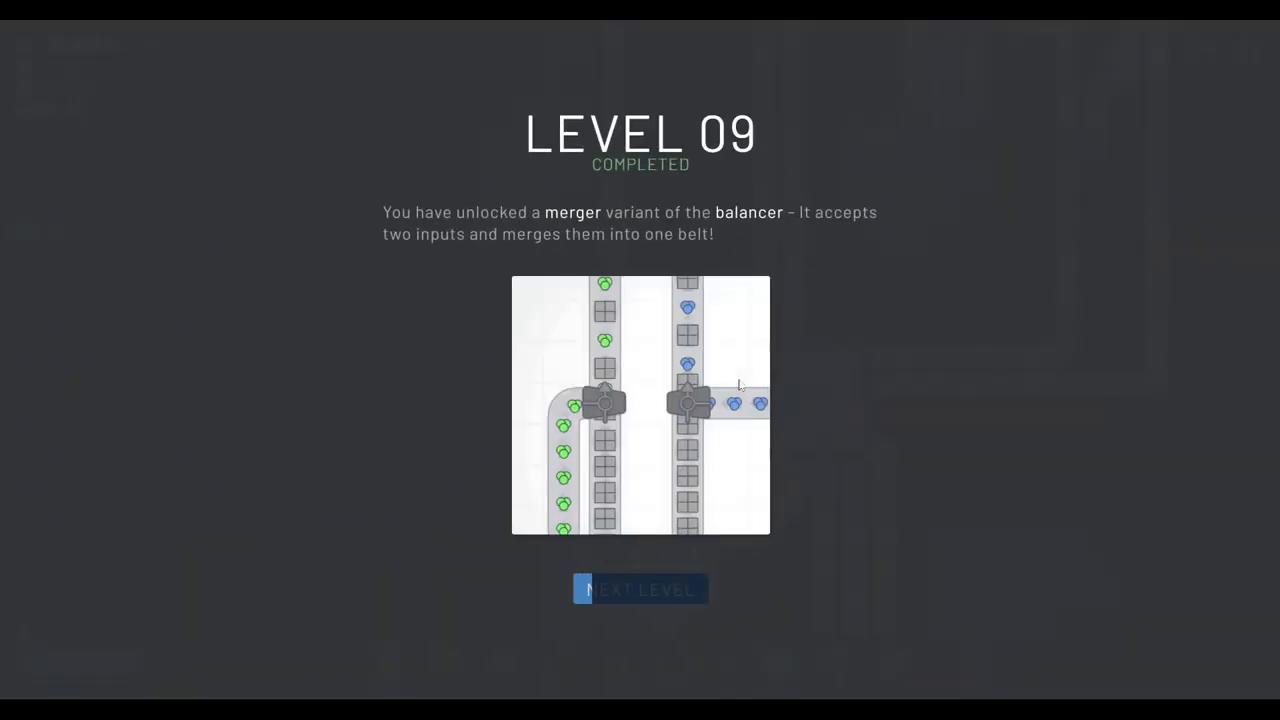
mouse_move(640, 588)
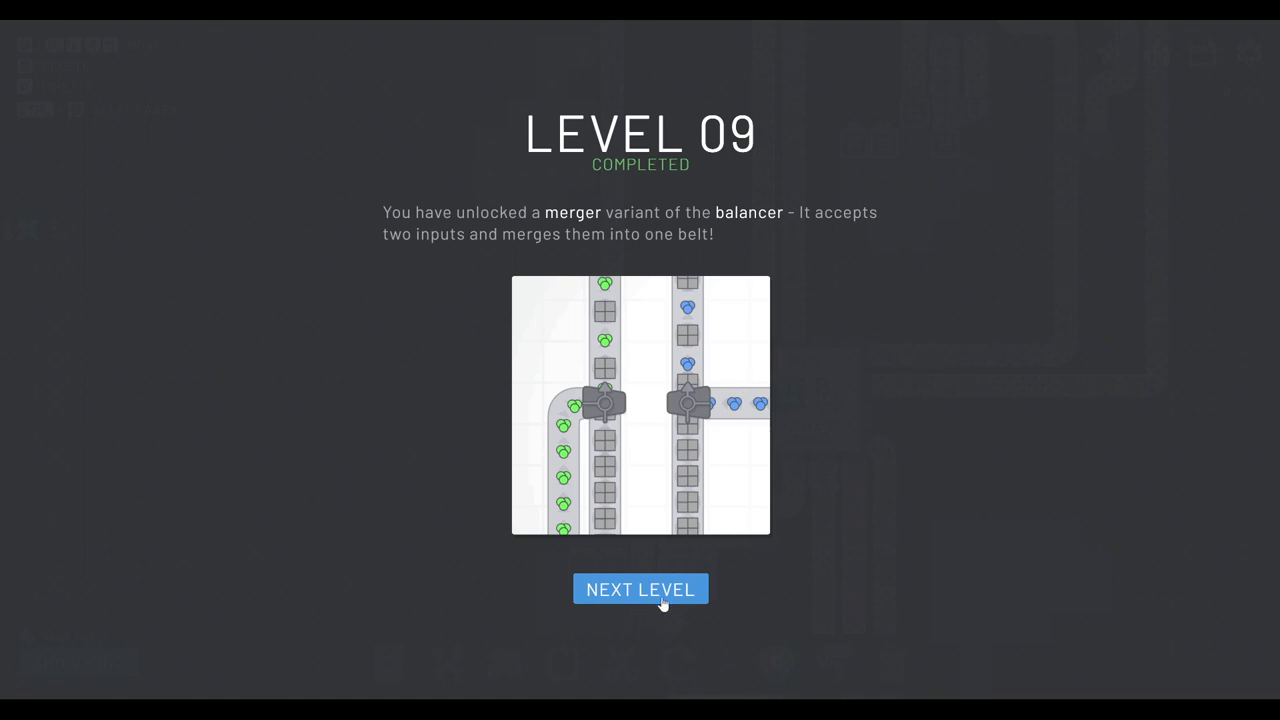
Step: Continue to level 10 and return to the factory showing the 800-shape stacker goal
click(640, 588)
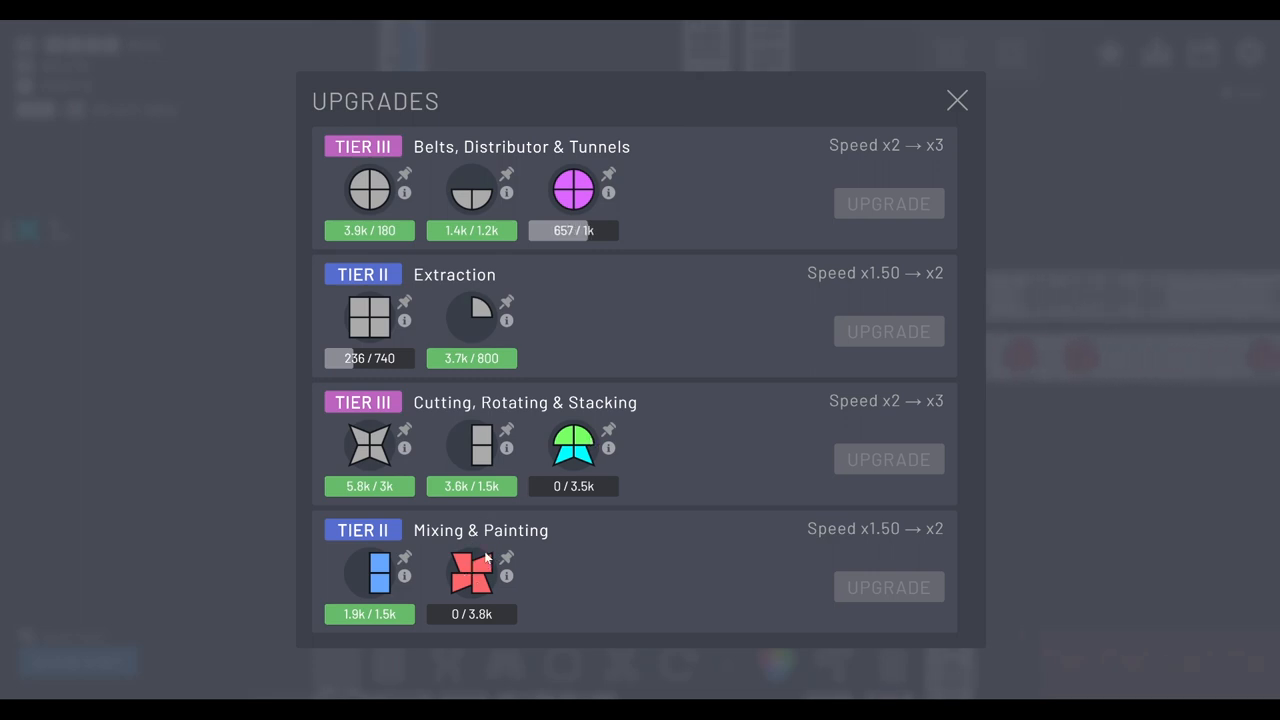
click(956, 100)
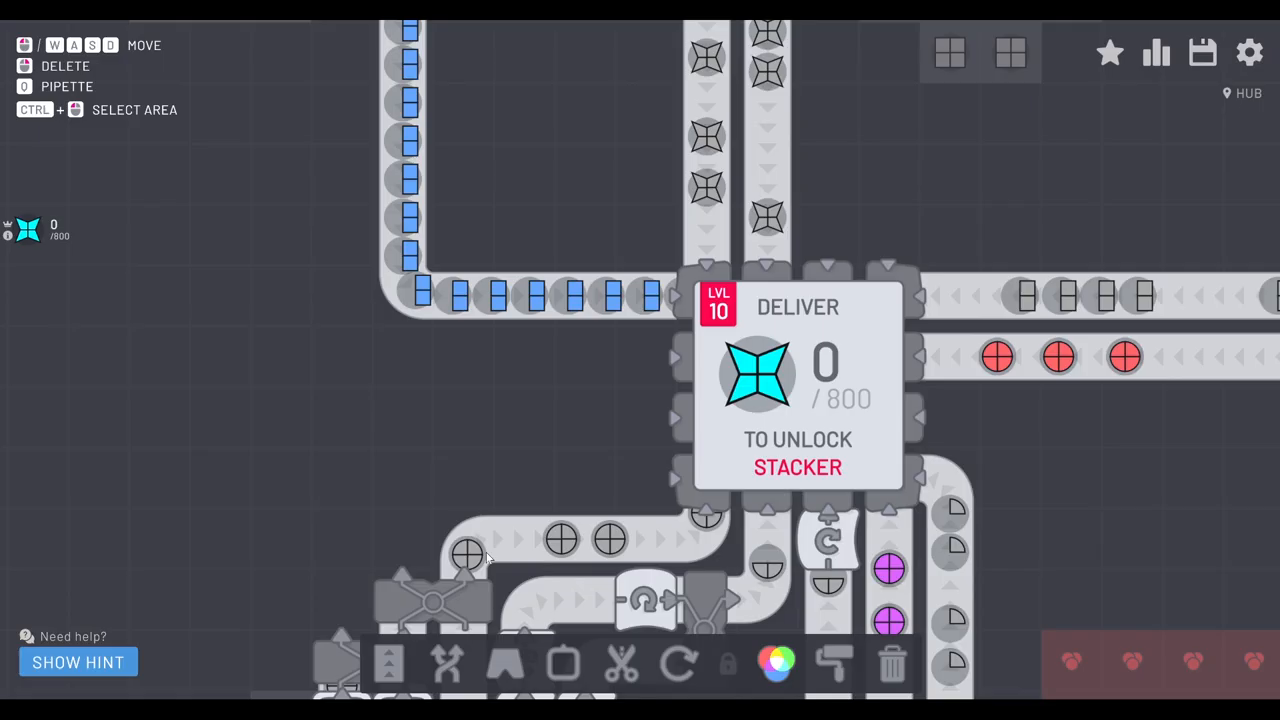